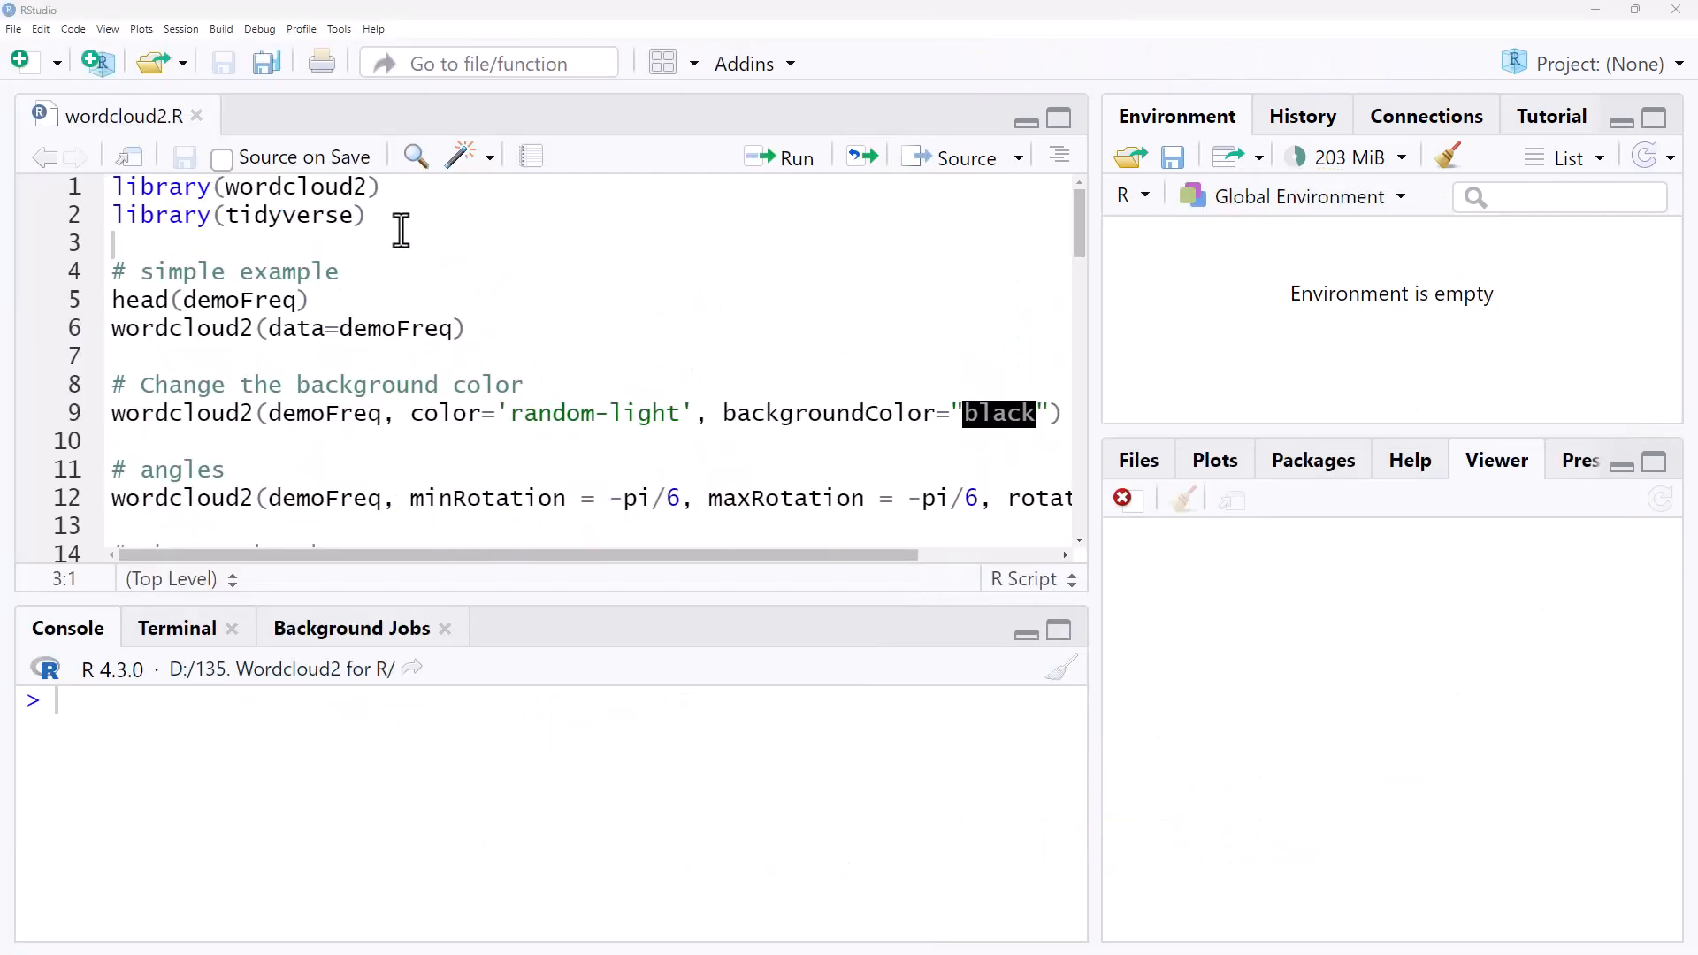
Run the library lines and head(demoFreq) from the top of wordcloud2.R.
{"action": "left_click", "coordinate": [384, 185]}
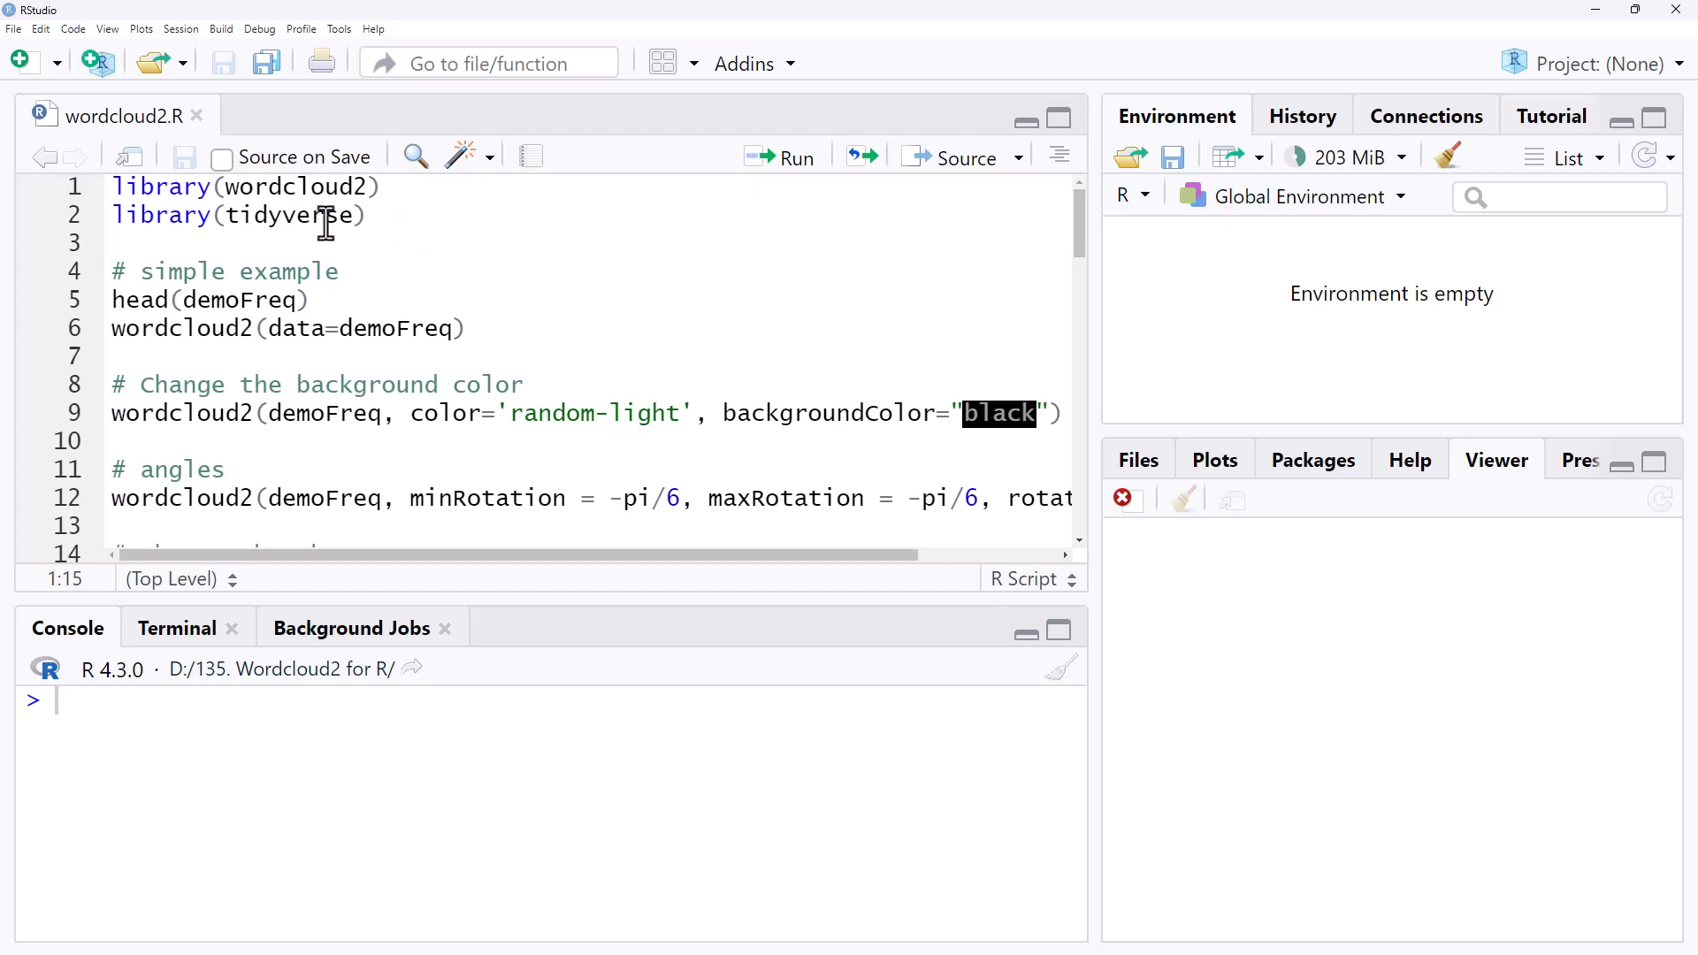
{"action": "mouse_move", "coordinate": [347, 225]}
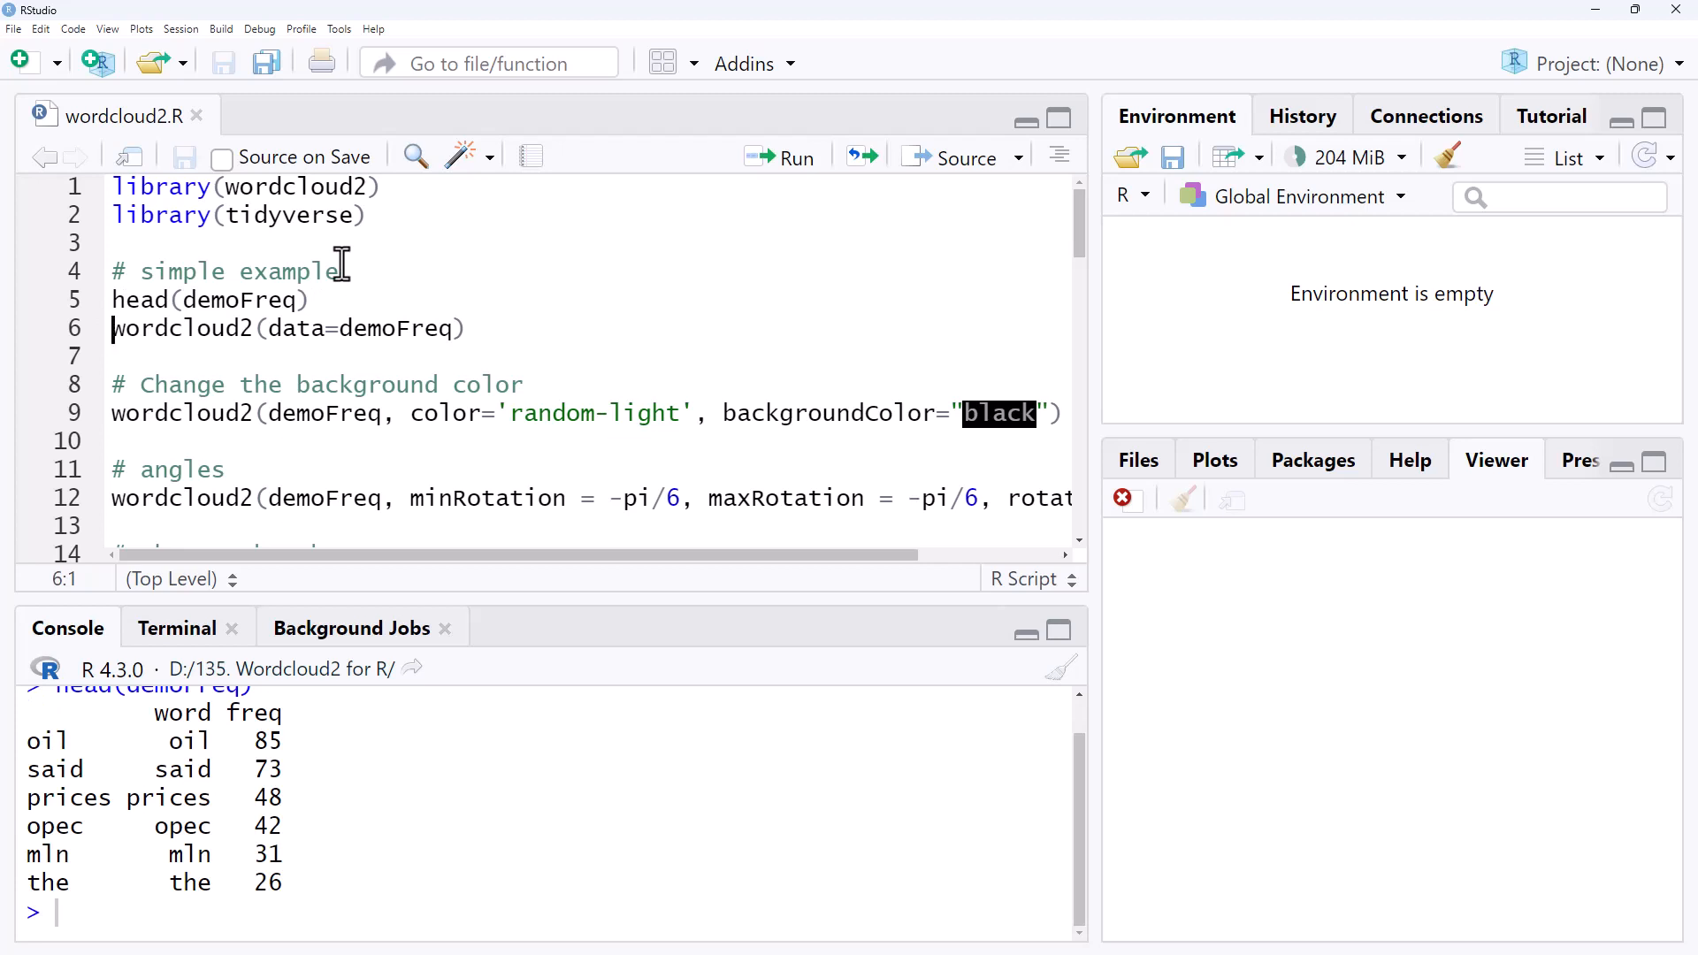
{"action": "mouse_move", "coordinate": [215, 750]}
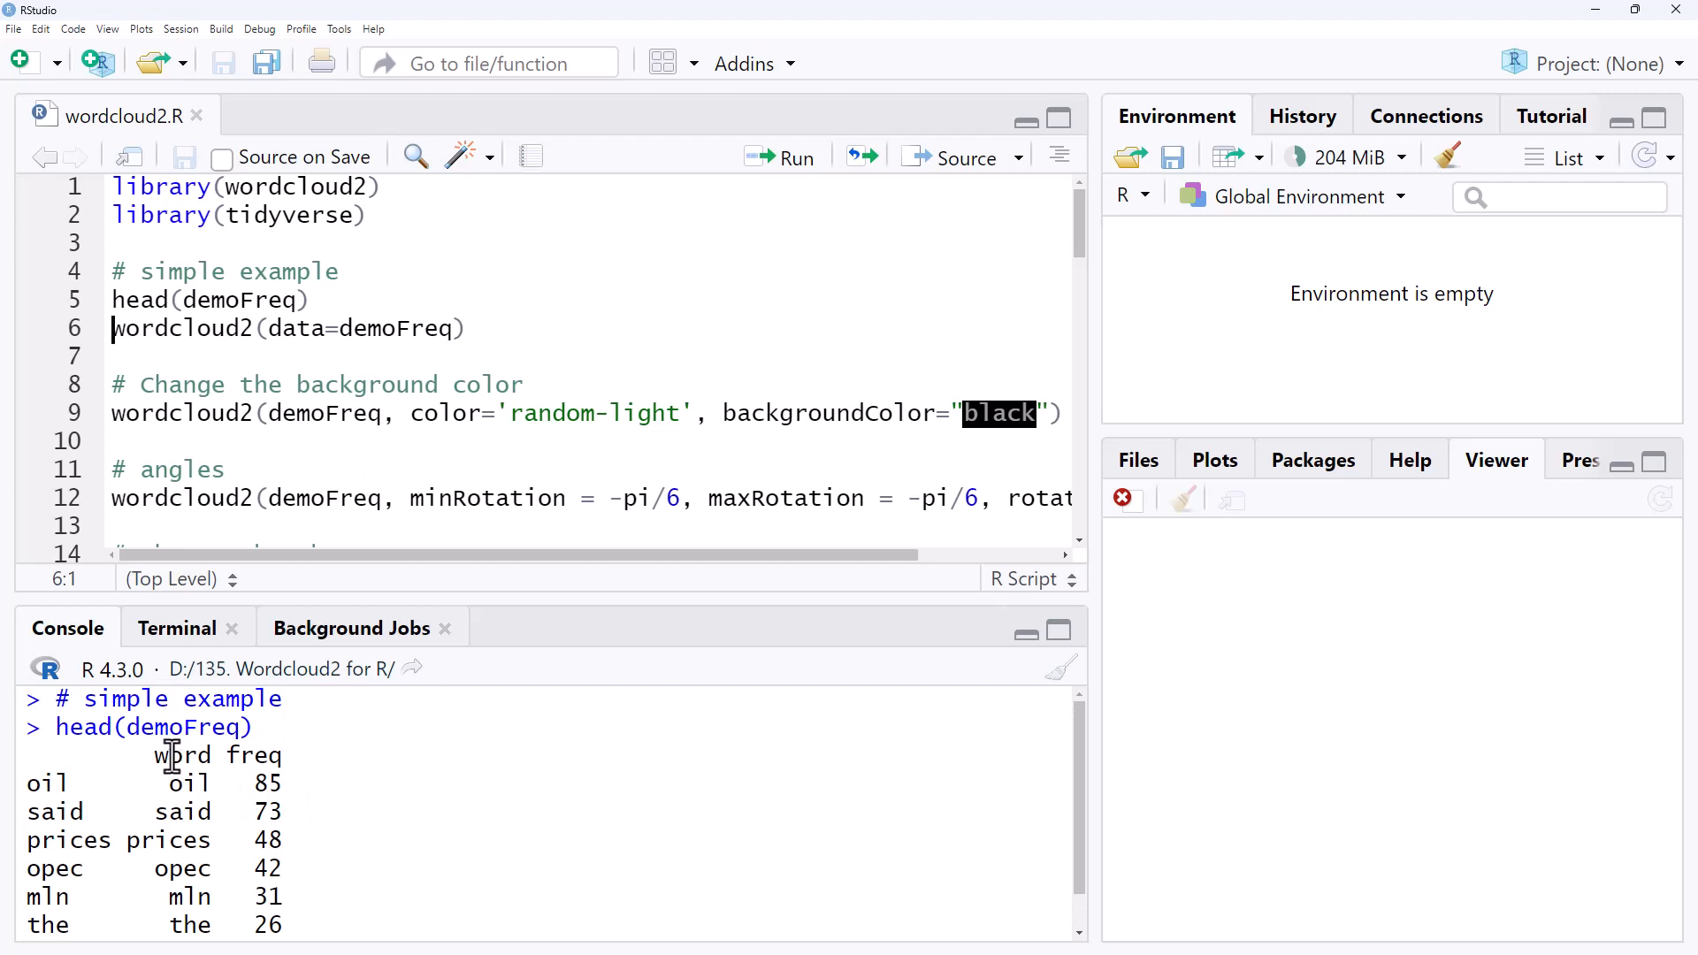
{"action": "mouse_move", "coordinate": [188, 906]}
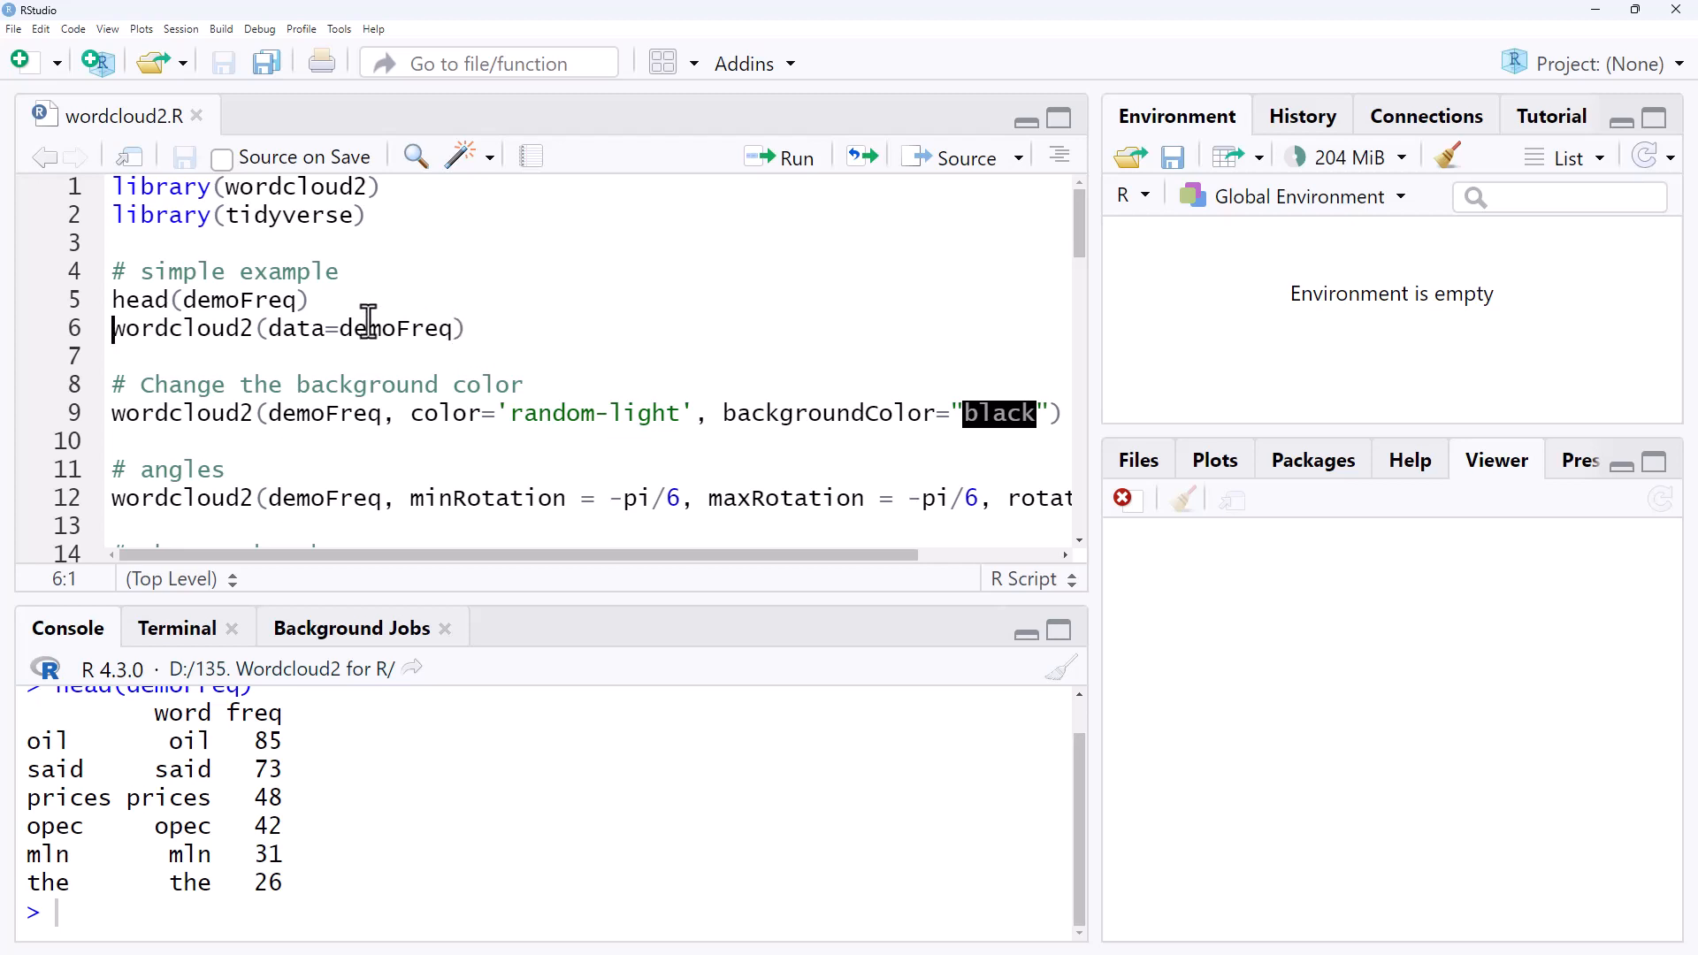
Run wordcloud2(data=demoFreq) to draw the basic cloud with oil largest.
{"action": "left_click", "coordinate": [181, 329]}
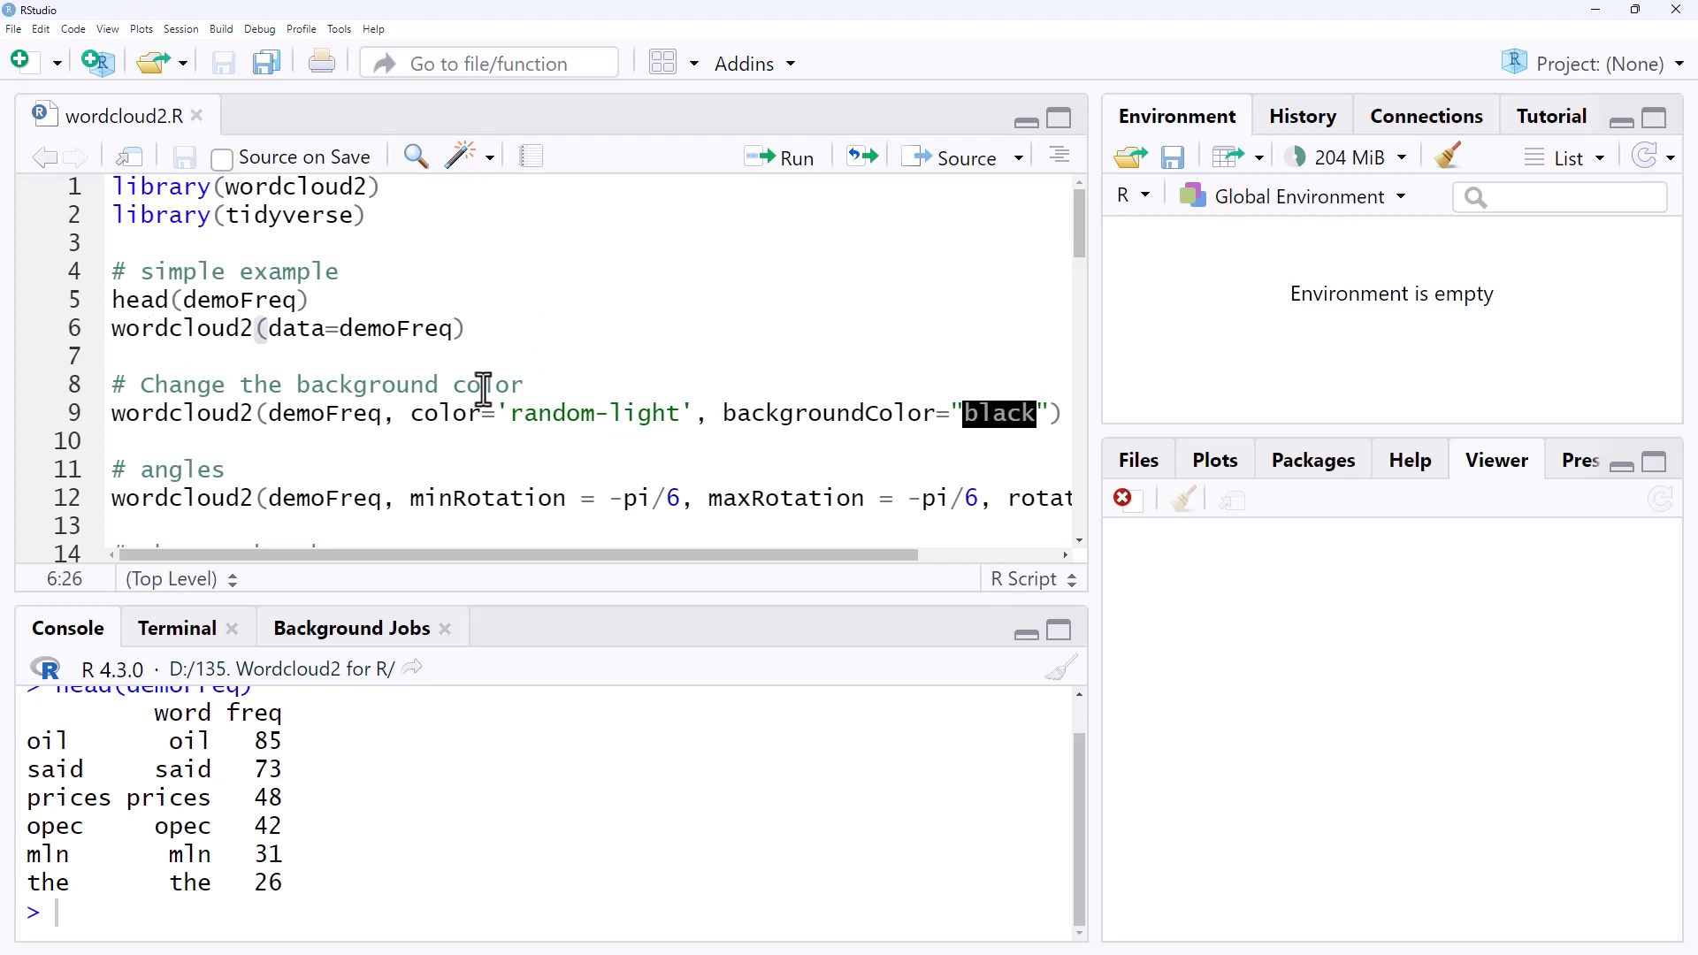
{"action": "left_click", "coordinate": [782, 158]}
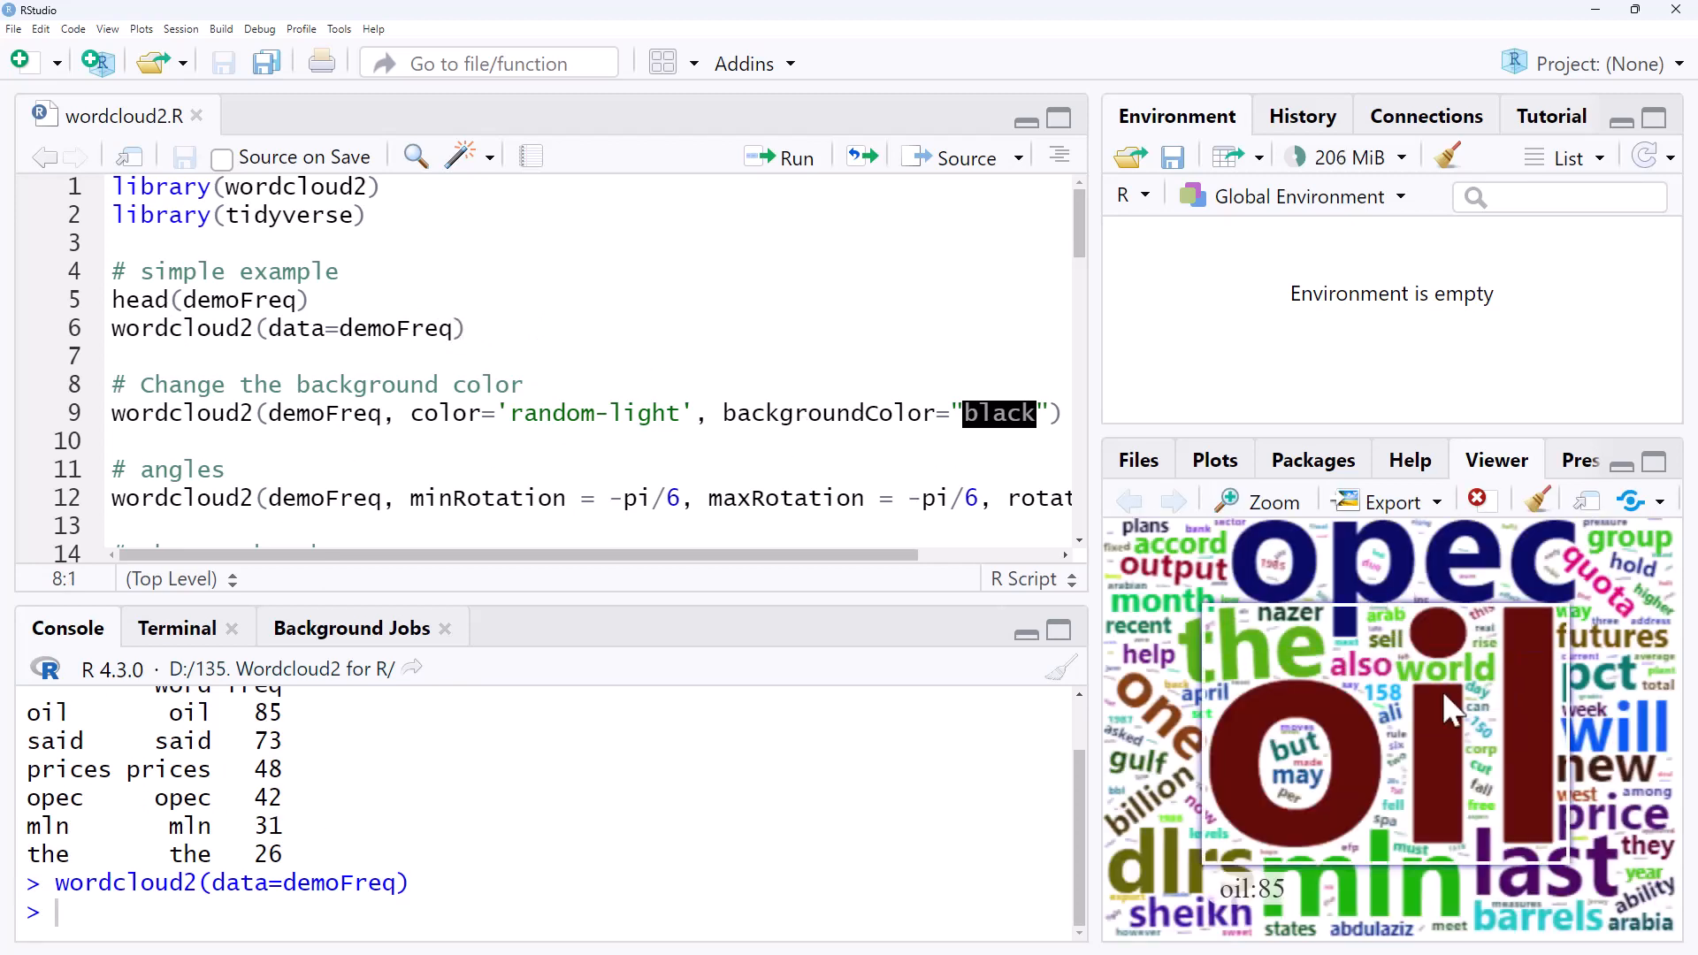
{"action": "mouse_move", "coordinate": [1357, 632]}
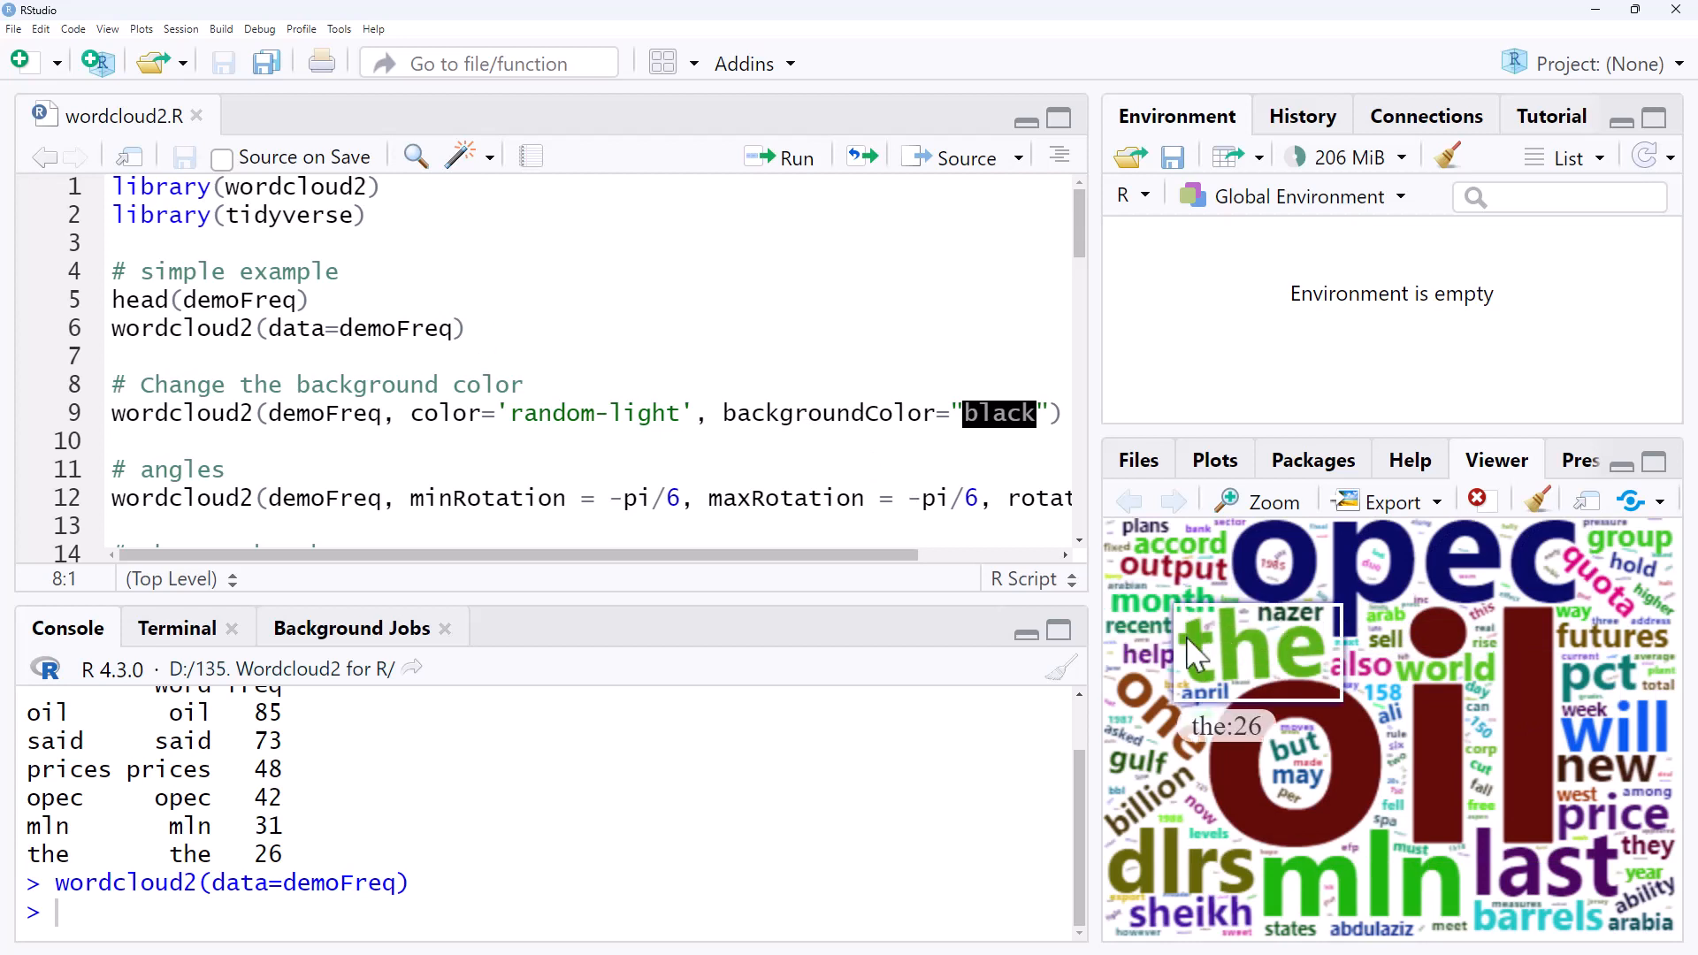
{"action": "mouse_move", "coordinate": [1272, 742]}
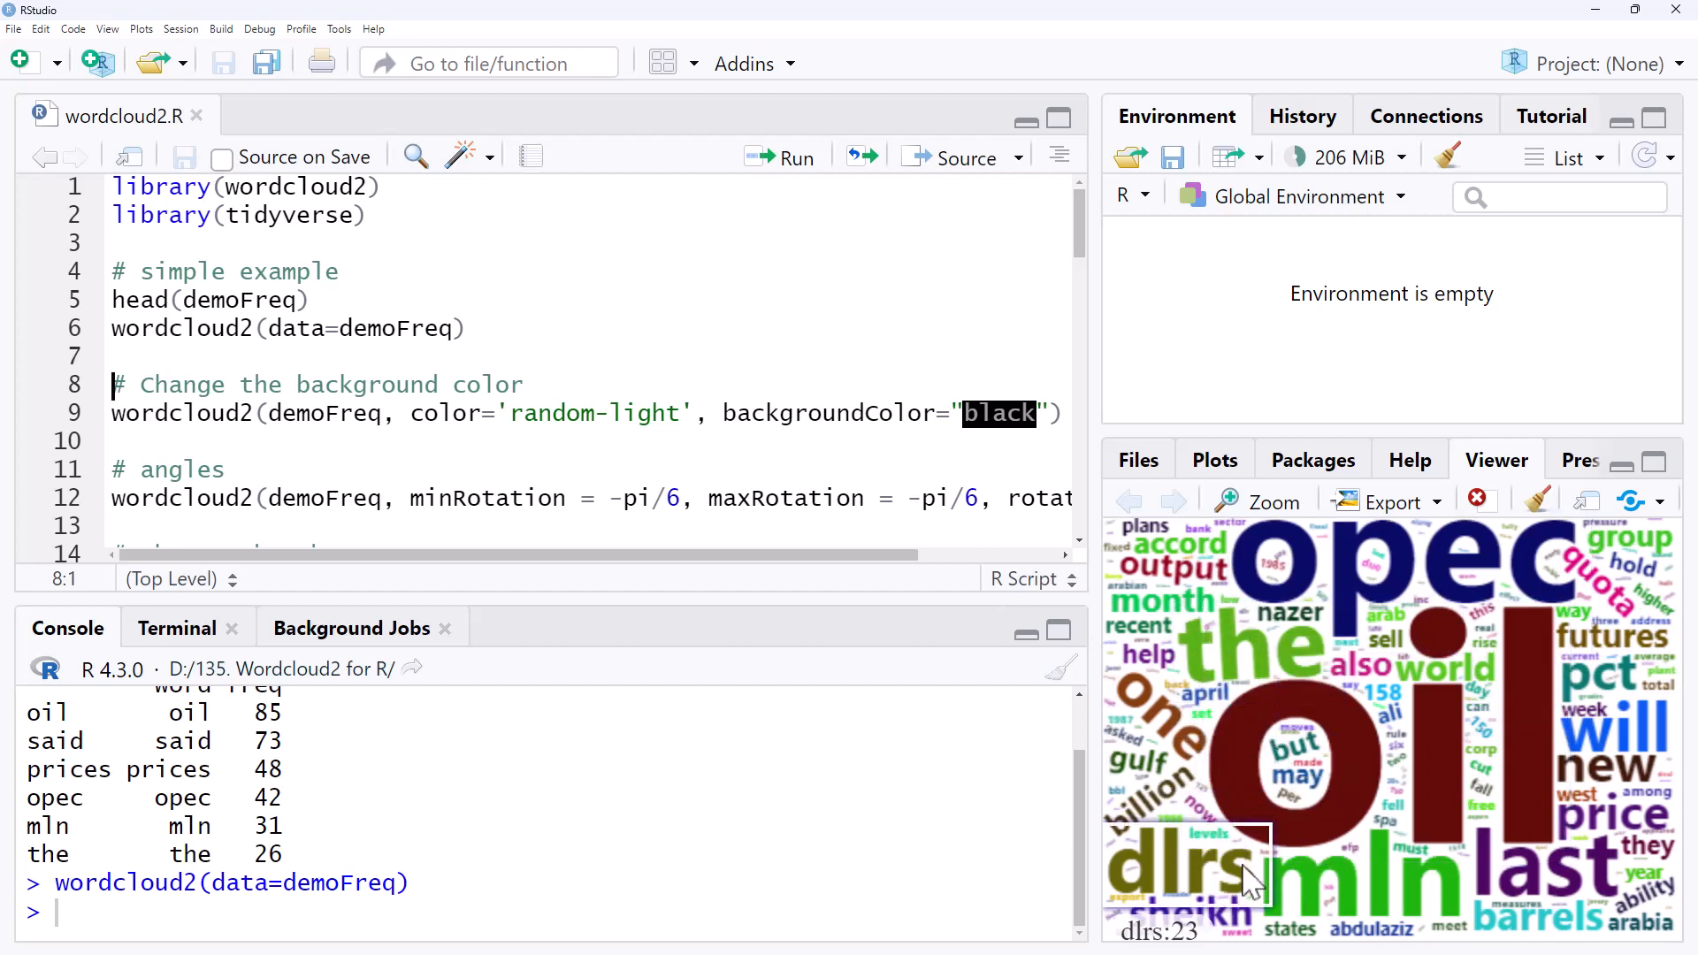
{"action": "mouse_move", "coordinate": [1210, 765]}
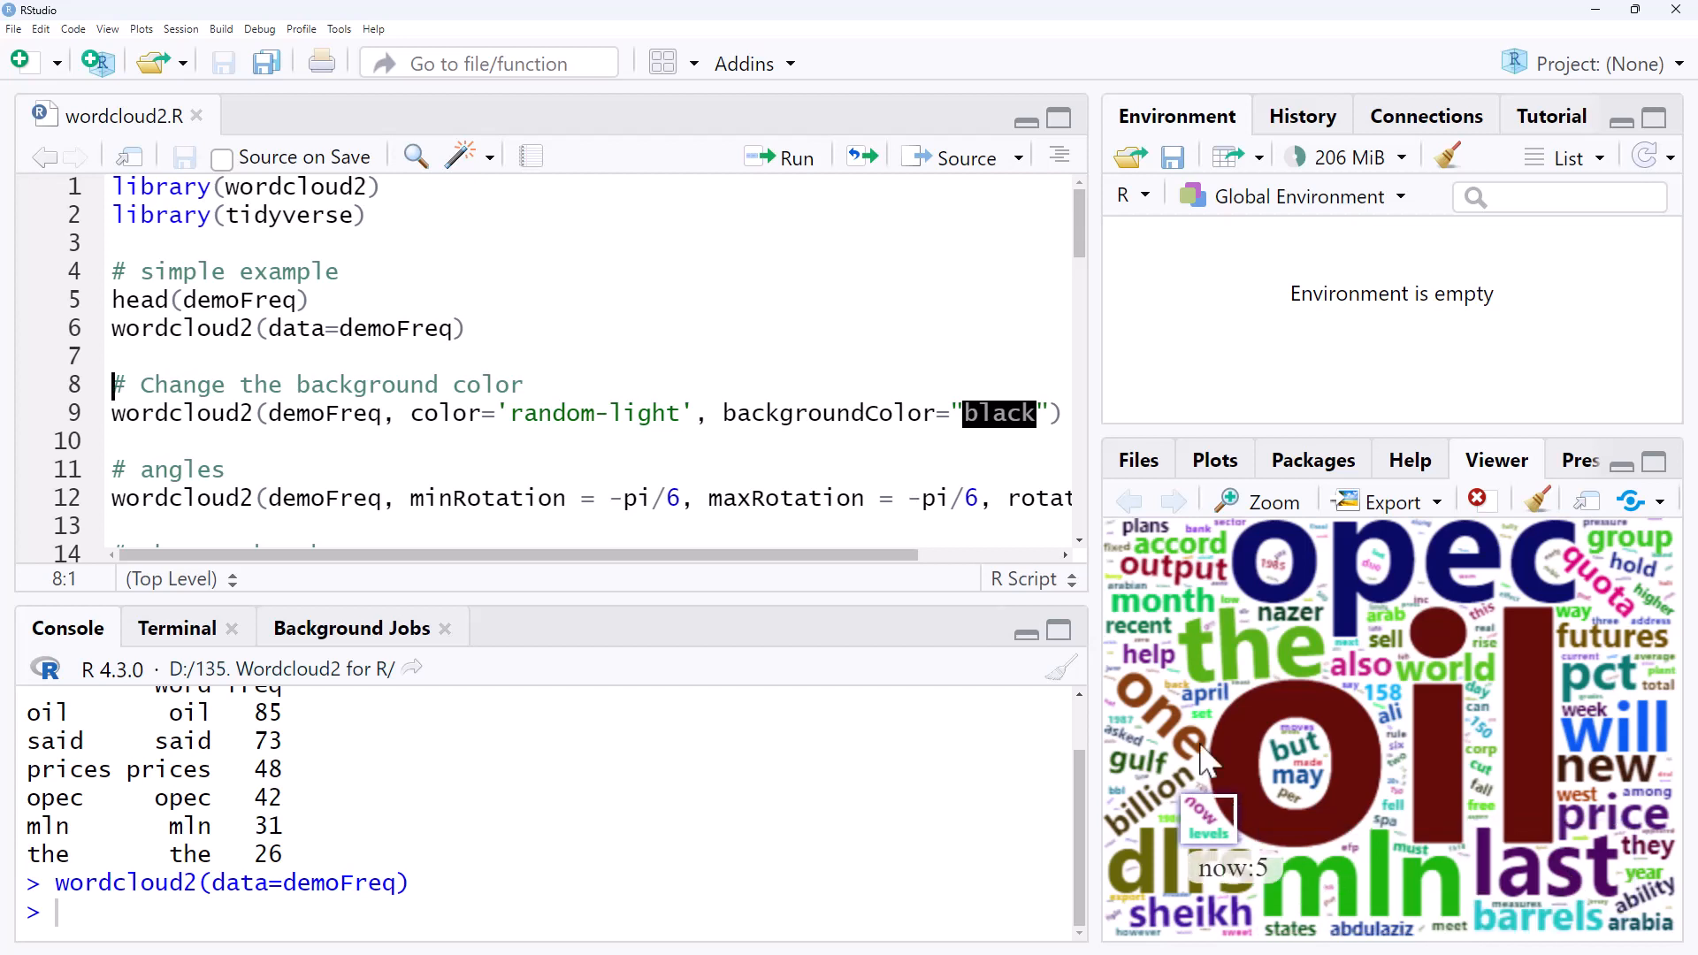
{"action": "mouse_move", "coordinate": [1256, 660]}
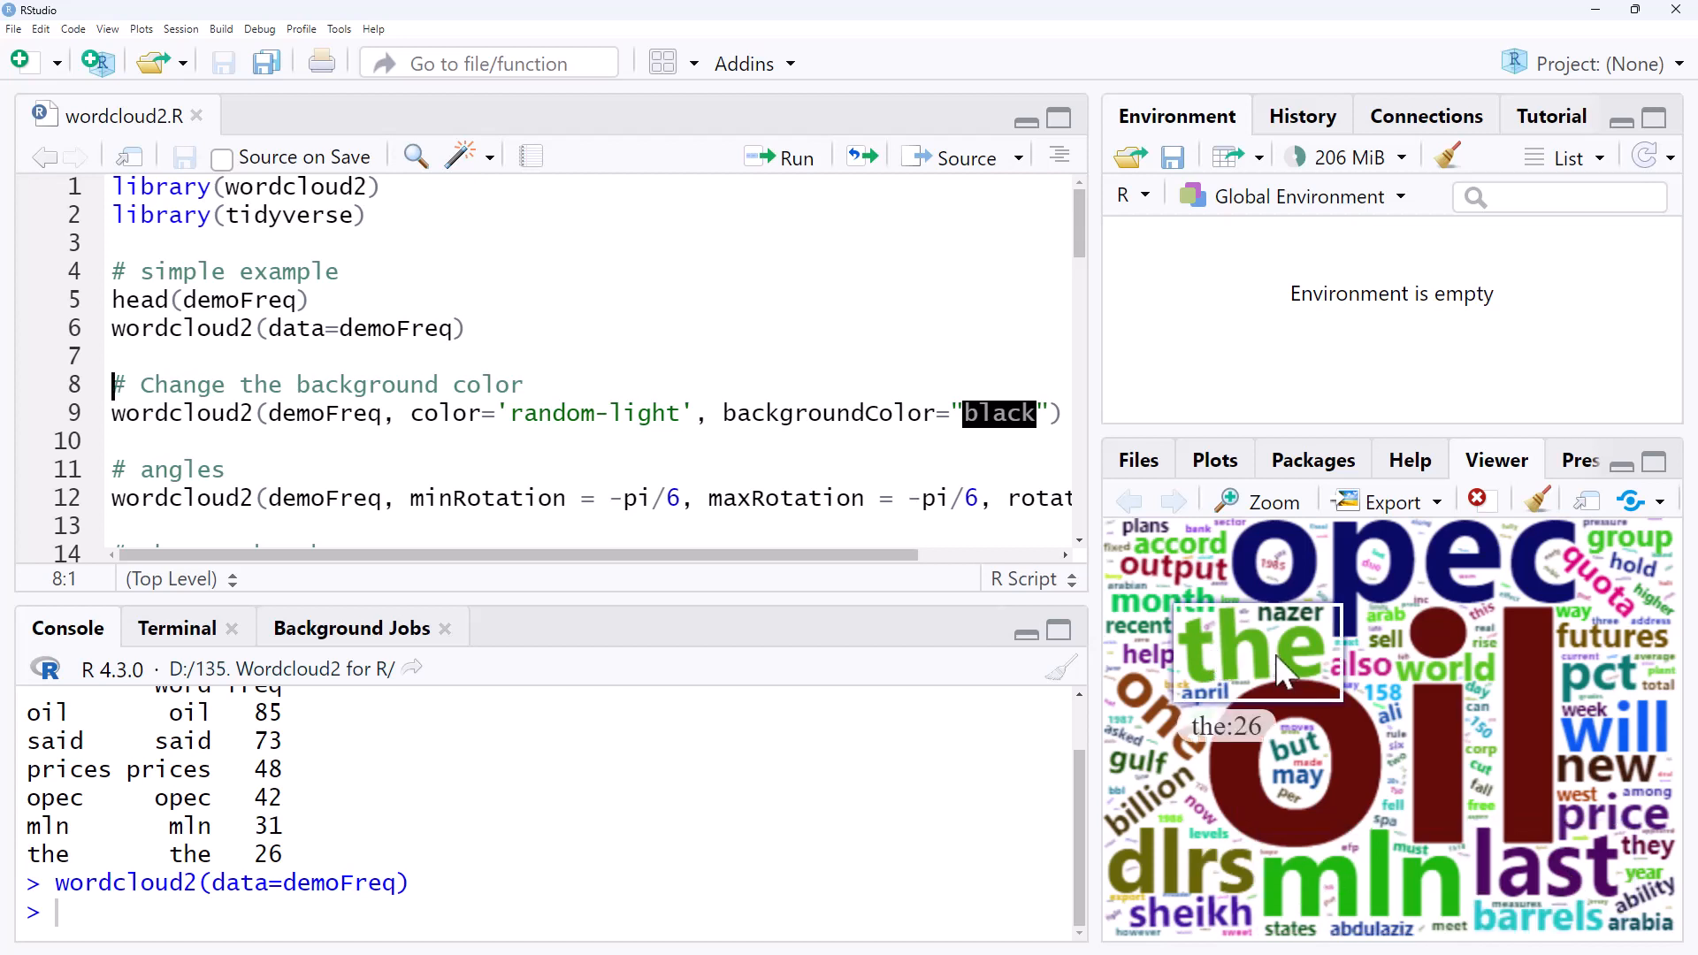
{"action": "mouse_move", "coordinate": [1290, 654]}
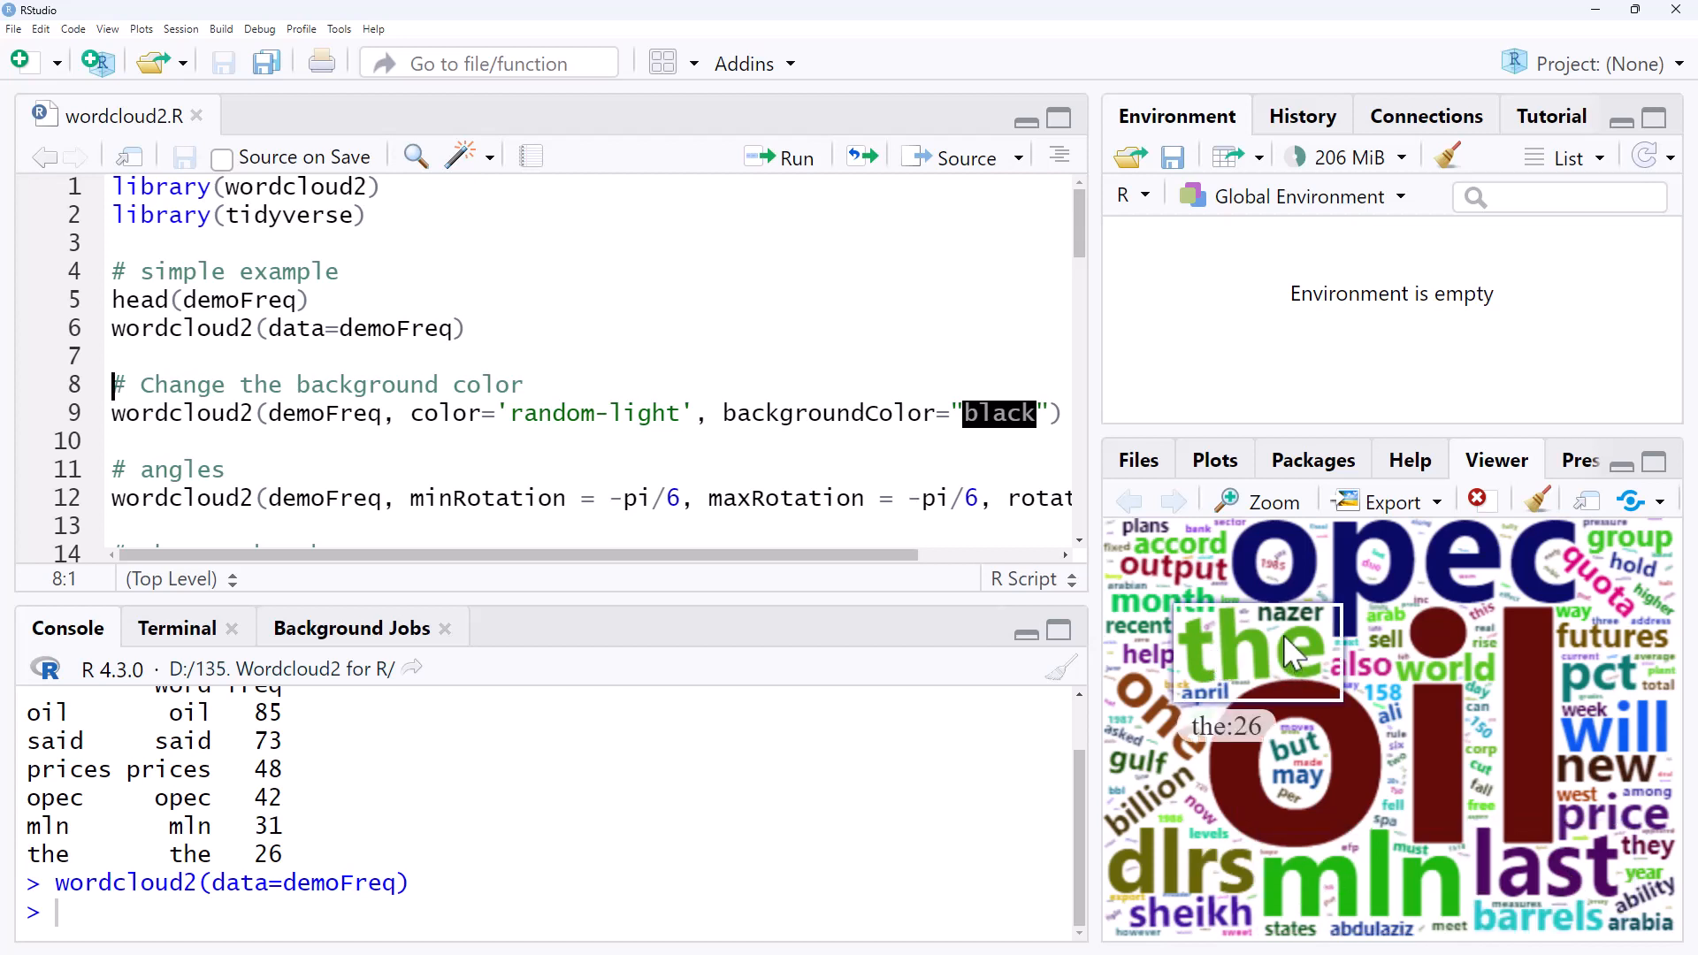
{"action": "mouse_move", "coordinate": [1284, 607]}
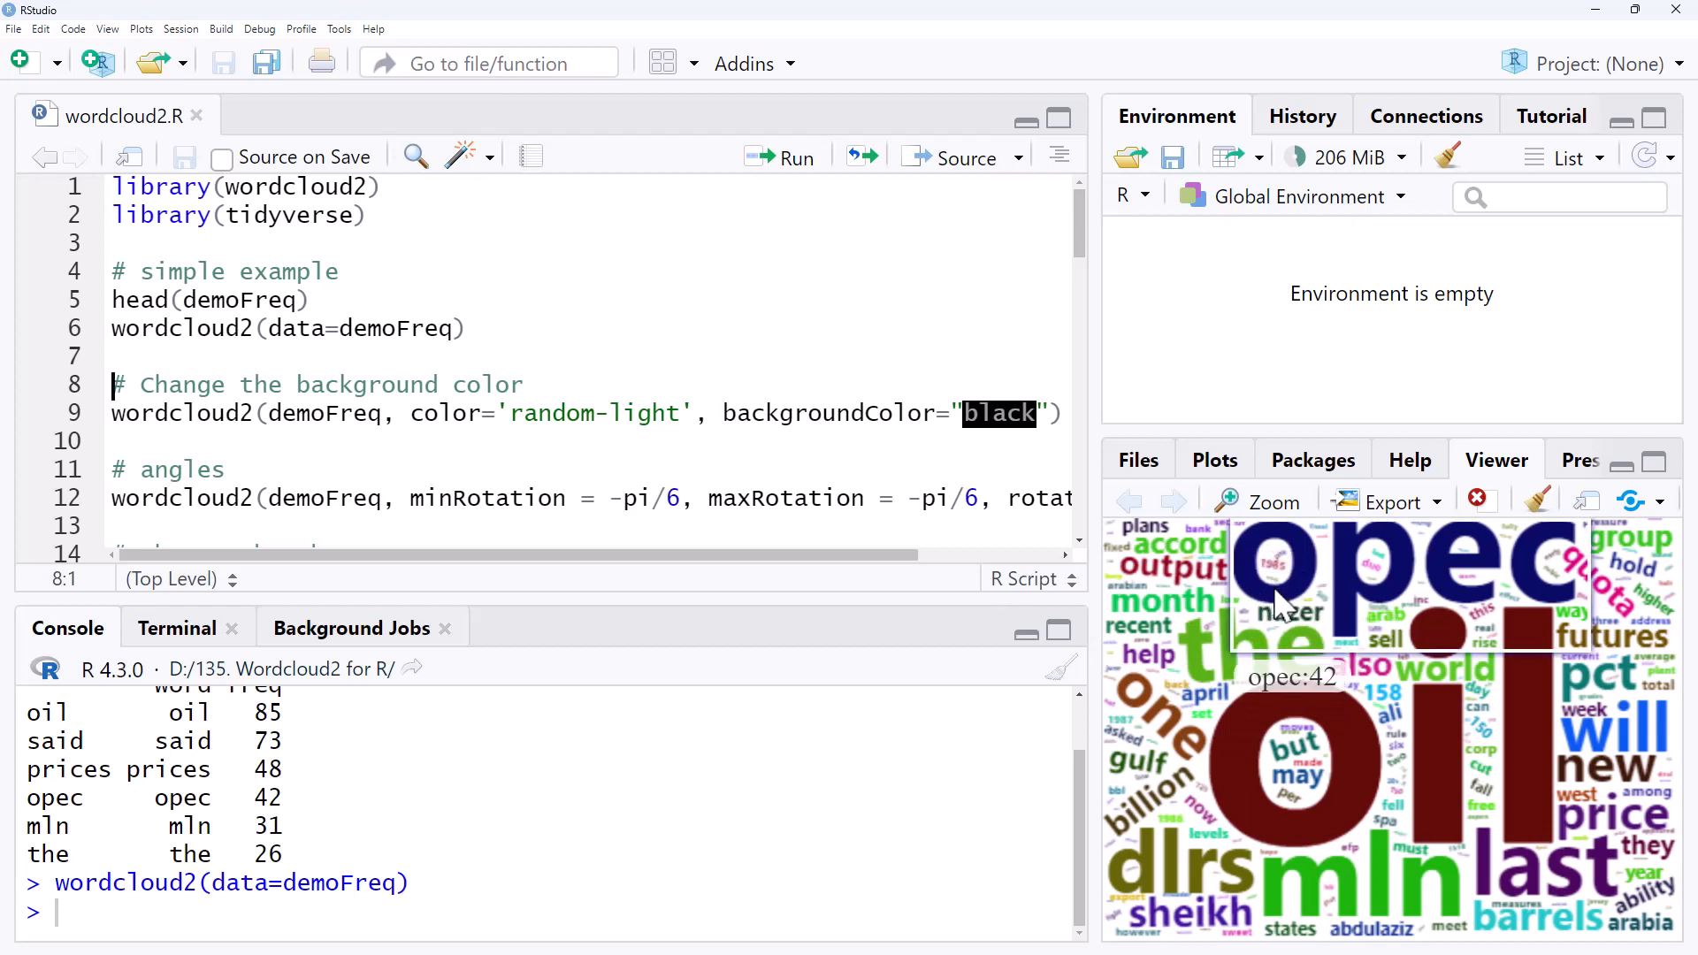
{"action": "mouse_move", "coordinate": [1576, 573]}
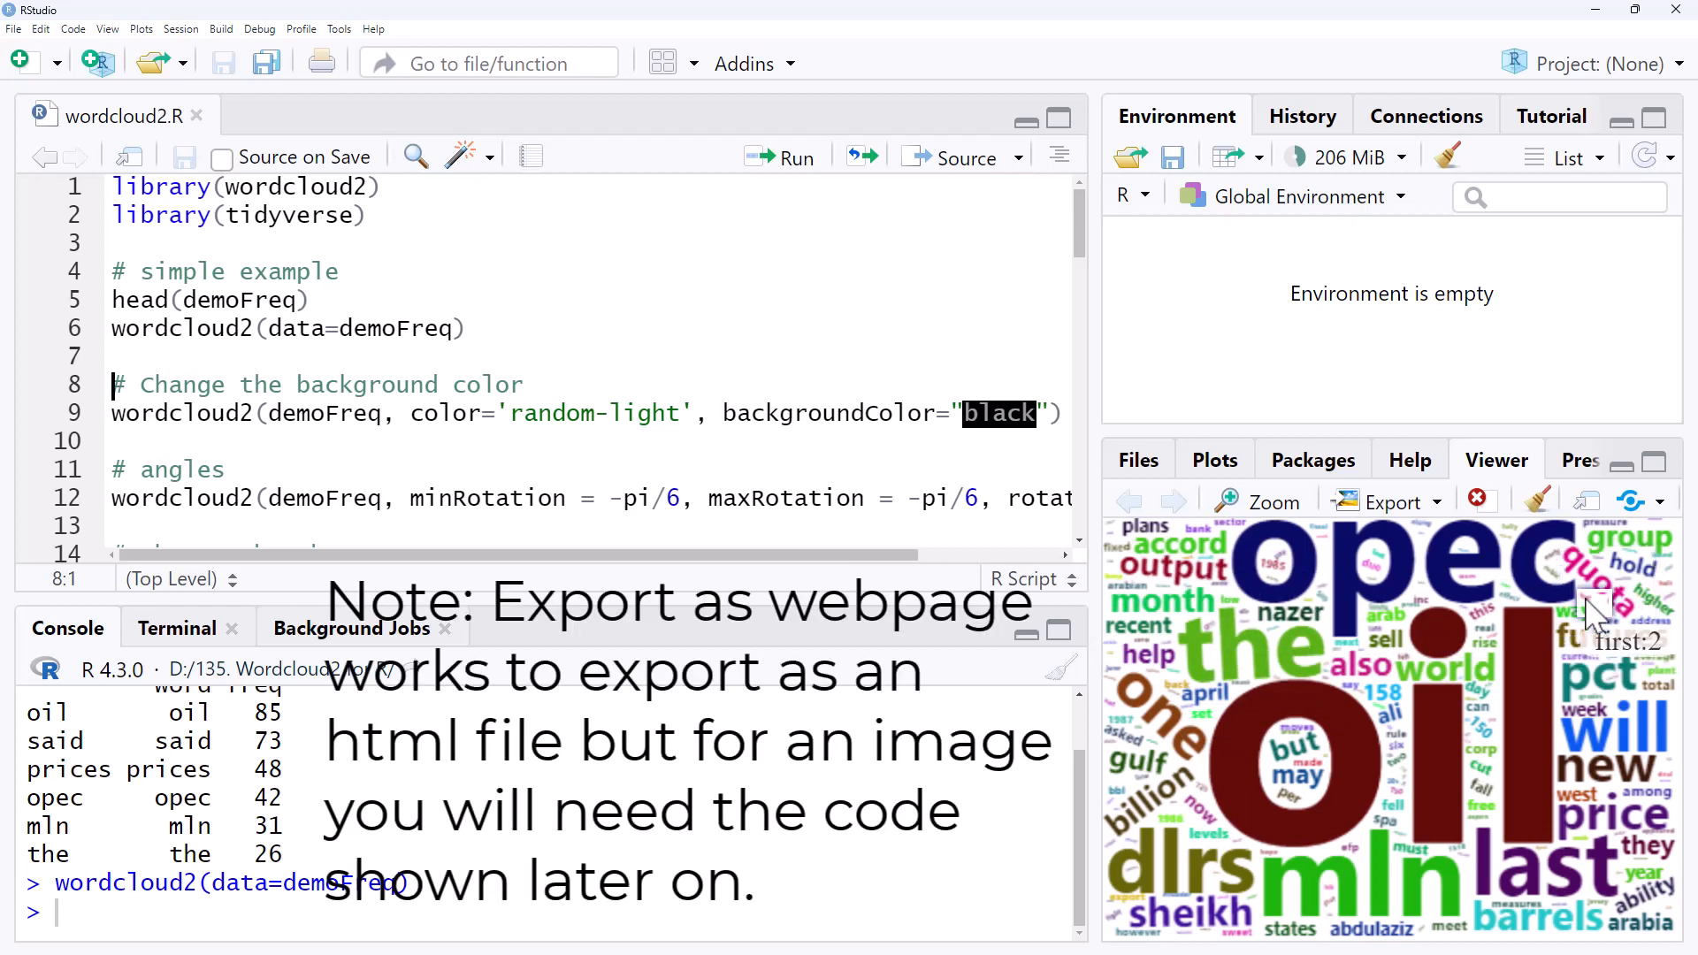
Show the Viewer Export choices: Save as Image, Copy to Clipboard, Save as Web Page.
{"action": "left_click", "coordinate": [1392, 503]}
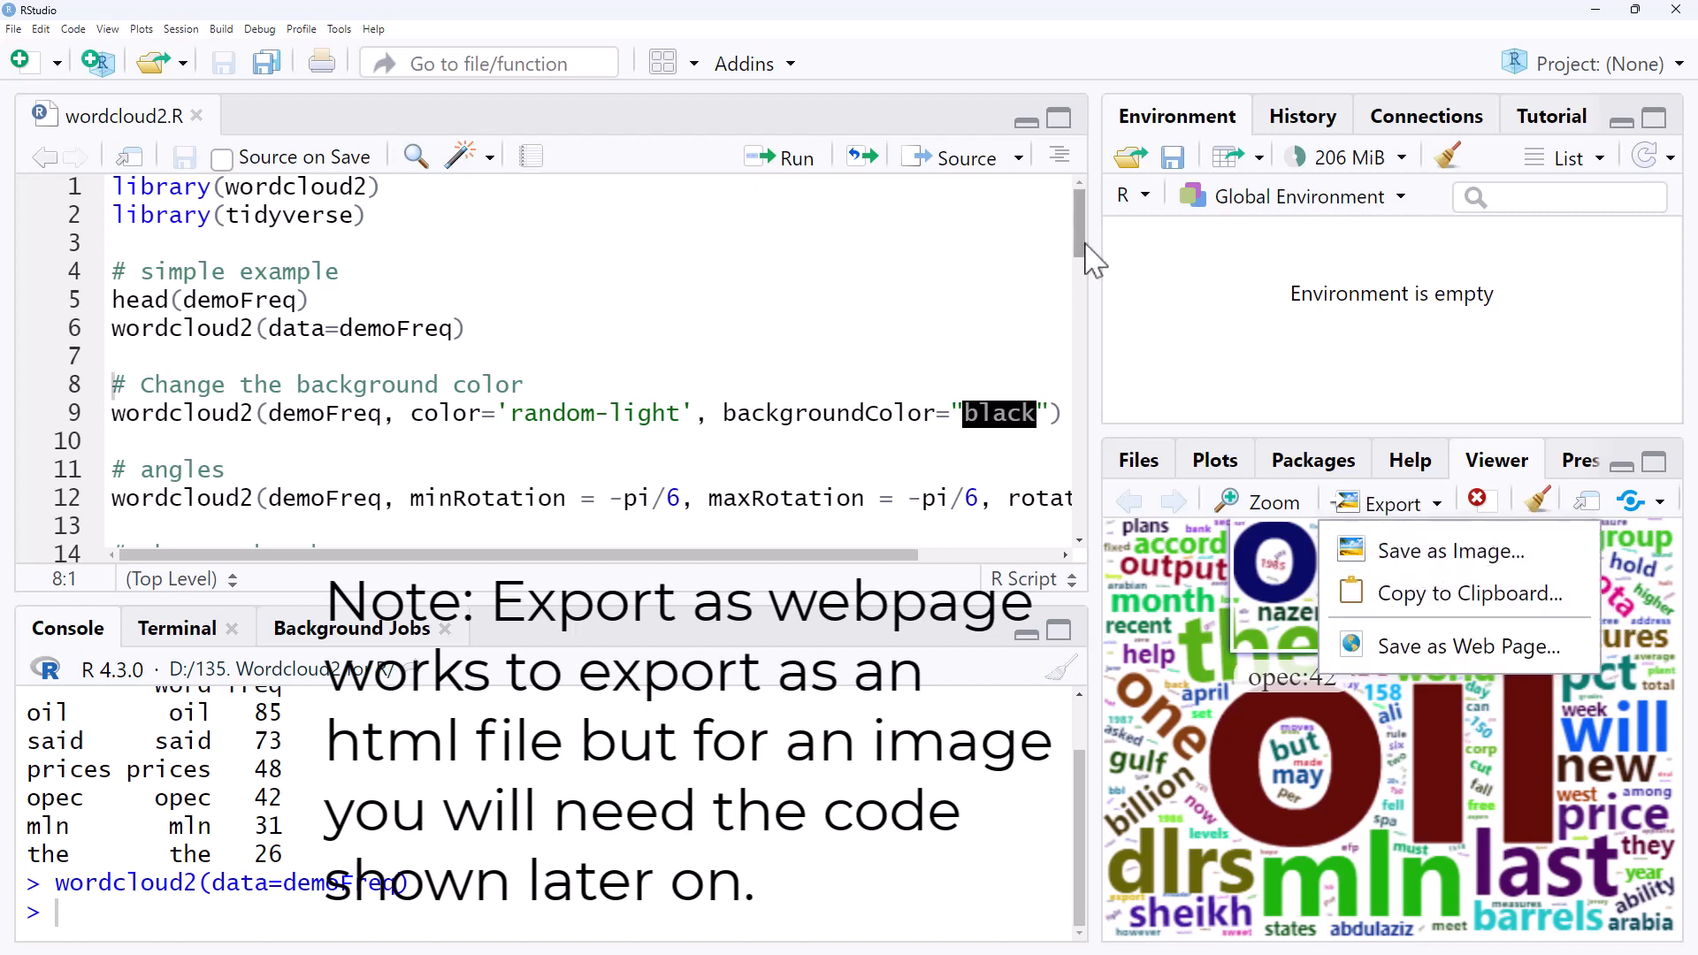
{"action": "mouse_move", "coordinate": [1259, 504]}
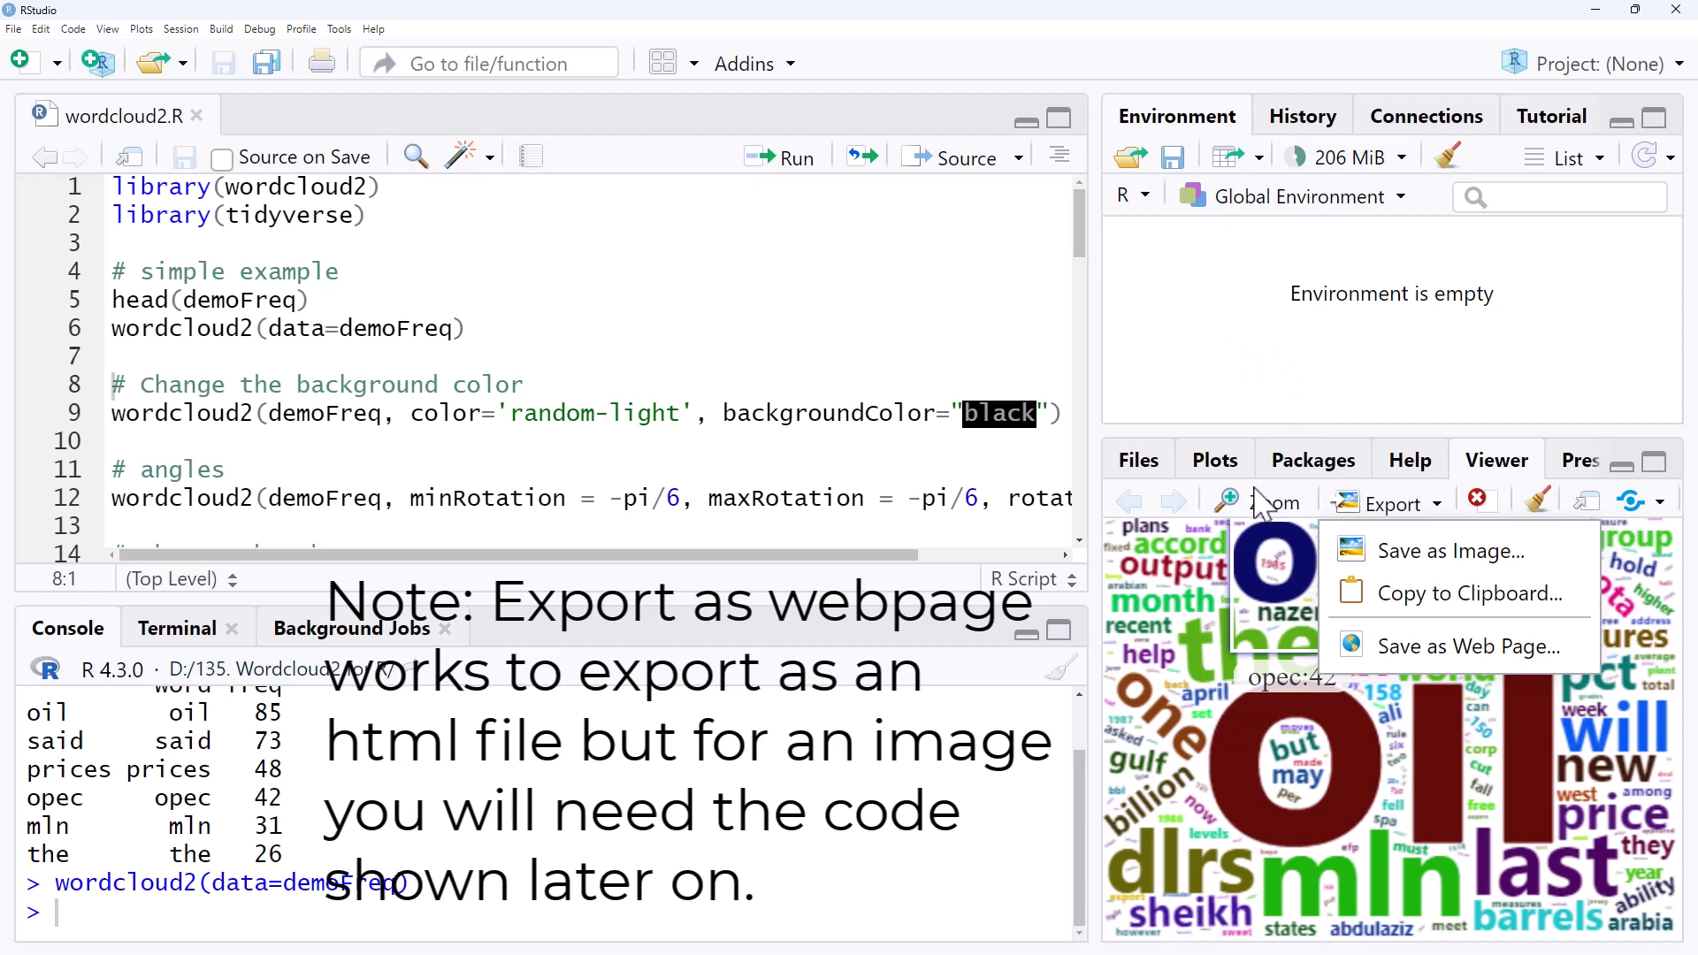
{"action": "mouse_move", "coordinate": [1260, 506]}
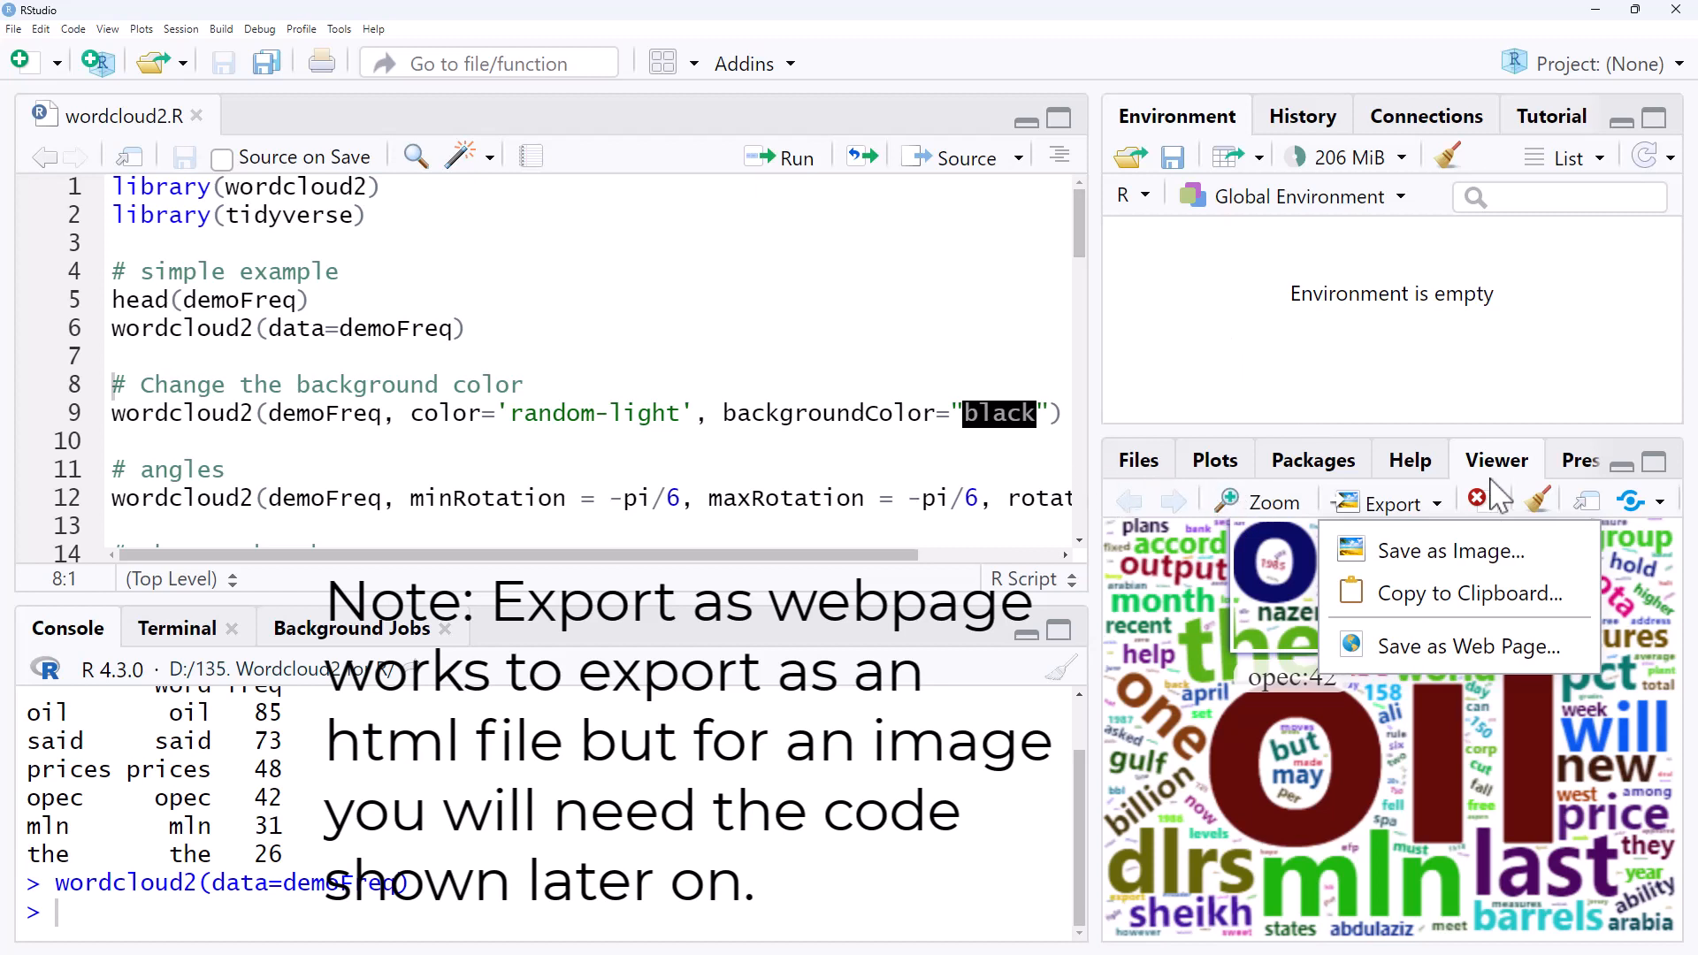
{"action": "mouse_move", "coordinate": [1505, 494]}
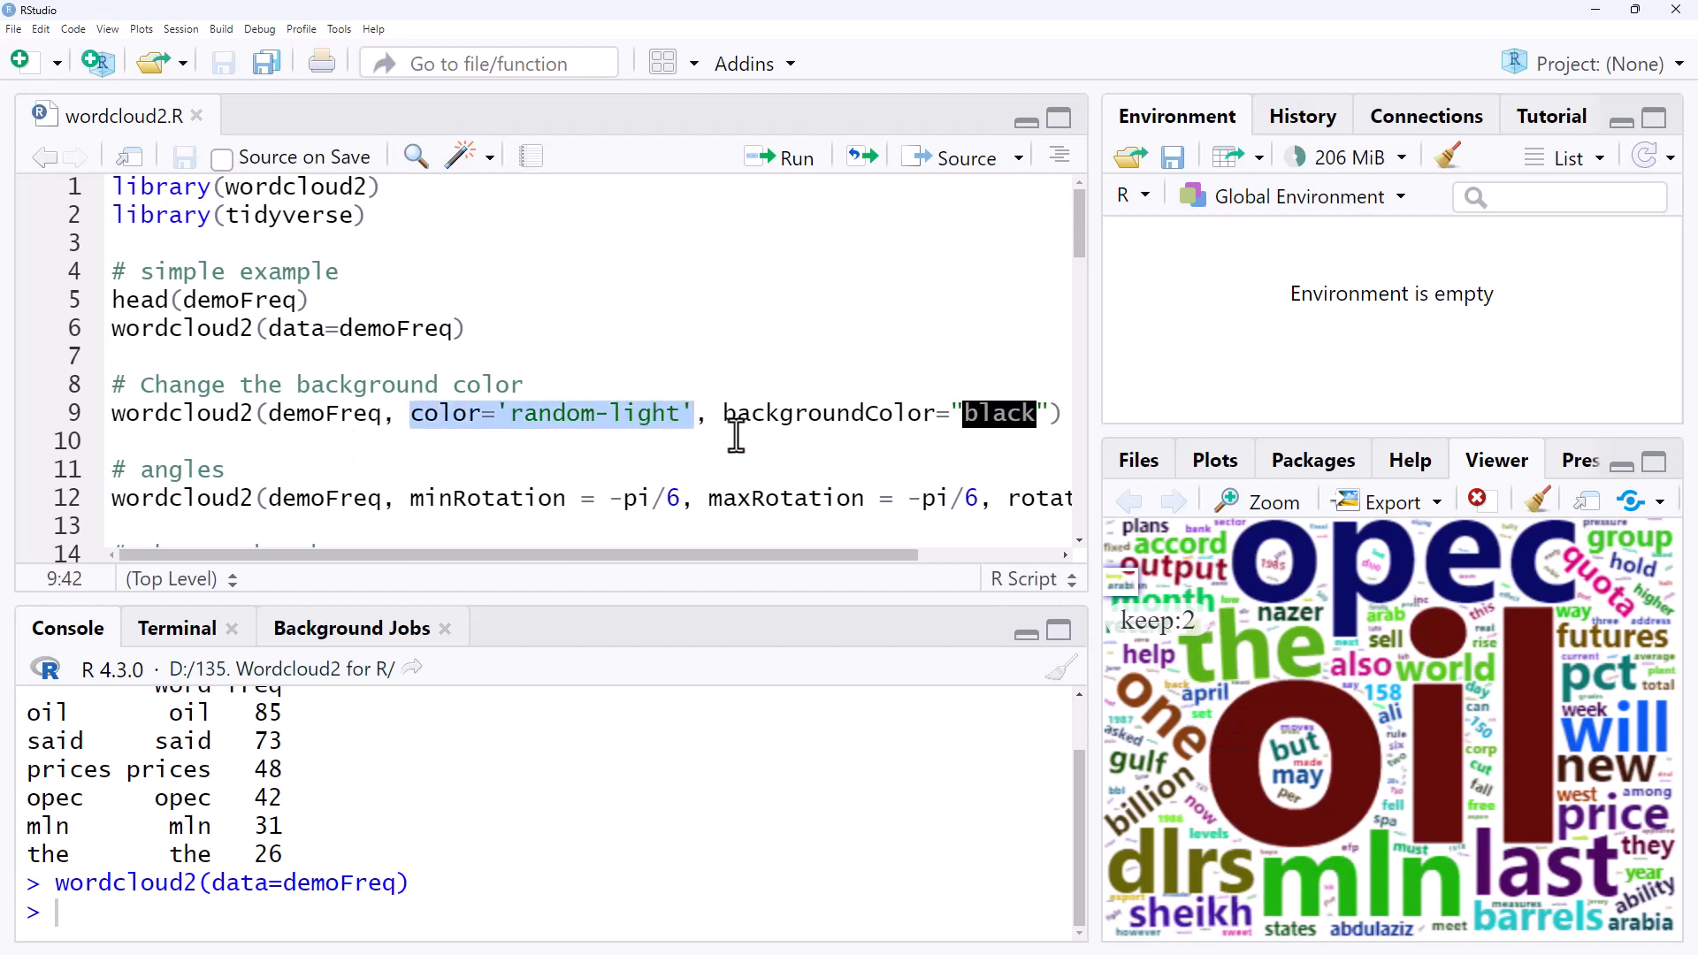
{"action": "mouse_move", "coordinate": [546, 422]}
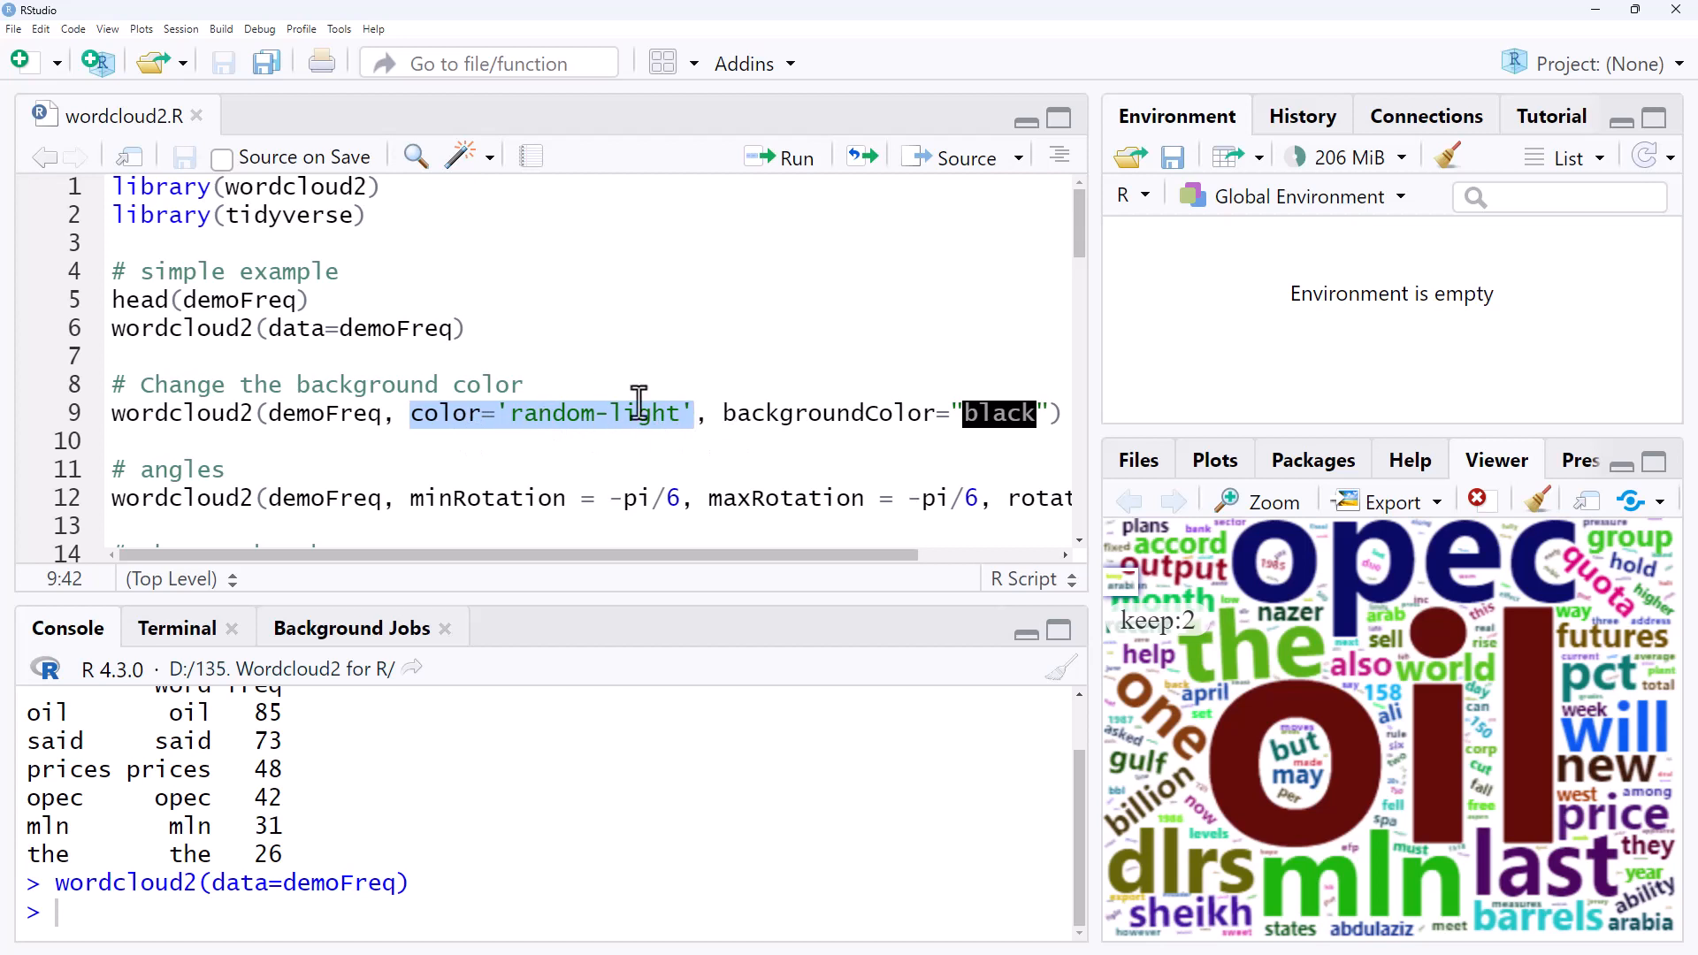
{"action": "mouse_move", "coordinate": [759, 413]}
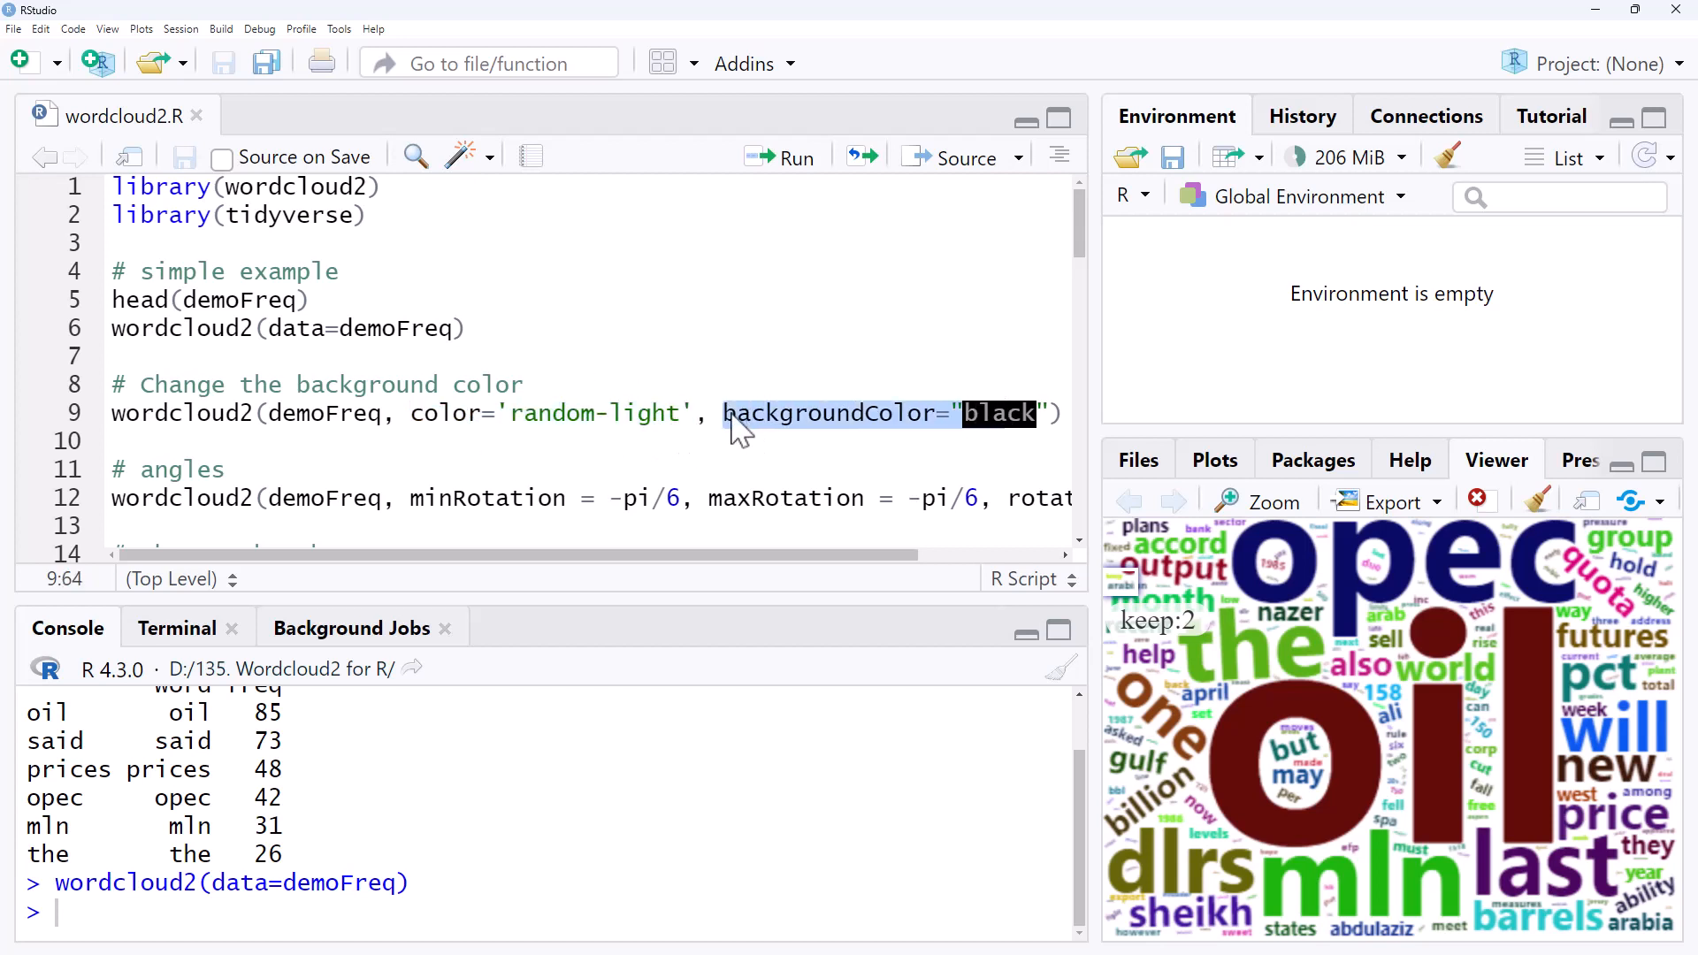
Run the random-light colour, black-background wordcloud2 example.
{"action": "left_click", "coordinate": [780, 158]}
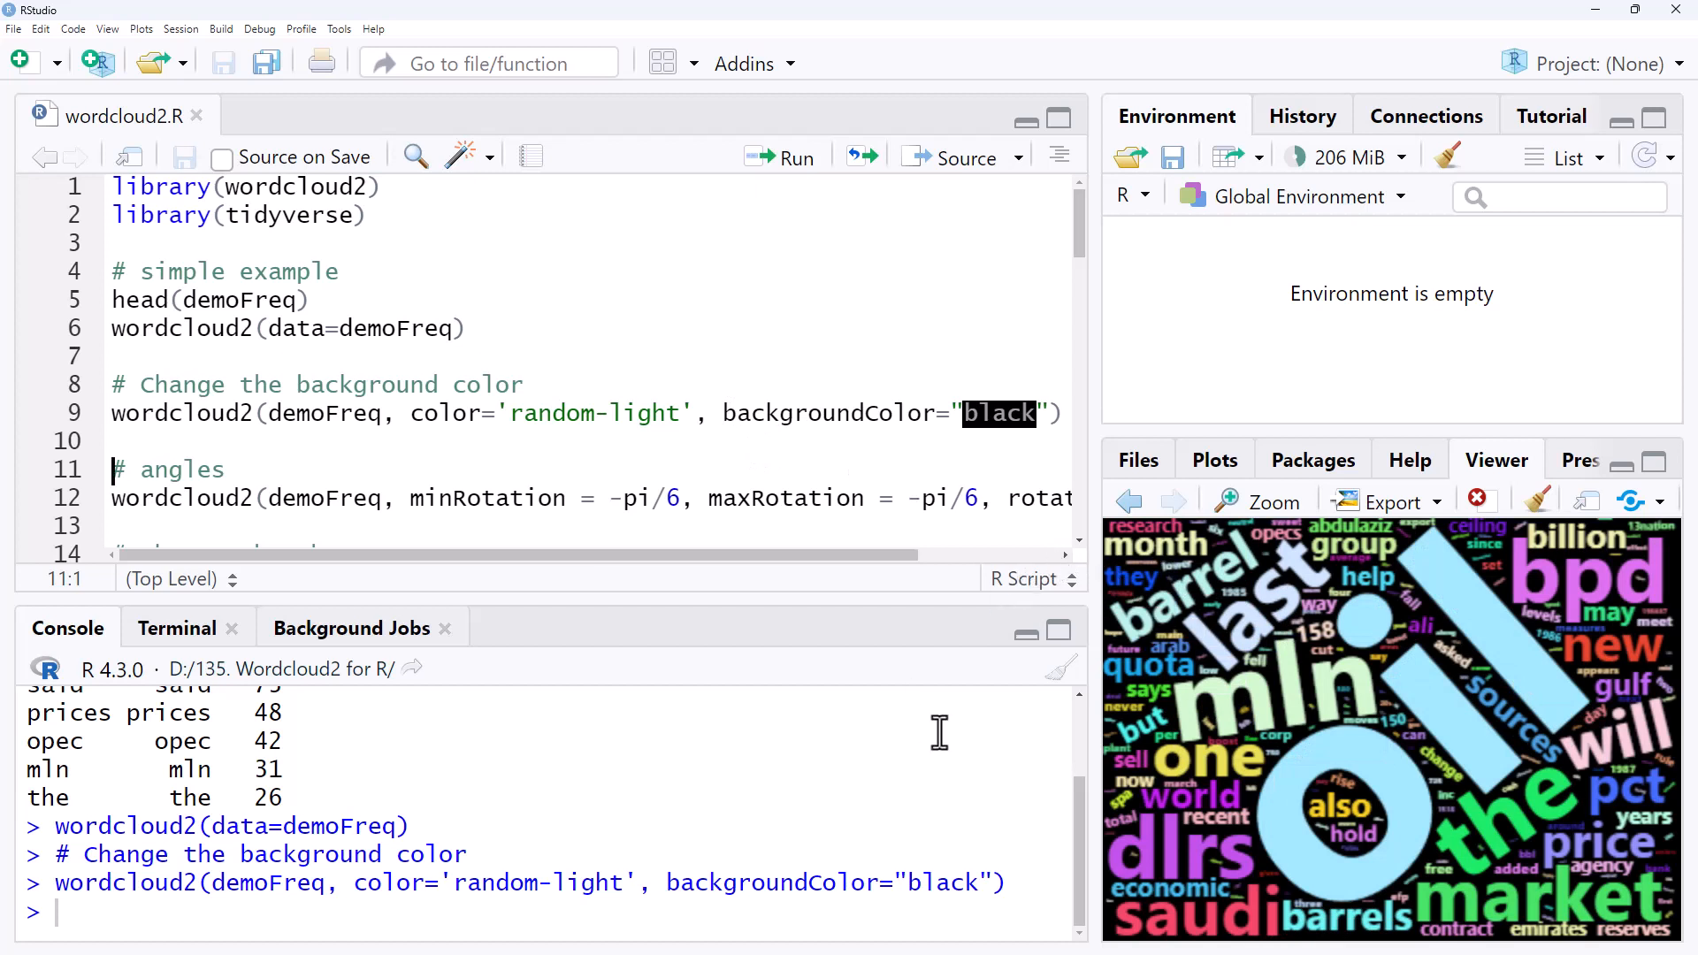
{"action": "mouse_move", "coordinate": [851, 688]}
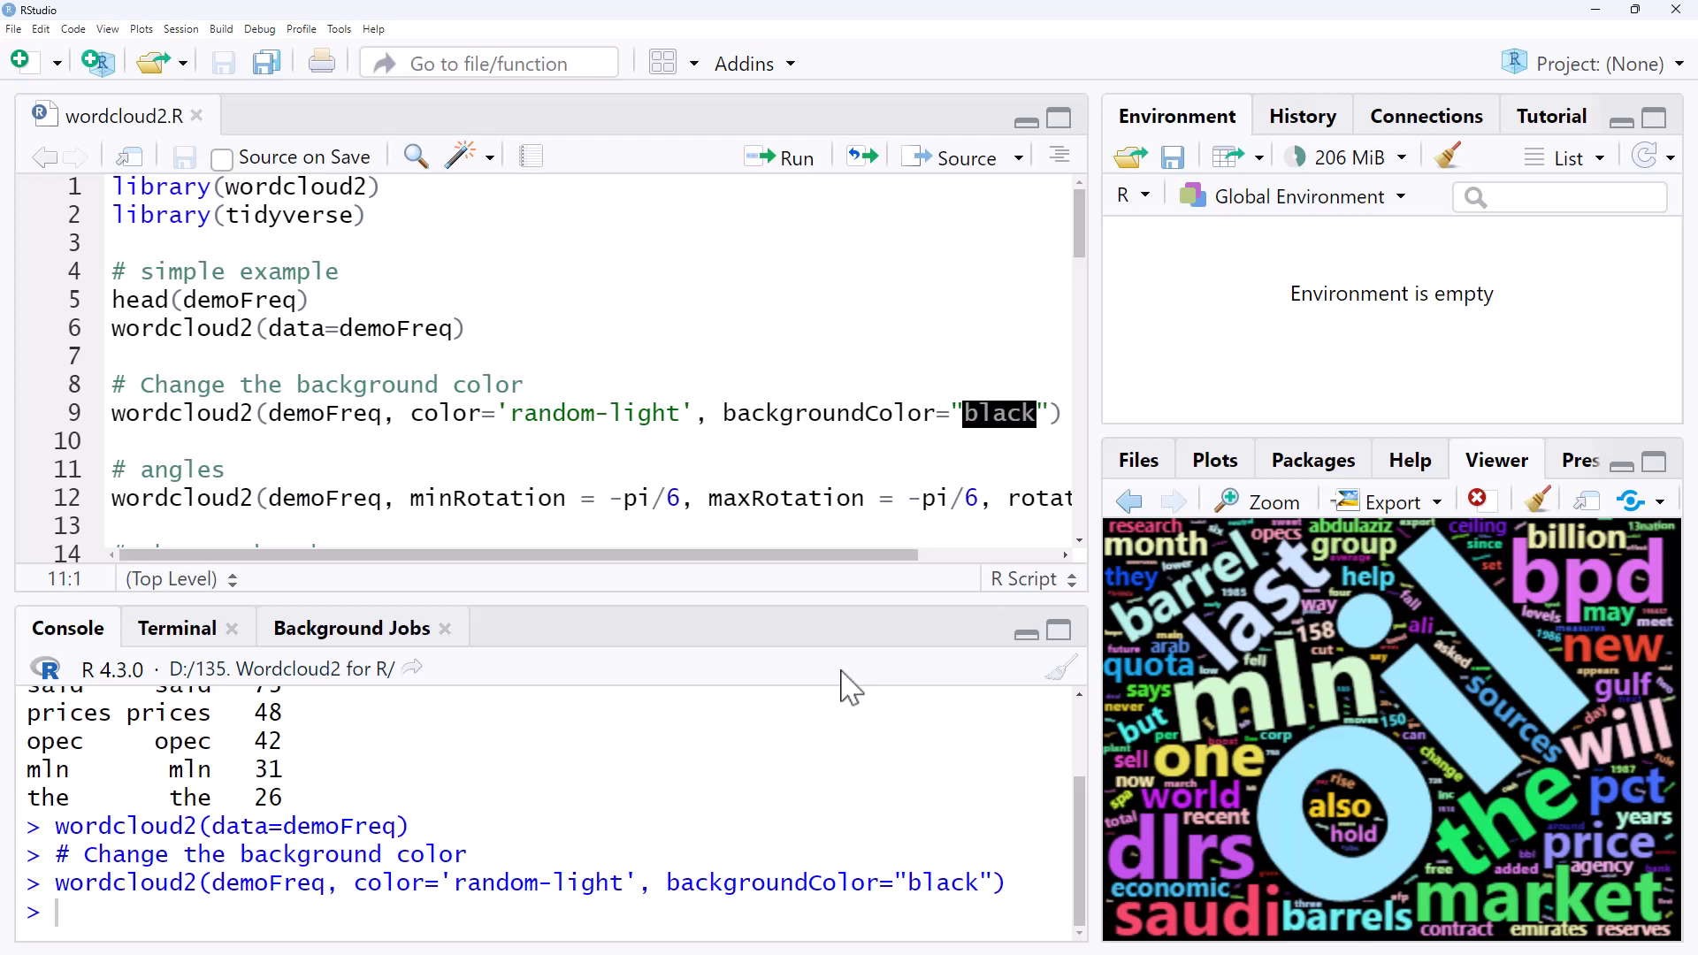
{"action": "mouse_move", "coordinate": [864, 509]}
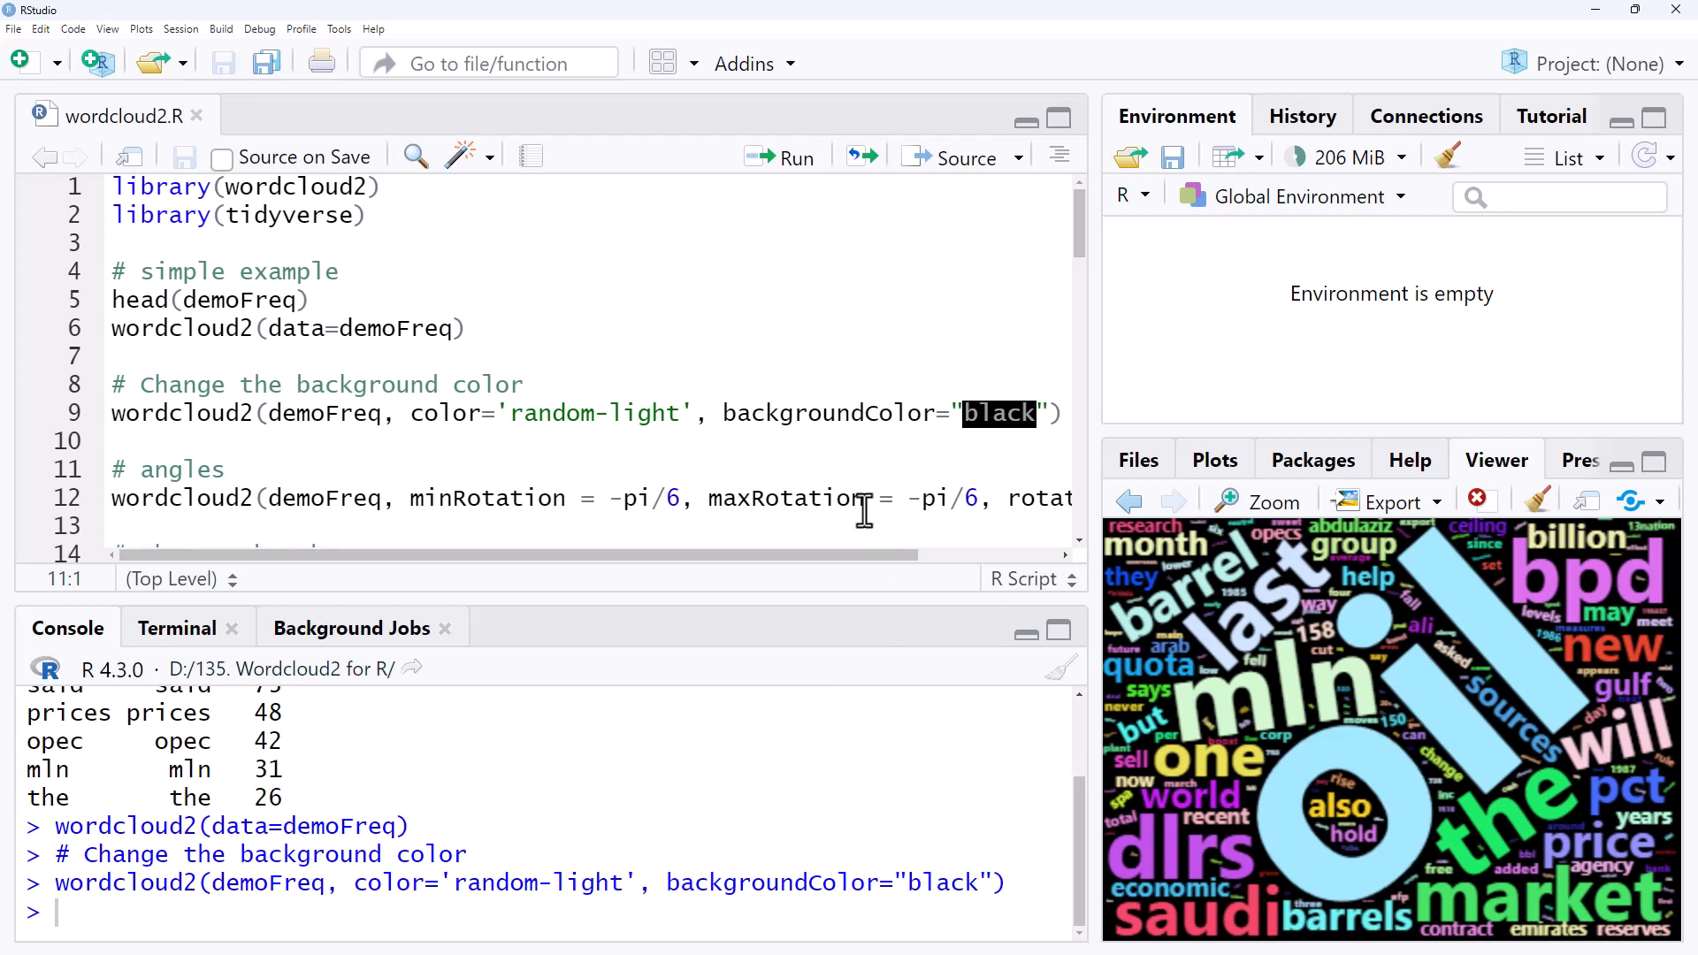
{"action": "mouse_move", "coordinate": [1245, 634]}
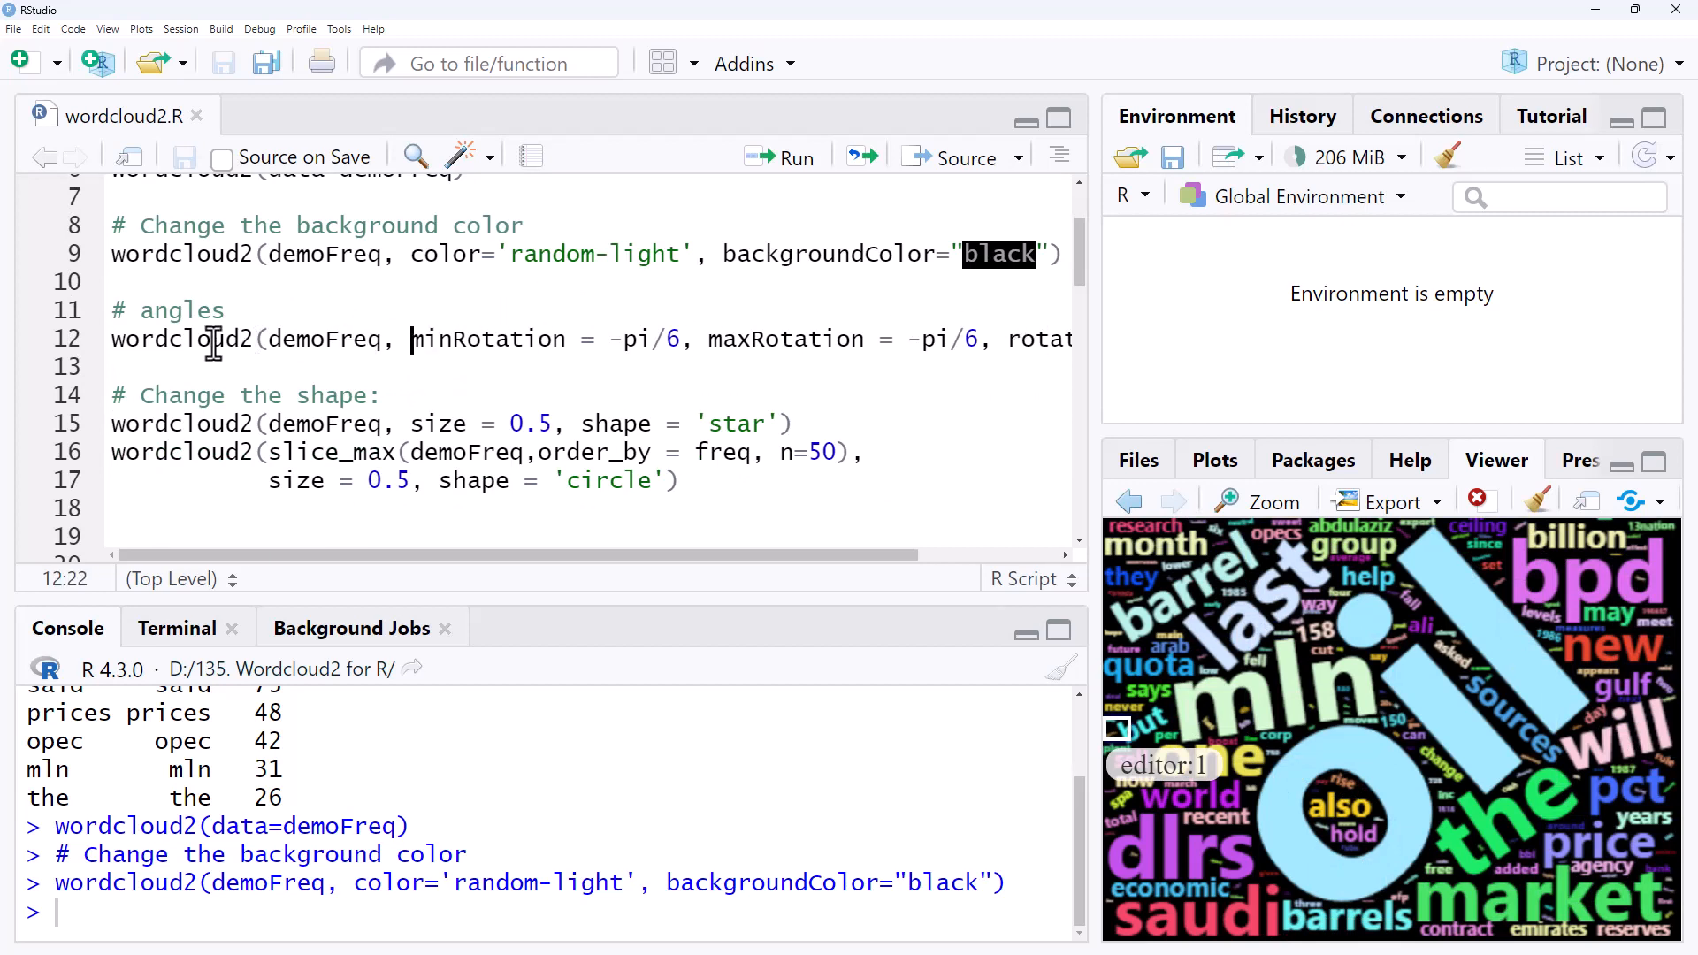
Run the angles example with minRotation and maxRotation -pi/6, rotateRatio 1.
{"action": "left_click_drag", "start_coordinate": [408, 339], "coordinate": [943, 340]}
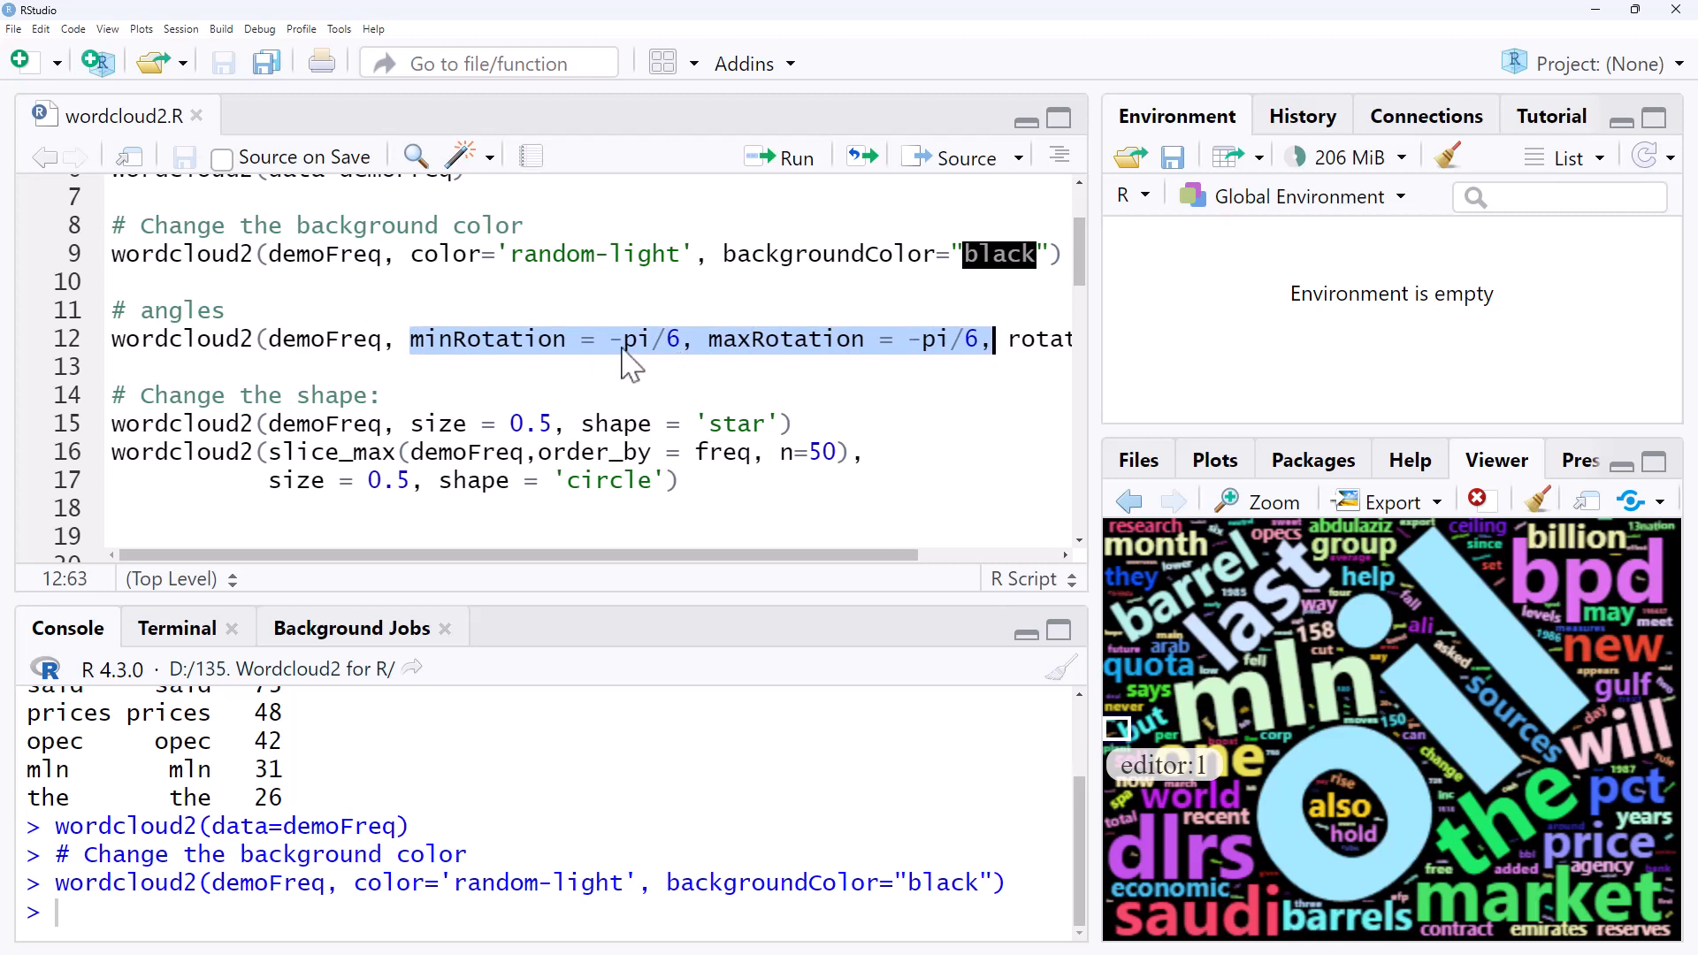
{"action": "left_click", "coordinate": [745, 338]}
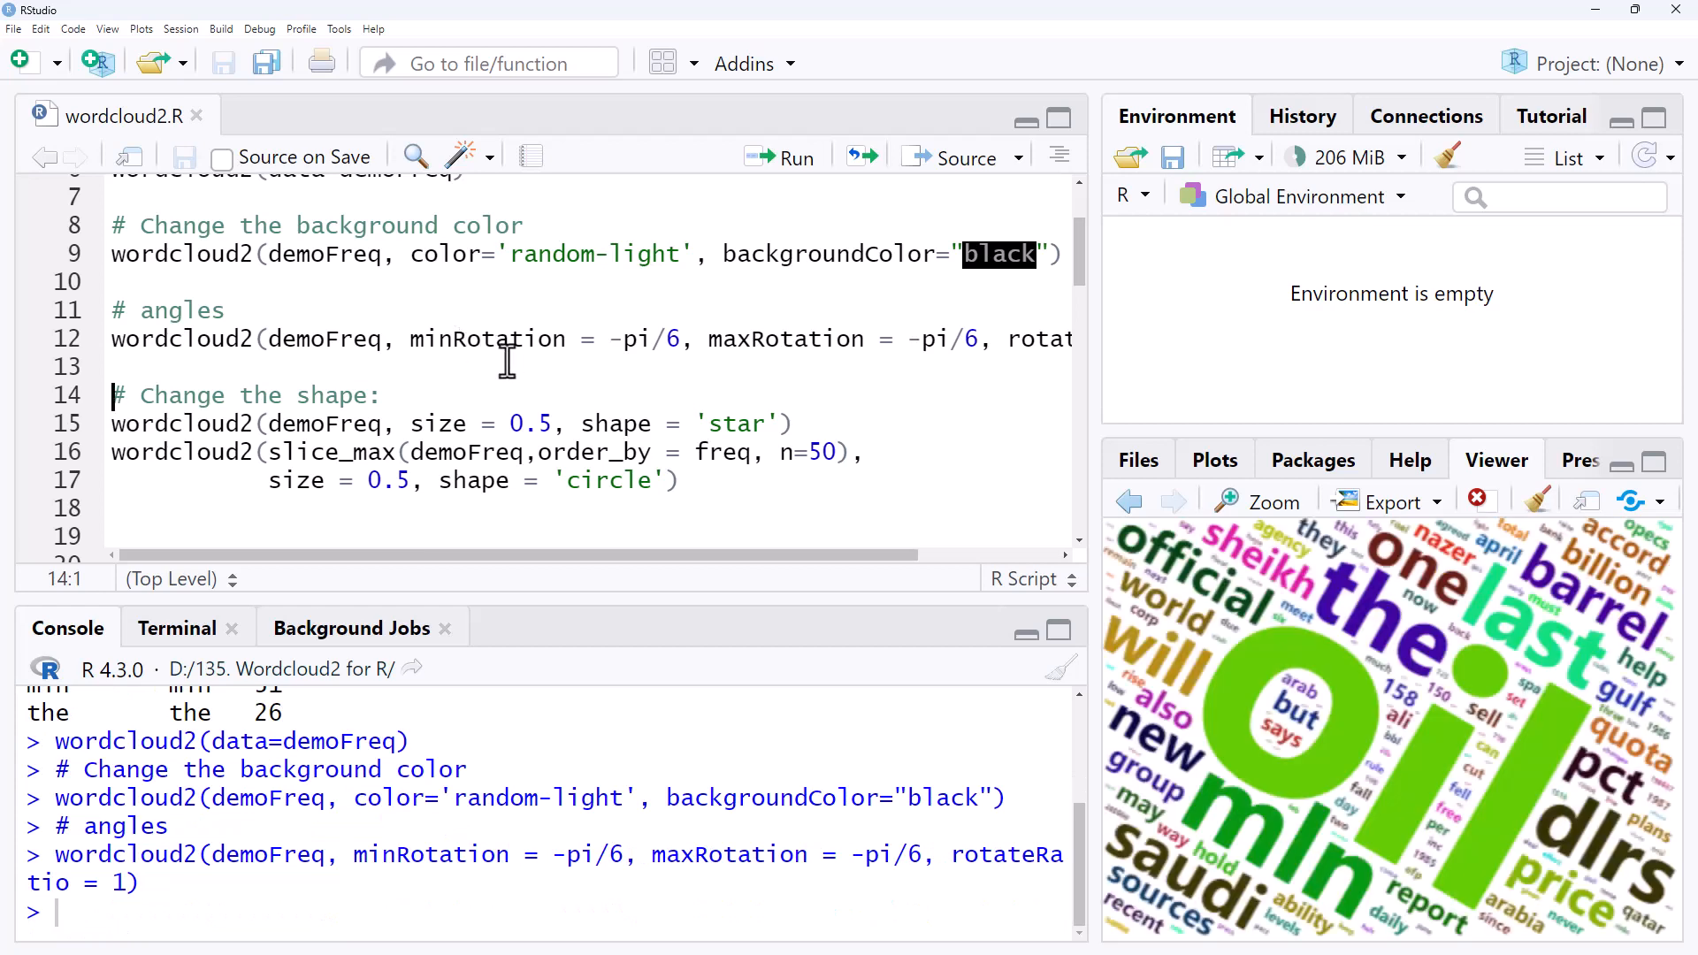
{"action": "mouse_move", "coordinate": [644, 361]}
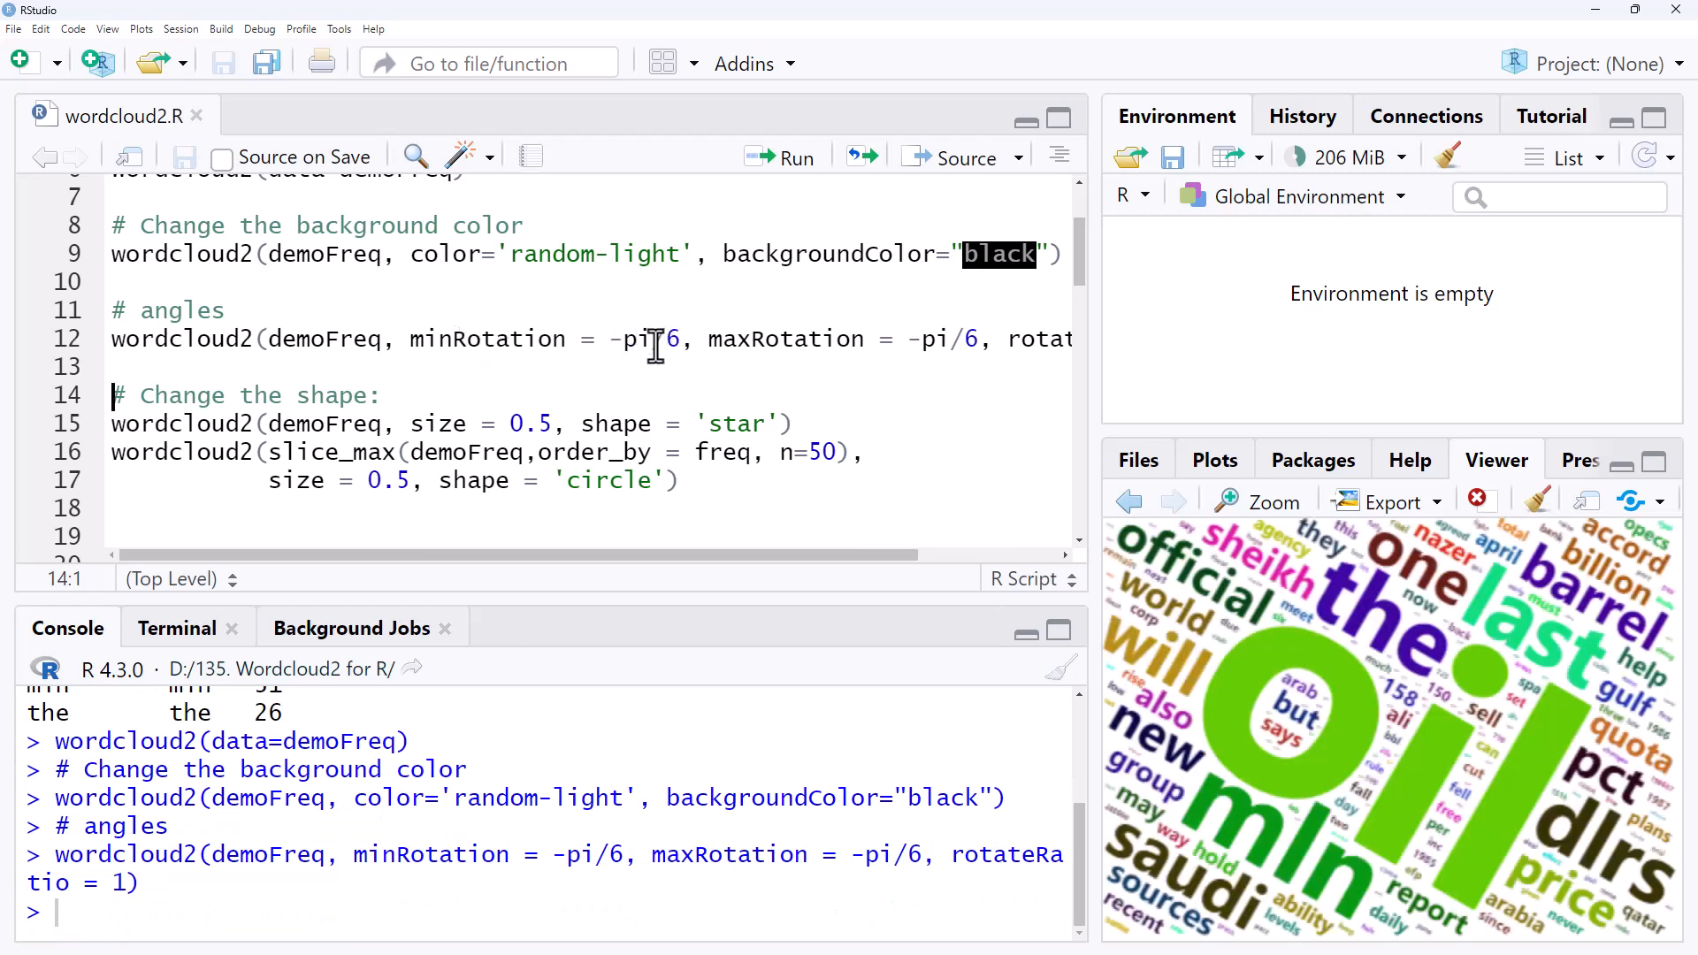
{"action": "mouse_move", "coordinate": [1251, 568]}
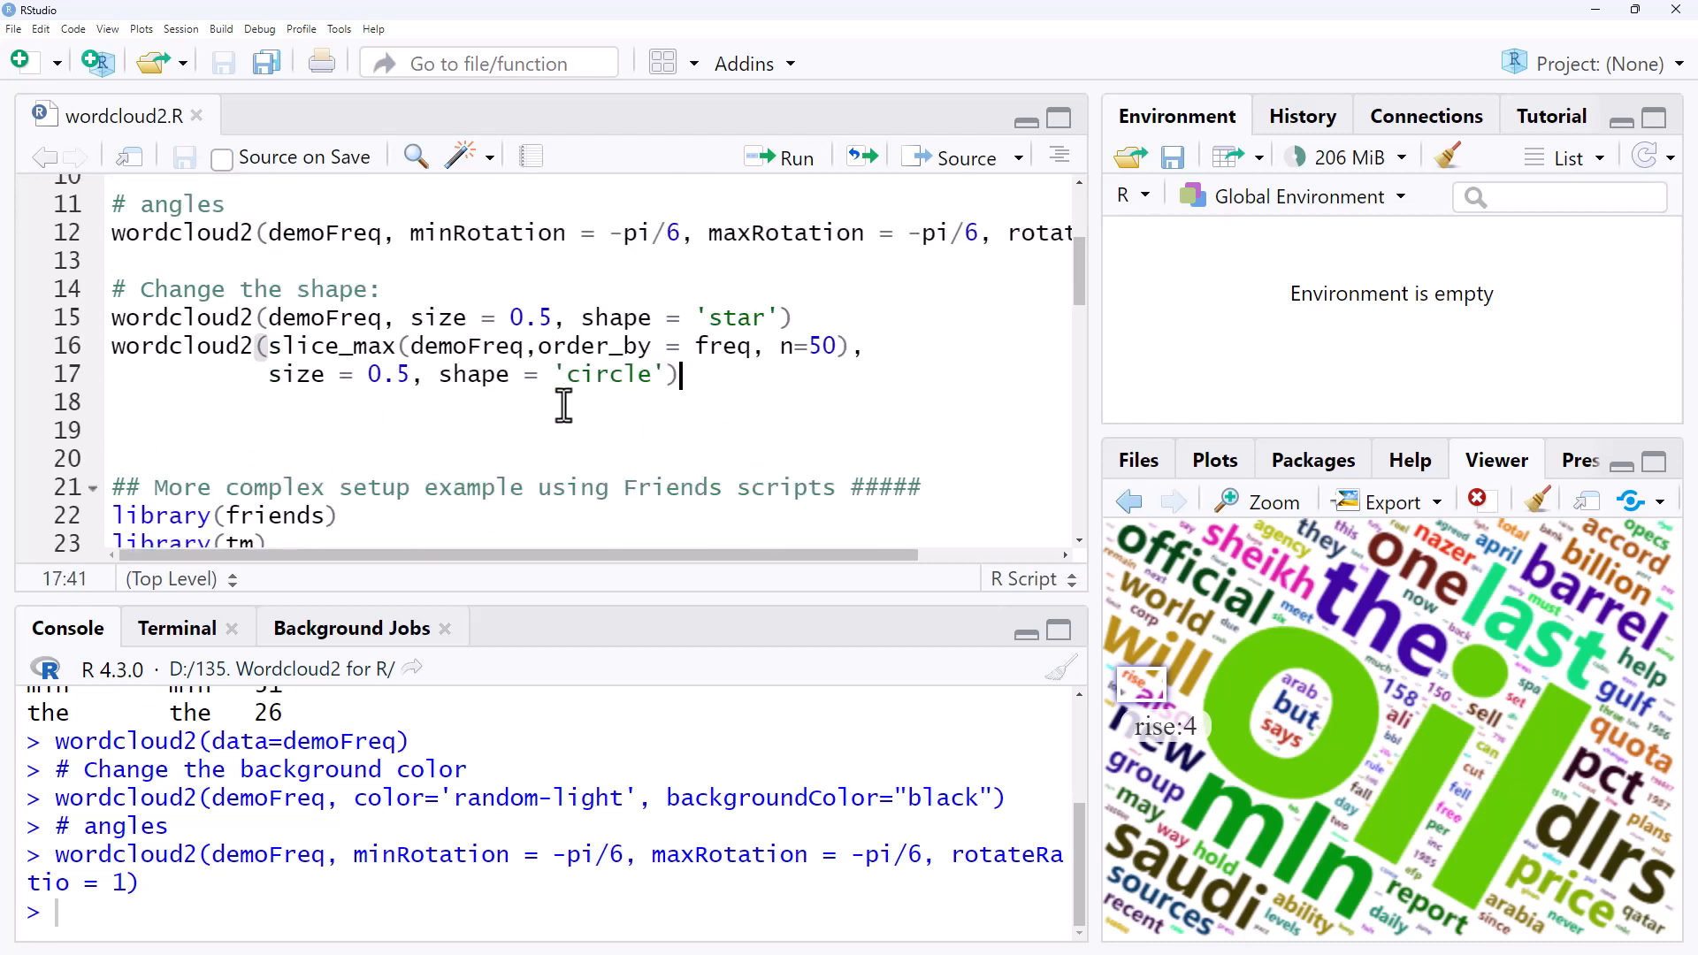
{"action": "mouse_move", "coordinate": [499, 430]}
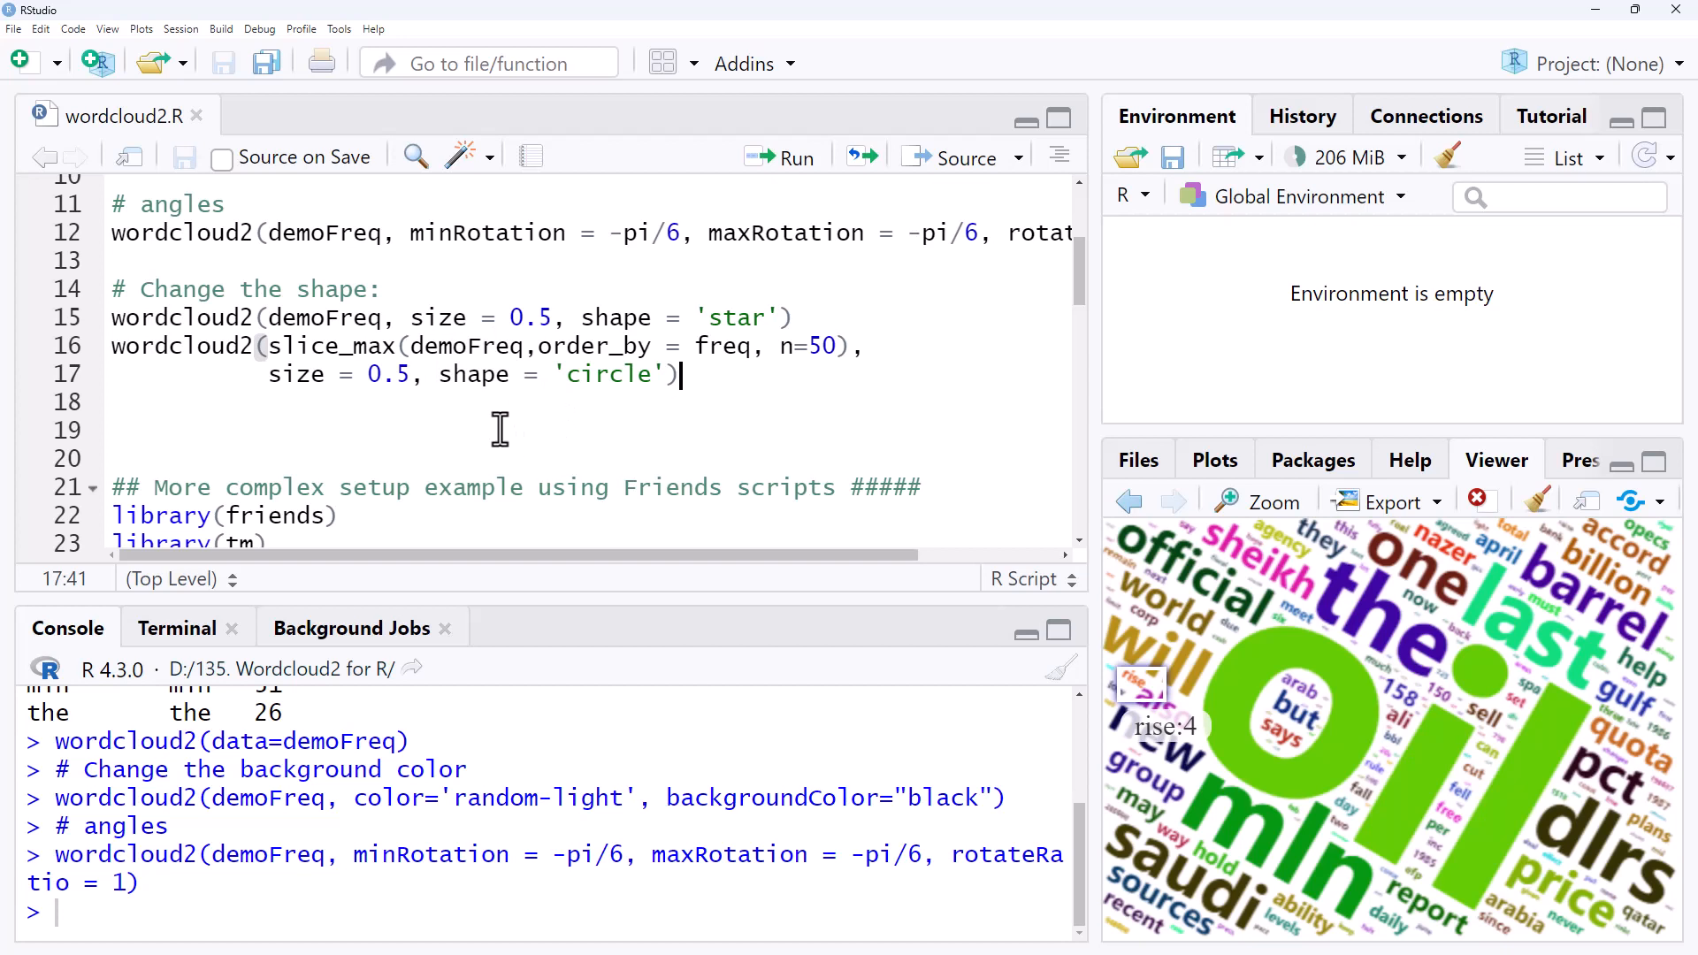
{"action": "mouse_move", "coordinate": [796, 336]}
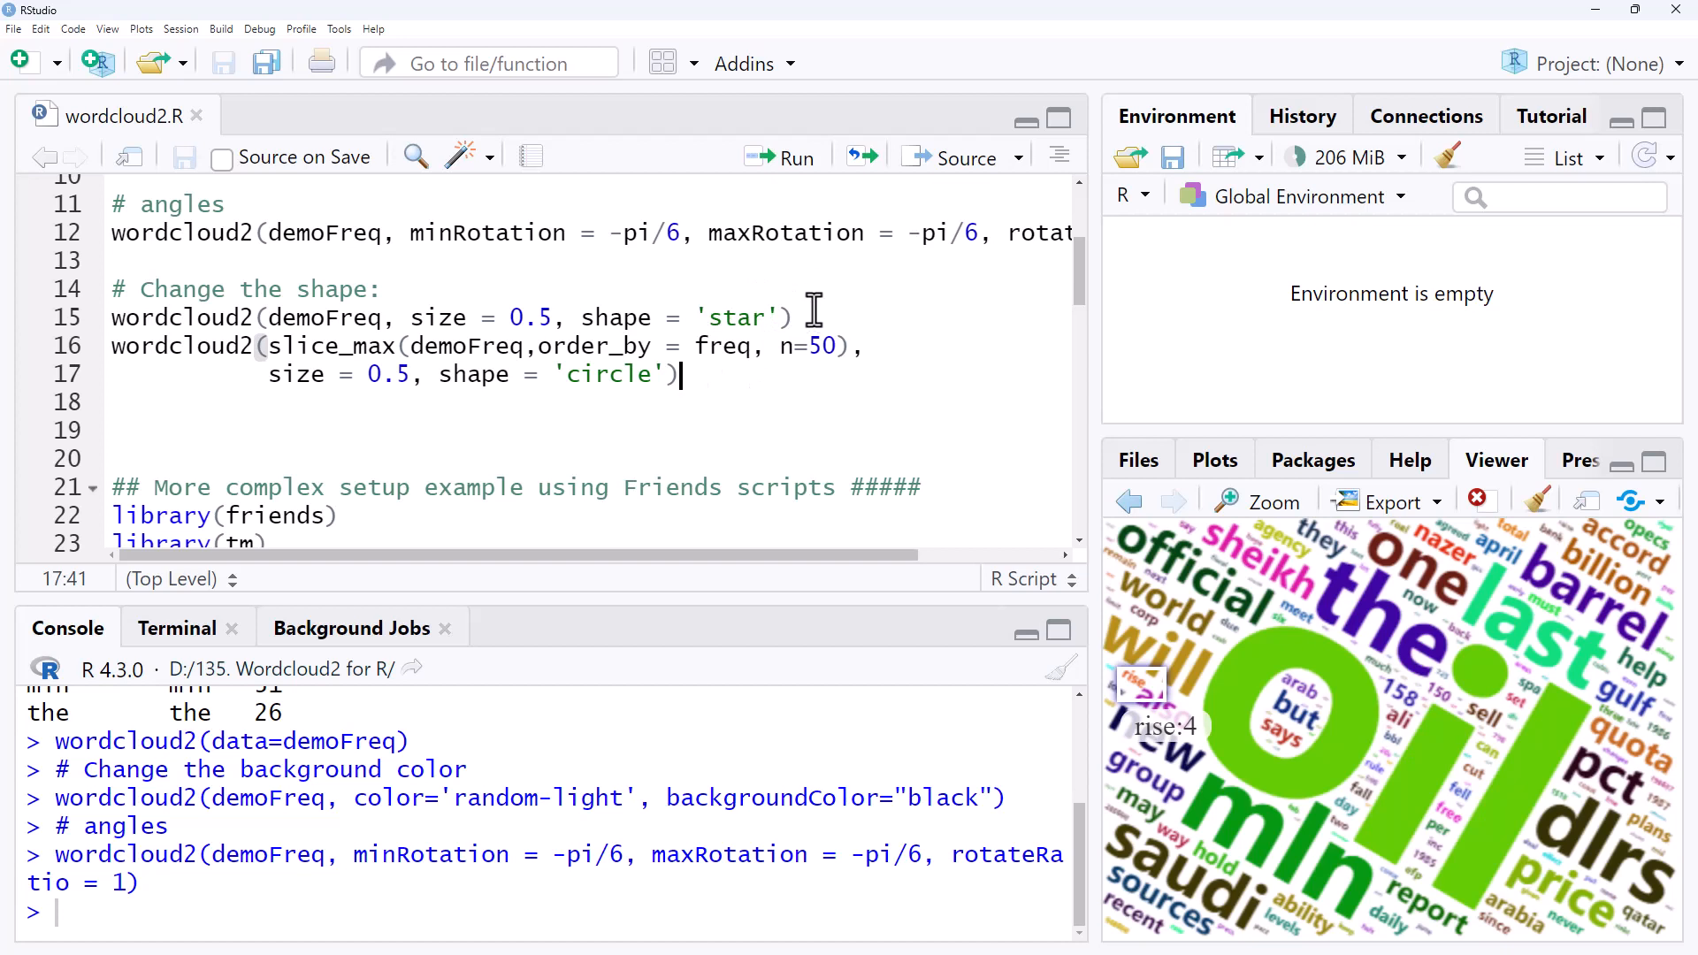
{"action": "mouse_move", "coordinate": [819, 314]}
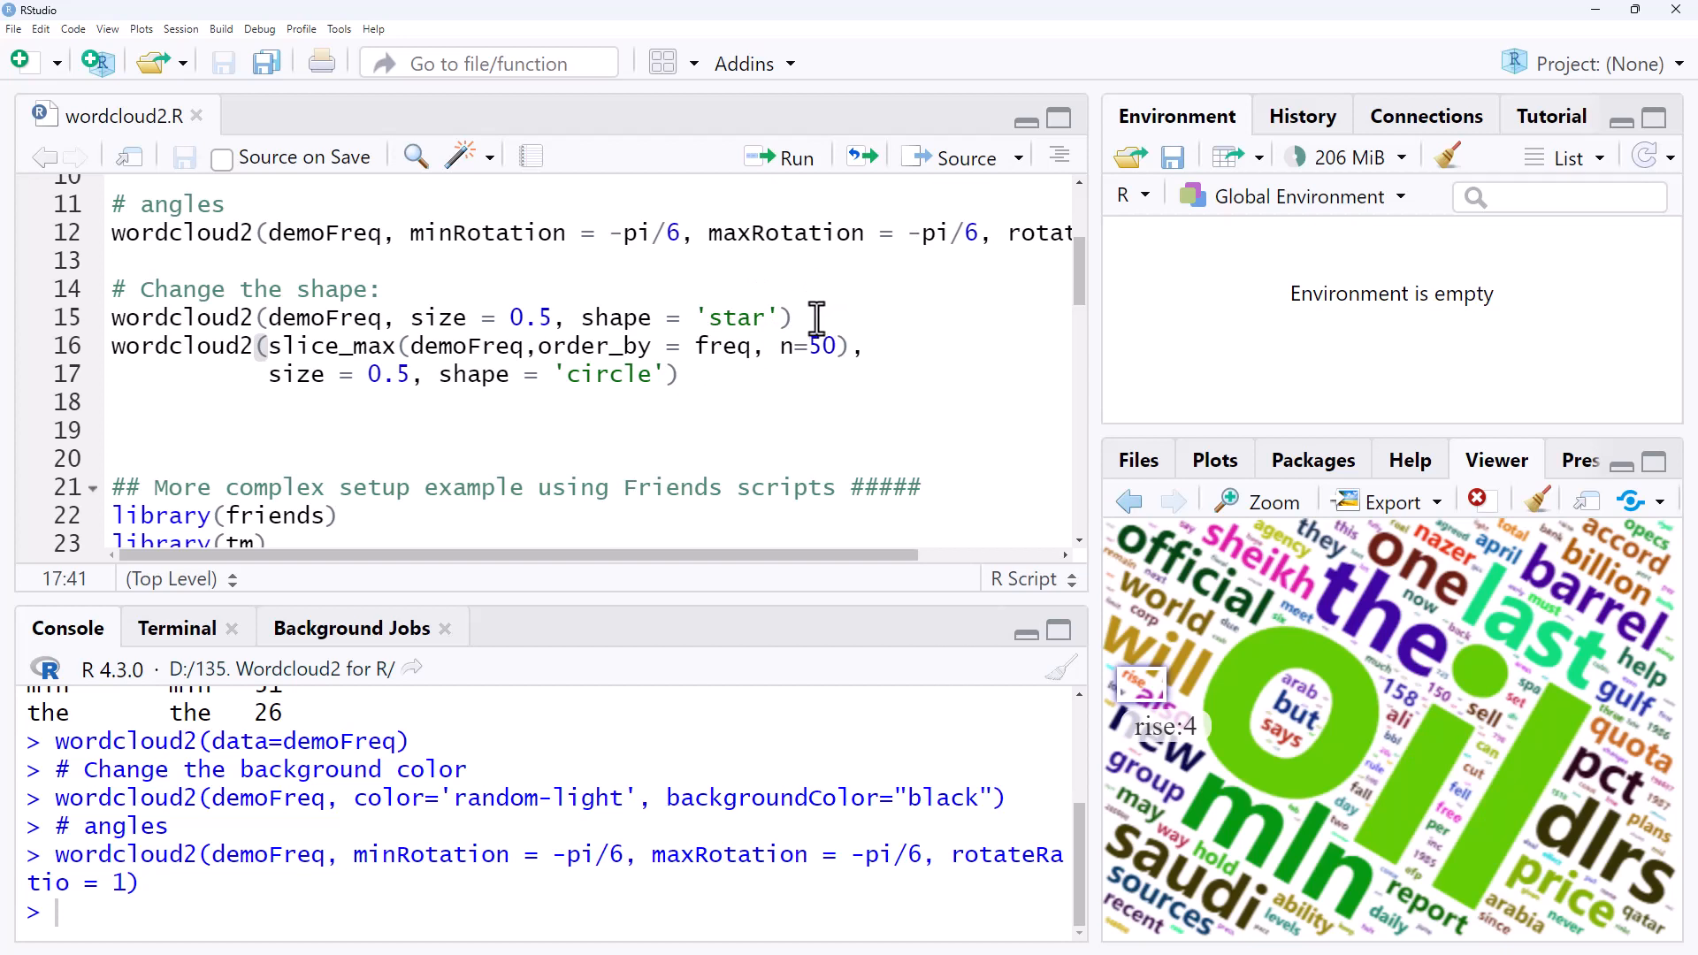
{"action": "mouse_move", "coordinate": [567, 347]}
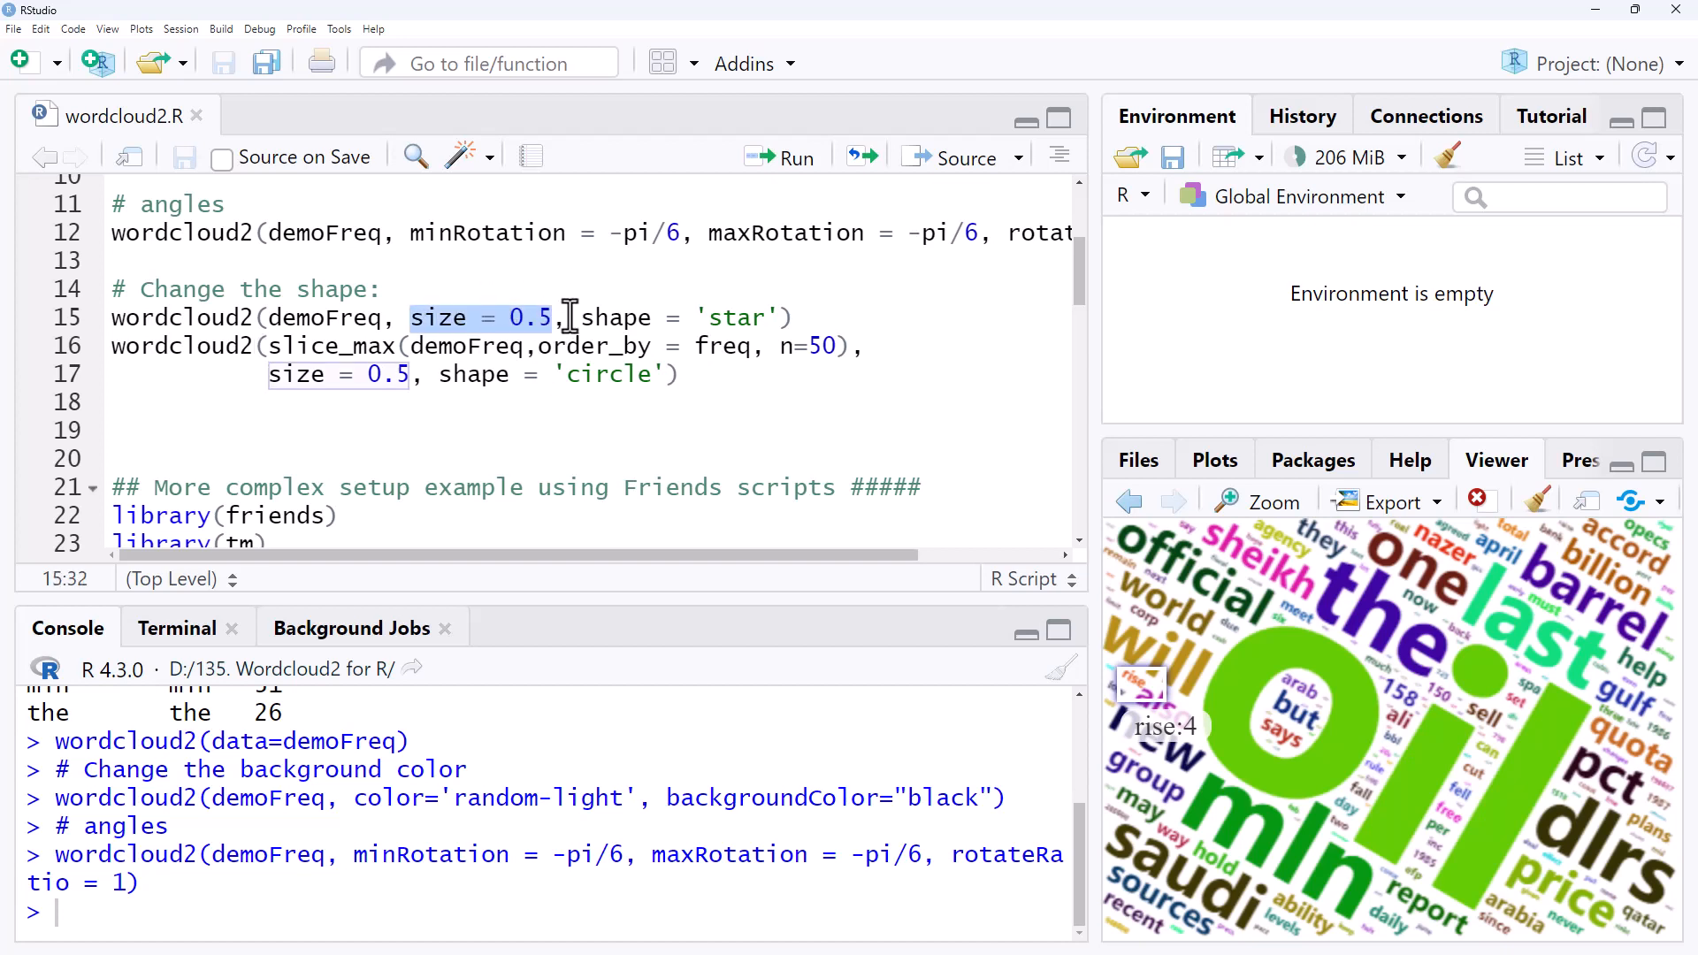
Run the shape = 'star', half-size wordcloud2 call for demoFreq.
{"action": "left_click", "coordinate": [745, 316]}
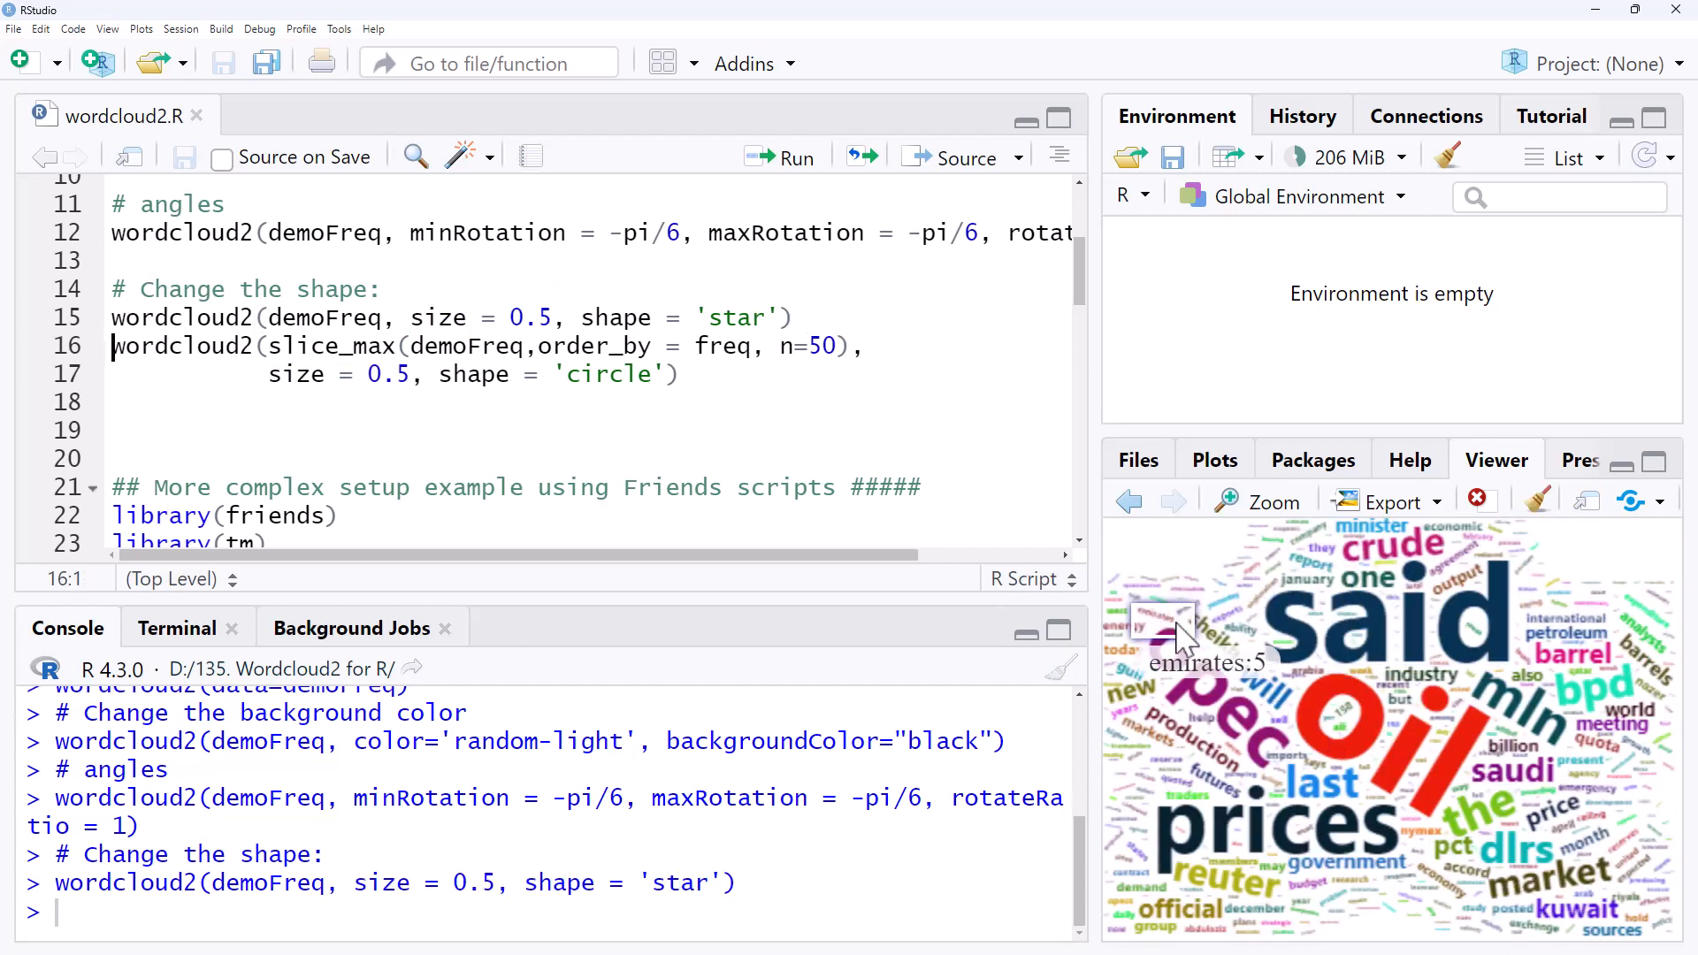
{"action": "mouse_move", "coordinate": [1683, 724]}
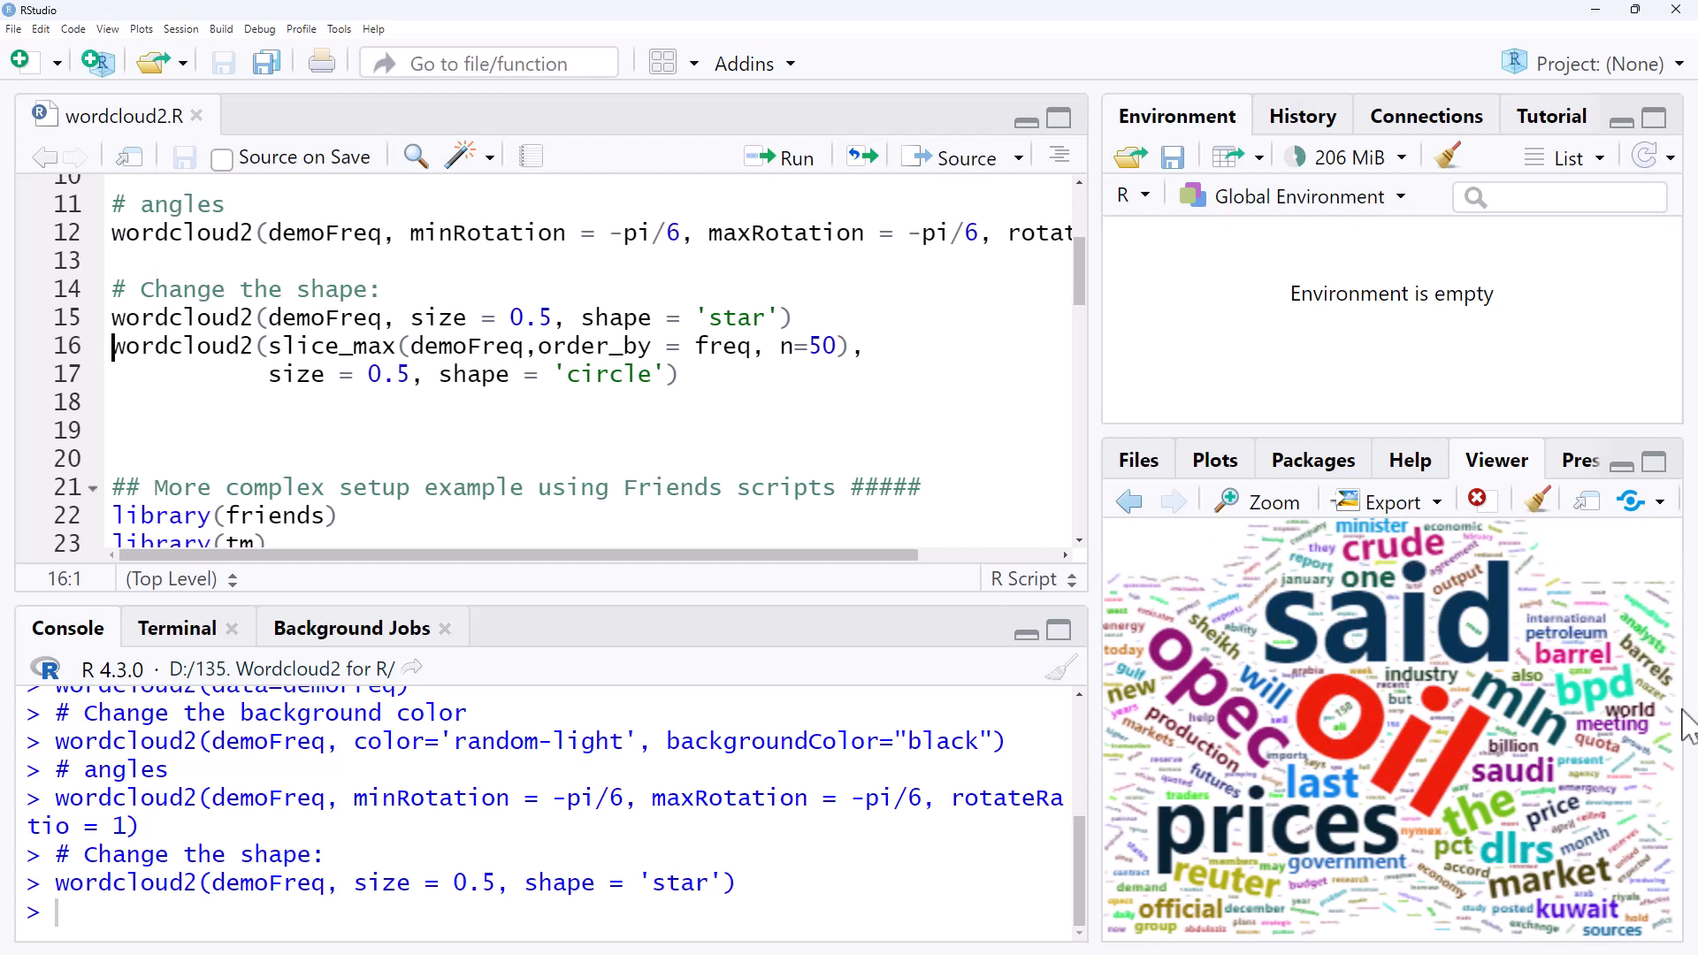
{"action": "mouse_move", "coordinate": [1358, 915]}
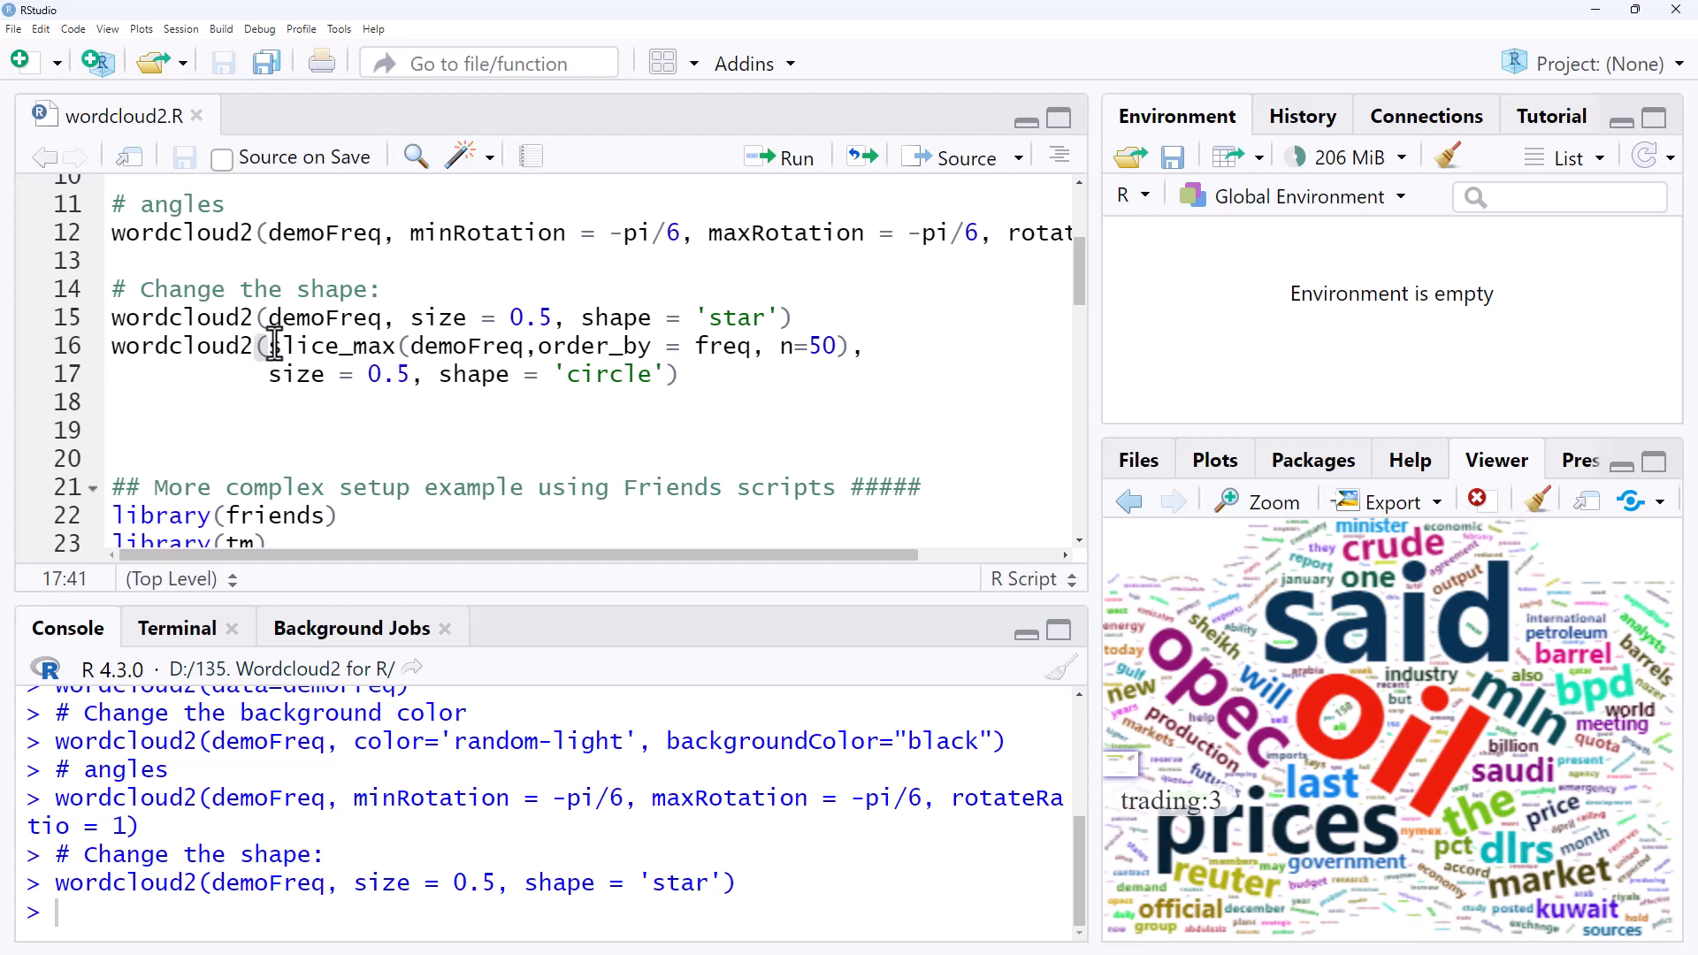
Highlight the slice_max top-50 expression and run the circle-shaped cloud.
{"action": "double_click", "coordinate": [336, 345]}
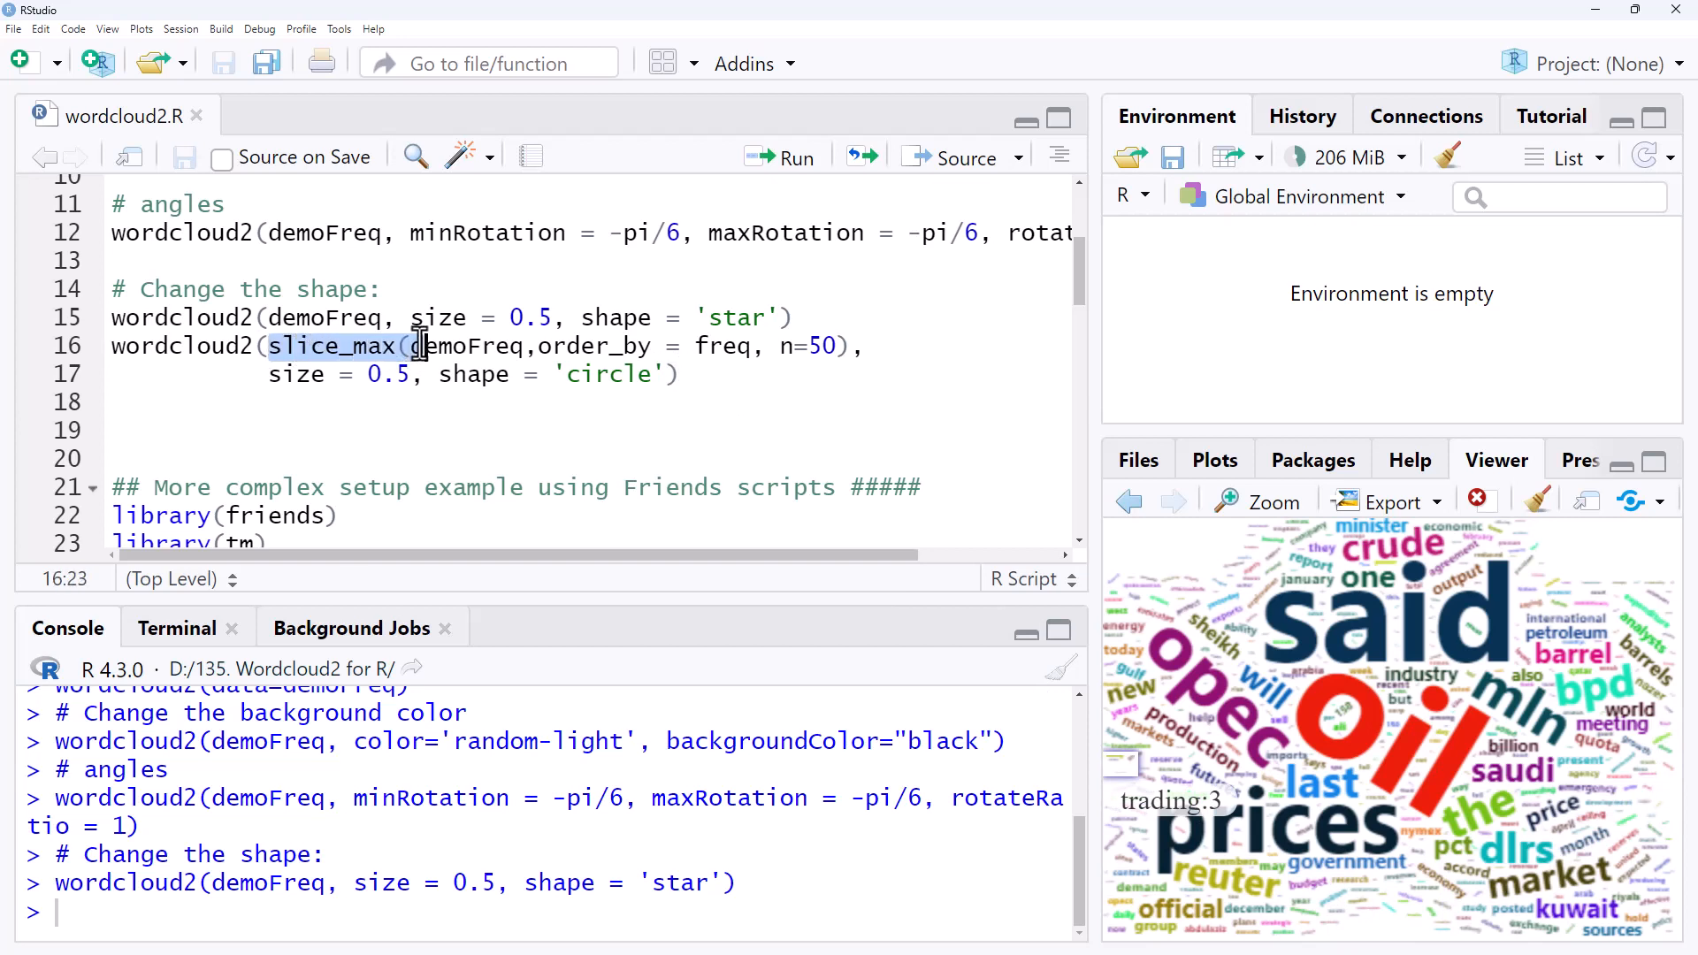
{"action": "left_click_drag", "start_coordinate": [423, 345], "coordinate": [839, 345]}
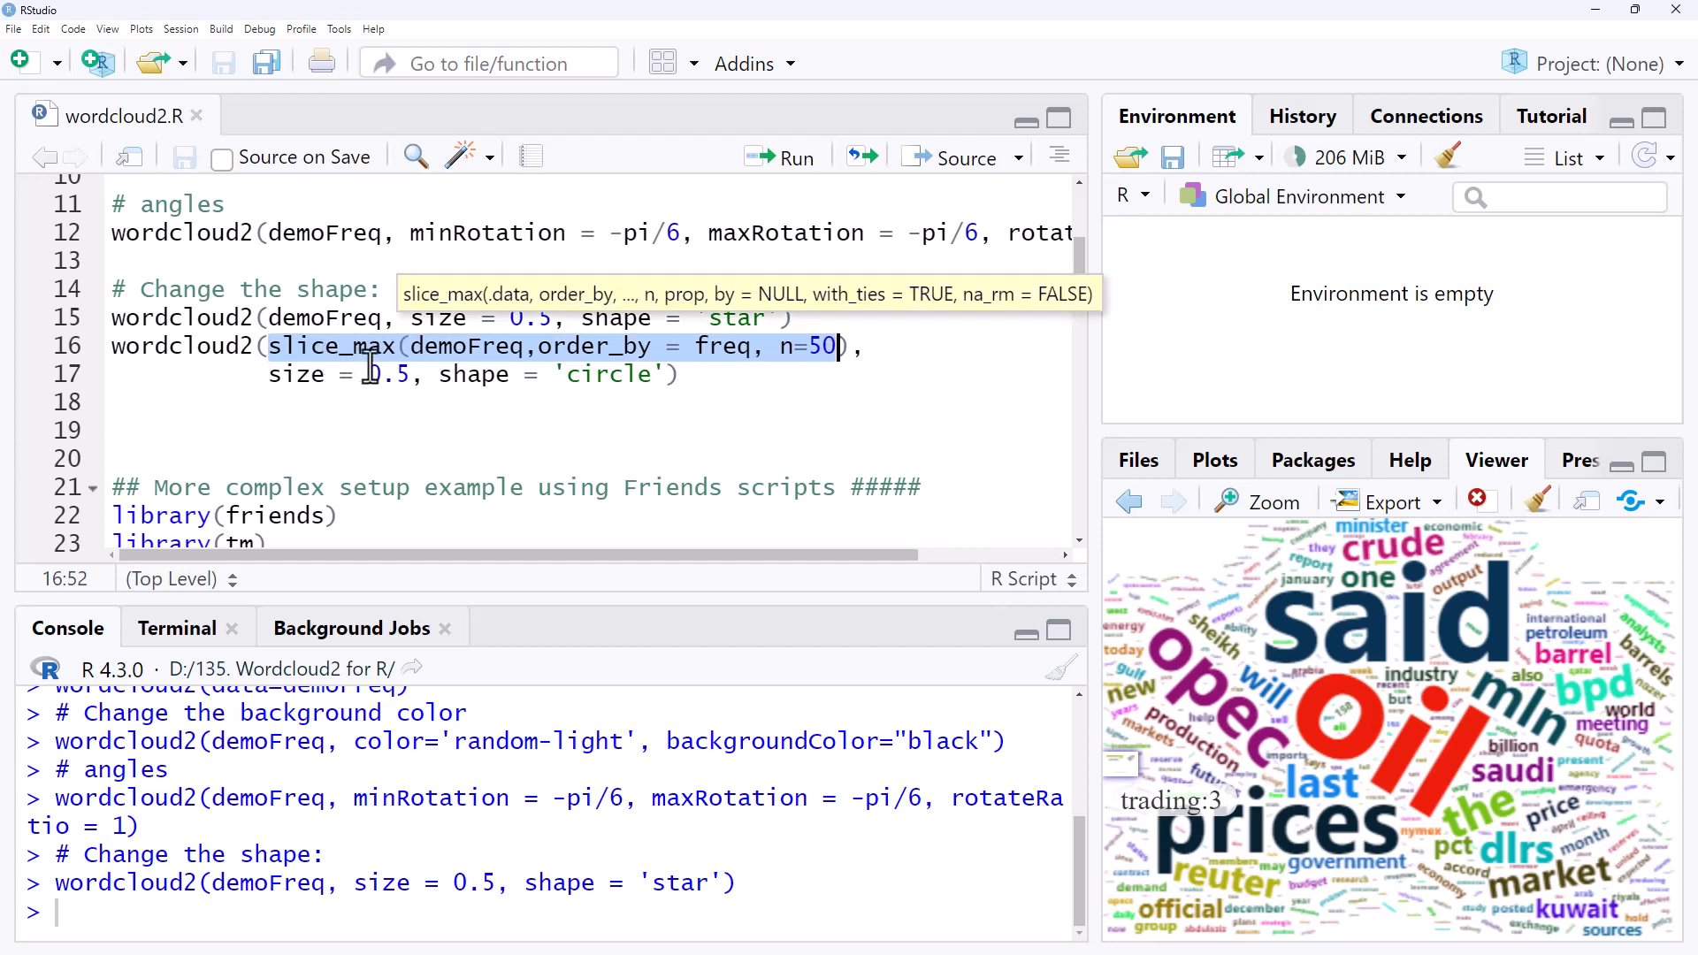
{"action": "left_click", "coordinate": [786, 346]}
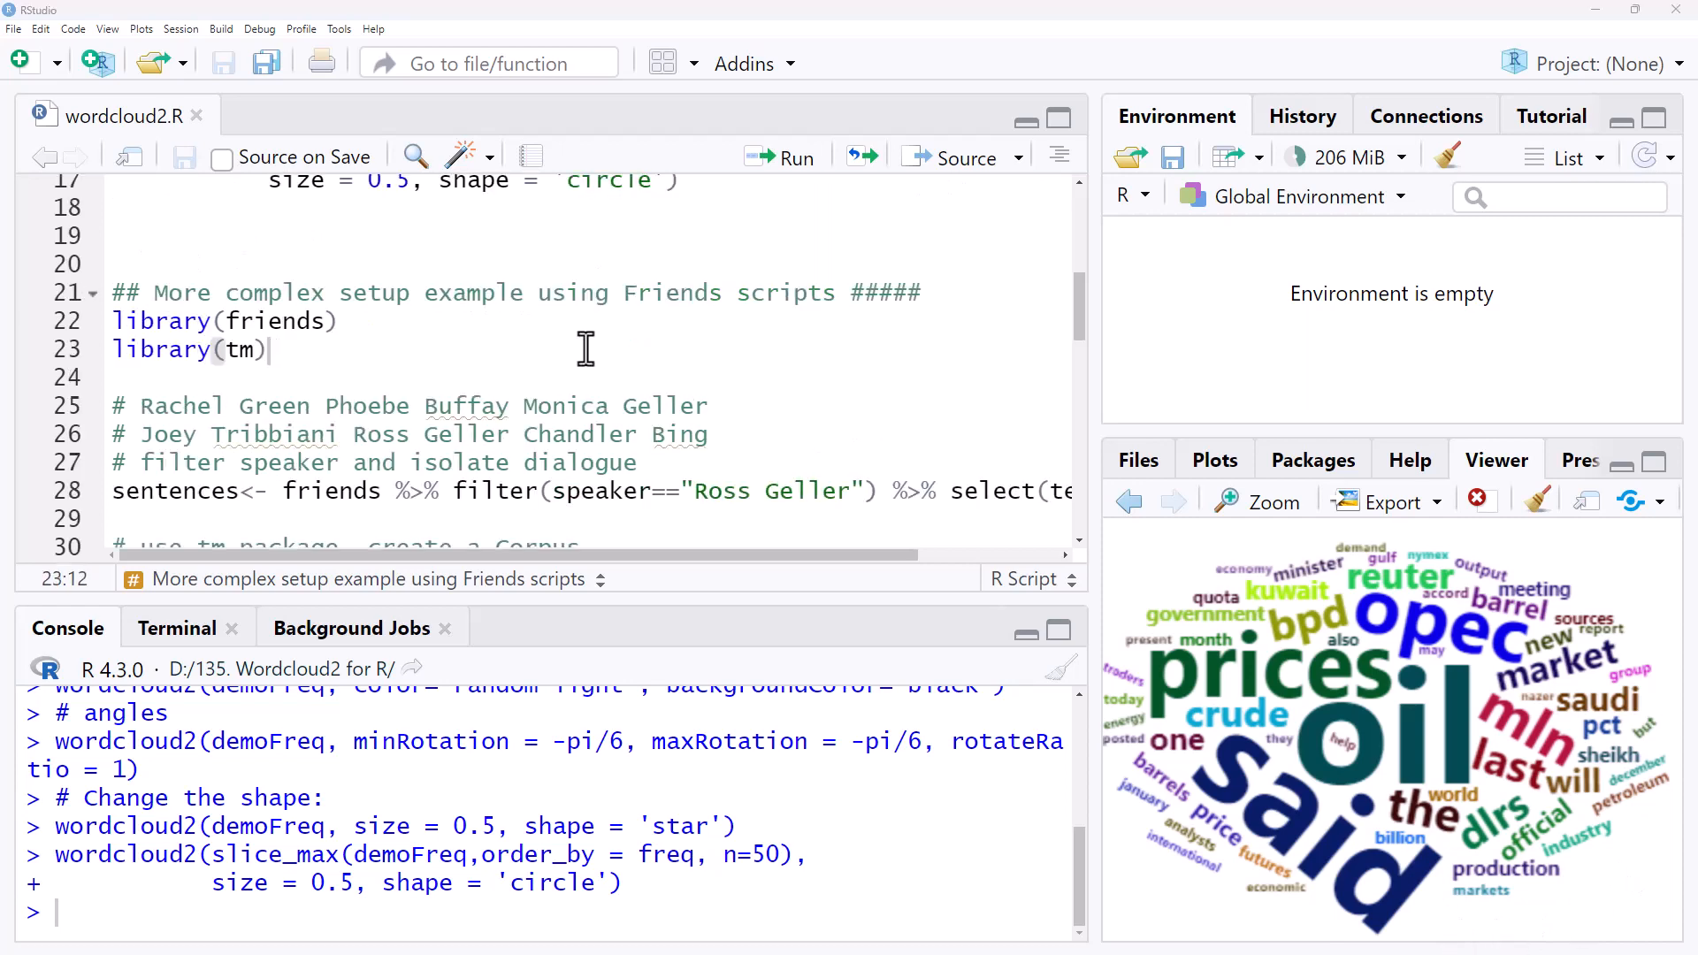
{"action": "mouse_move", "coordinate": [613, 333]}
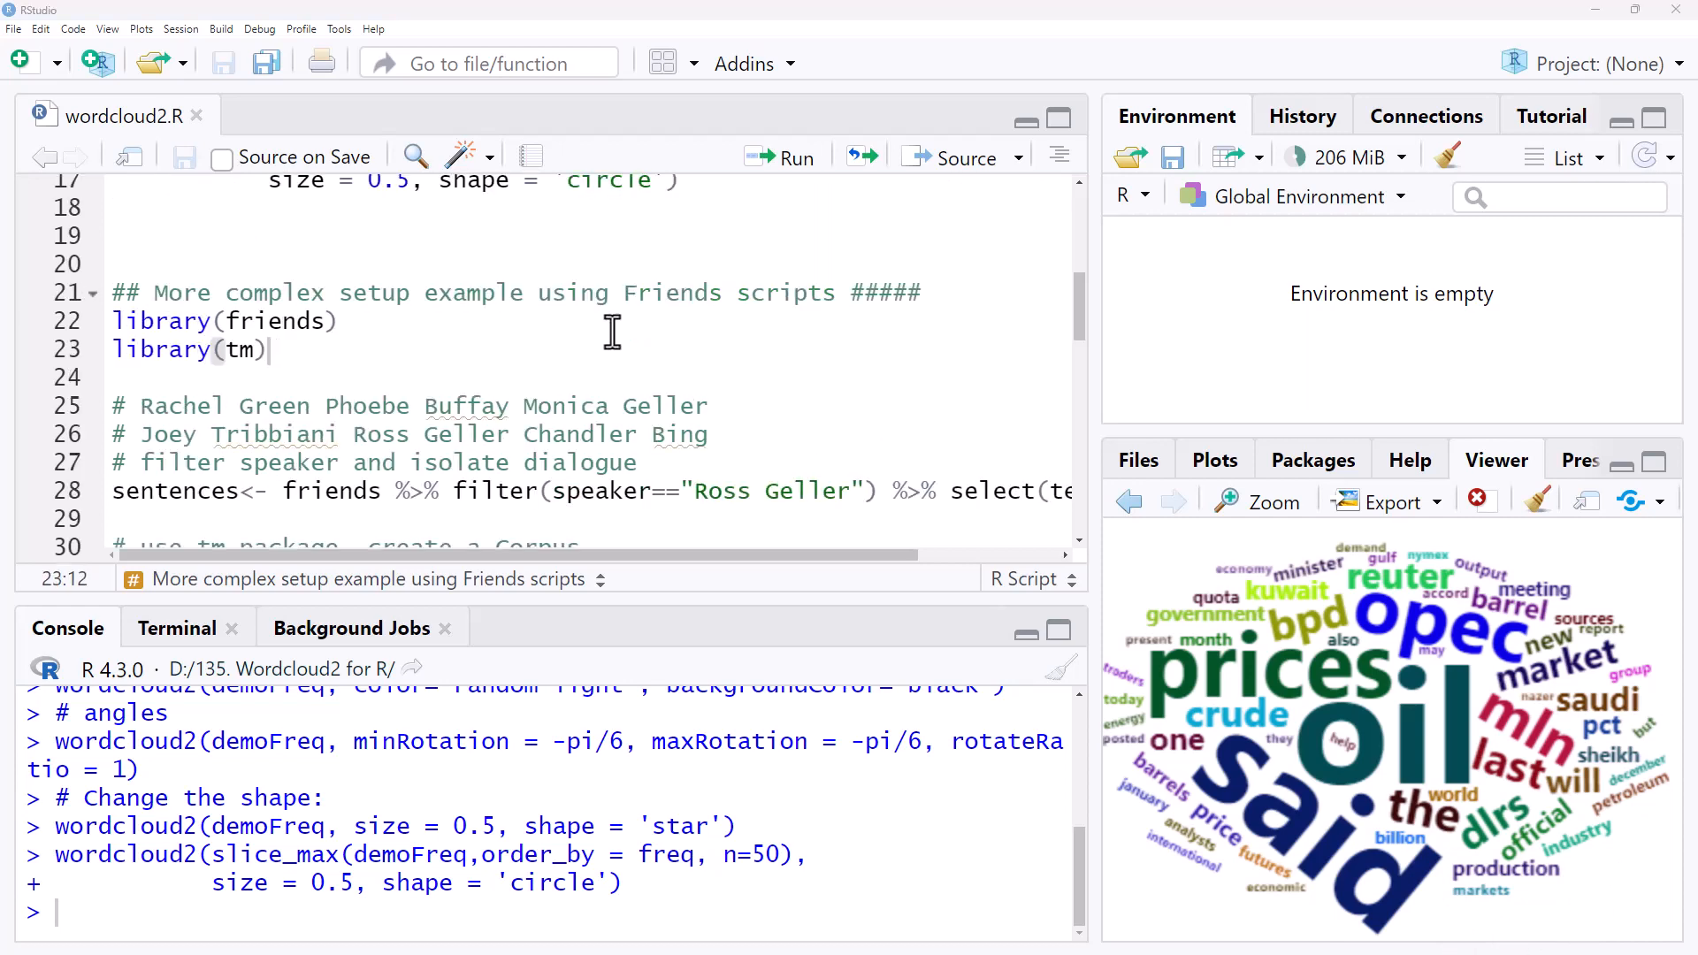
{"action": "mouse_move", "coordinate": [602, 306]}
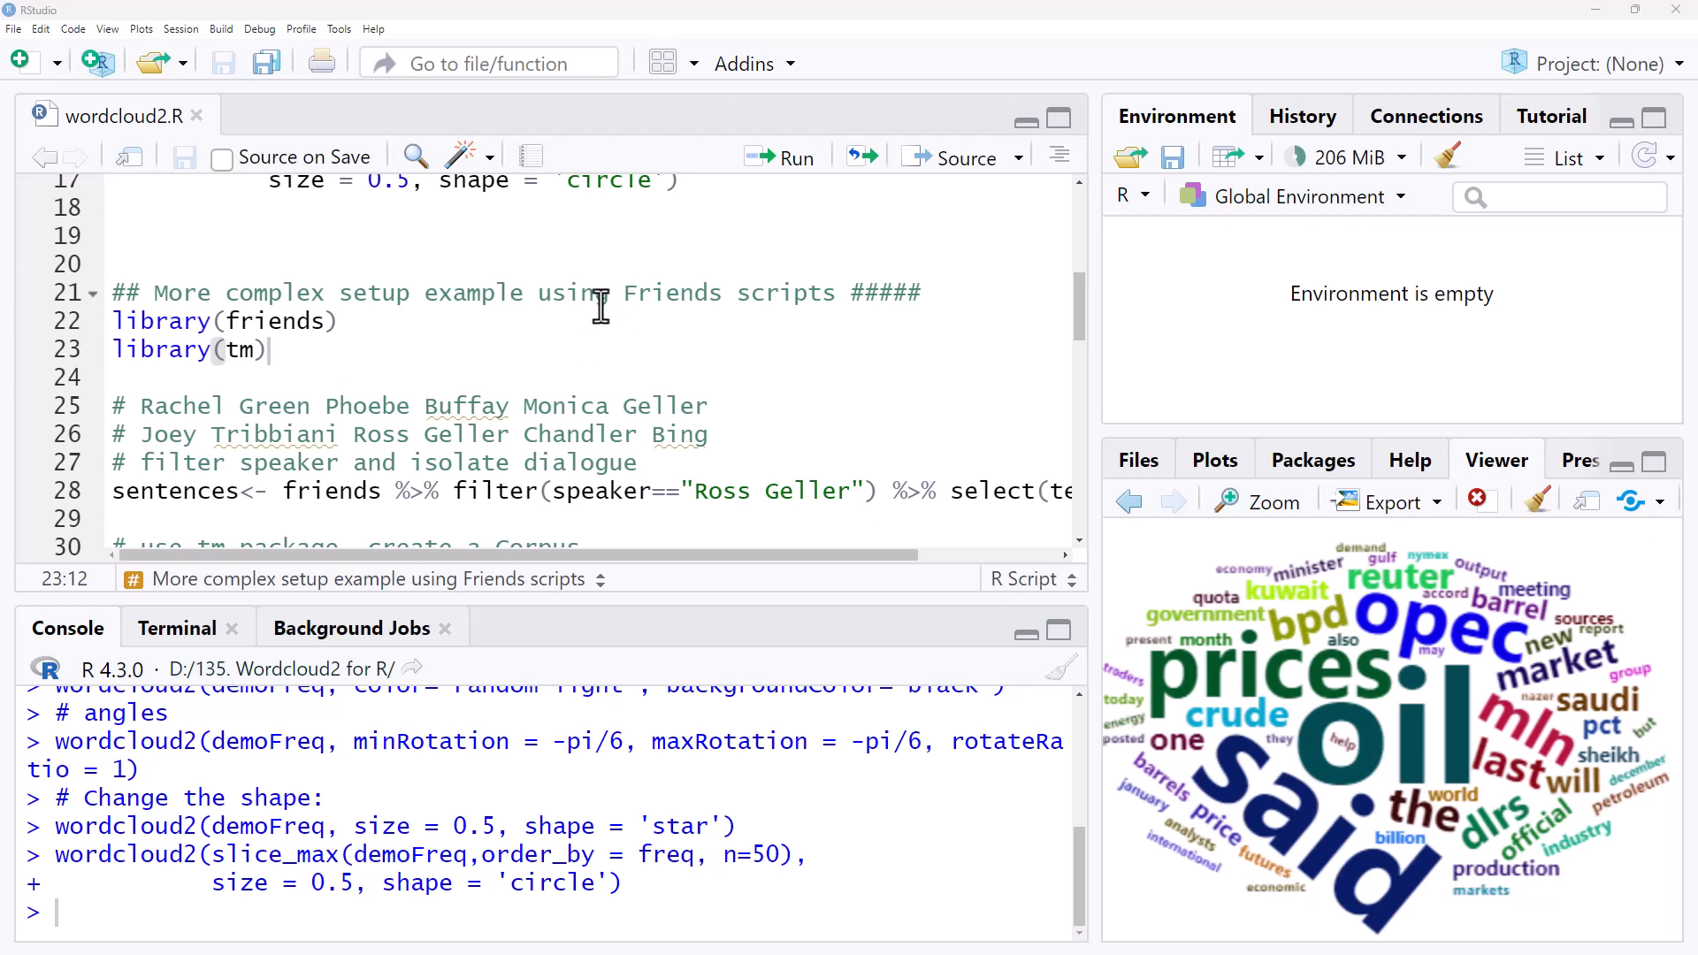
{"action": "mouse_move", "coordinate": [586, 306]}
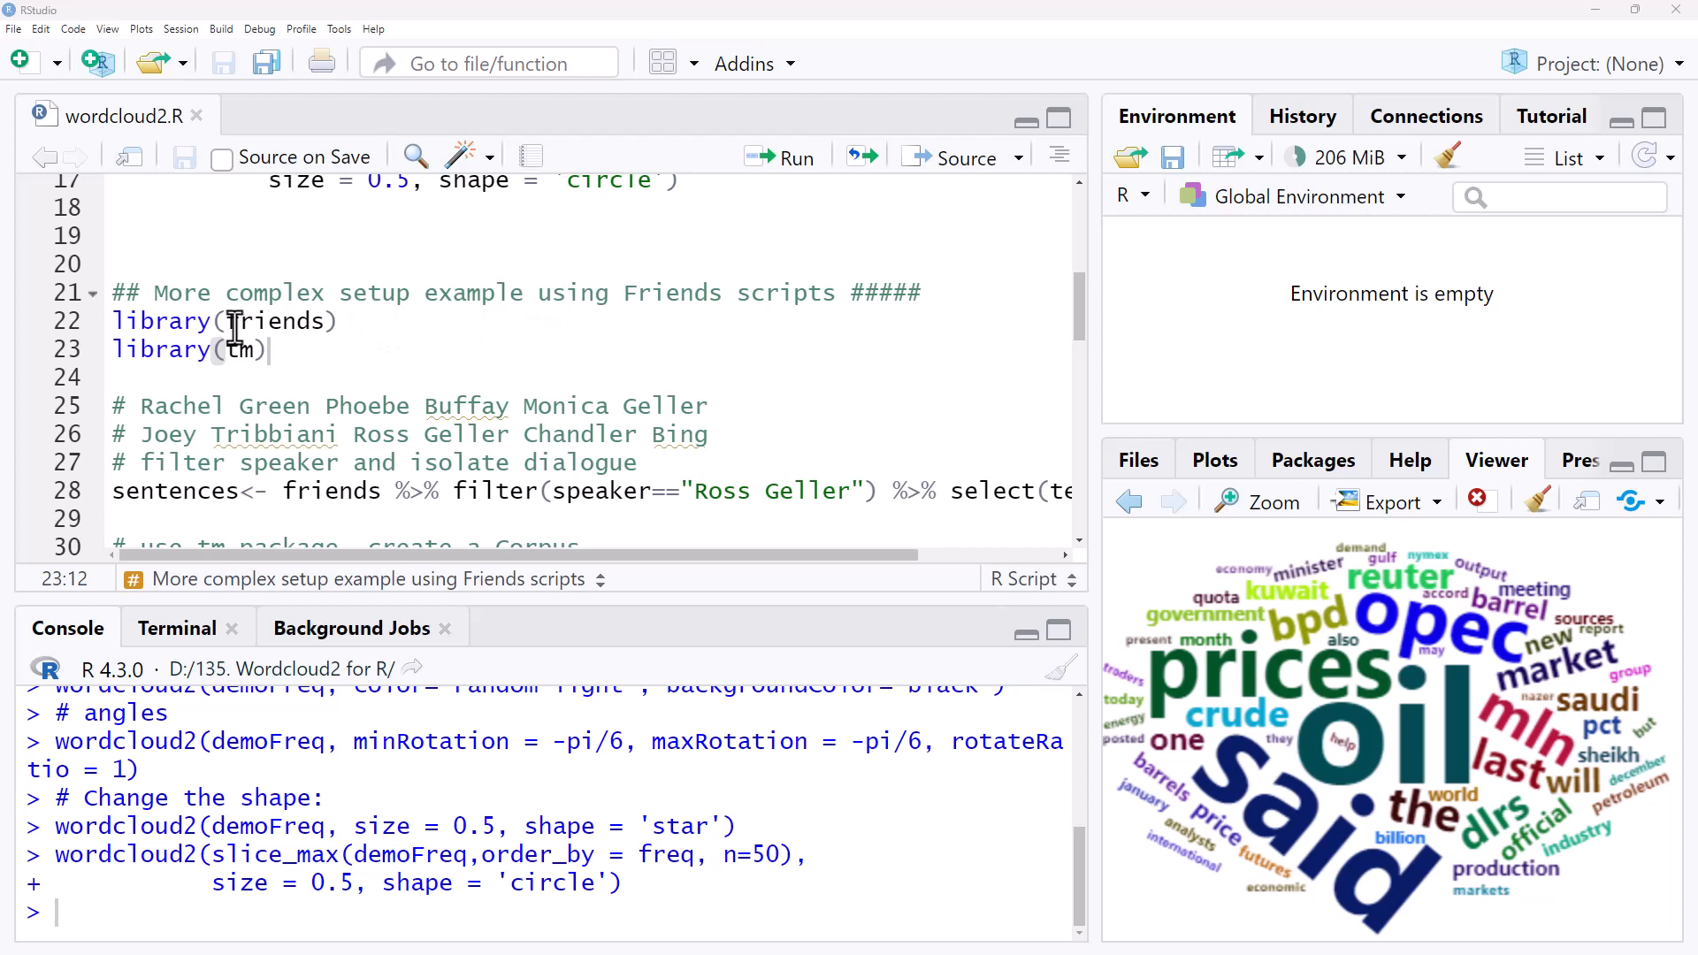
{"action": "left_click", "coordinate": [270, 320]}
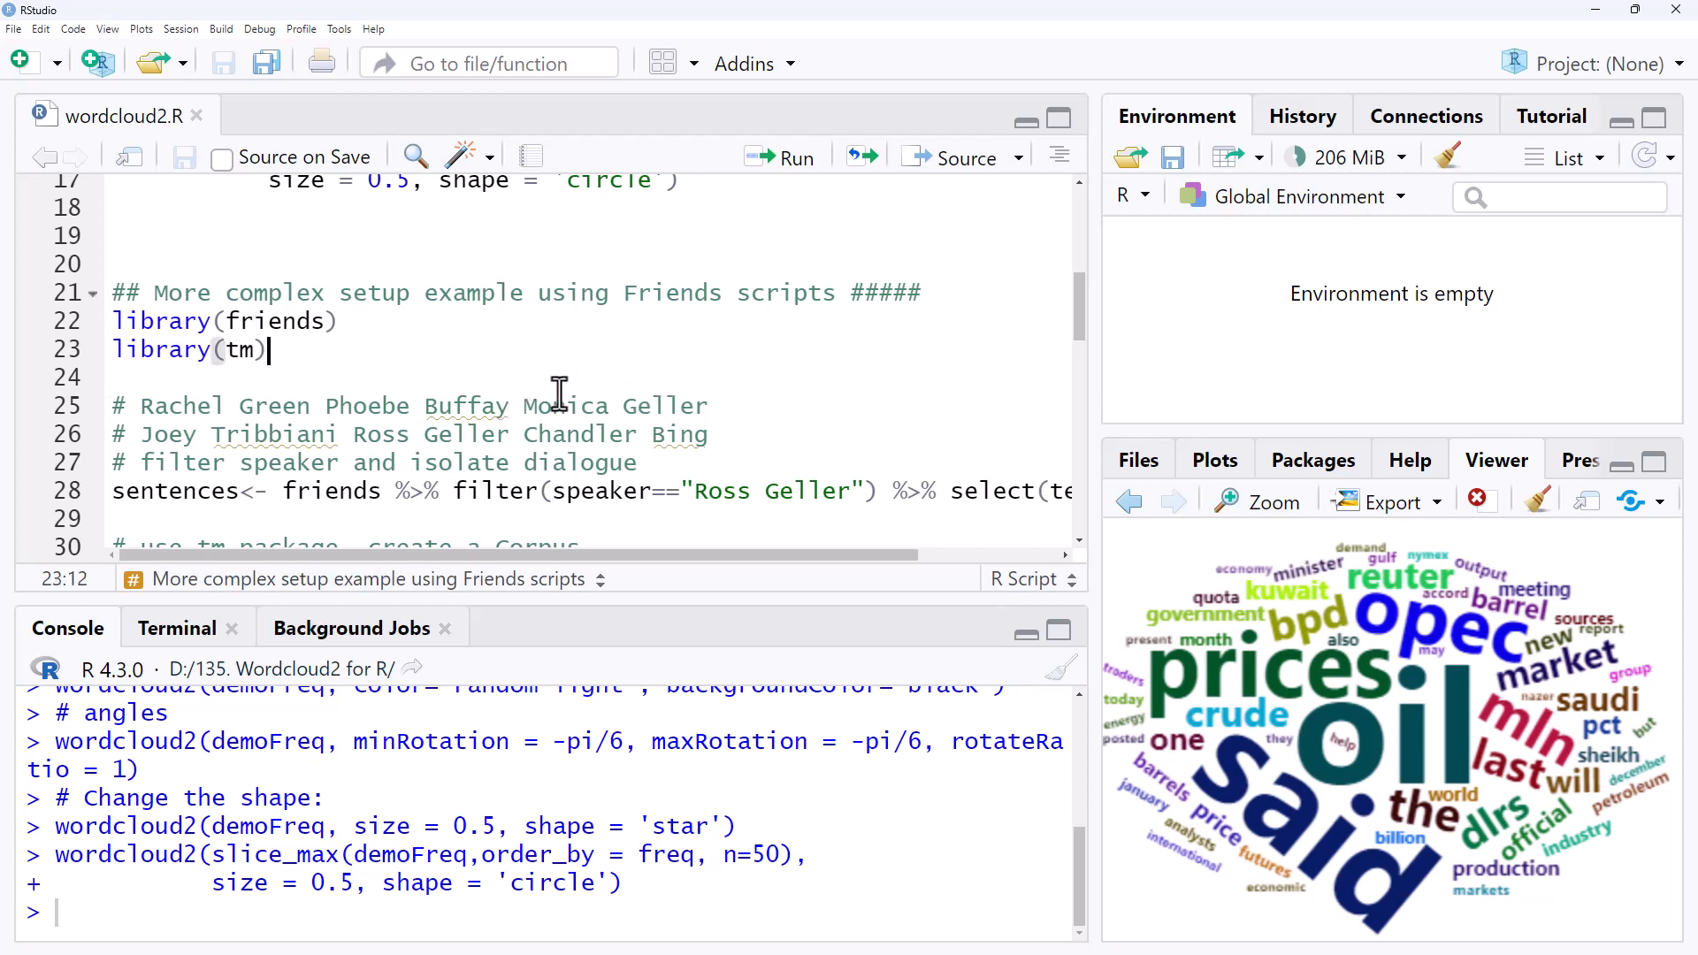
Show the Packages list, bring up Install Packages and cancel it.
{"action": "left_click", "coordinate": [1313, 460]}
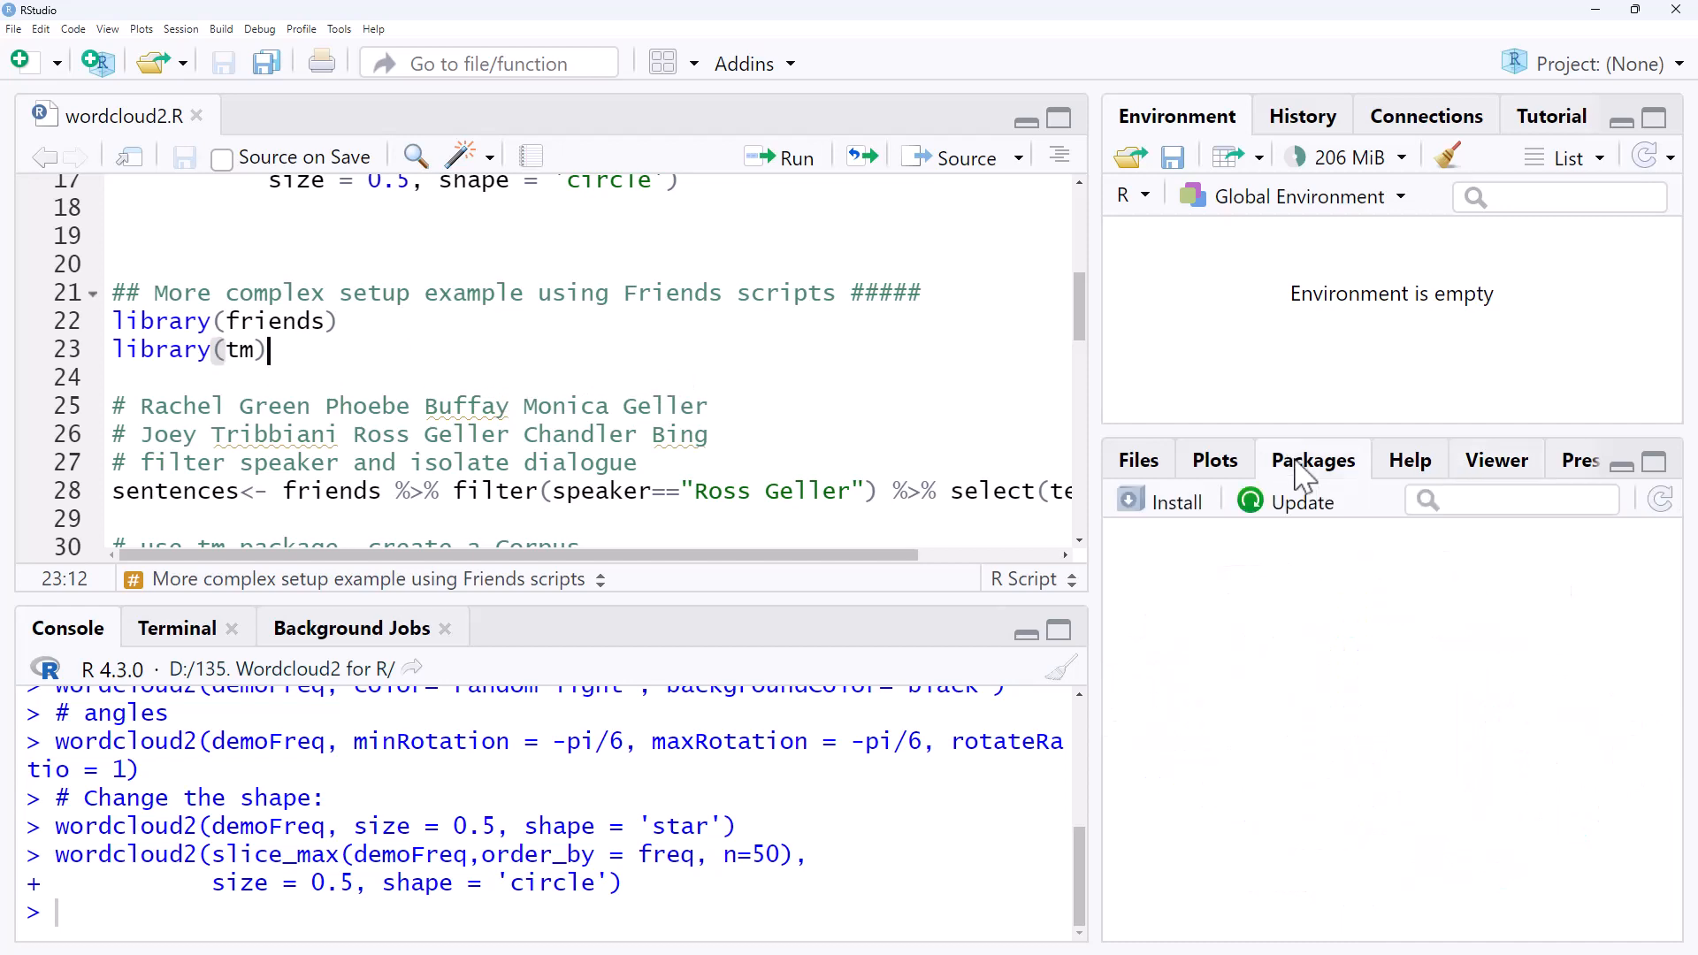
{"action": "left_click", "coordinate": [1312, 460]}
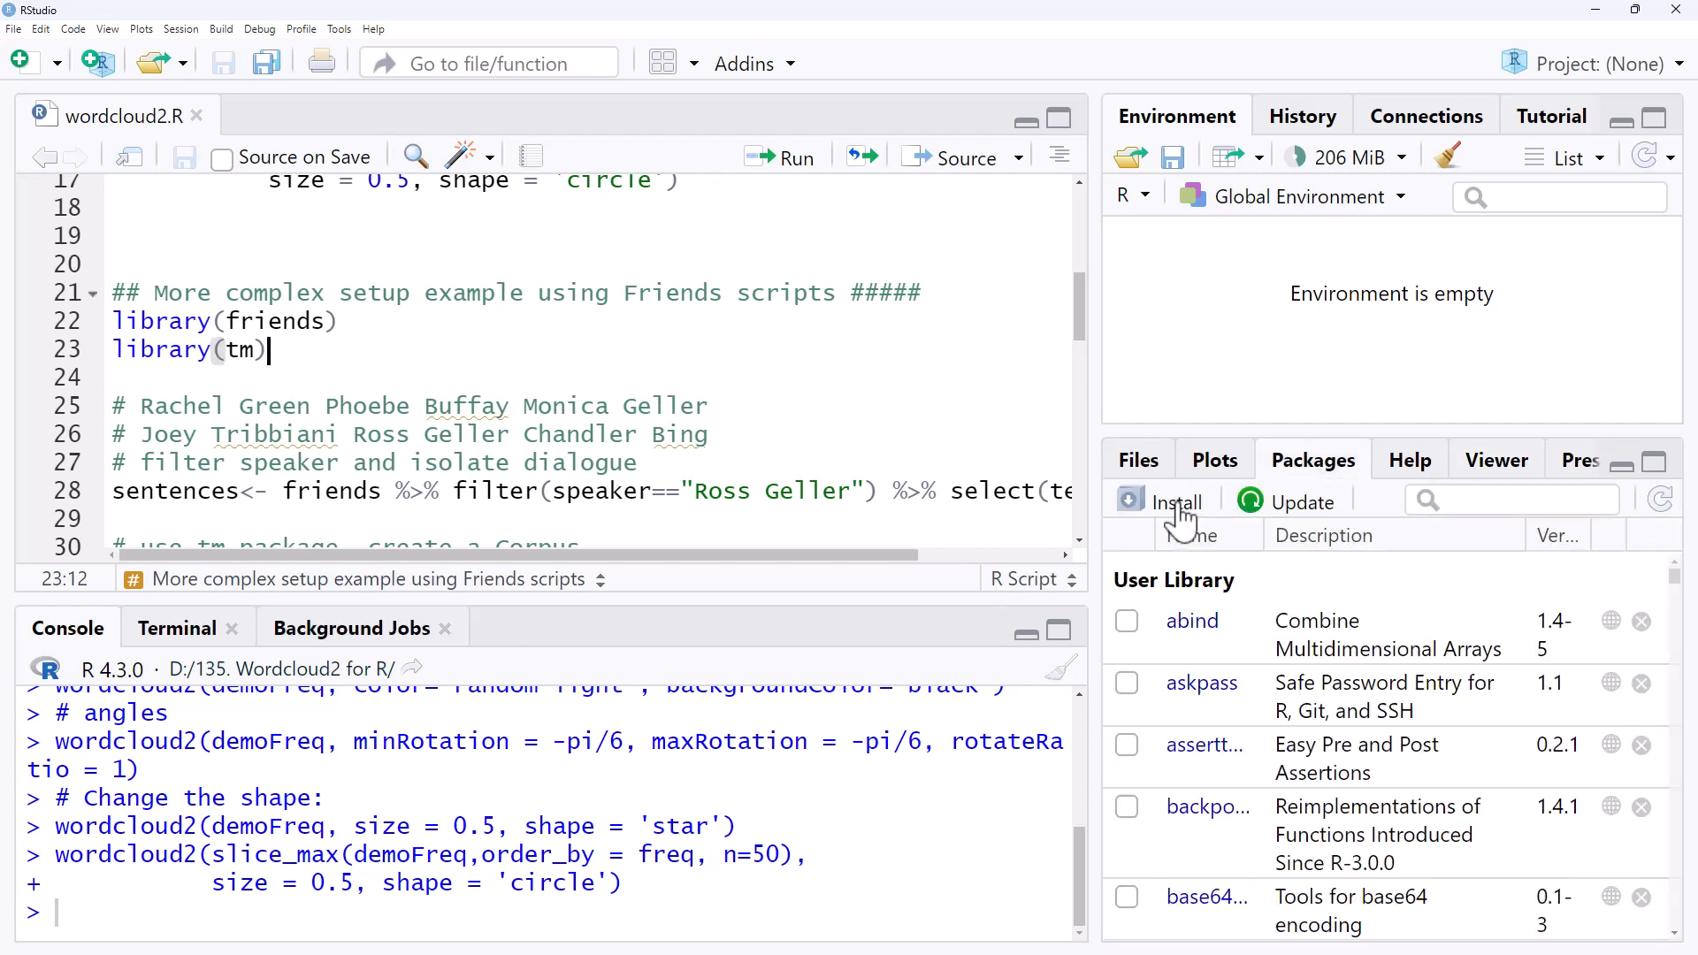
{"action": "left_click", "coordinate": [1161, 501]}
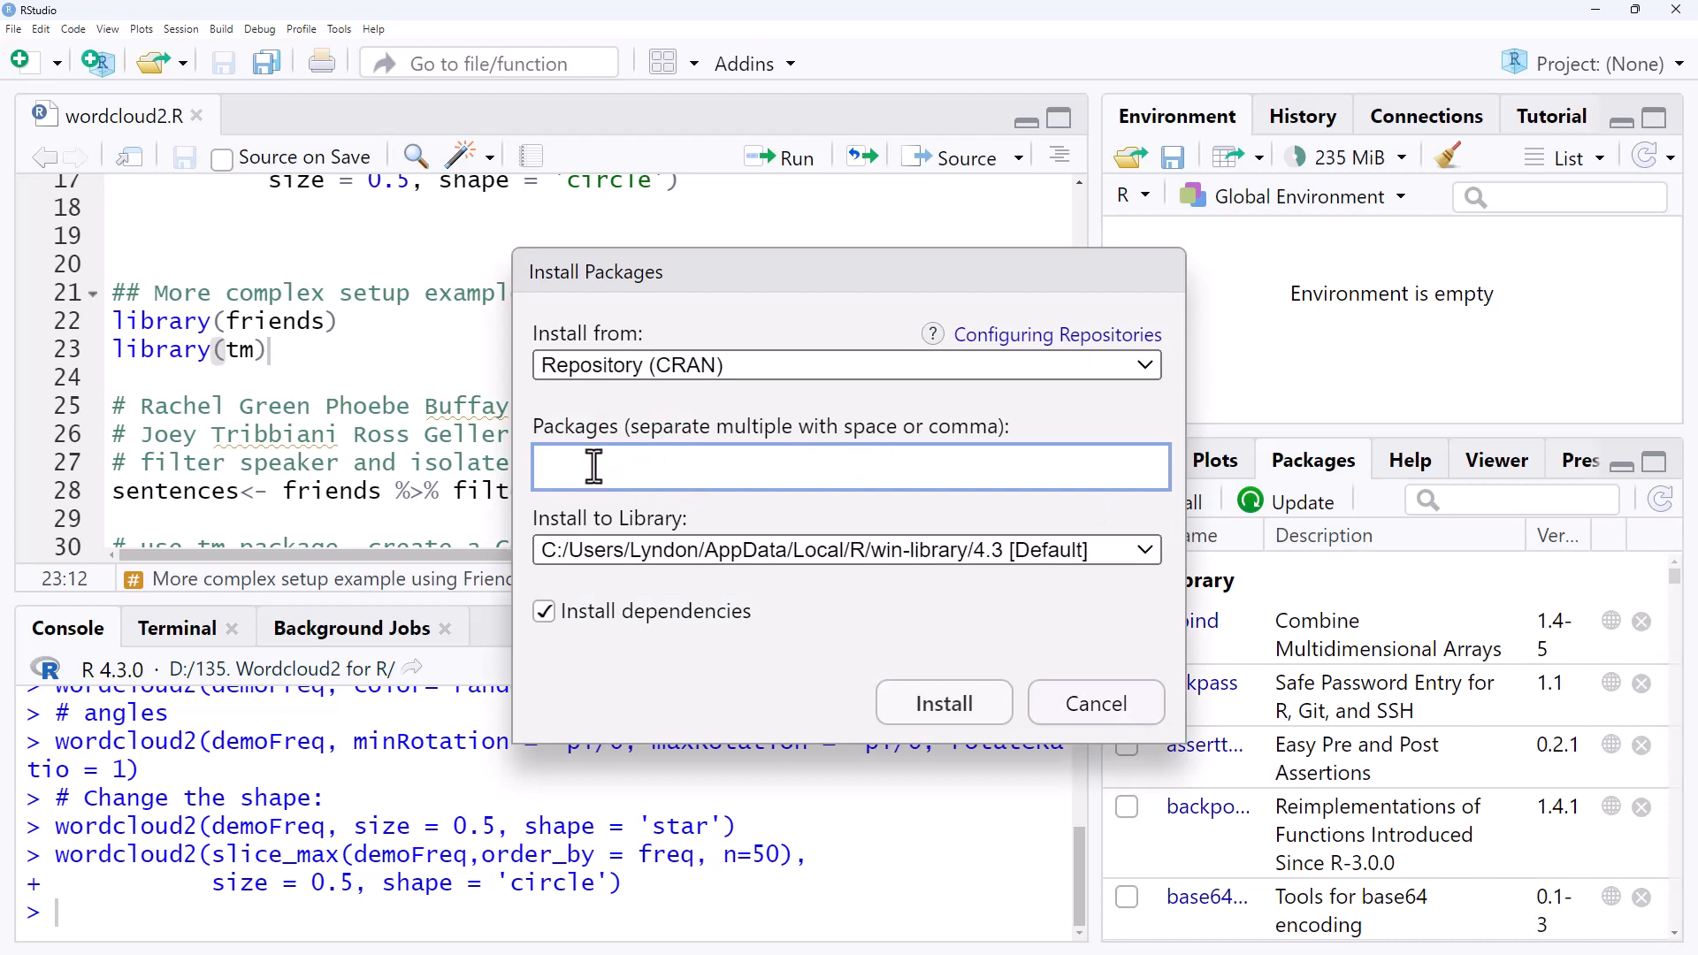
{"action": "left_click", "coordinate": [1095, 703]}
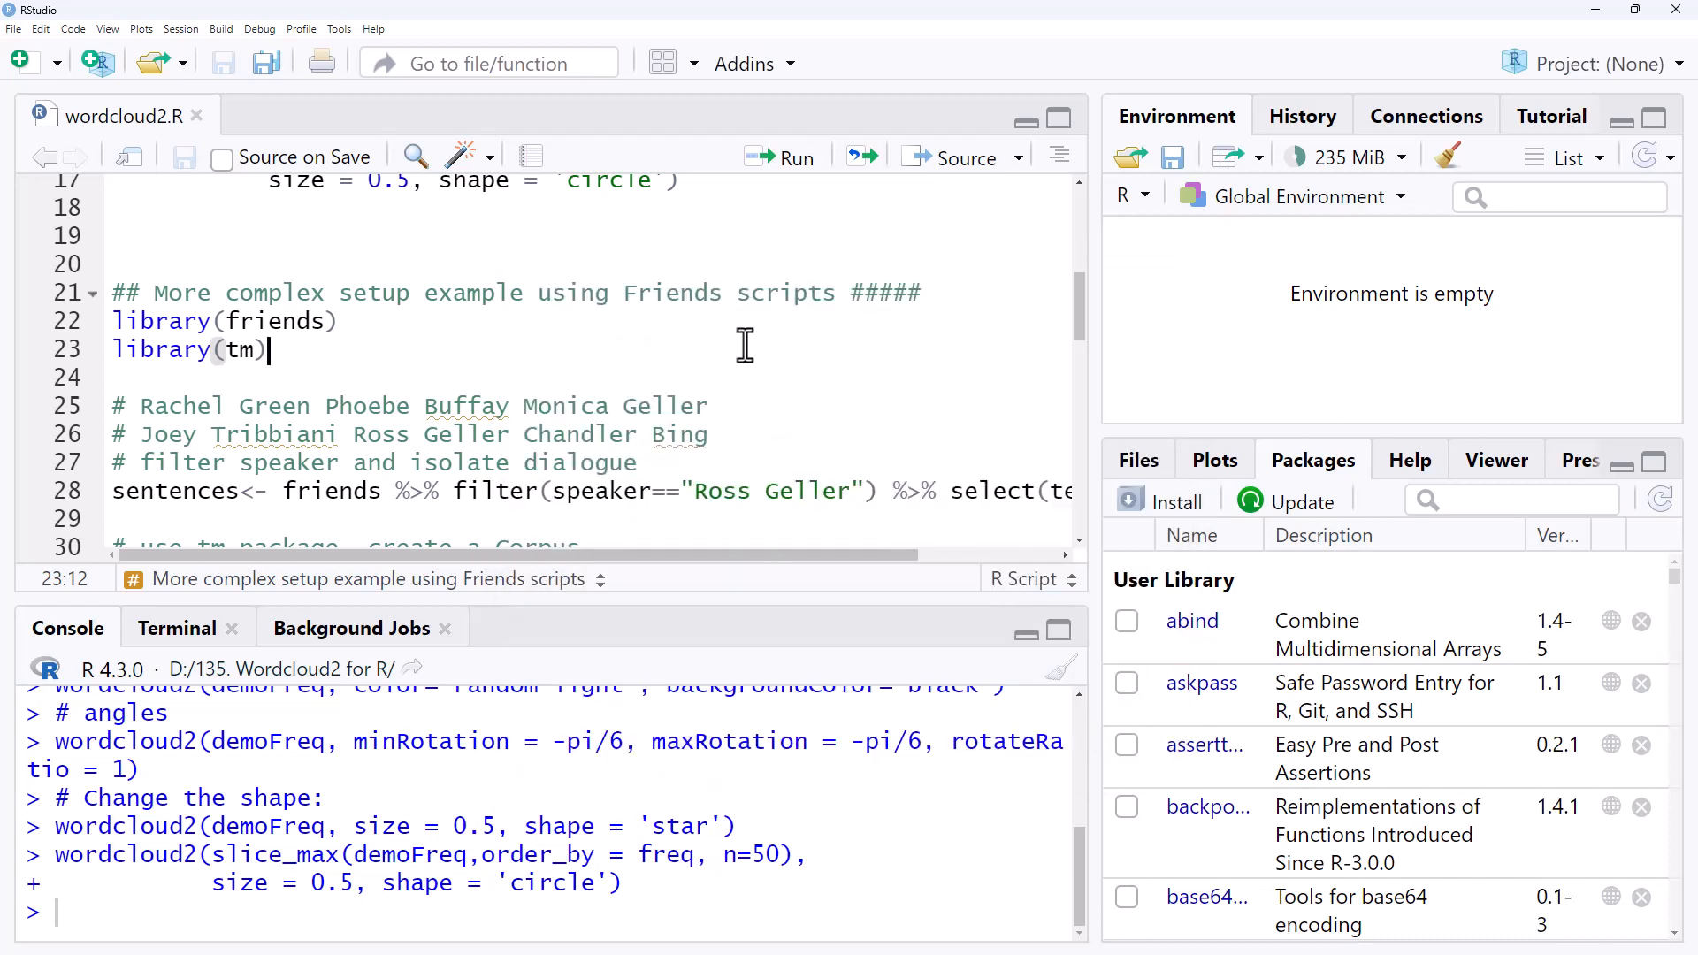
Run the friends filter for speaker Ross Geller selecting text into sentences.
{"action": "scroll", "scroll_direction": "down", "scroll_amount": 3}
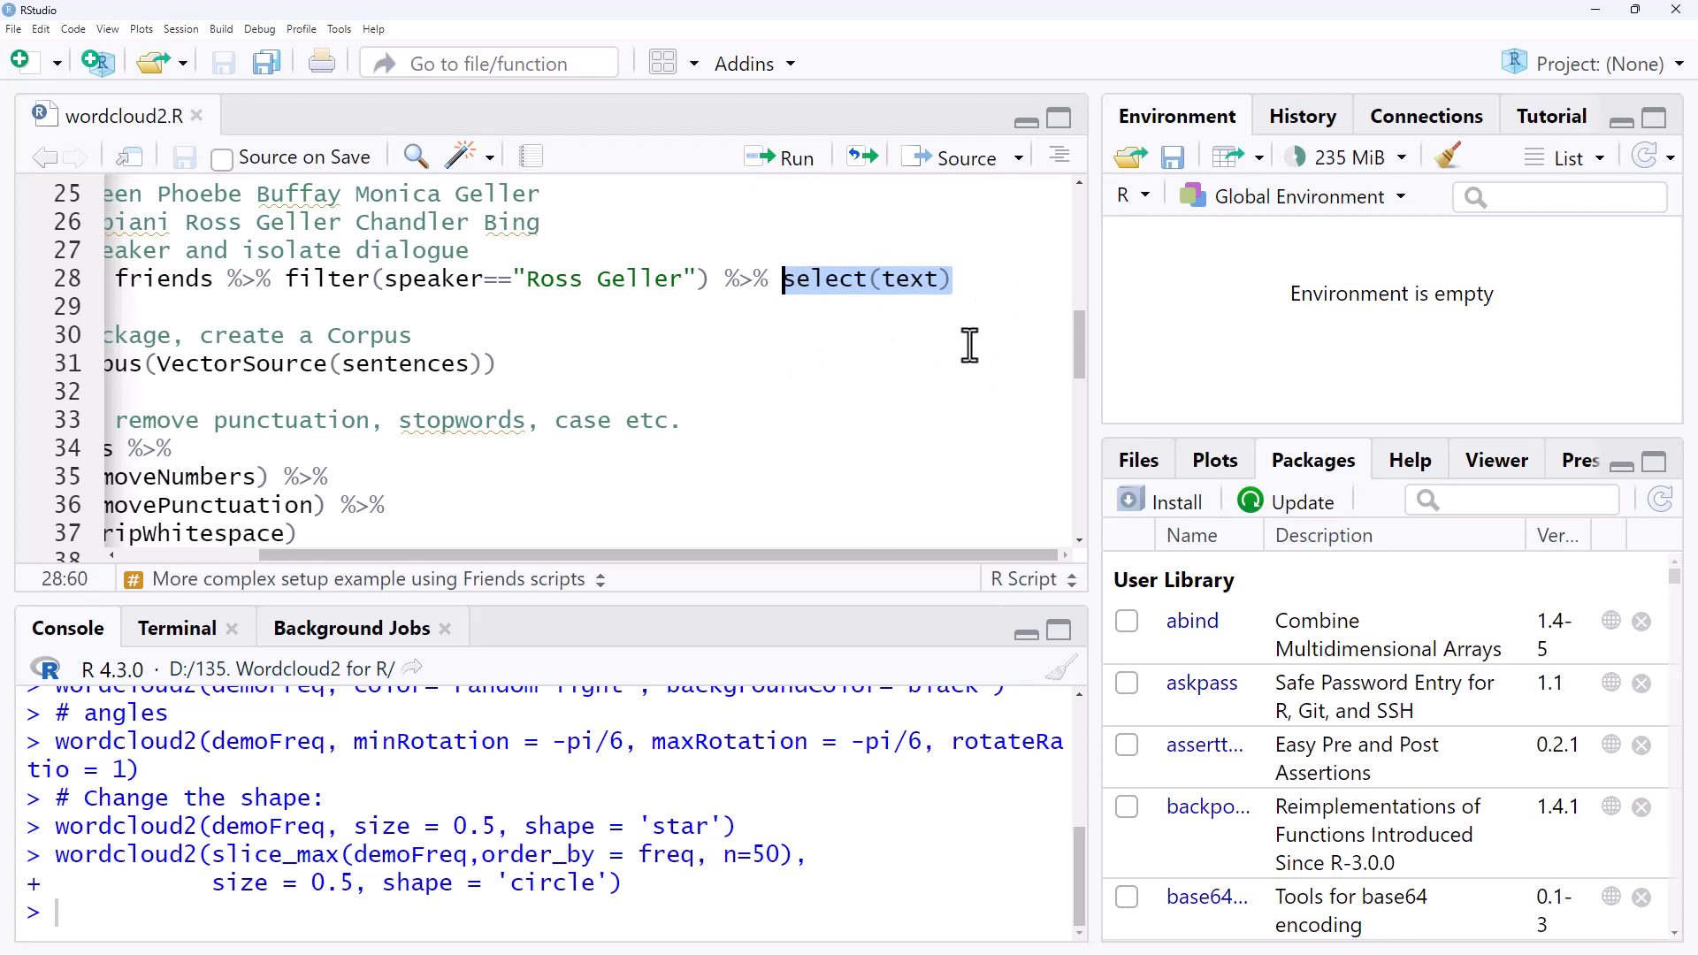
{"action": "scroll", "scroll_direction": "left", "scroll_amount": 3}
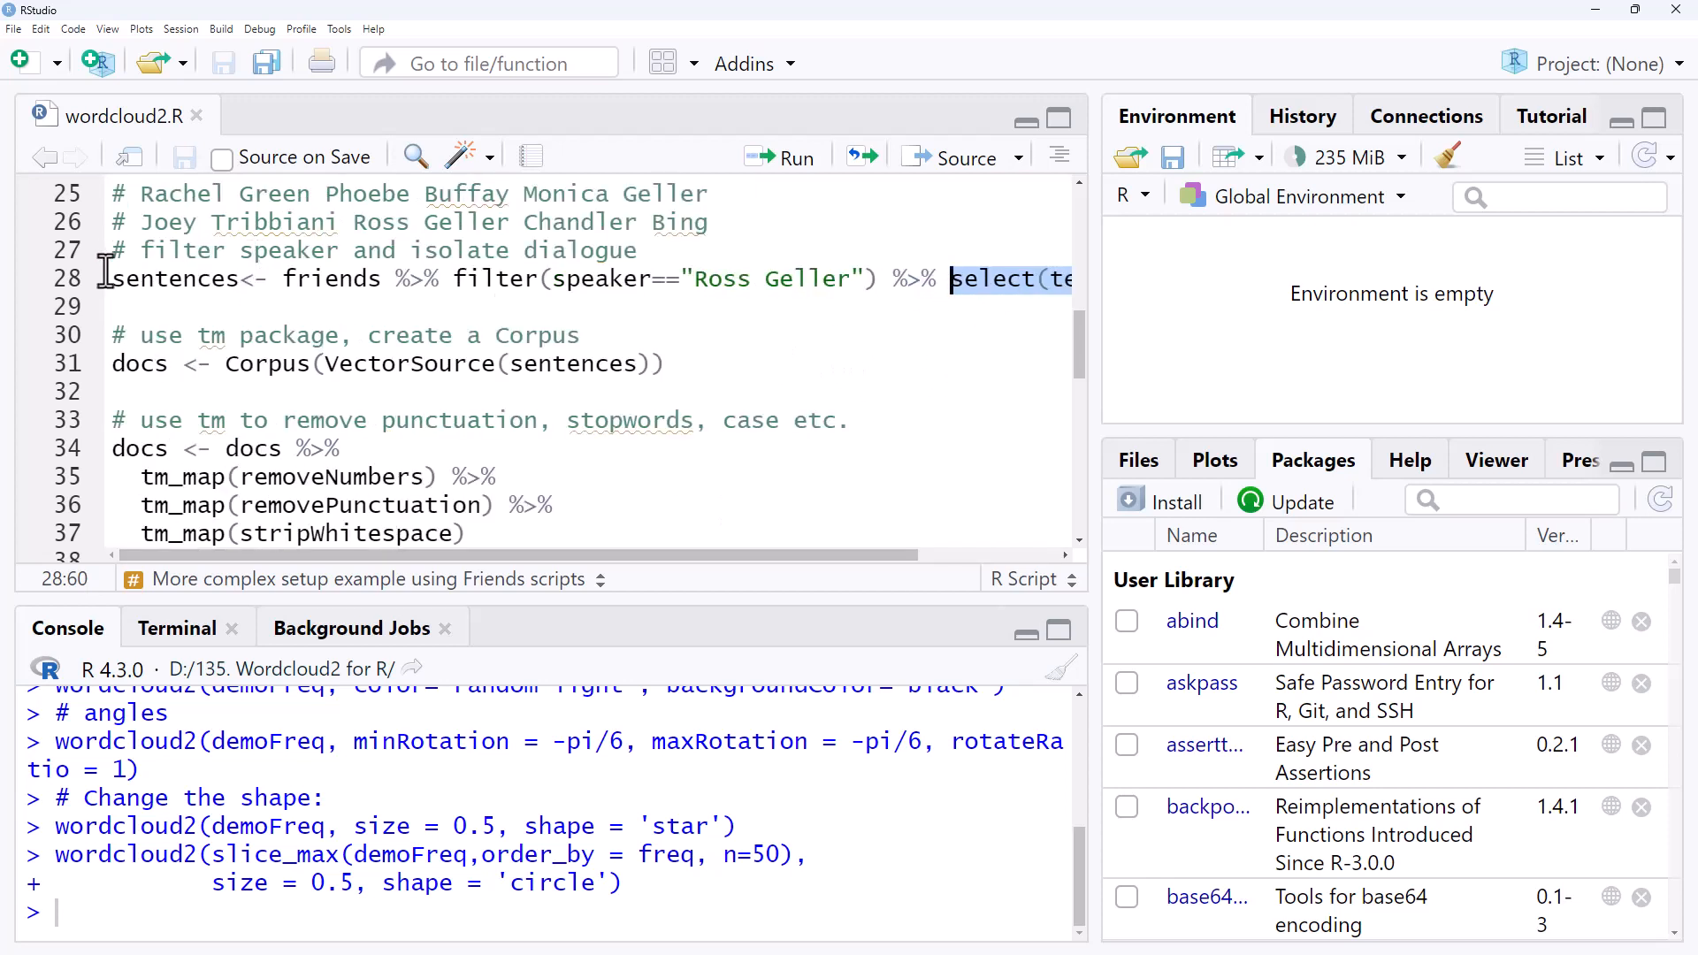
{"action": "left_click", "coordinate": [163, 277]}
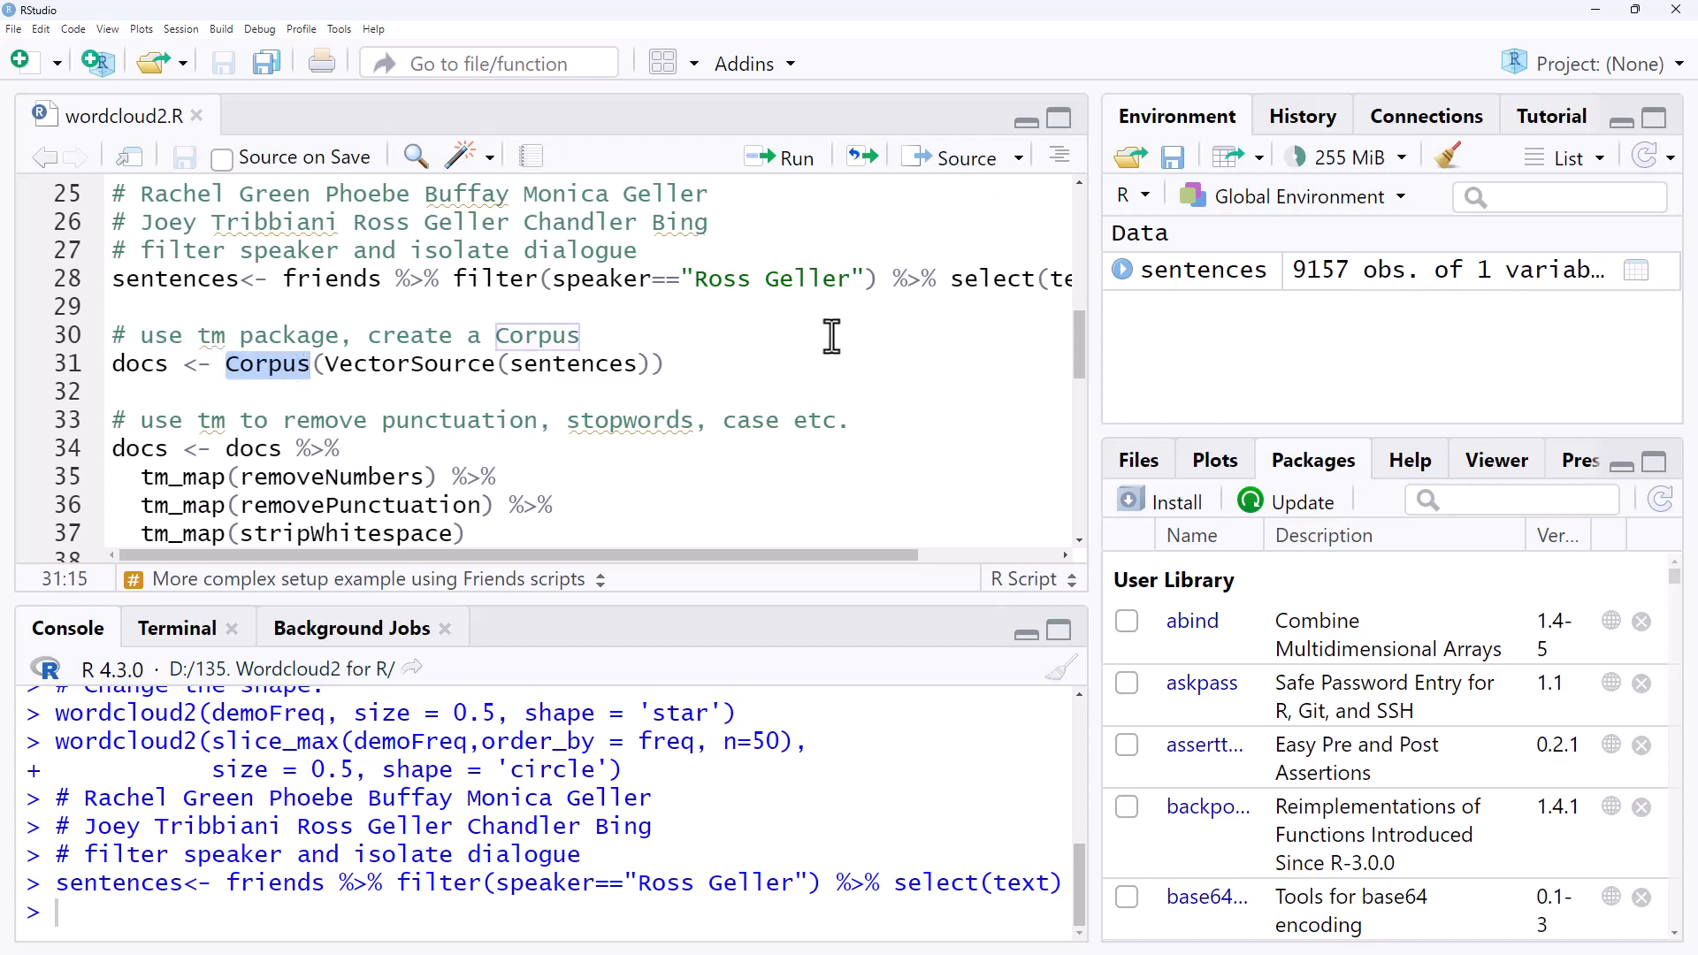
{"action": "mouse_move", "coordinate": [790, 356]}
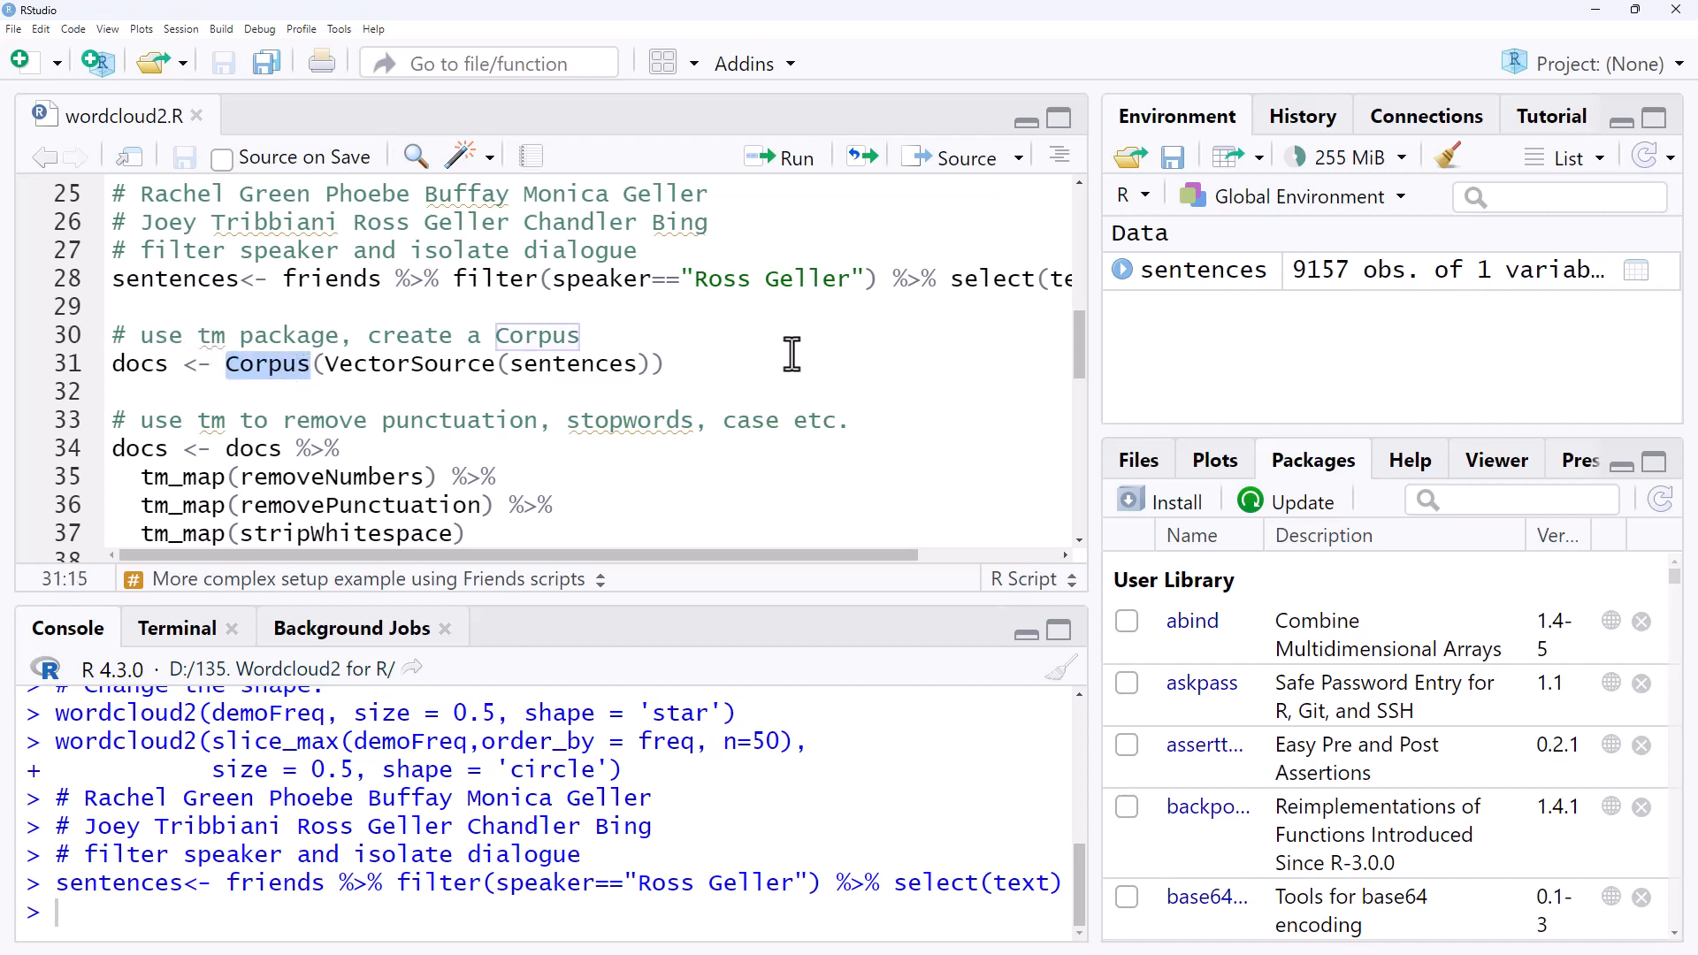
{"action": "mouse_move", "coordinate": [777, 354]}
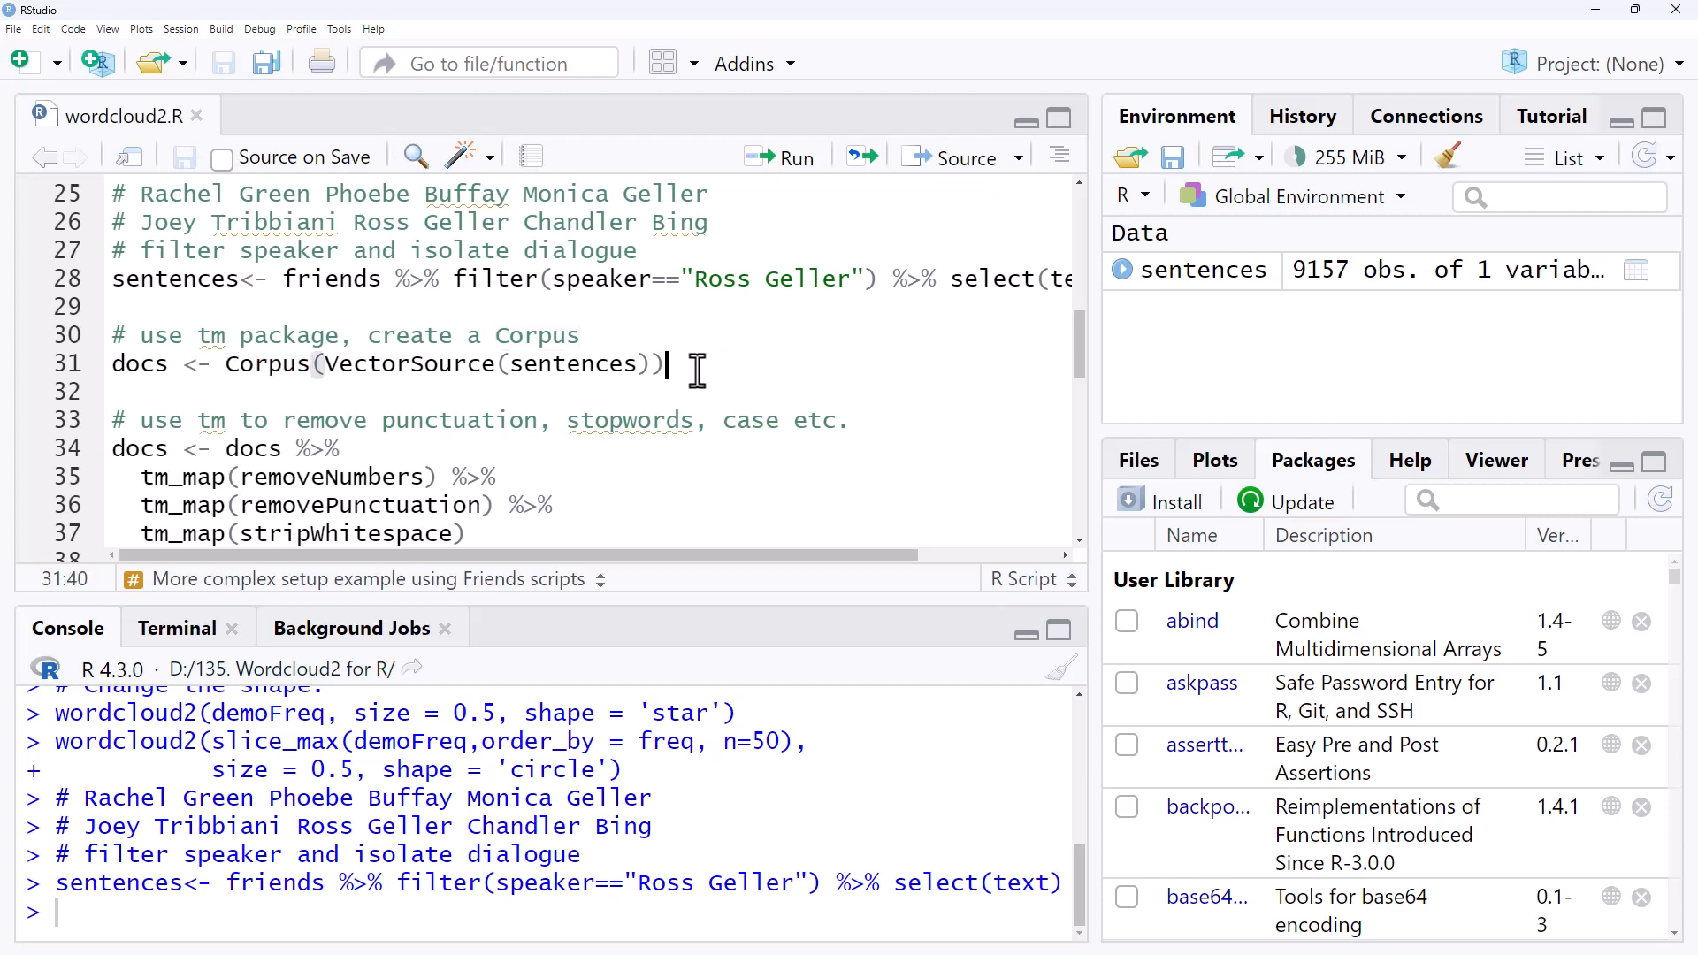
{"action": "mouse_move", "coordinate": [738, 373]}
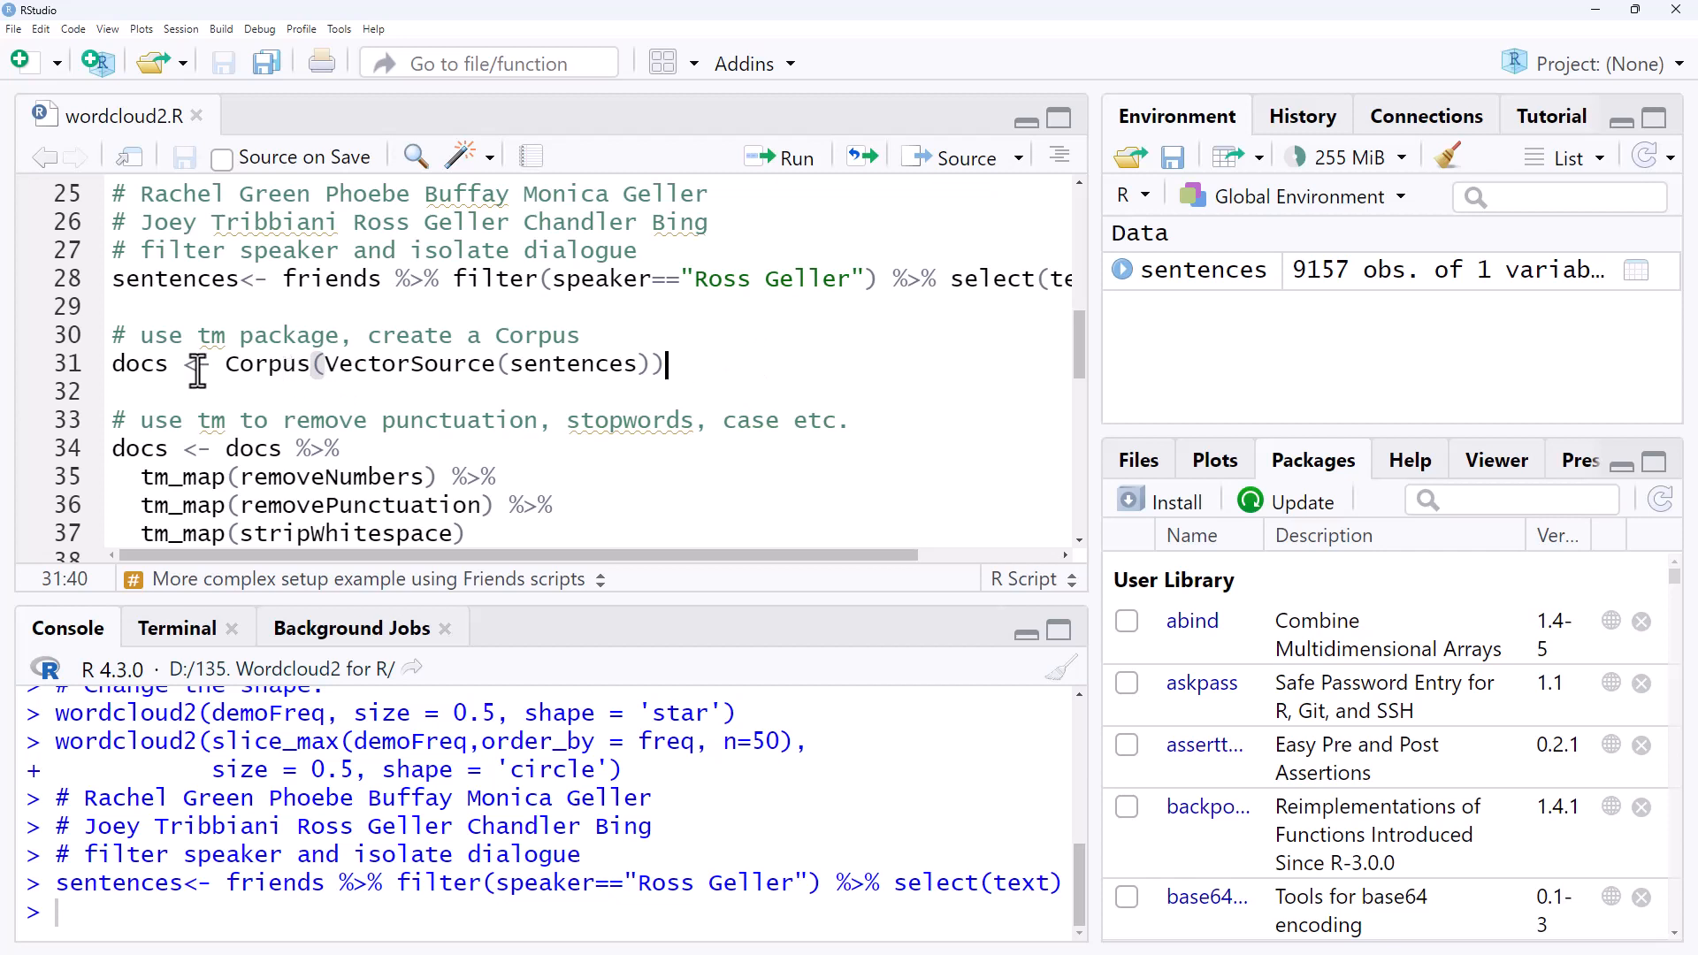
{"action": "mouse_move", "coordinate": [740, 387]}
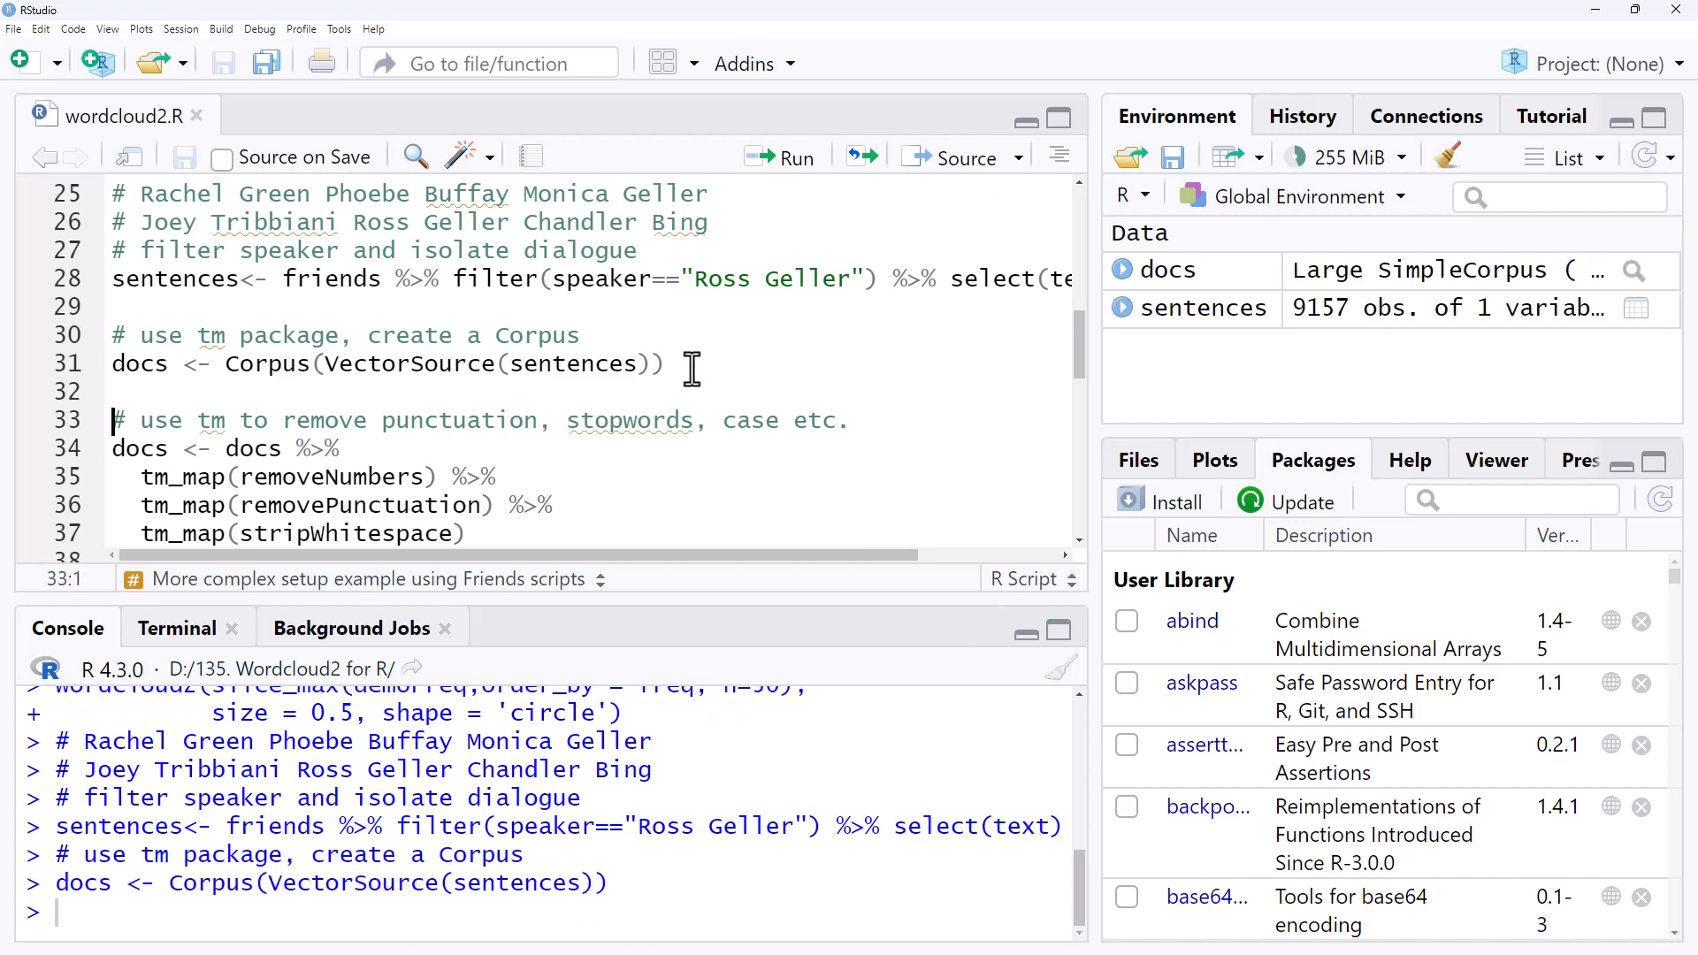
Expand the docs SimpleCorpus in the Environment pane and scroll its structure.
{"action": "left_click", "coordinate": [1121, 268]}
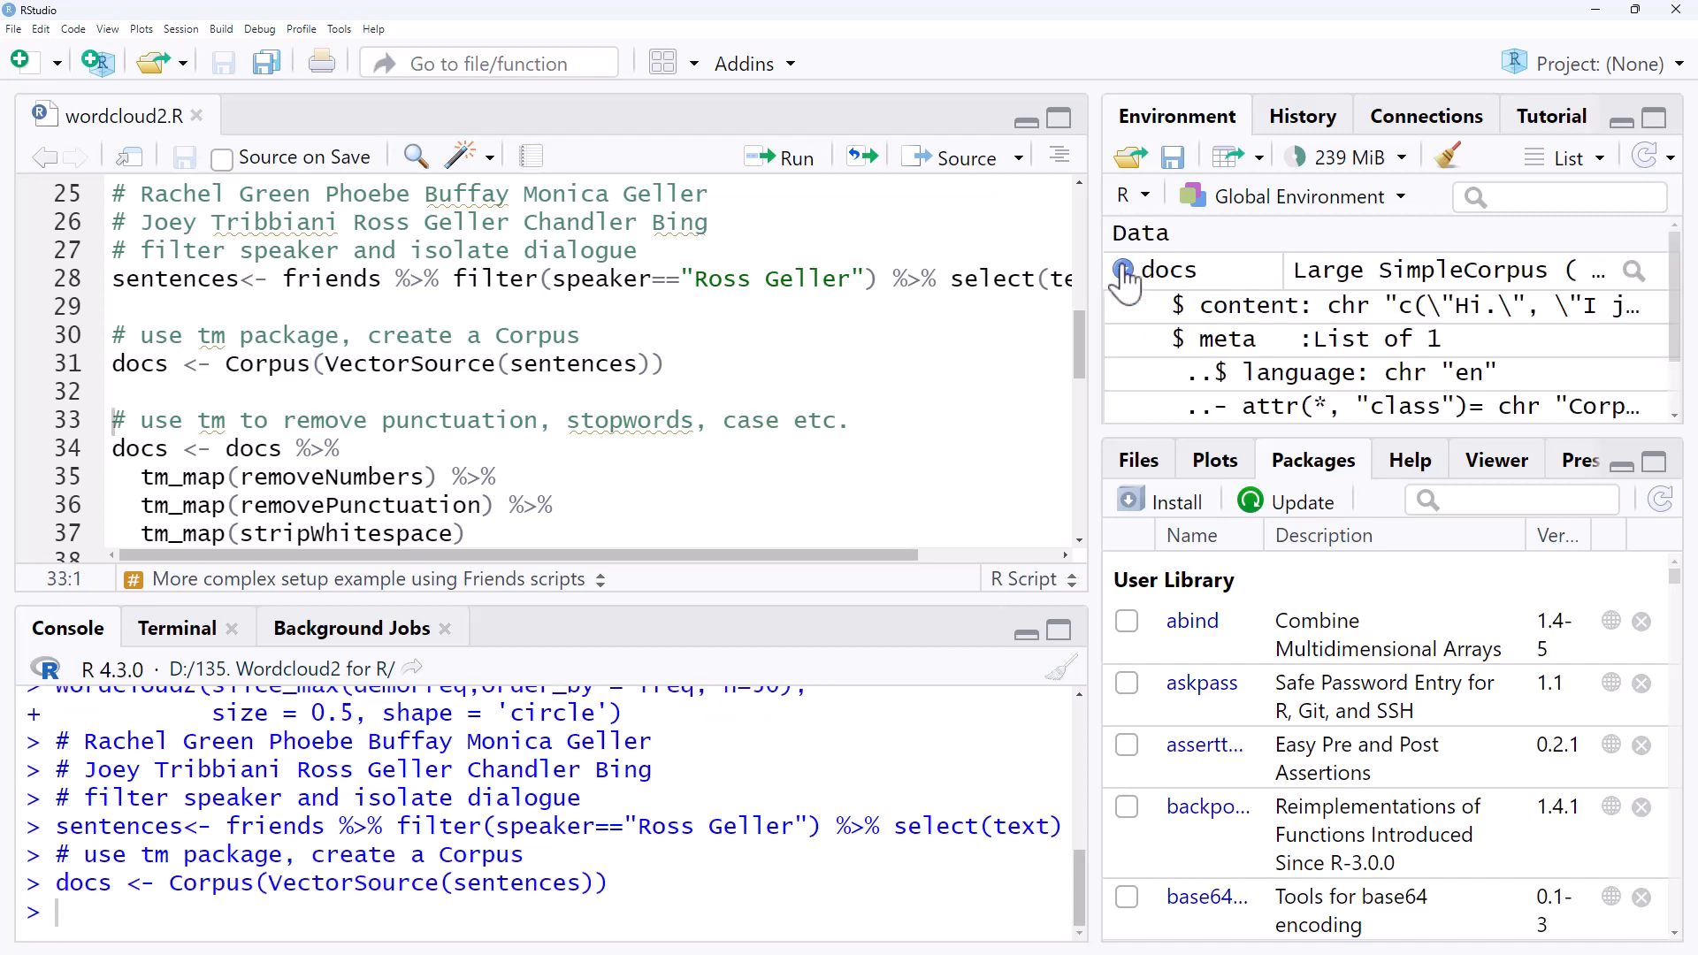
{"action": "left_click", "coordinate": [1123, 269]}
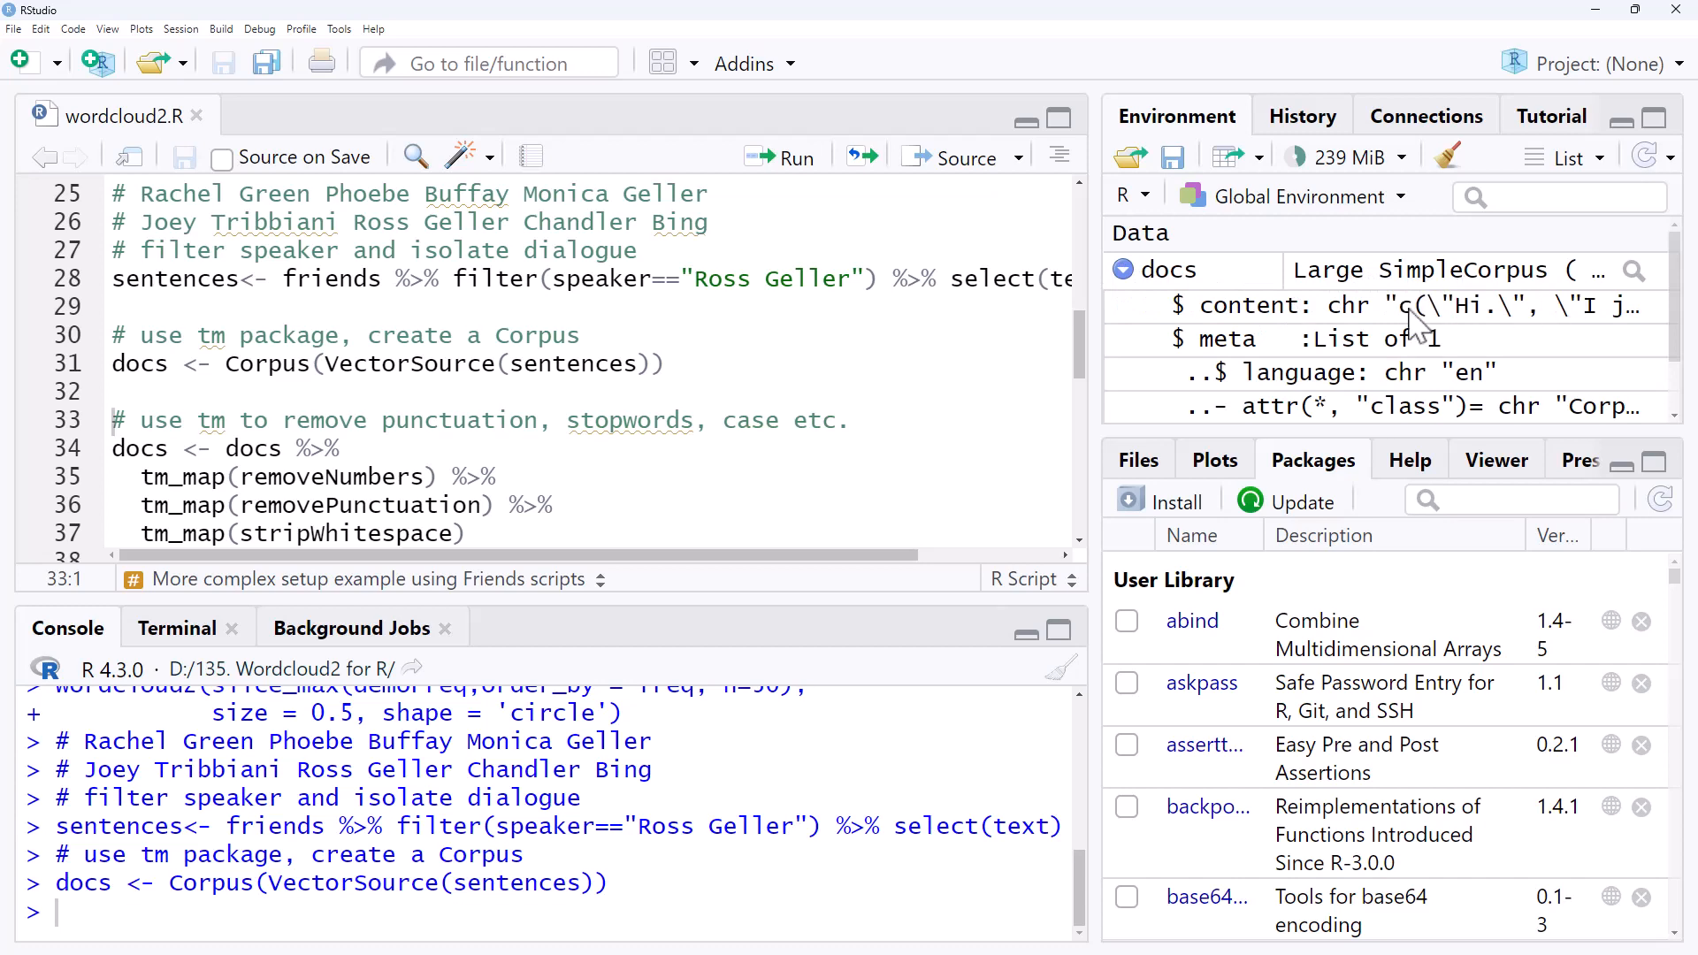
{"action": "scroll", "scroll_direction": "down", "scroll_amount": 3}
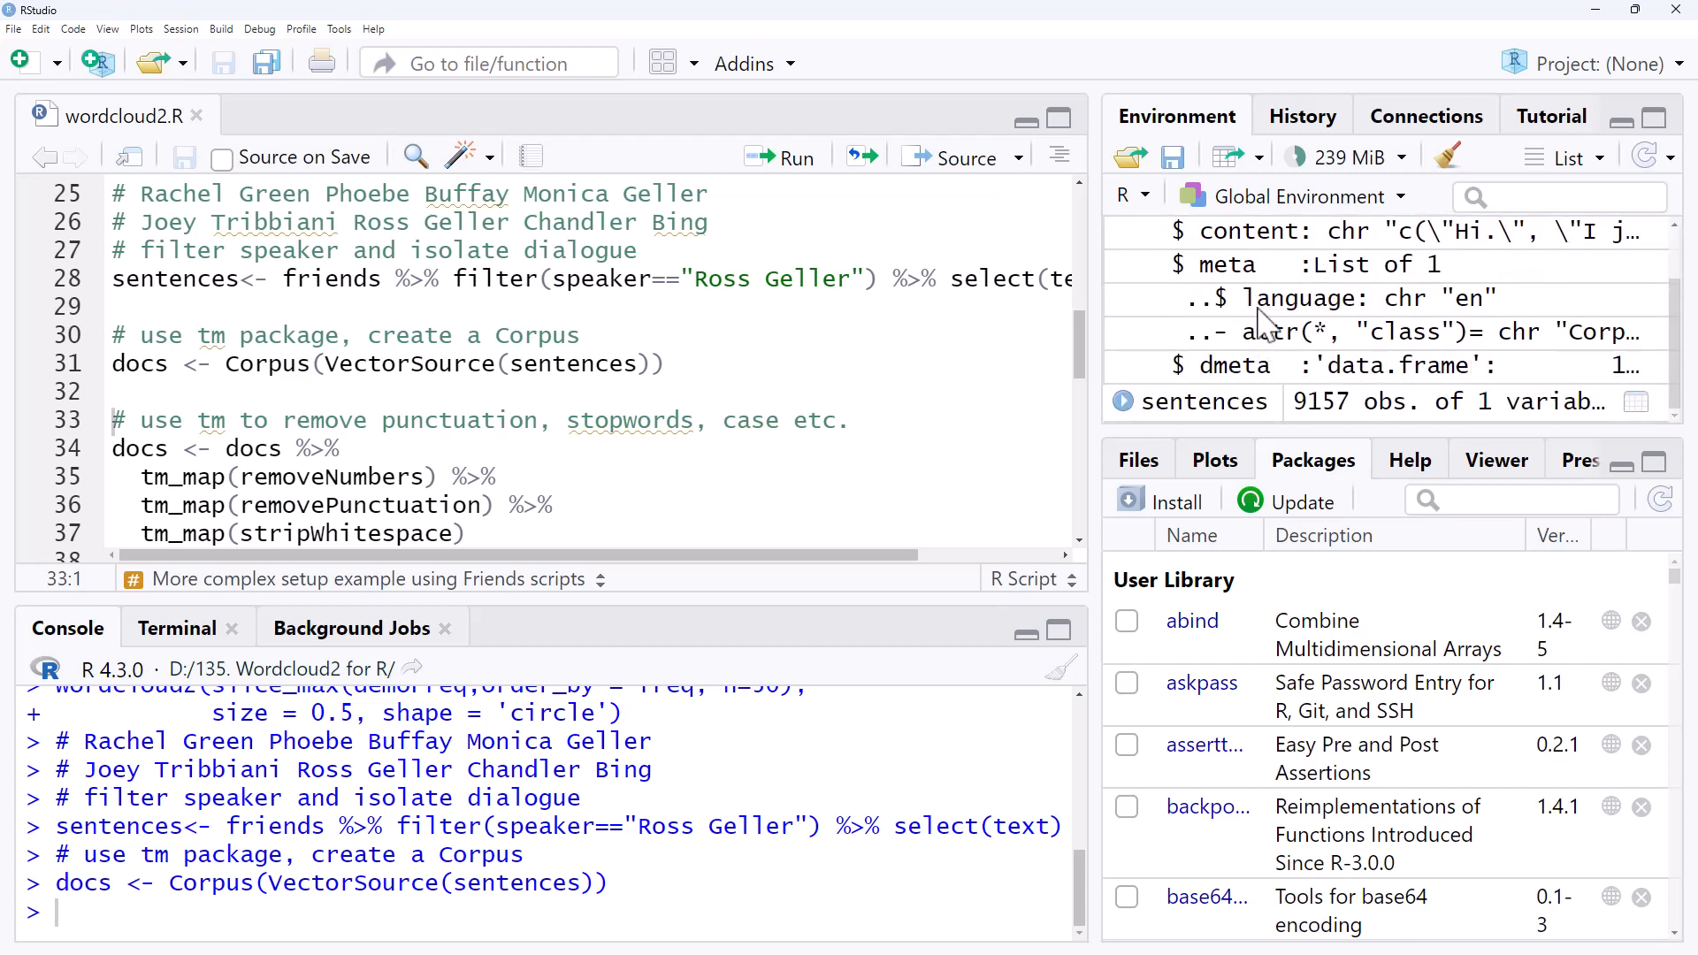
{"action": "mouse_move", "coordinate": [1398, 363]}
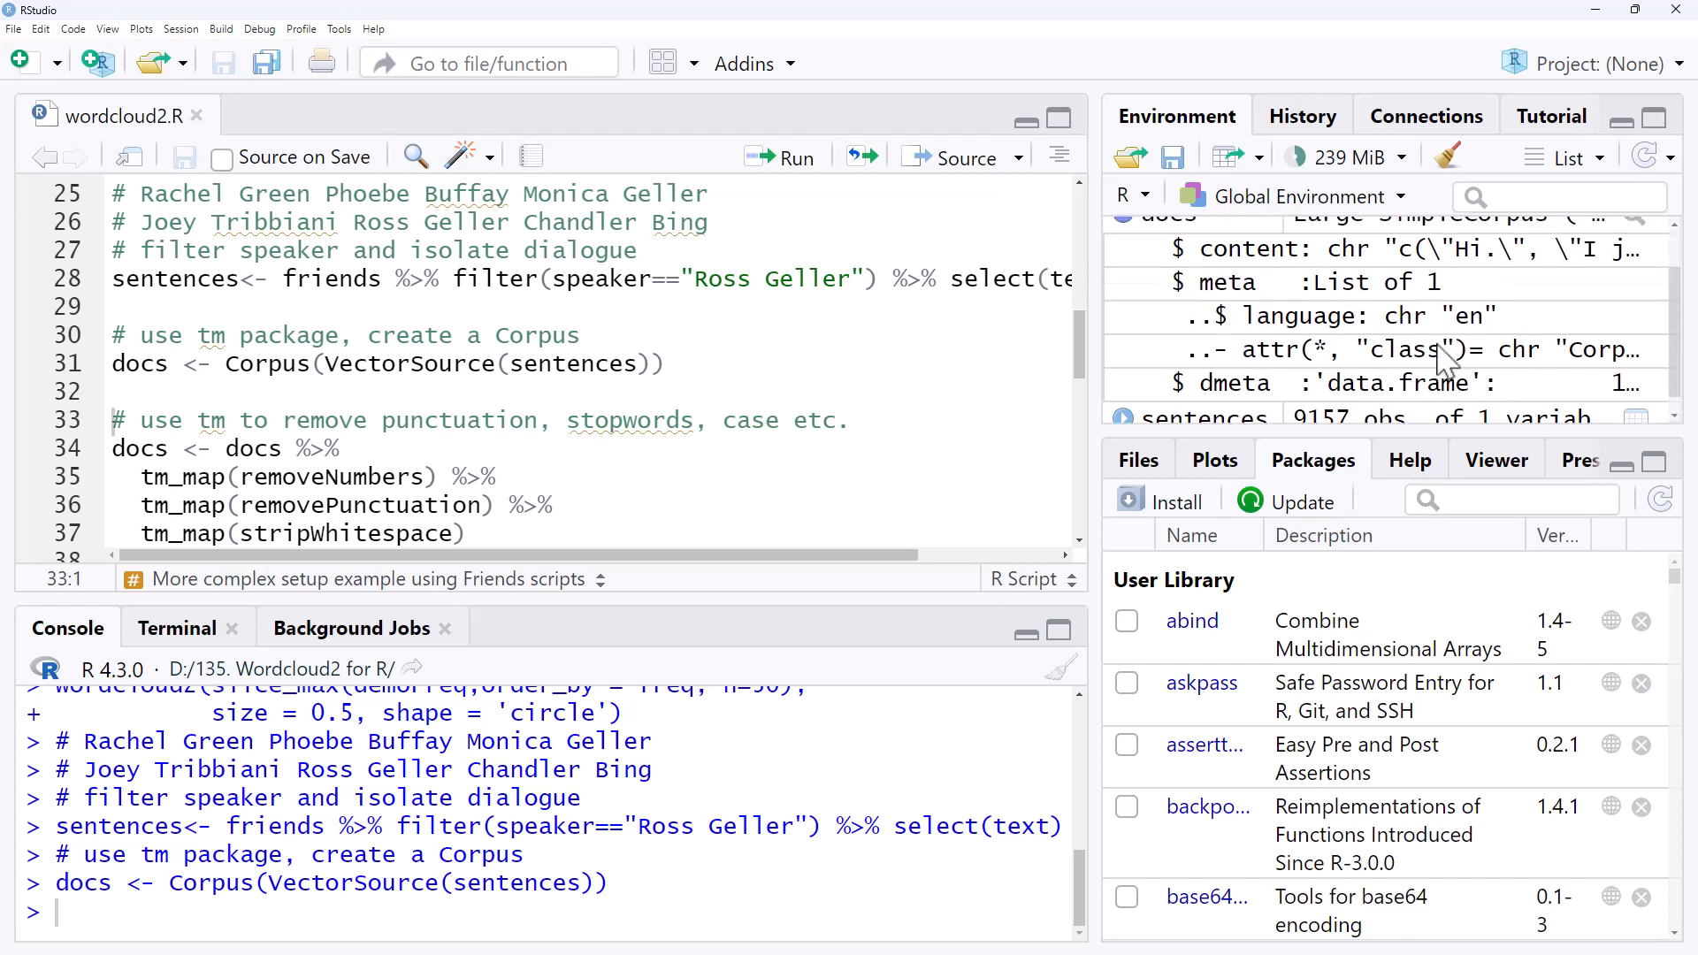
{"action": "scroll", "scroll_direction": "down", "scroll_amount": 3}
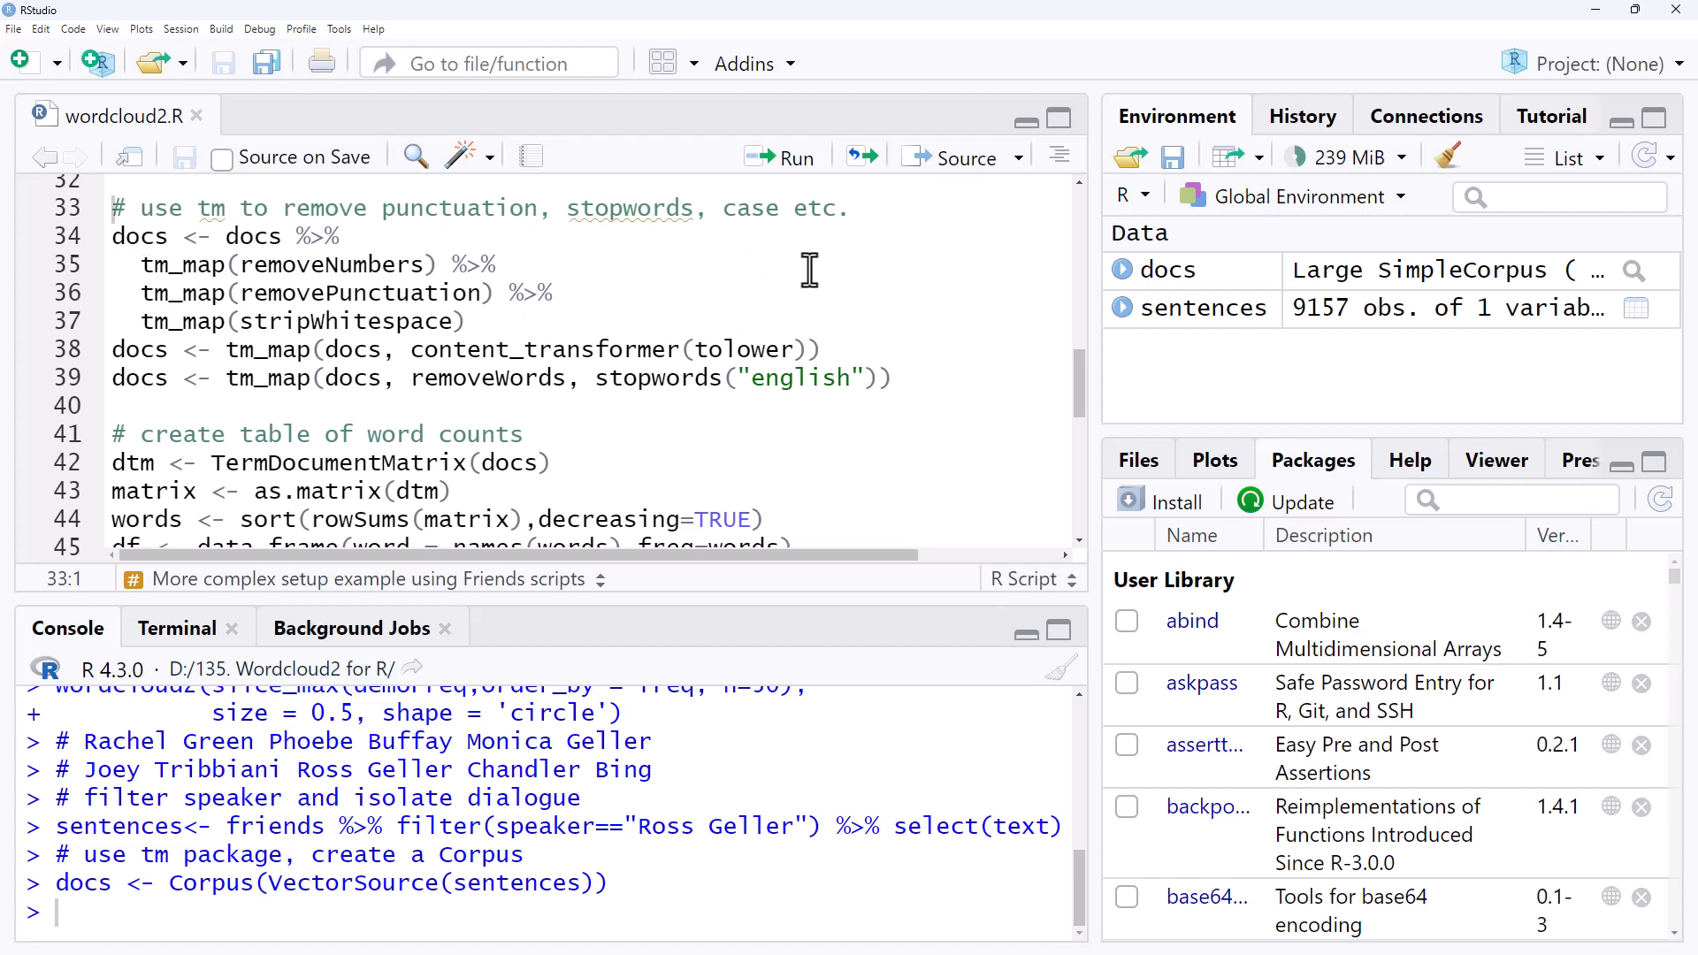
{"action": "mouse_move", "coordinate": [775, 248]}
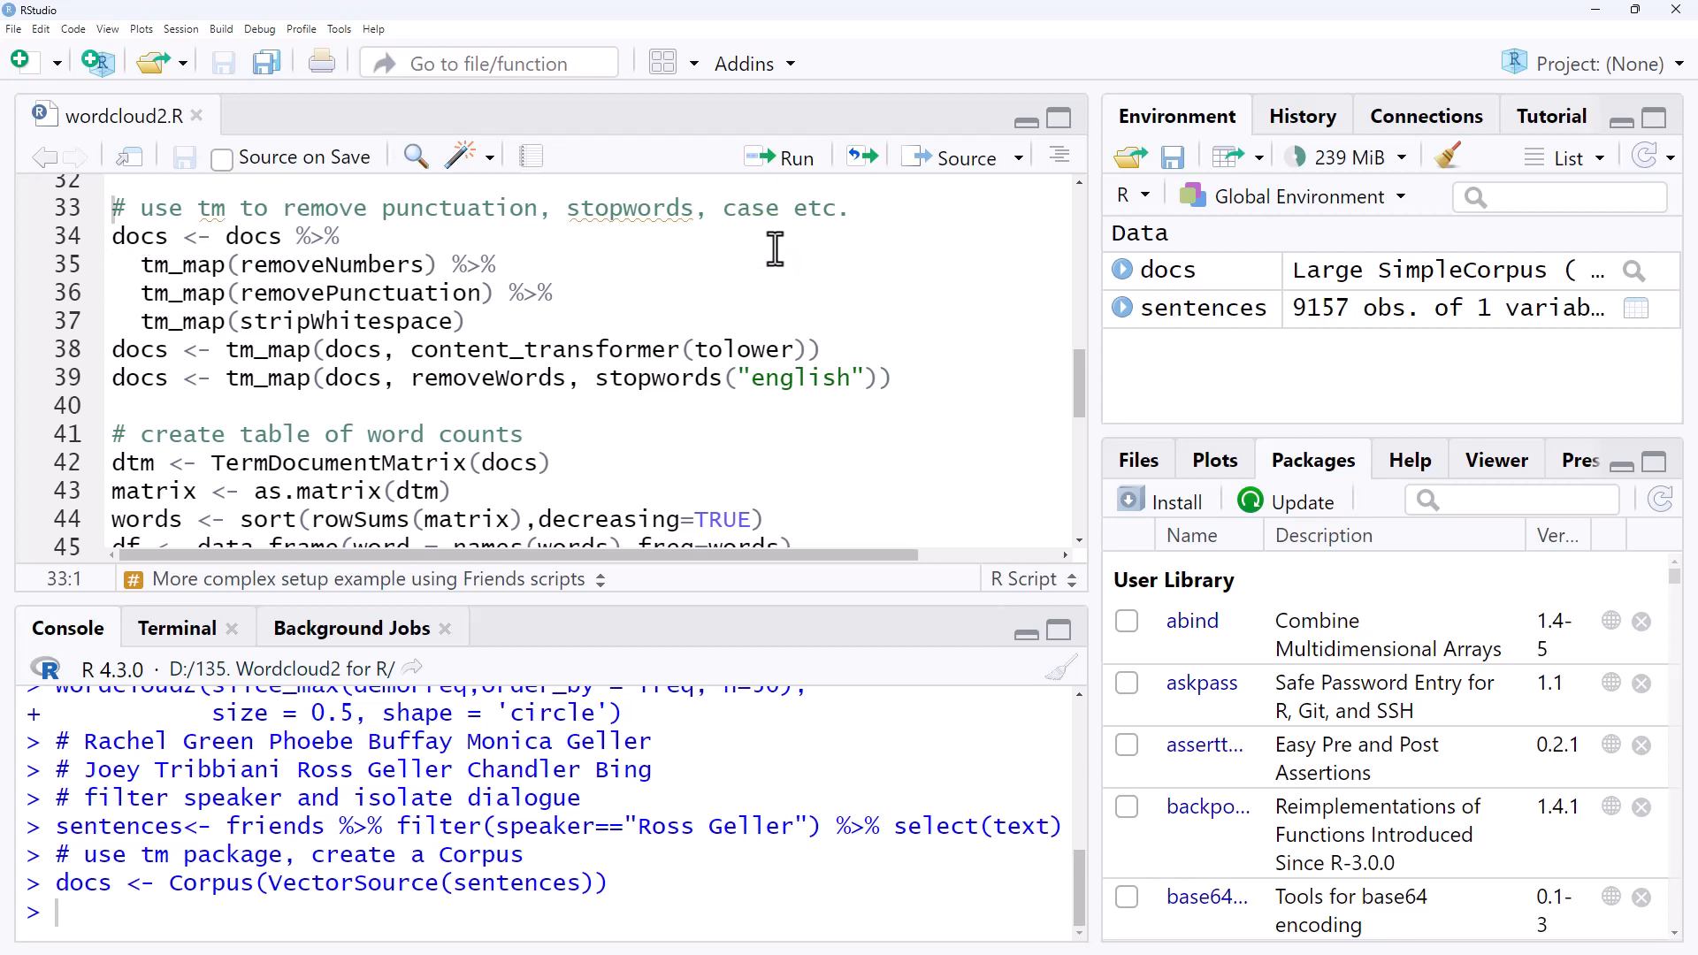
Run the tm_map chain that removes numbers, punctuation and extra whitespace from docs.
{"action": "left_click", "coordinate": [147, 263]}
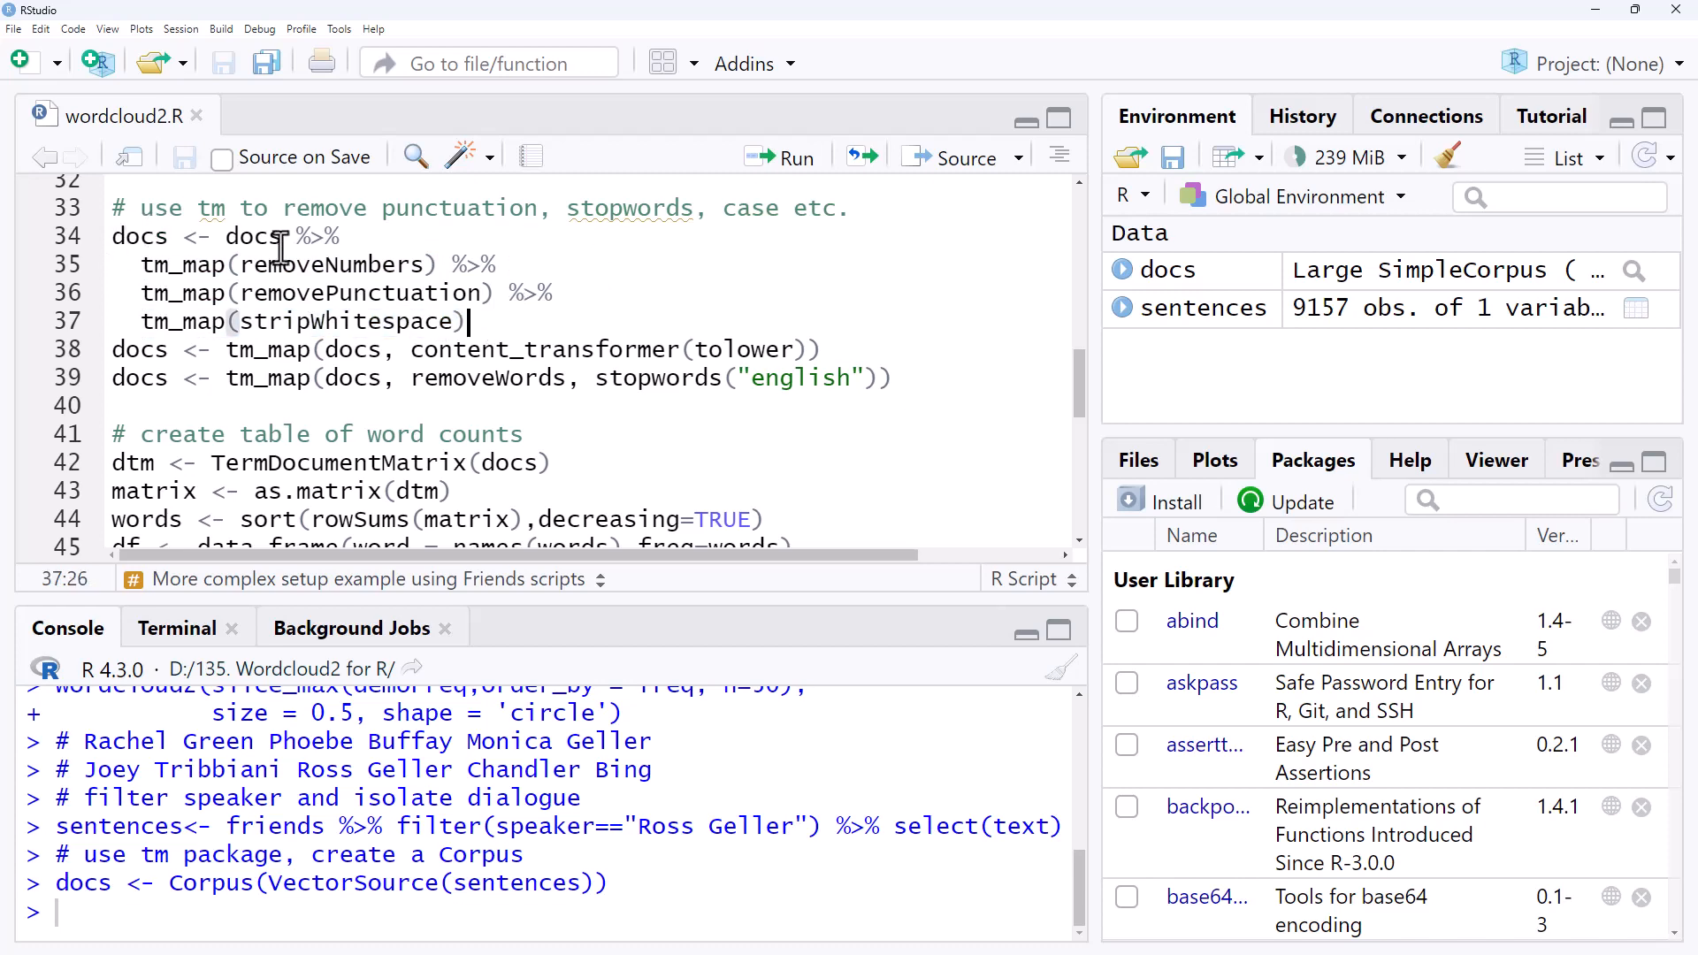
{"action": "mouse_move", "coordinate": [520, 301]}
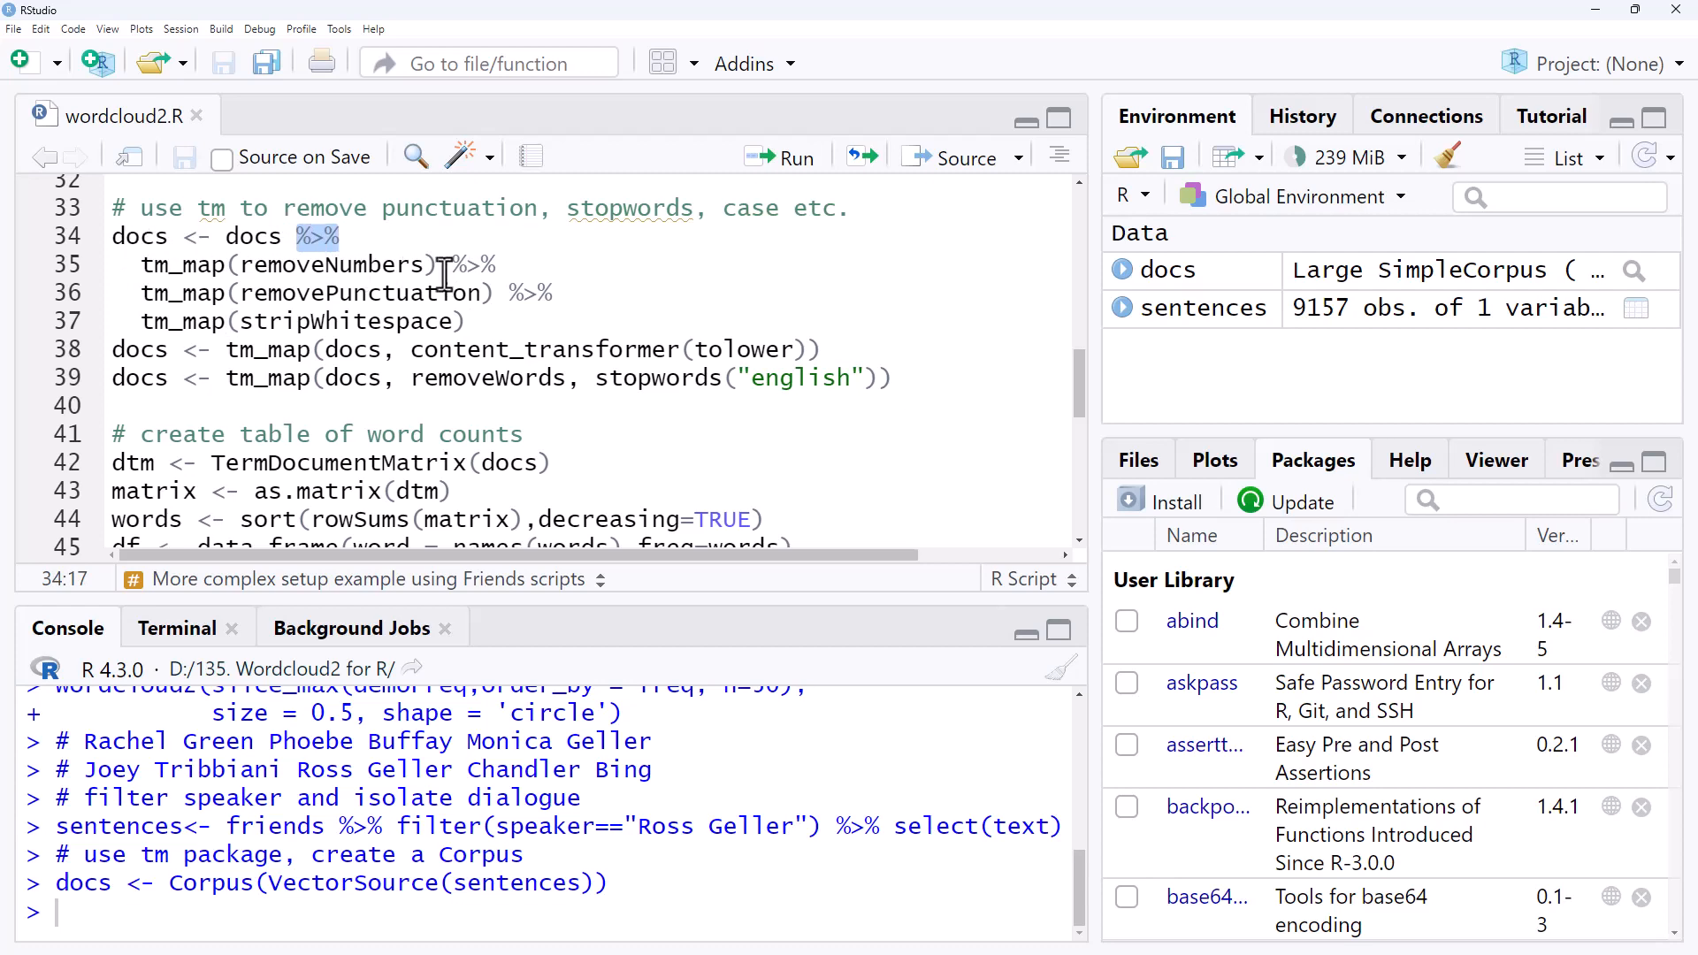
{"action": "left_click", "coordinate": [465, 321]}
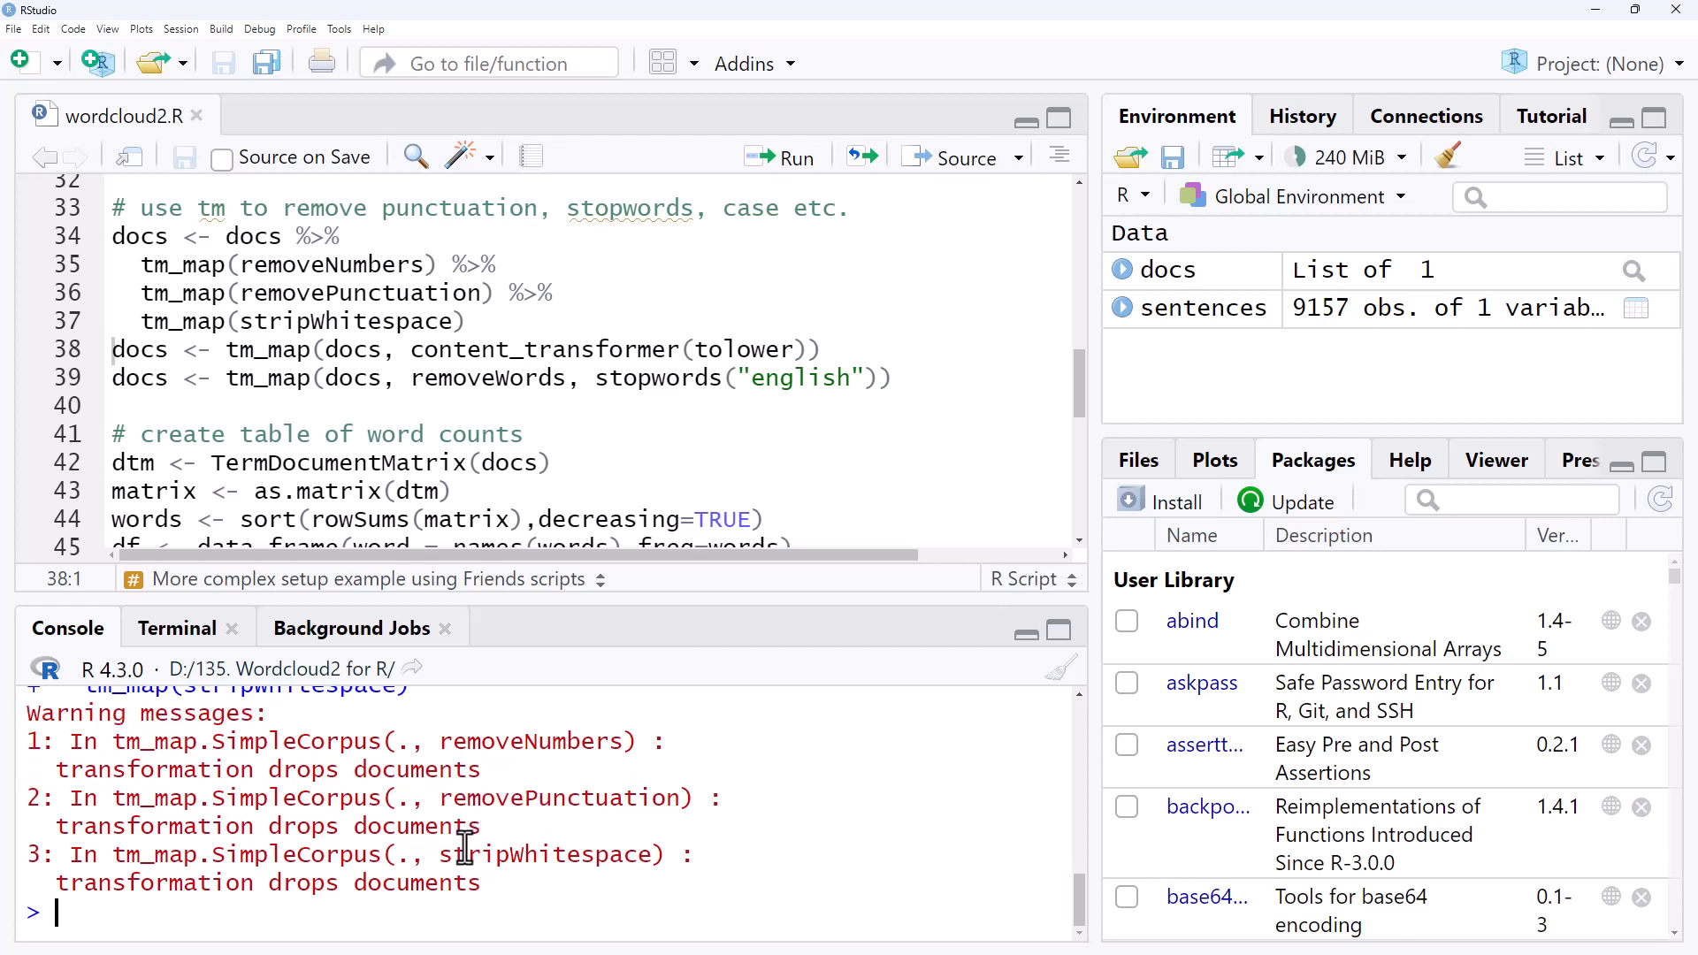
{"action": "mouse_move", "coordinate": [184, 405]}
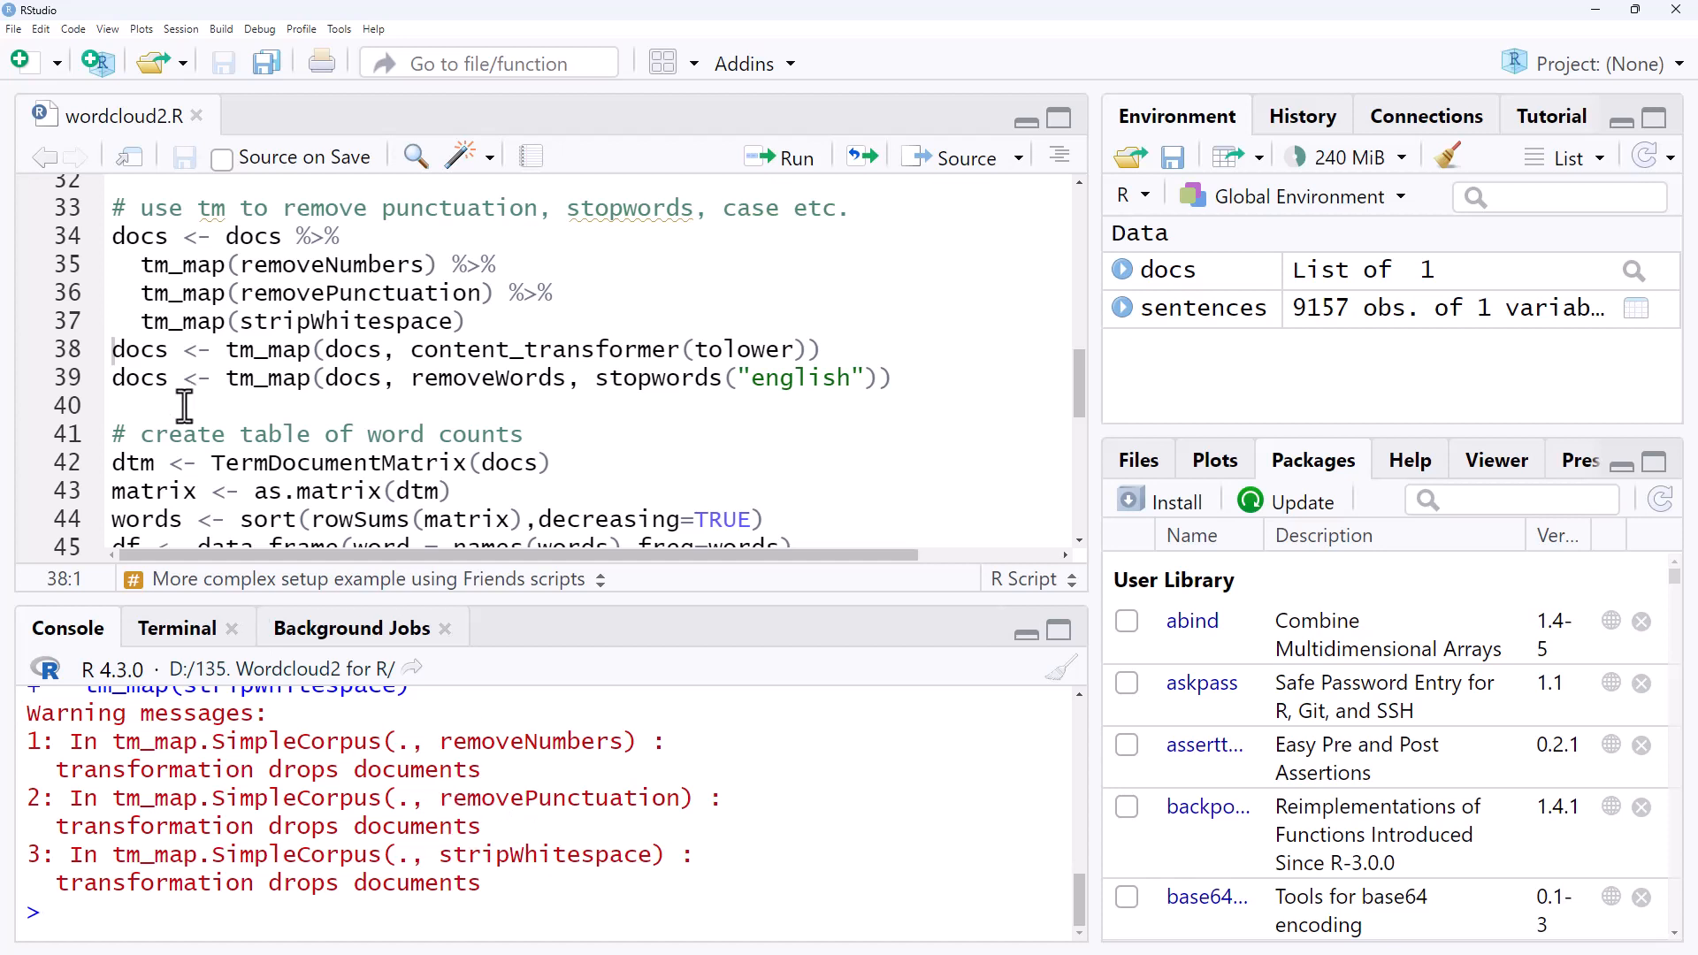
{"action": "mouse_move", "coordinate": [693, 348]}
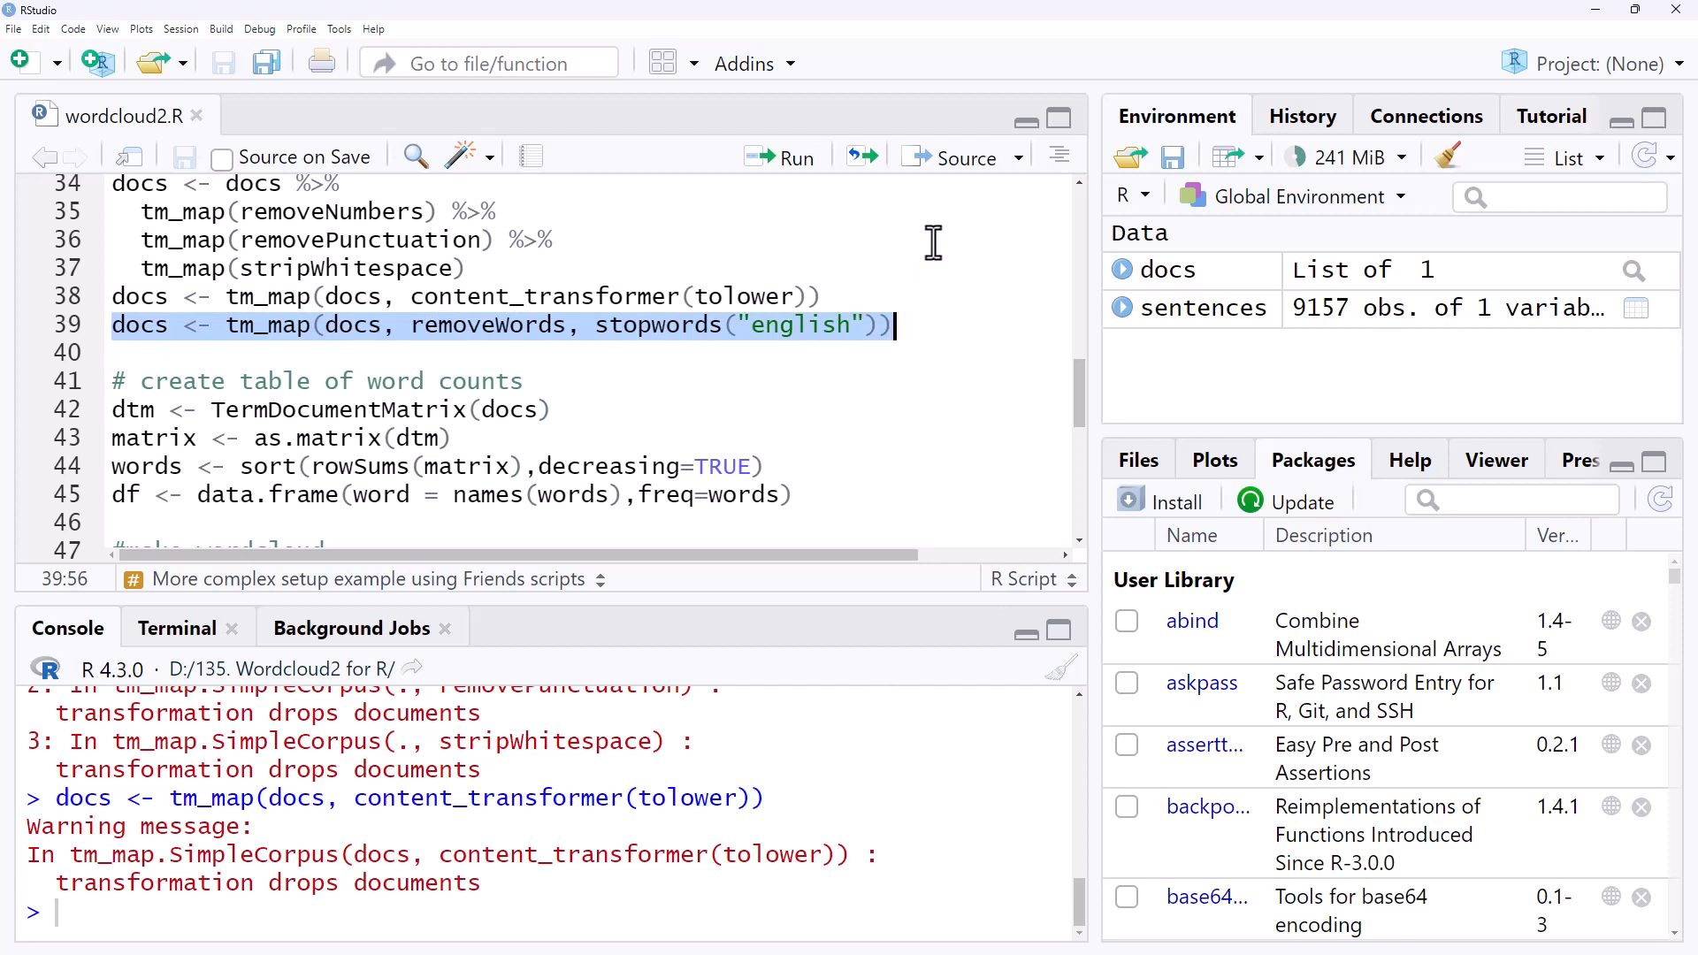
{"action": "mouse_move", "coordinate": [948, 302]}
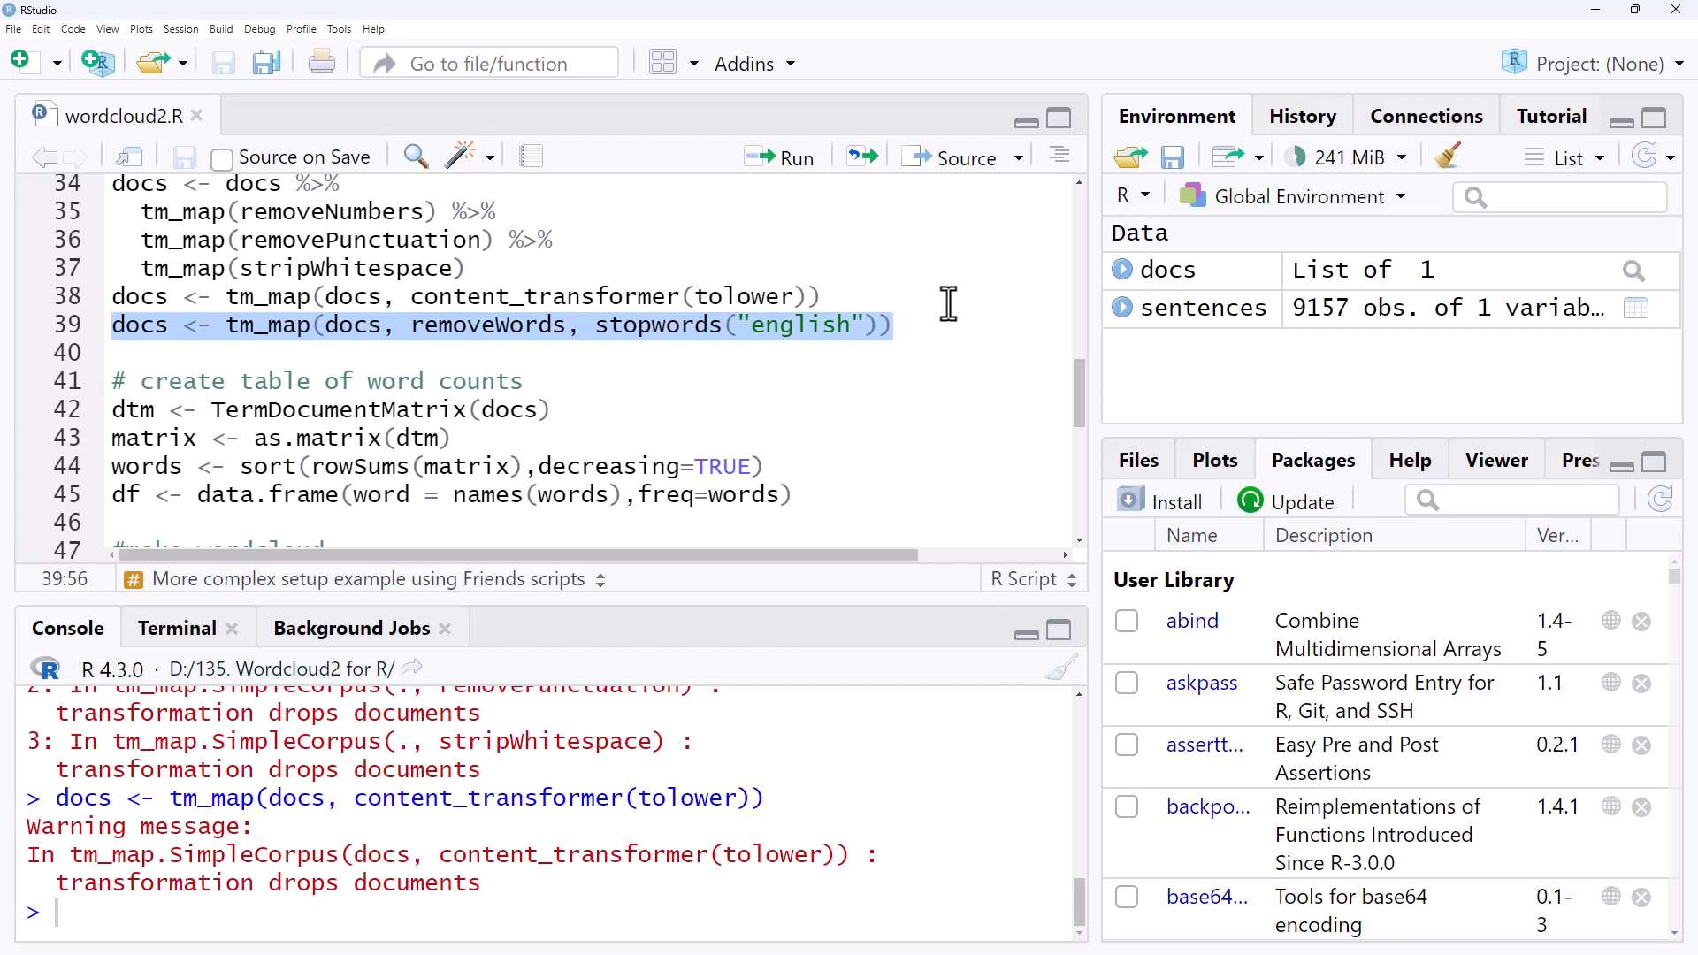
Run the removeWords line dropping stopwords("english") from the corpus.
{"action": "left_click", "coordinate": [895, 325]}
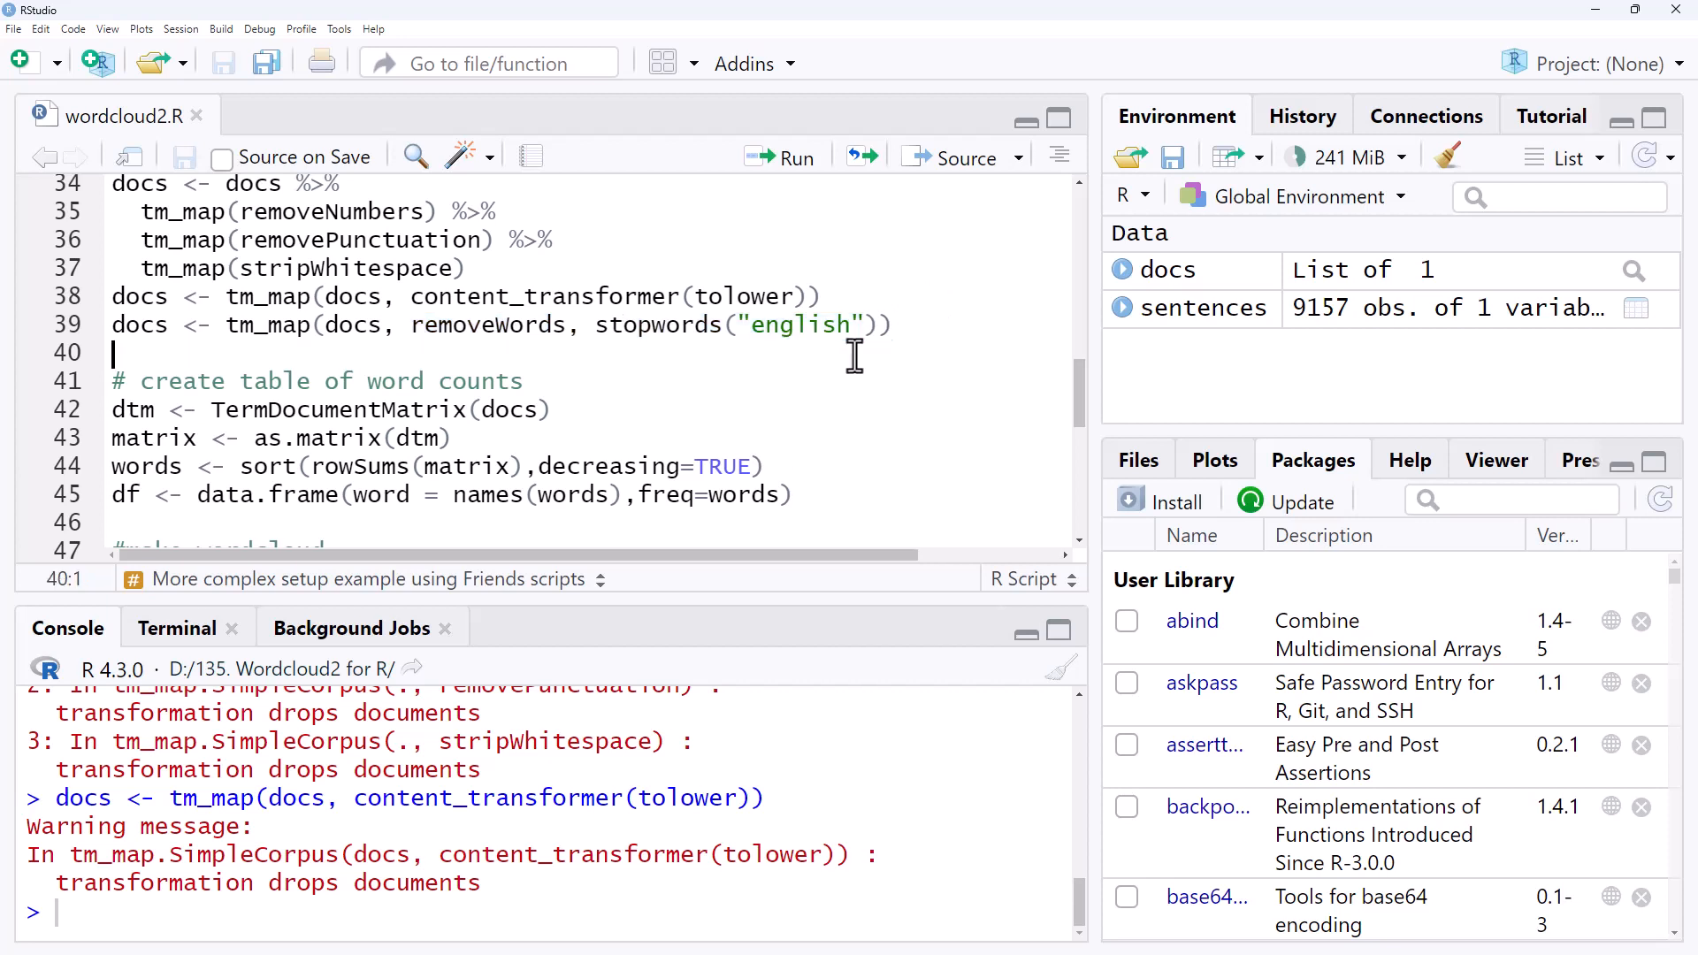
{"action": "left_click", "coordinate": [888, 324]}
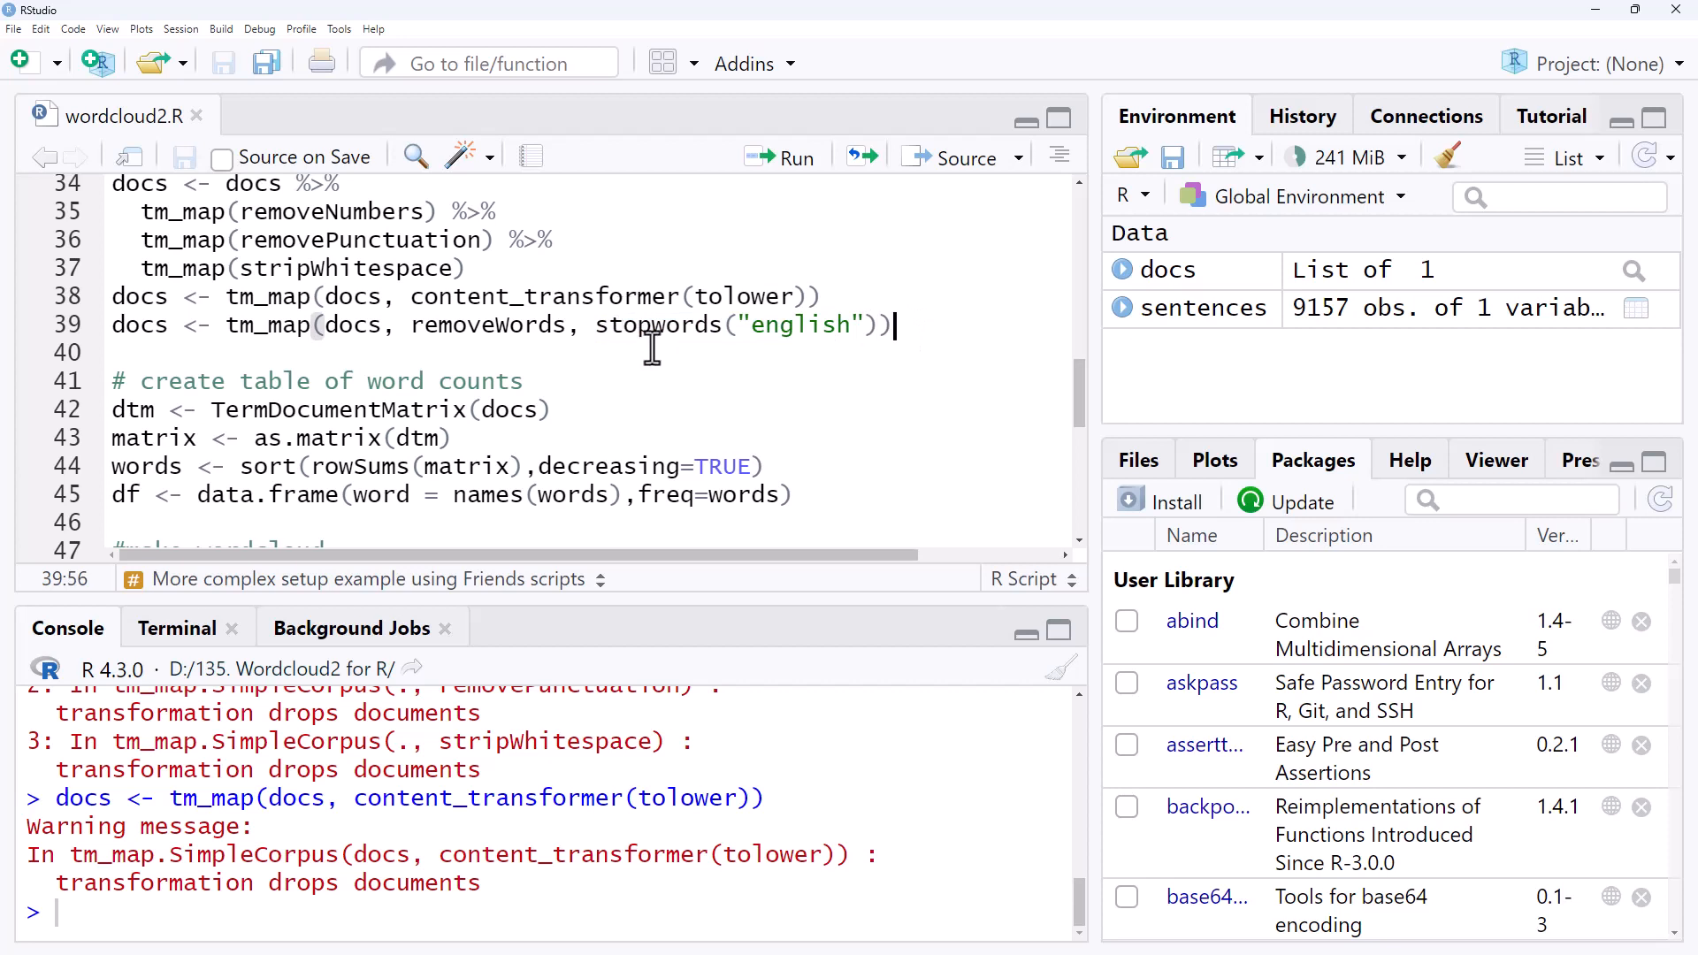
{"action": "mouse_move", "coordinate": [594, 331]}
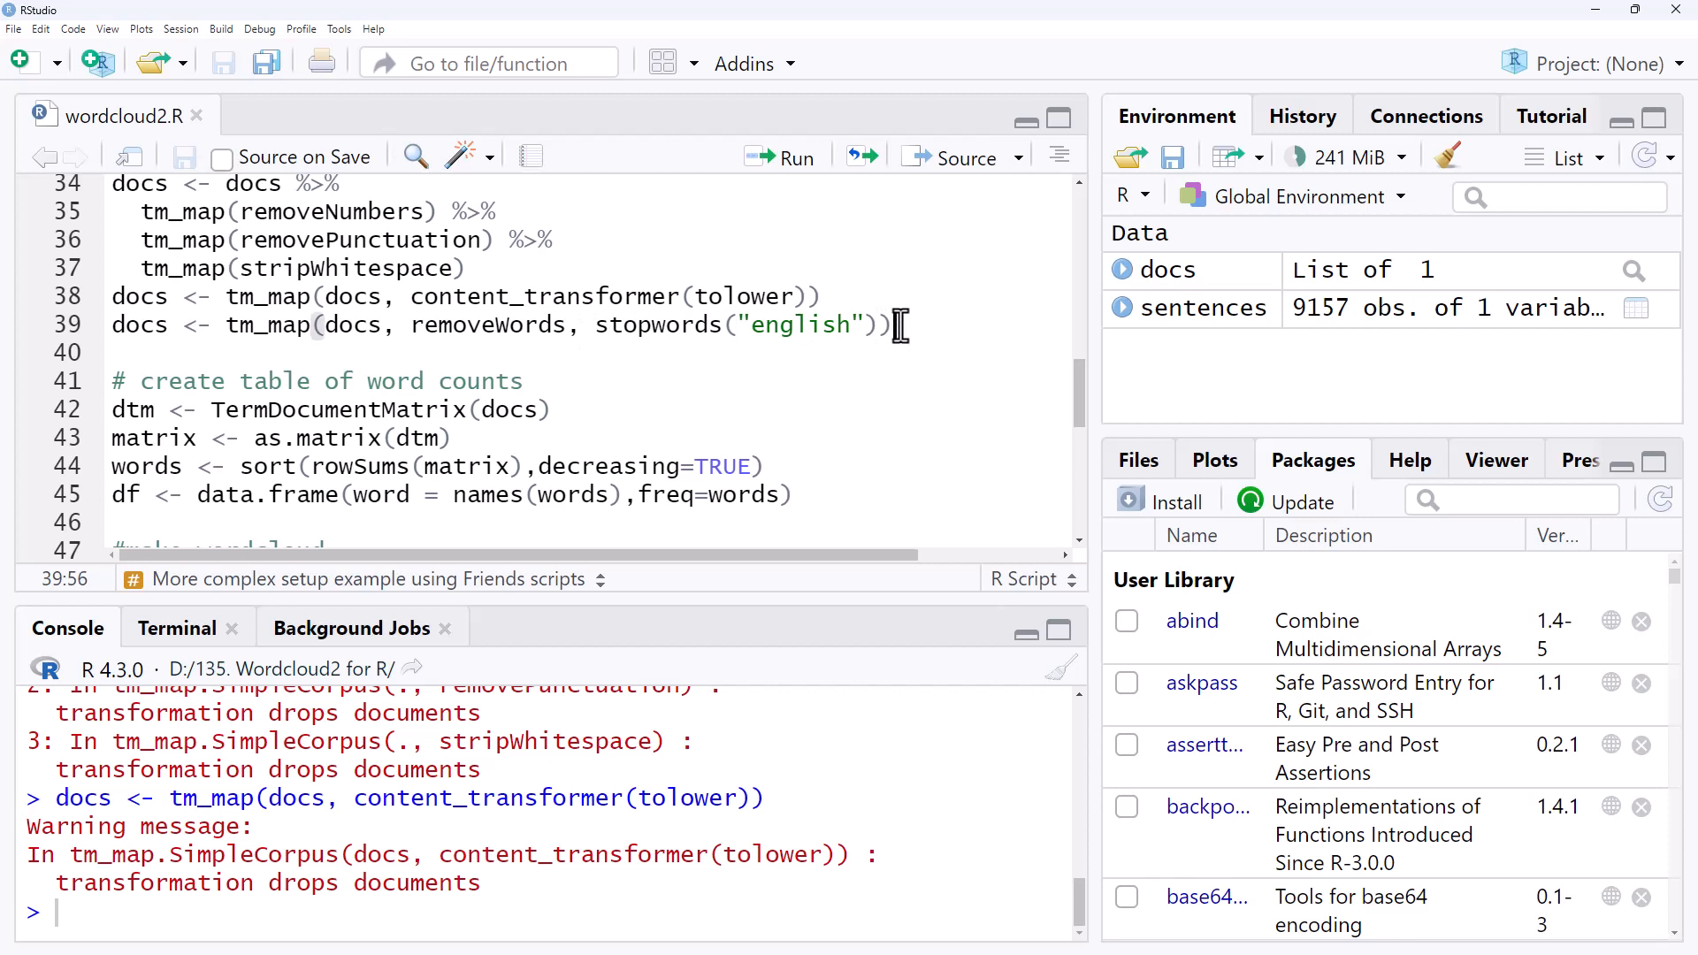
{"action": "mouse_move", "coordinate": [929, 299]}
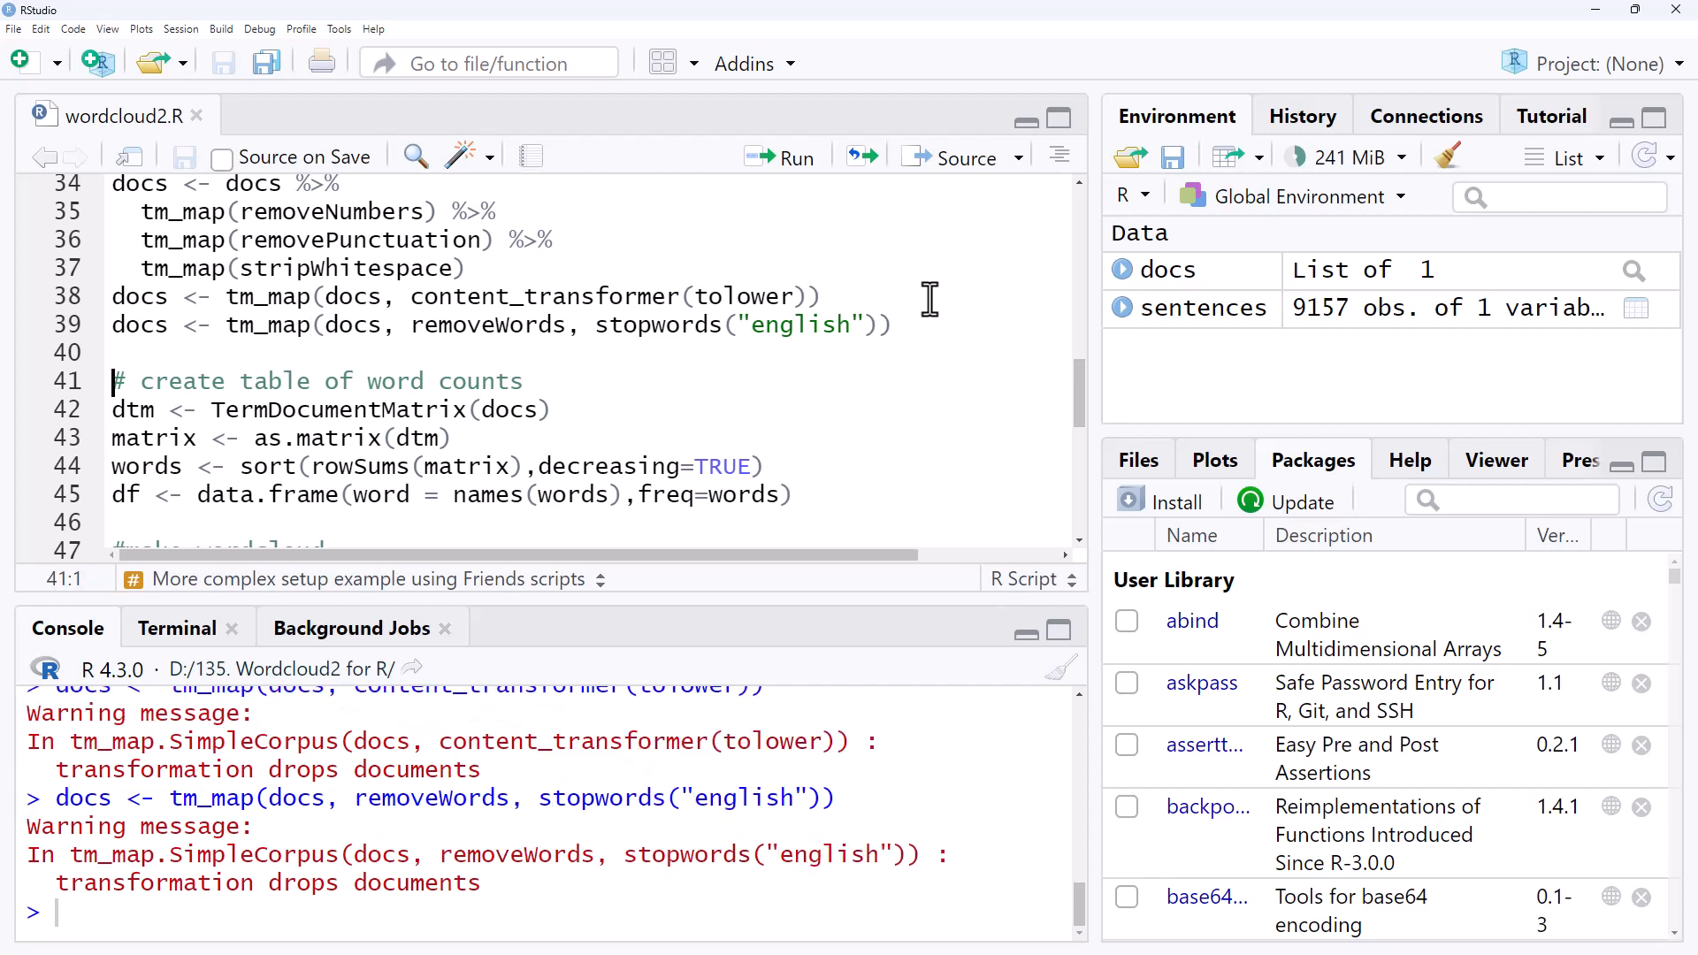
{"action": "scroll", "scroll_direction": "down", "scroll_amount": 3}
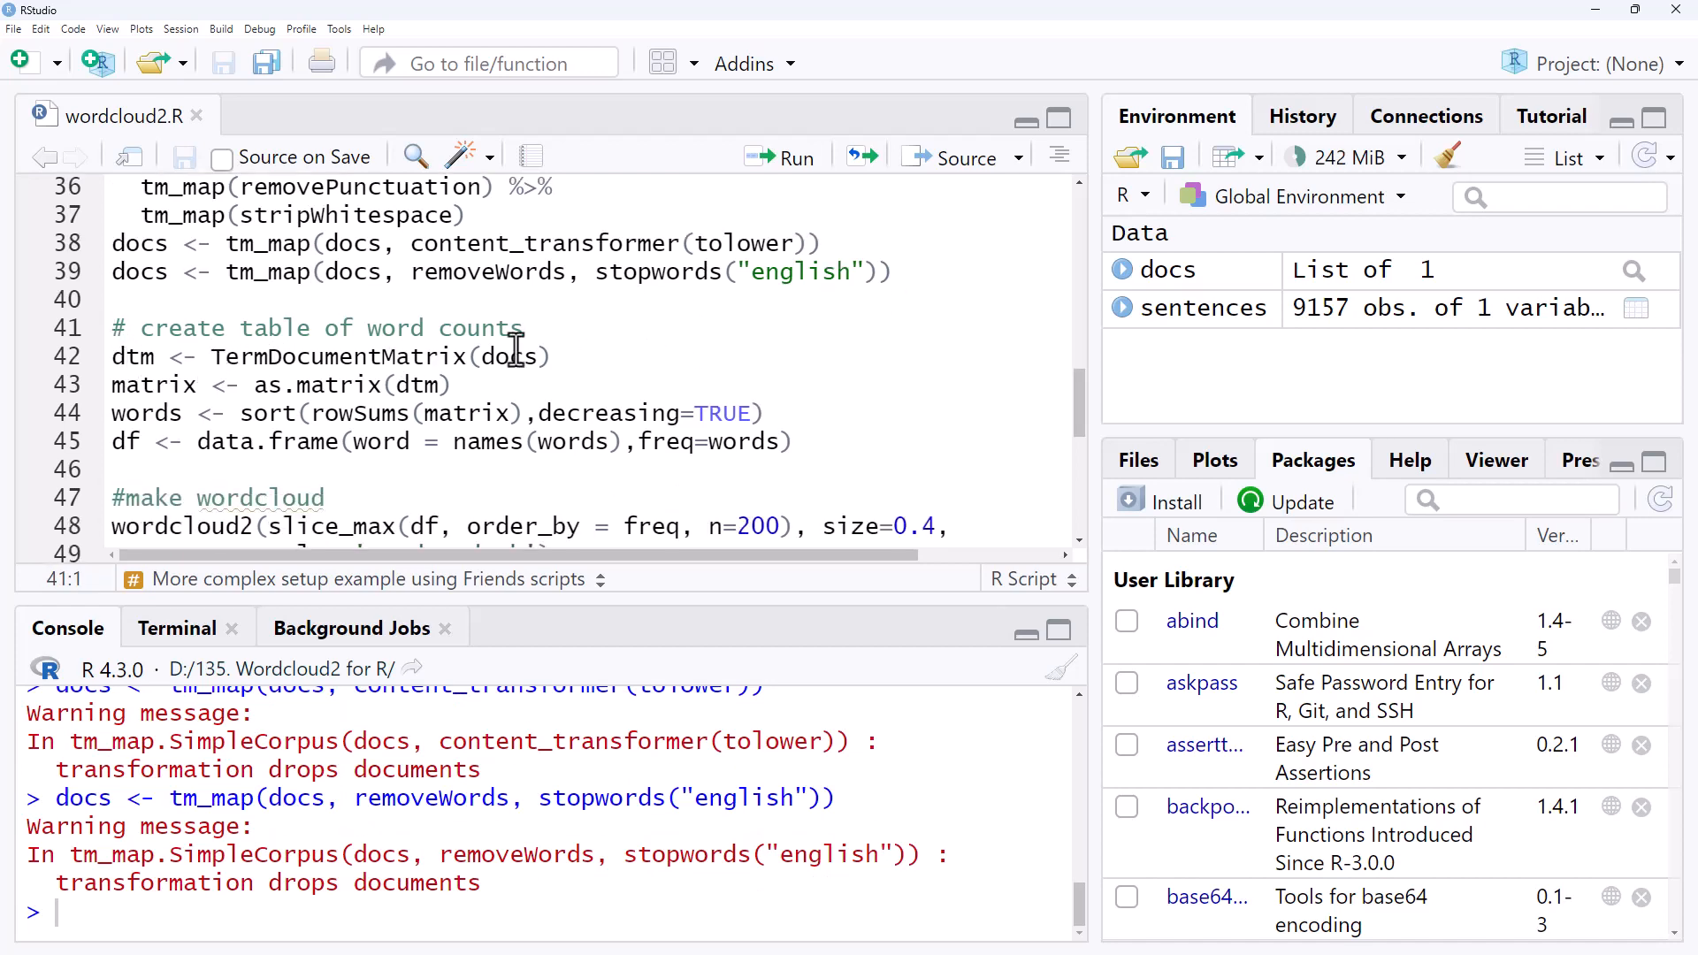
{"action": "left_click", "coordinate": [552, 356]}
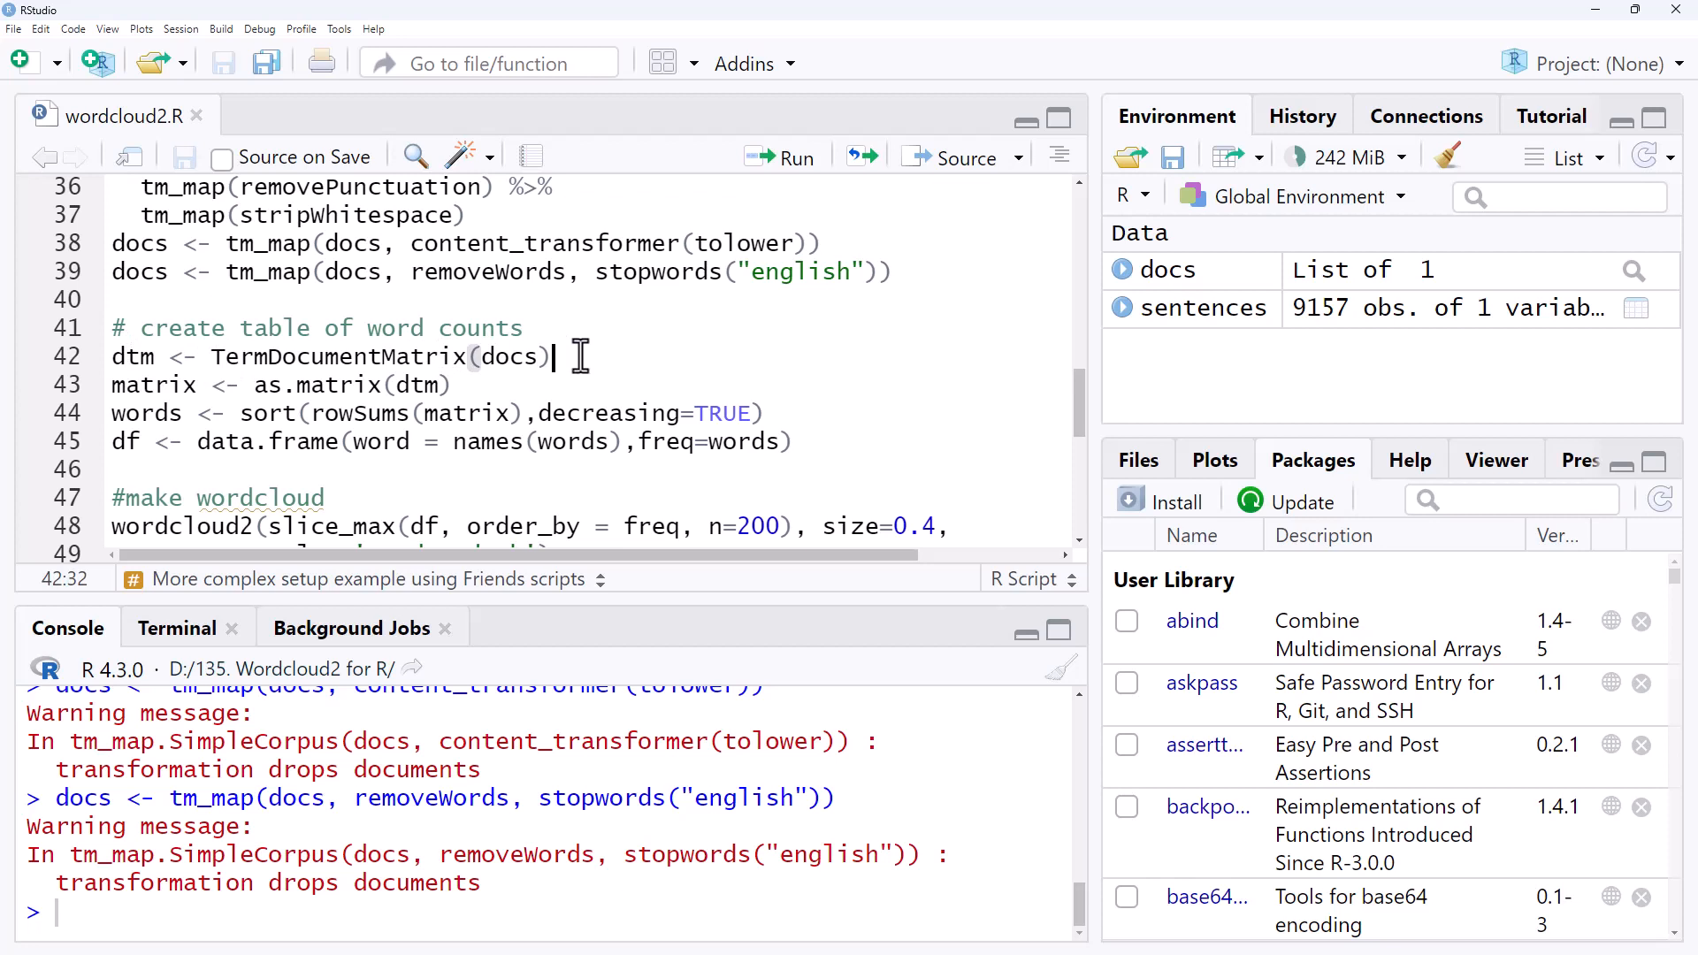
{"action": "mouse_move", "coordinate": [581, 341]}
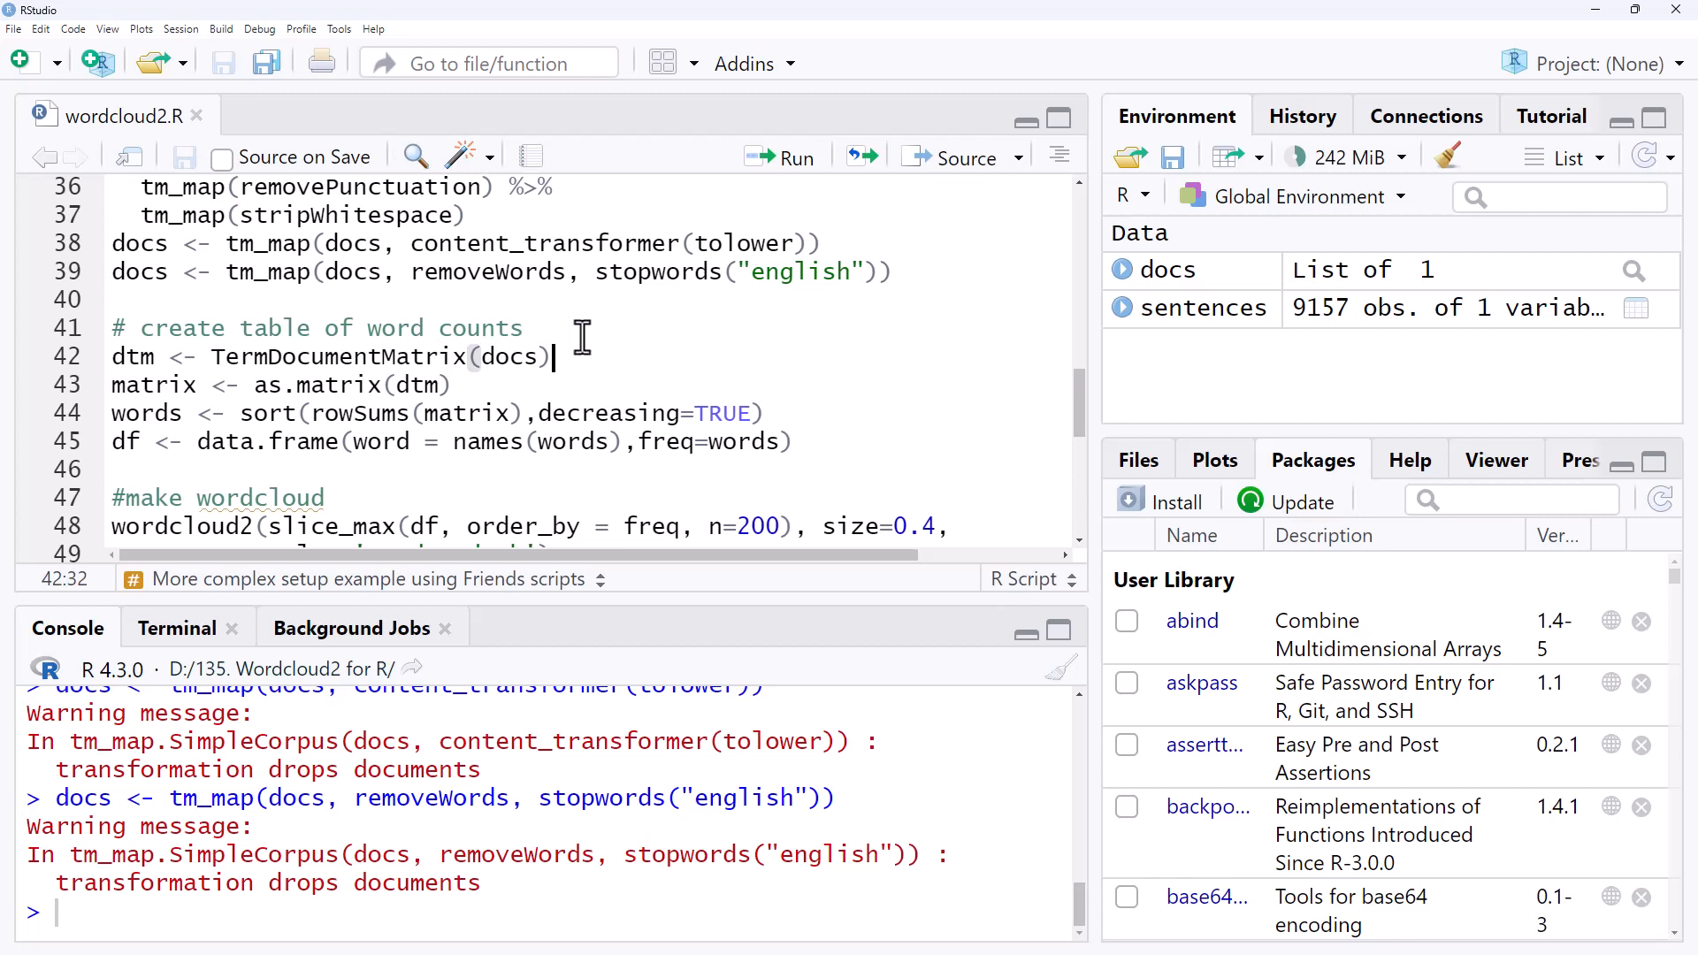
{"action": "mouse_move", "coordinate": [291, 384]}
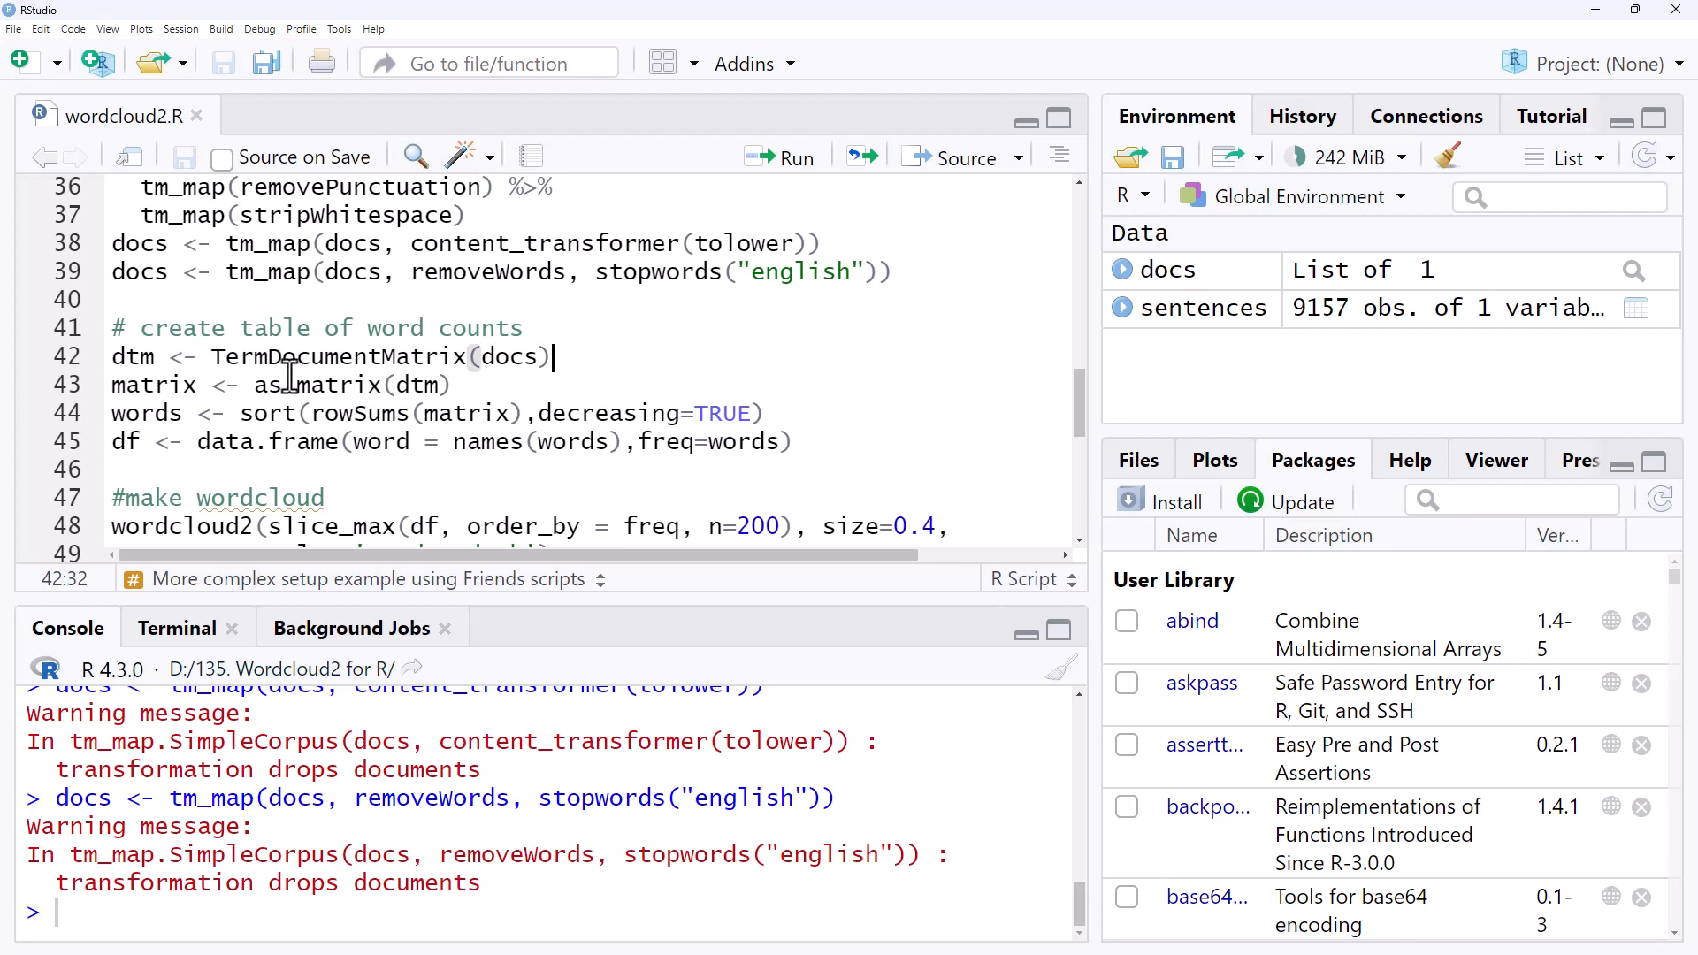
{"action": "left_click", "coordinate": [255, 384]}
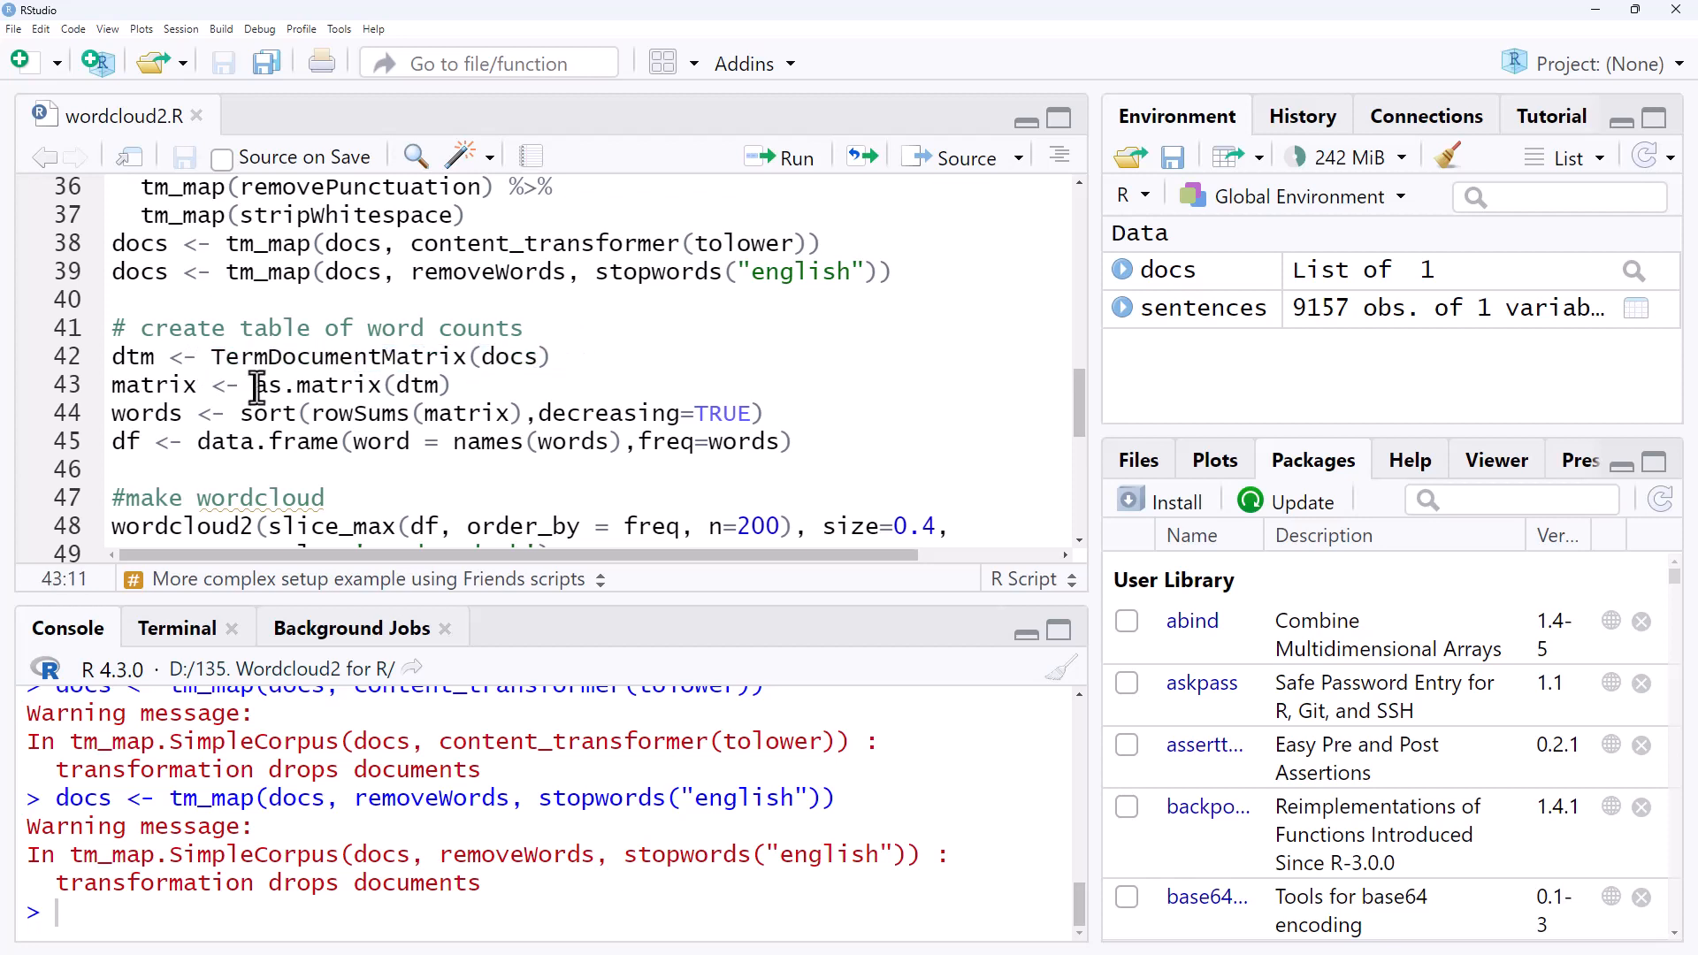
{"action": "left_click_drag", "start_coordinate": [253, 384], "coordinate": [460, 384]}
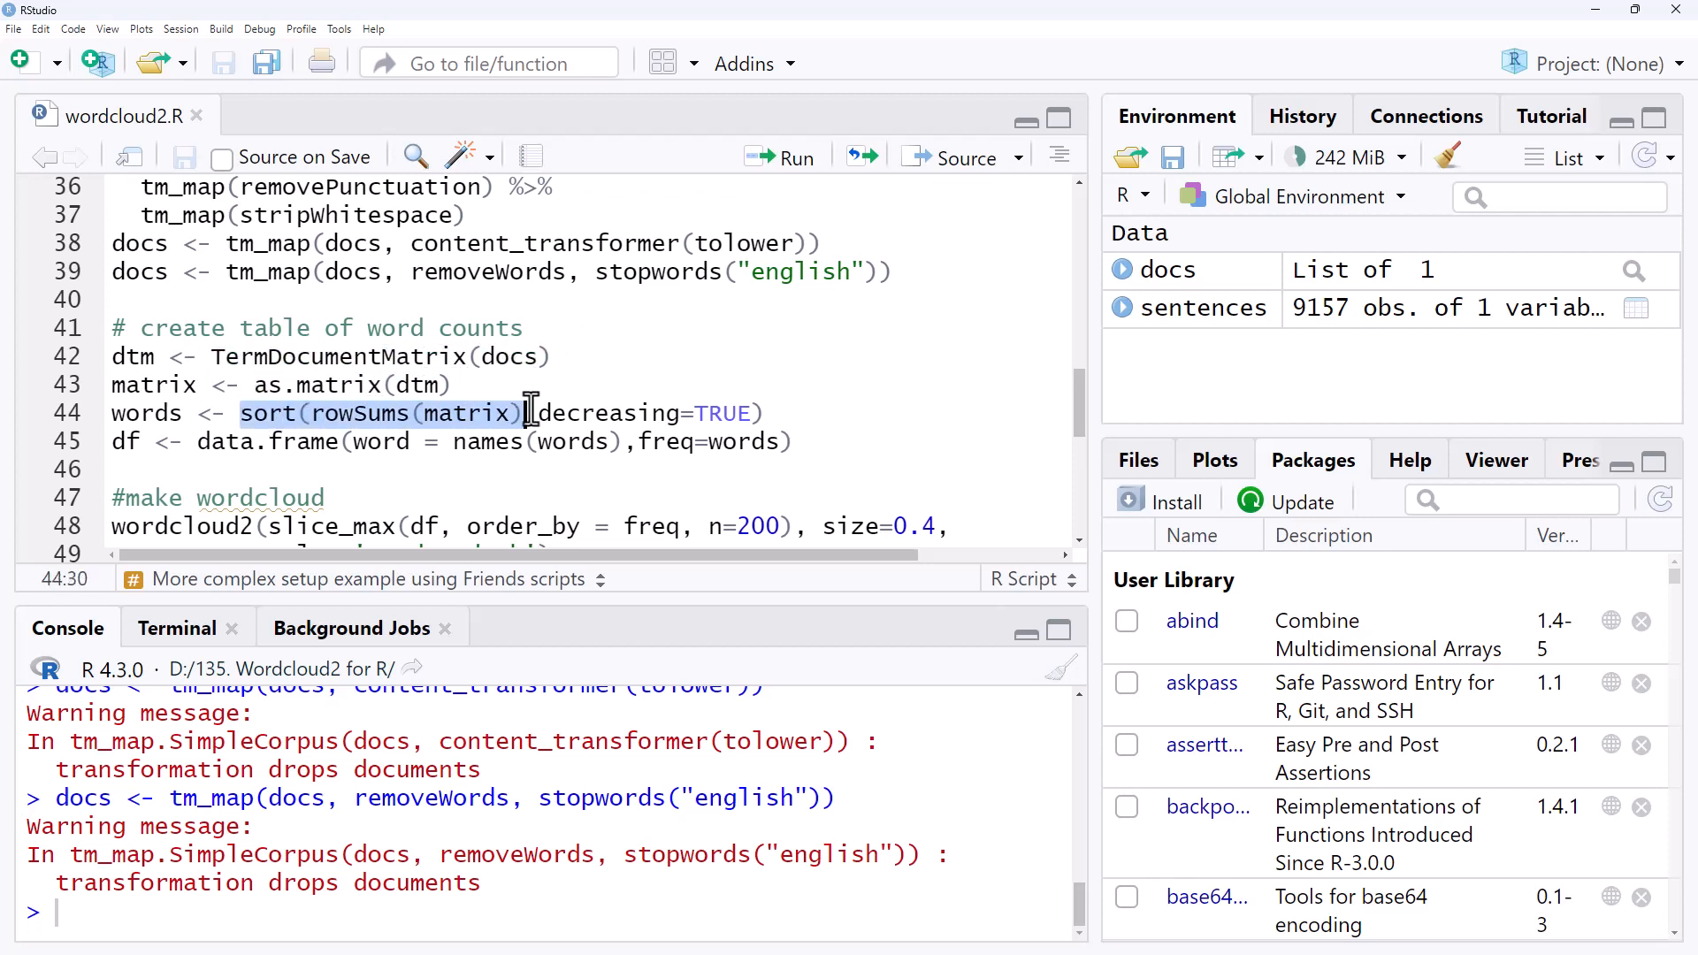
{"action": "left_click", "coordinate": [200, 440]}
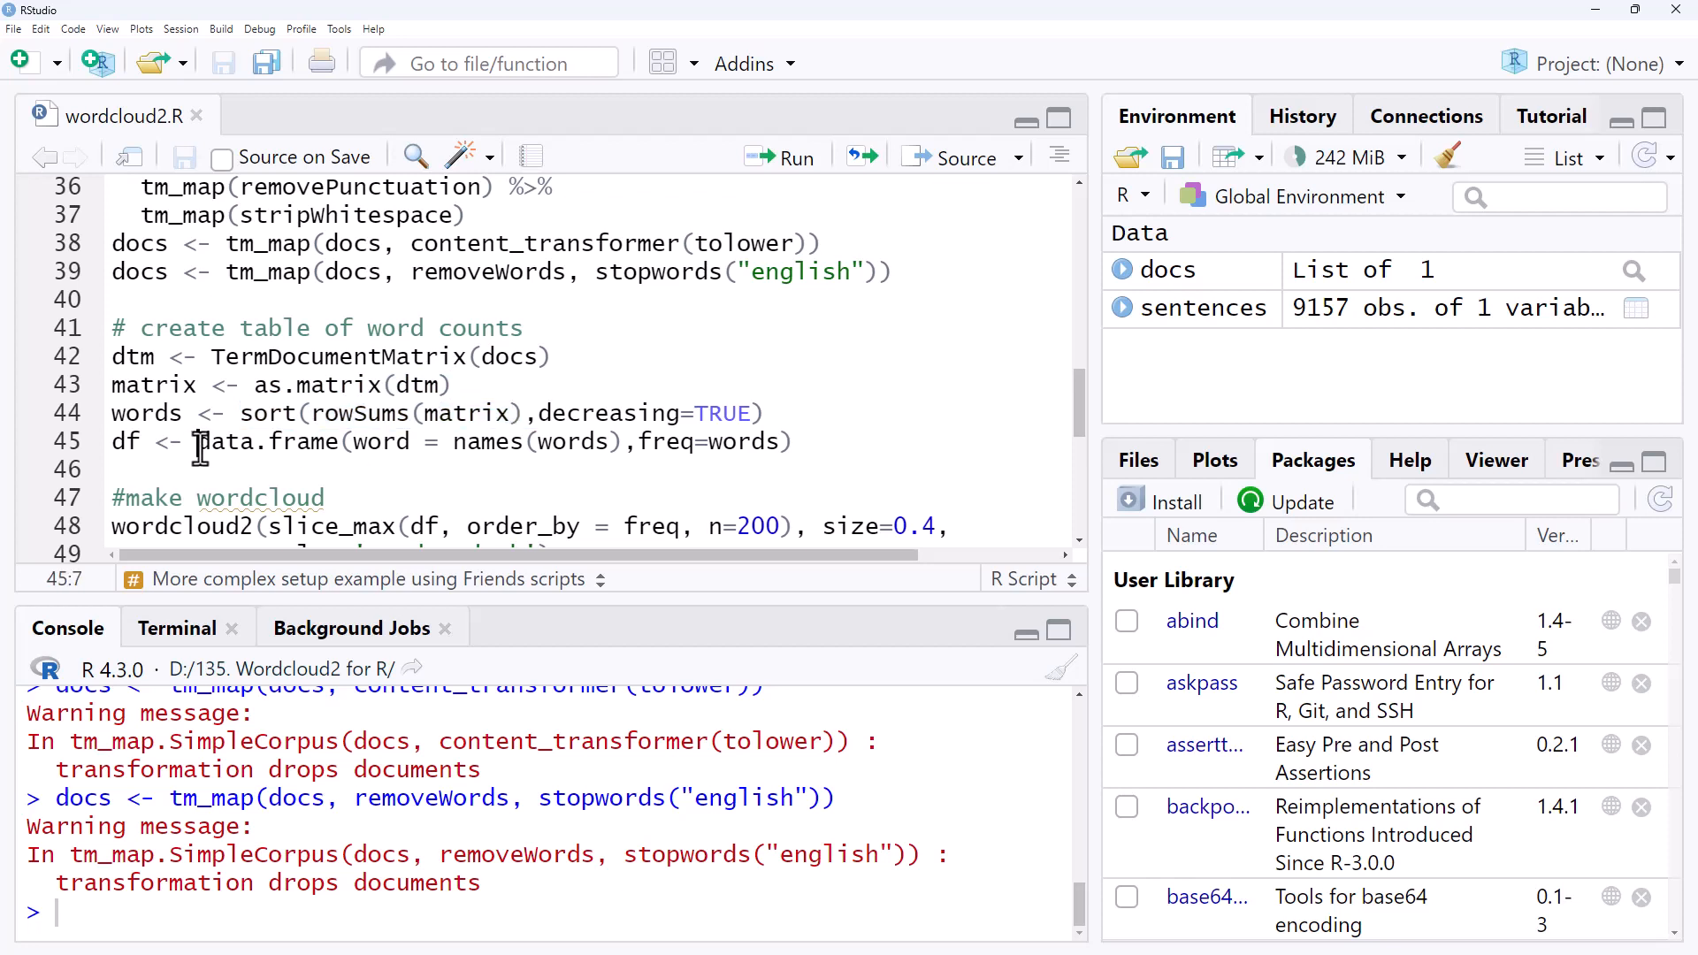
{"action": "double_click", "coordinate": [267, 441]}
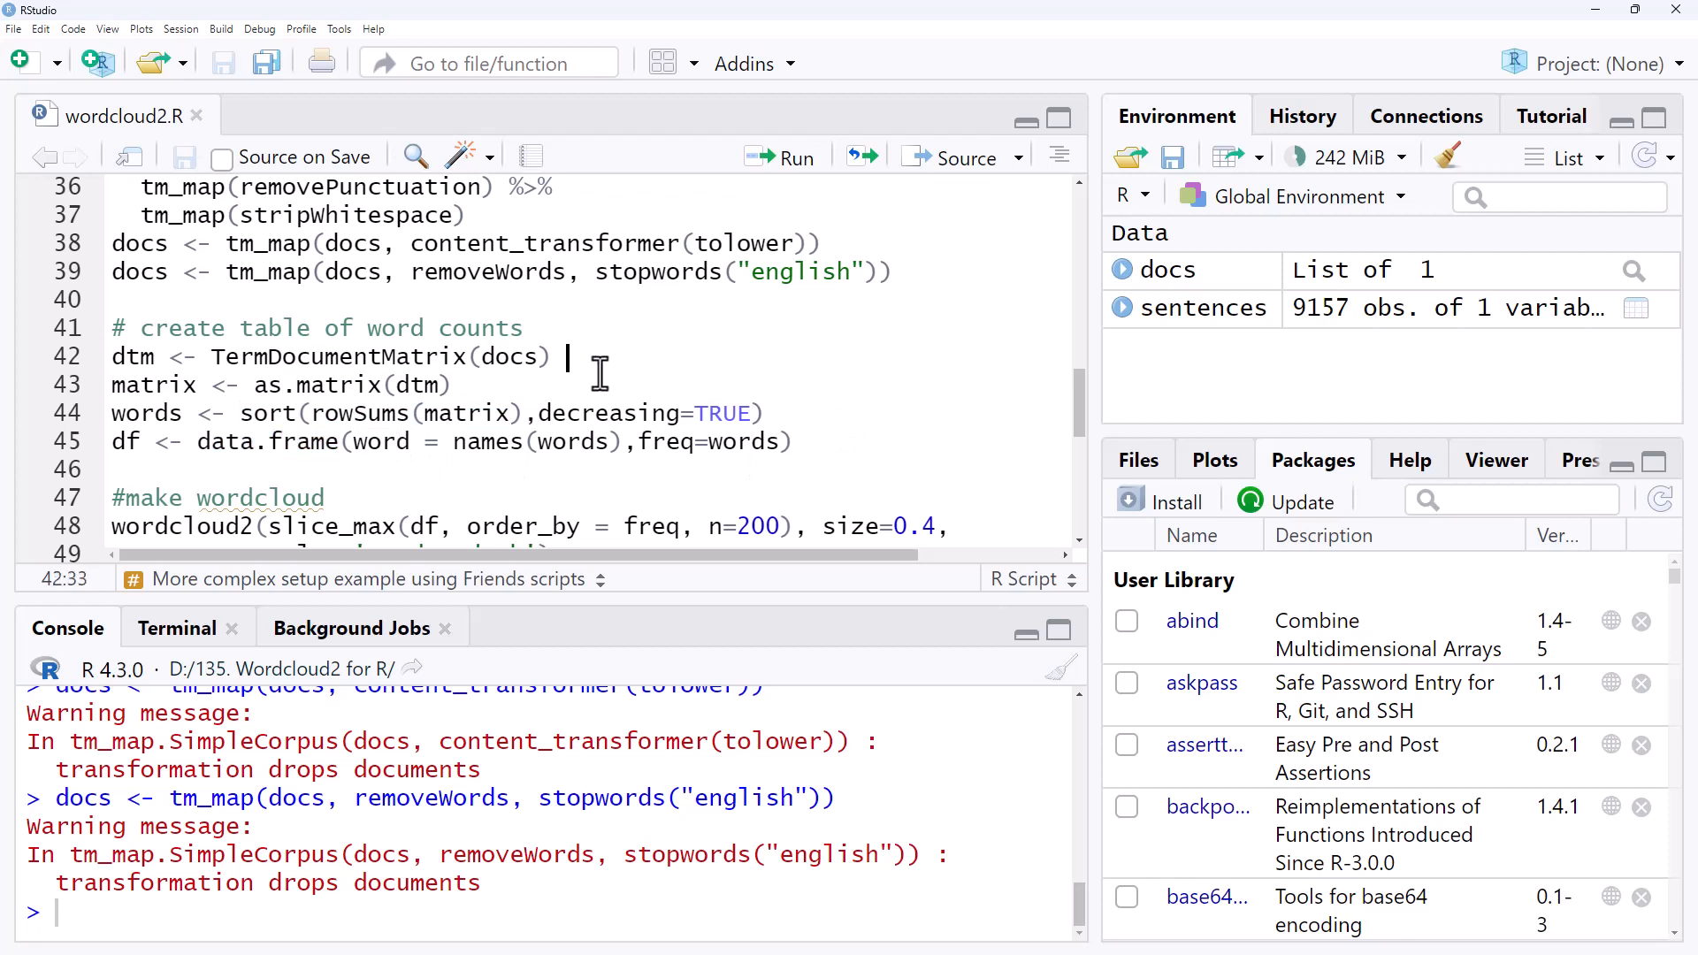
{"action": "mouse_move", "coordinate": [302, 361]}
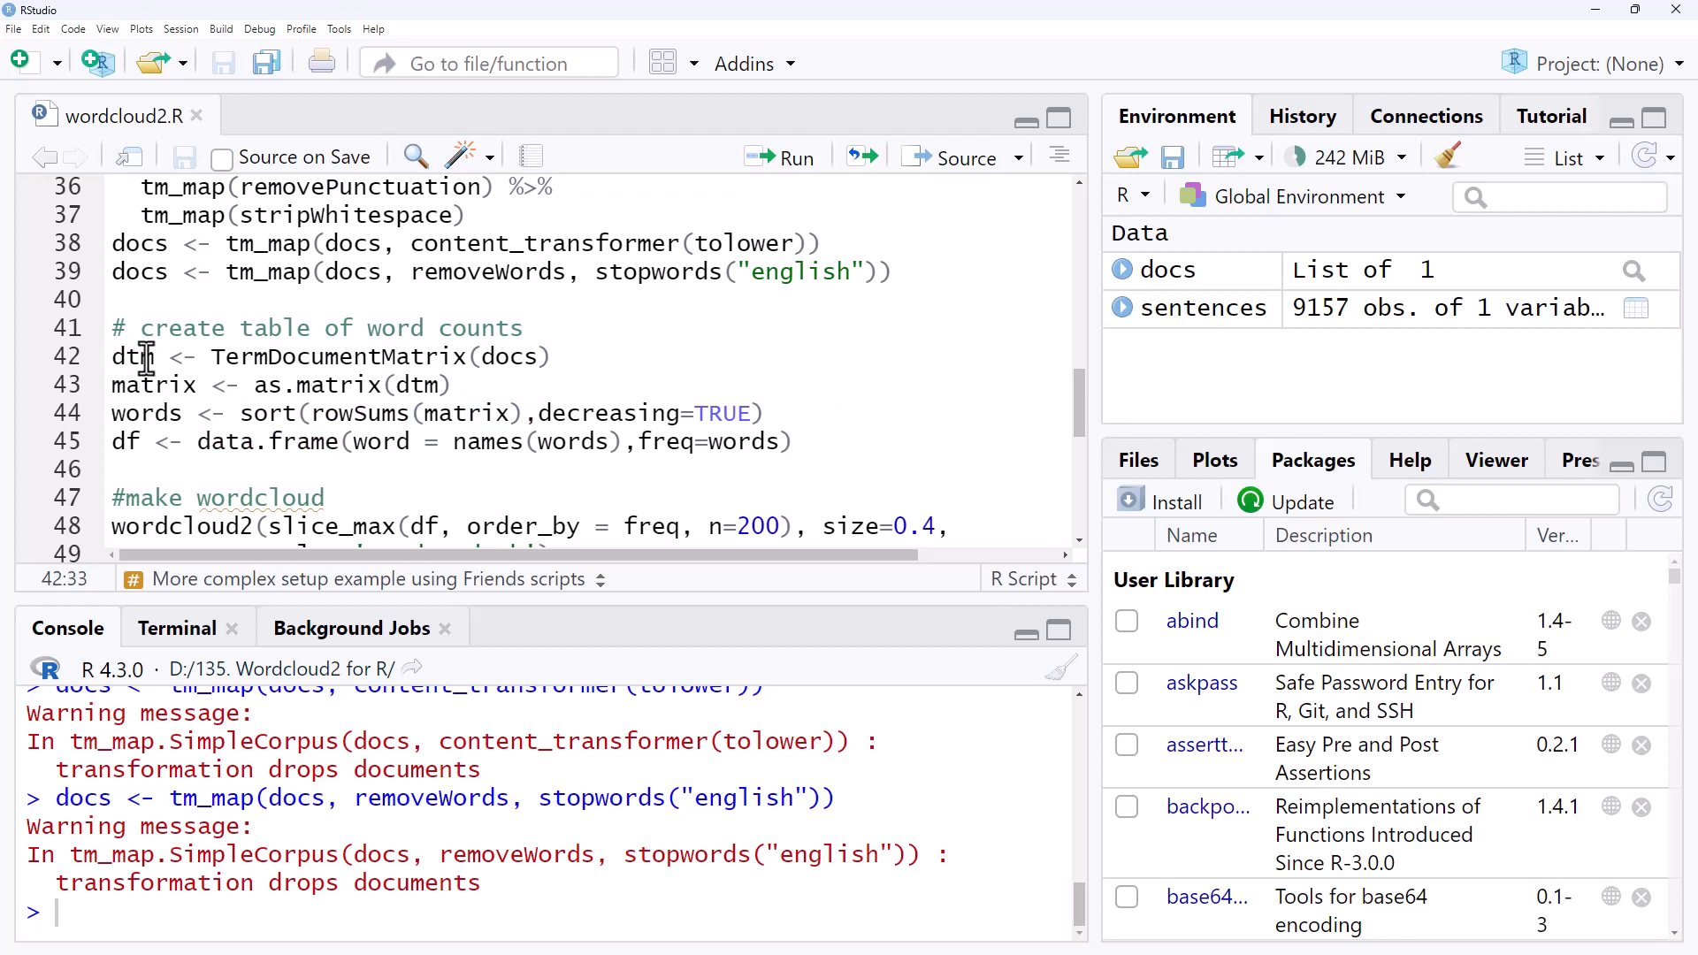
{"action": "mouse_move", "coordinate": [308, 412]}
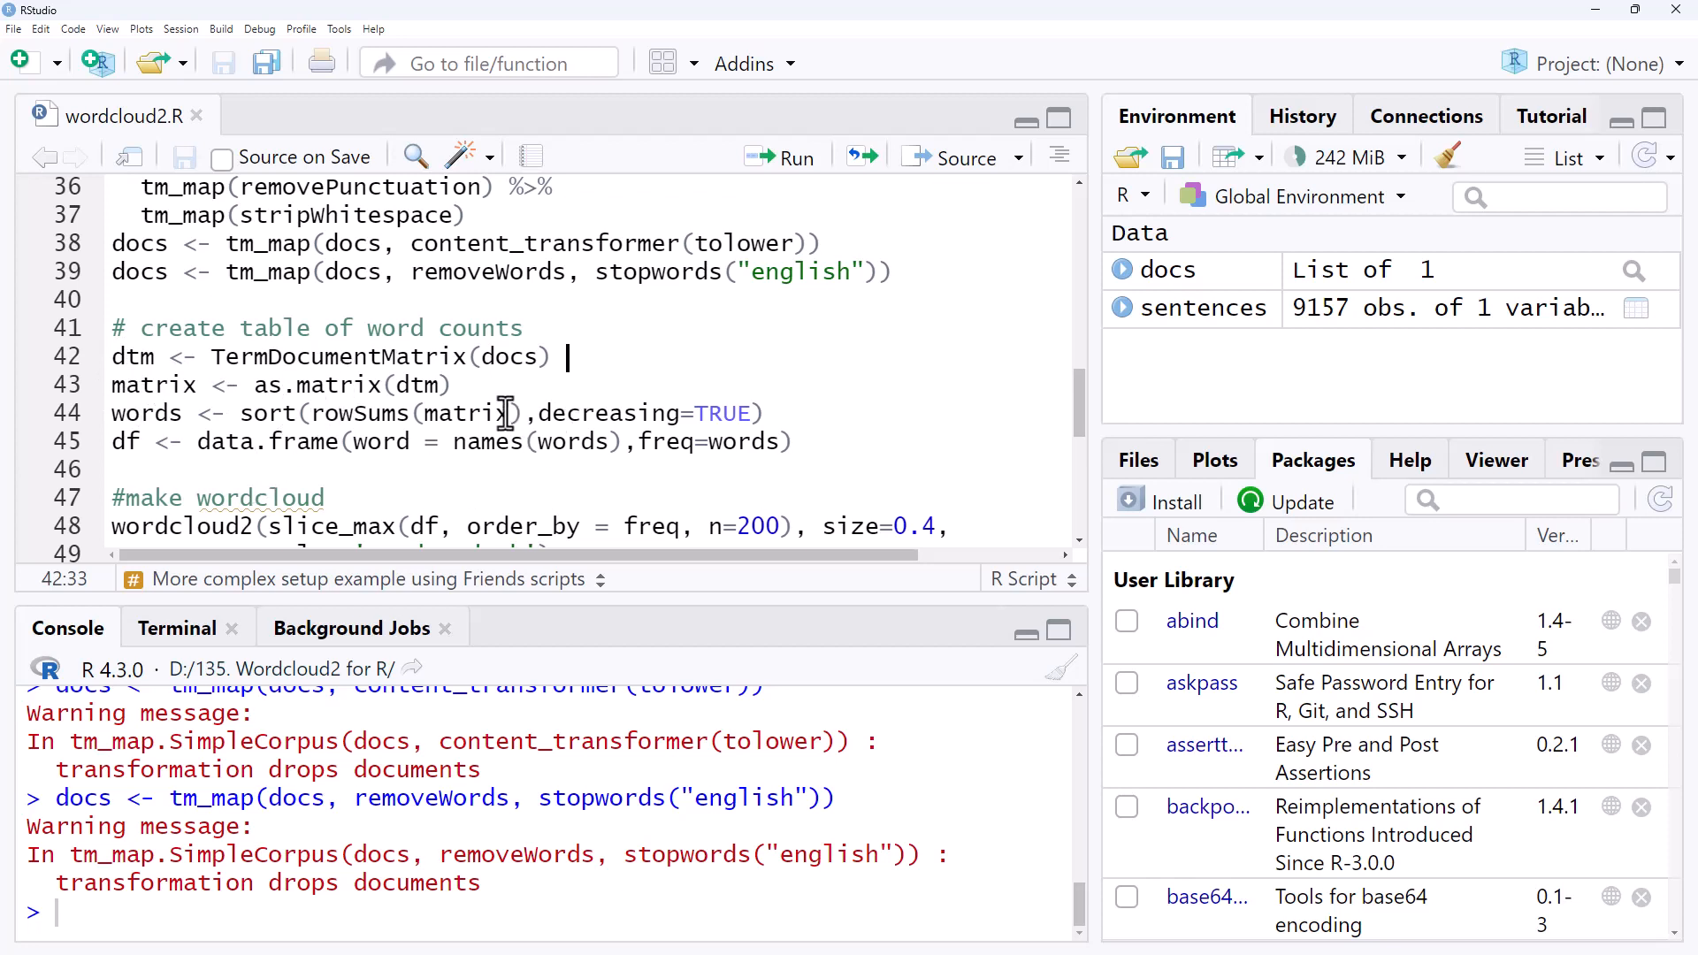
{"action": "mouse_move", "coordinate": [515, 389]}
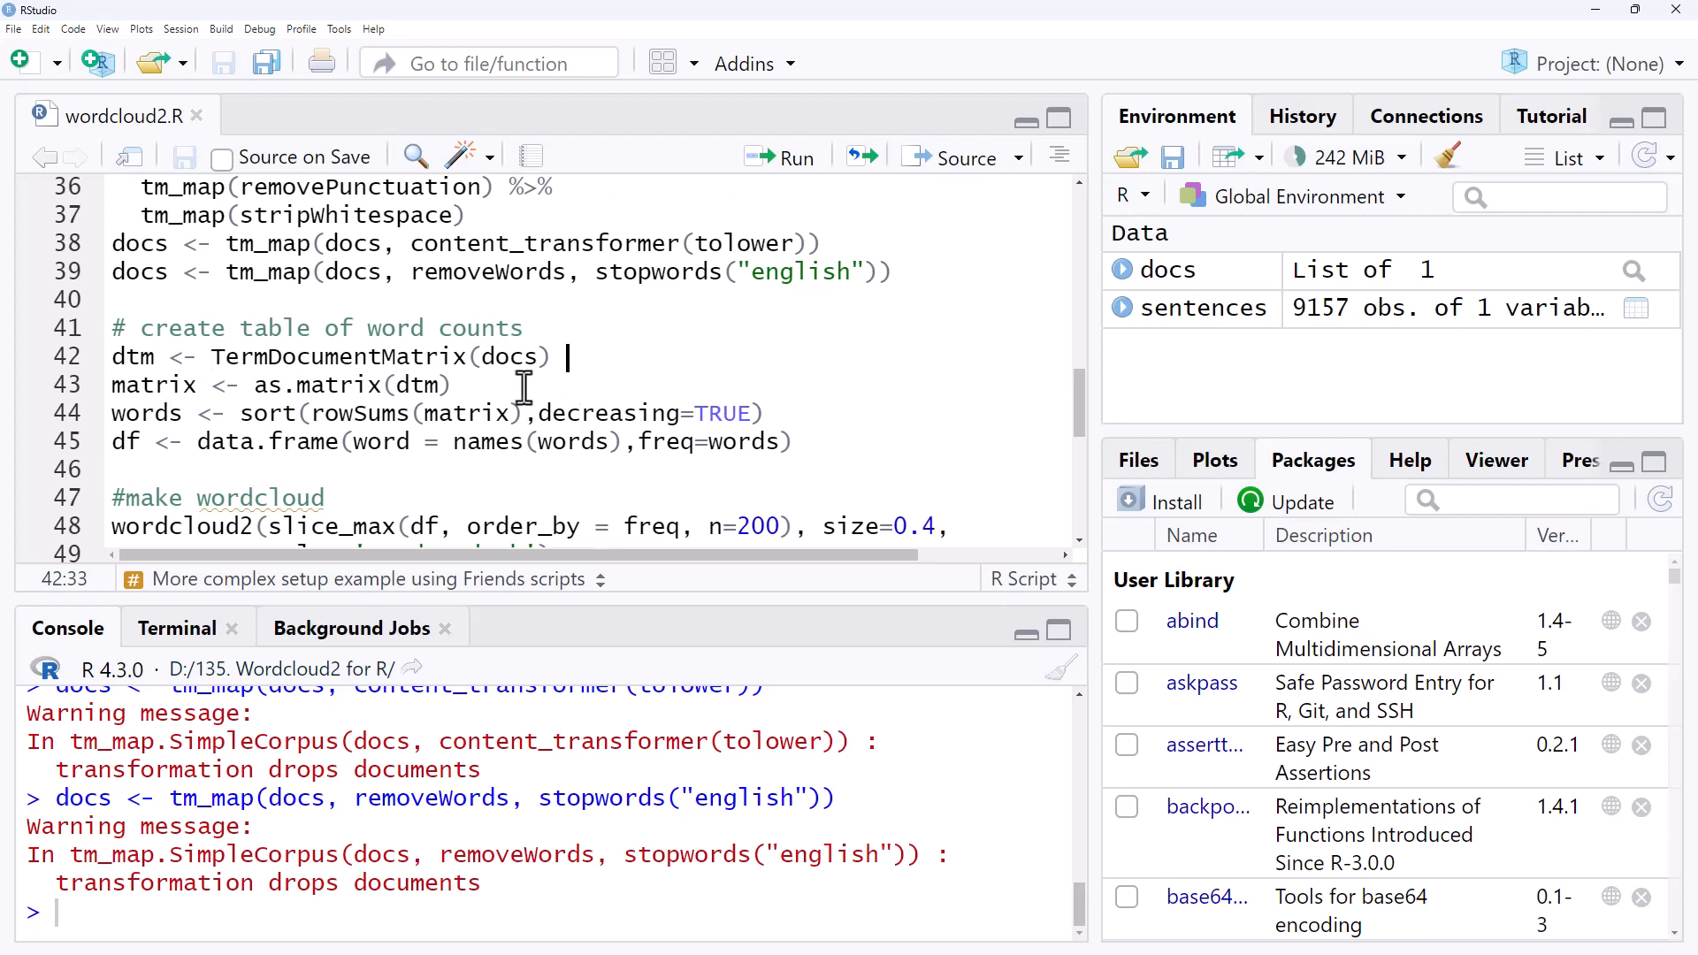
{"action": "mouse_move", "coordinate": [595, 418]}
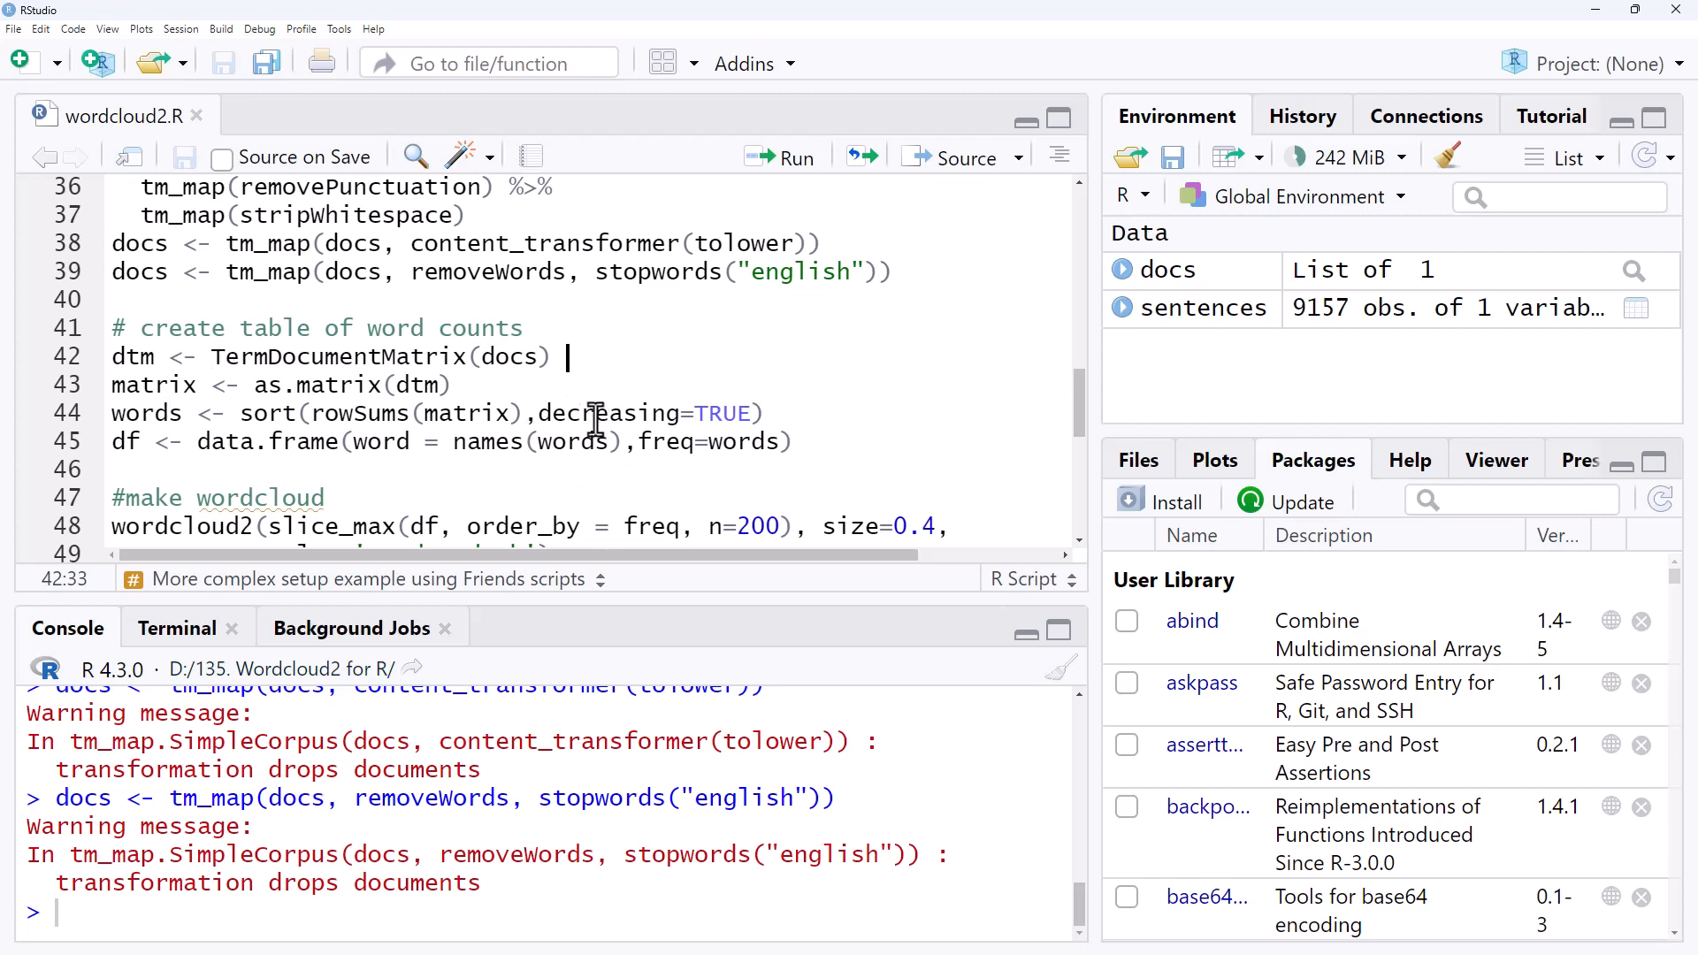
Select the TermDocumentMatrix-through-data.frame lines that build dtm, matrix, words and df.
{"action": "left_click_drag", "start_coordinate": [567, 356], "coordinate": [777, 412]}
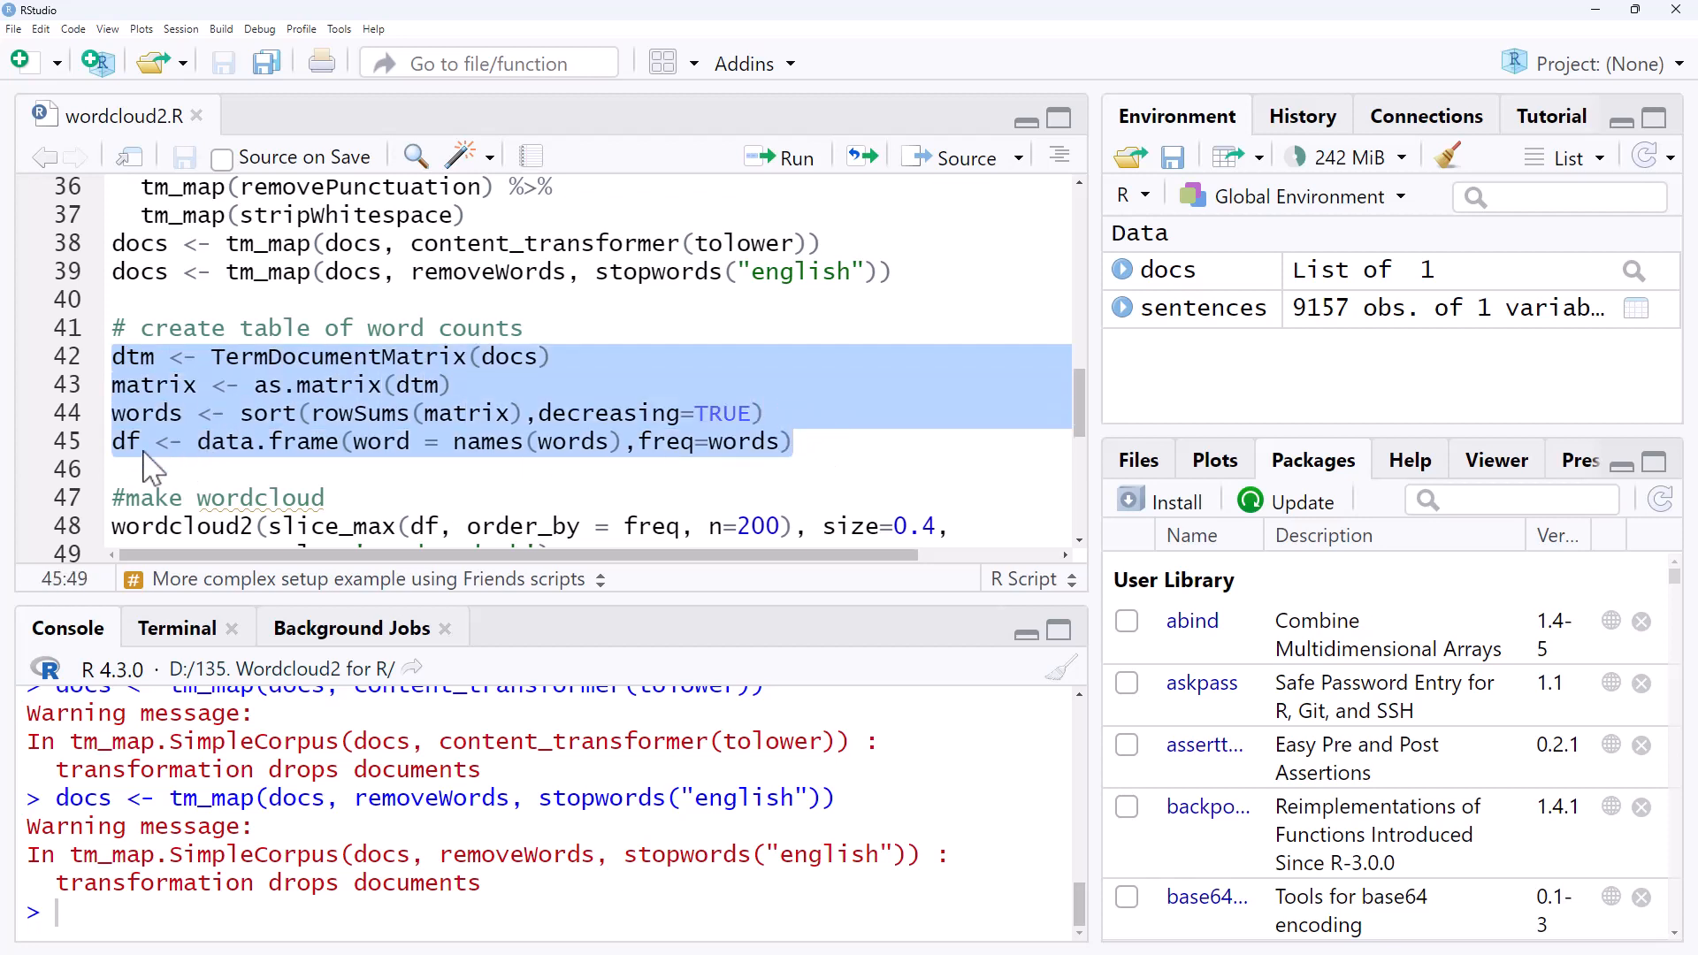
{"action": "mouse_move", "coordinate": [786, 373]}
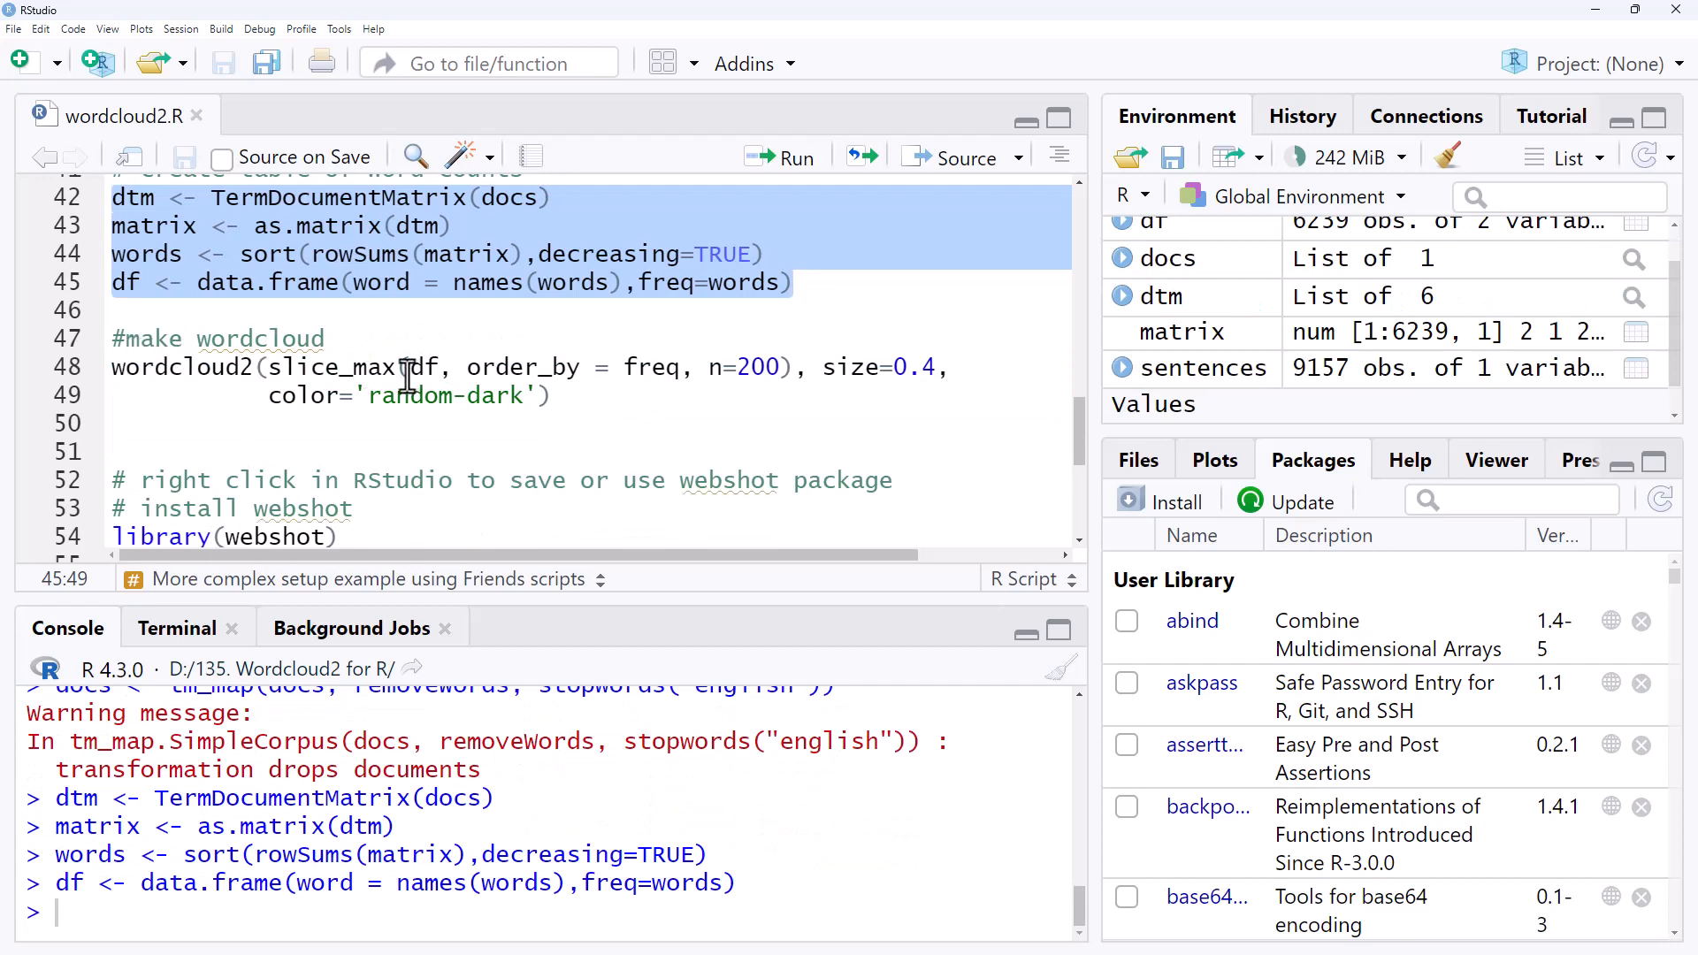
Target the wordcloud2(slice_max(...)) call plotting the 200 most frequent words.
{"action": "double_click", "coordinate": [745, 368]}
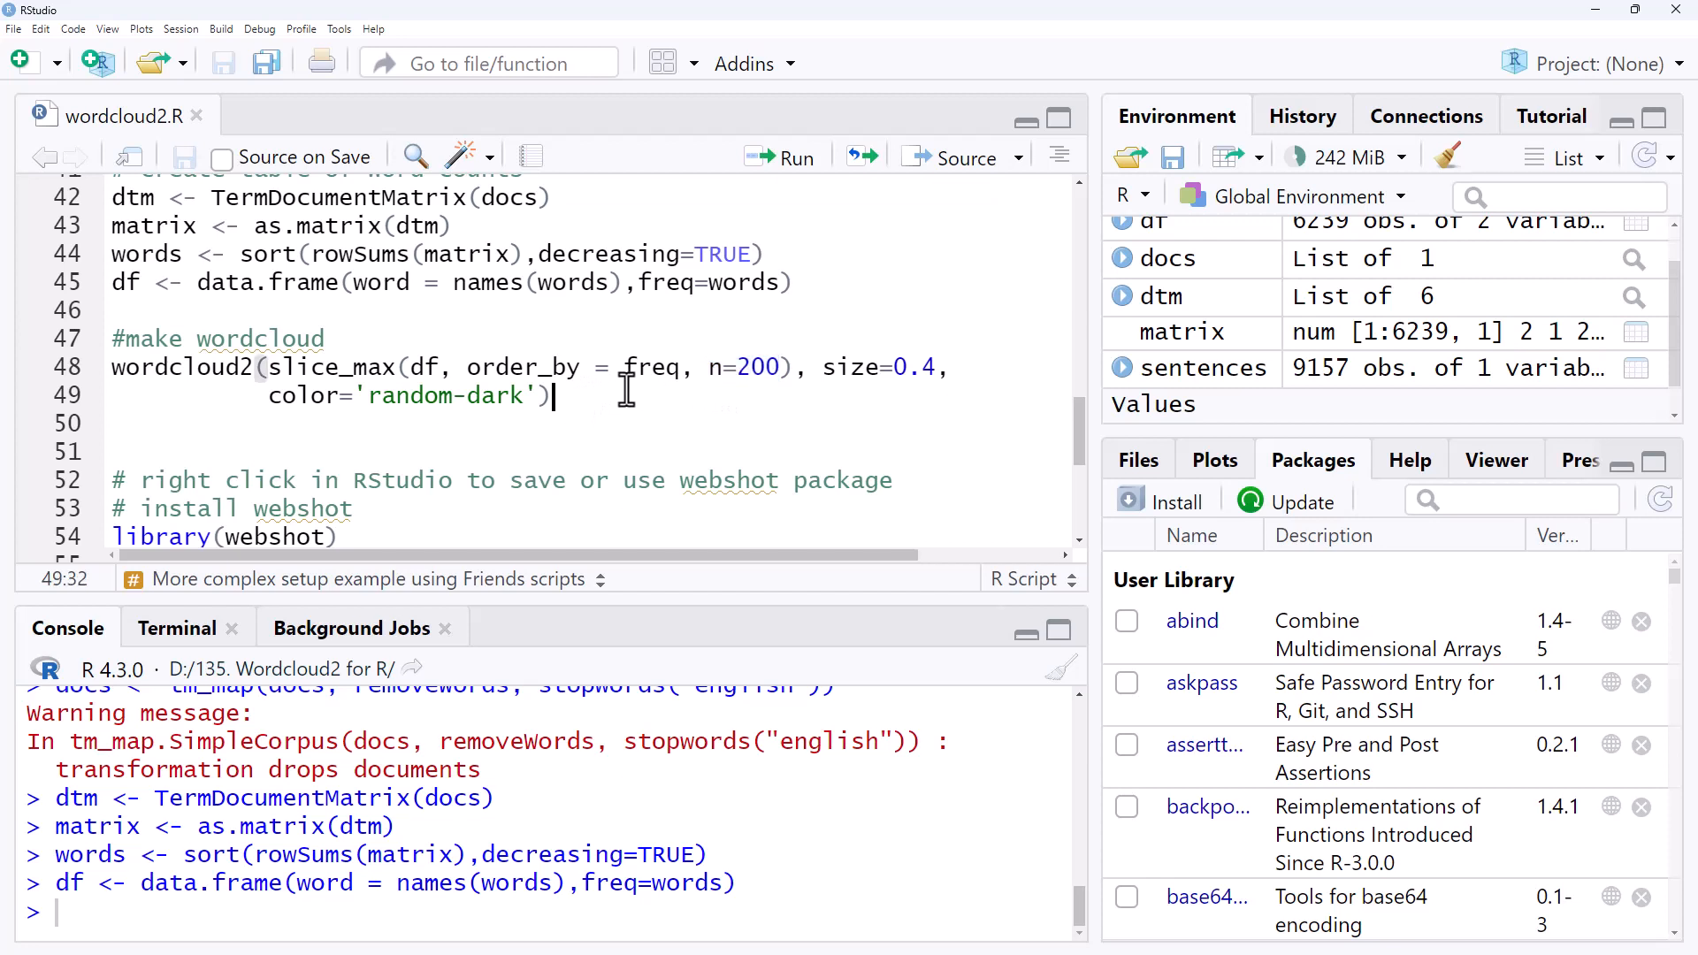
{"action": "mouse_move", "coordinate": [688, 367]}
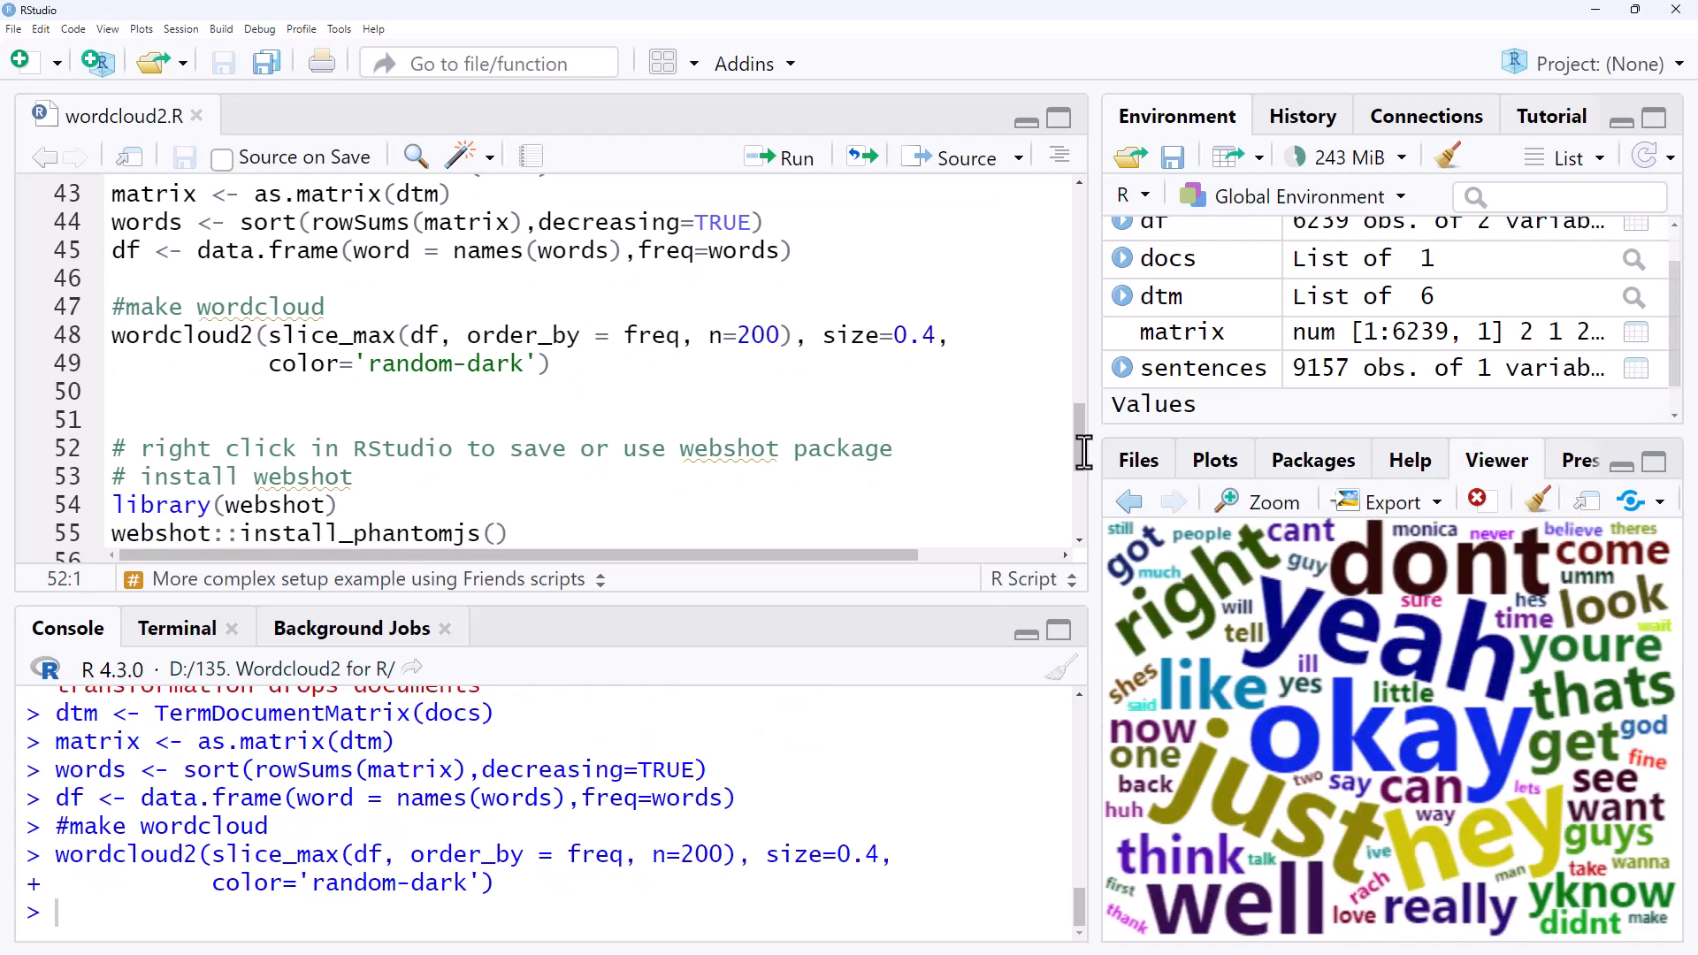
{"action": "mouse_move", "coordinate": [1620, 607]}
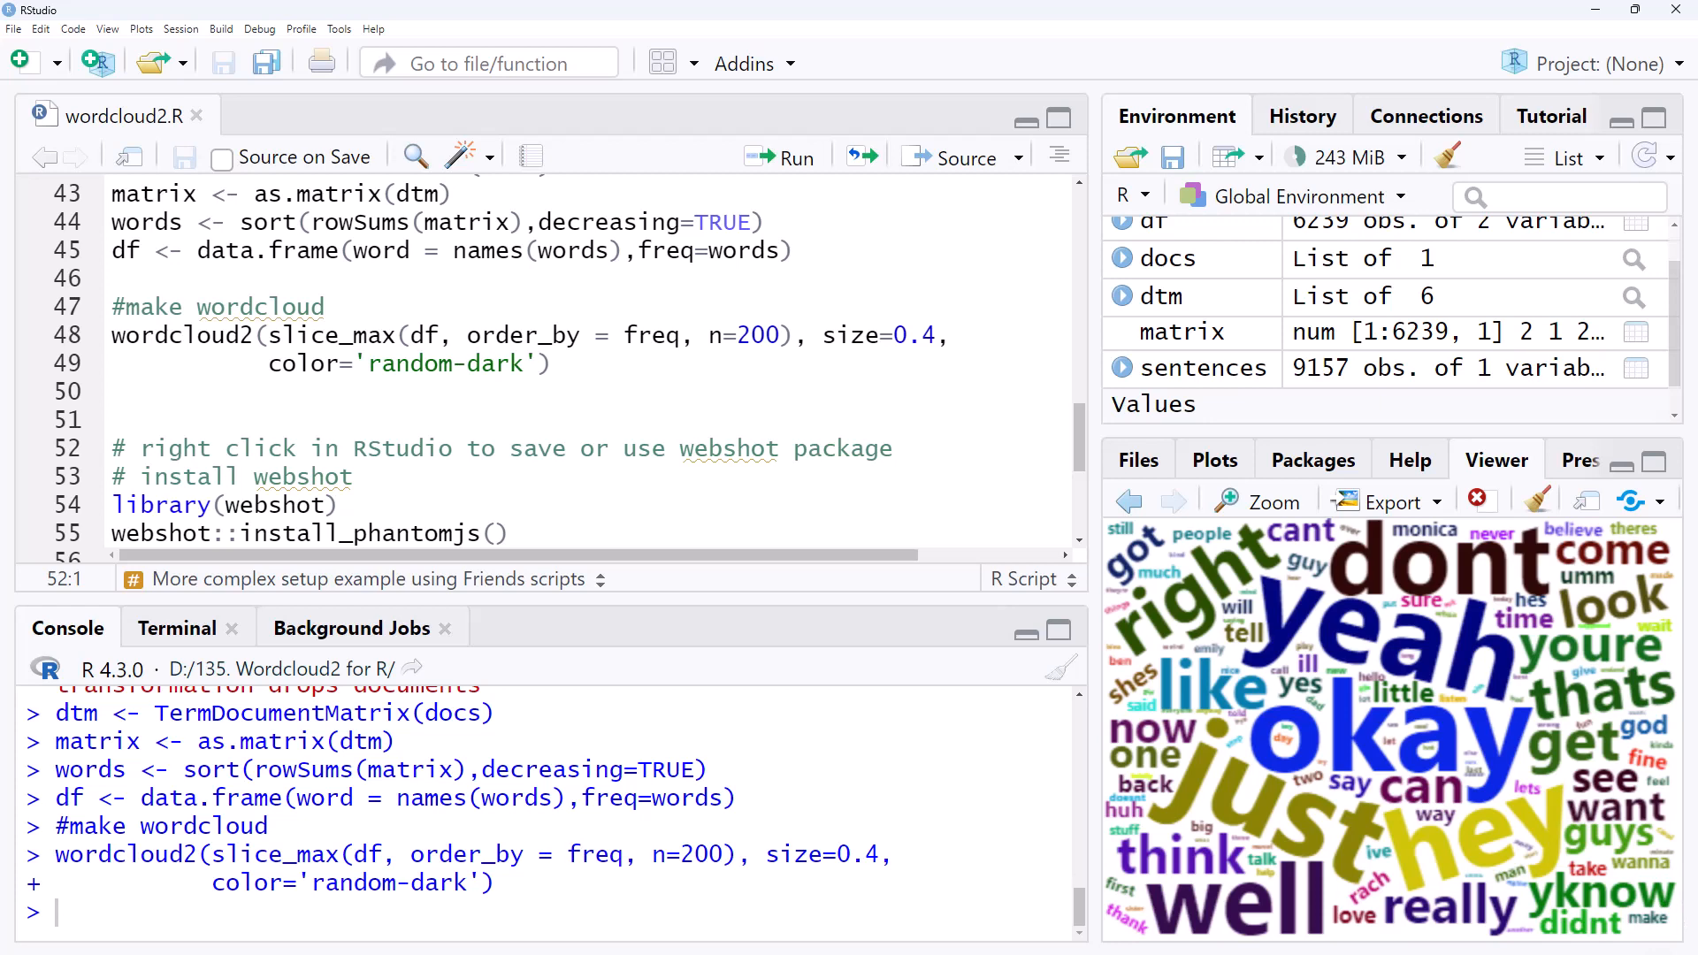
{"action": "mouse_move", "coordinate": [1285, 838]}
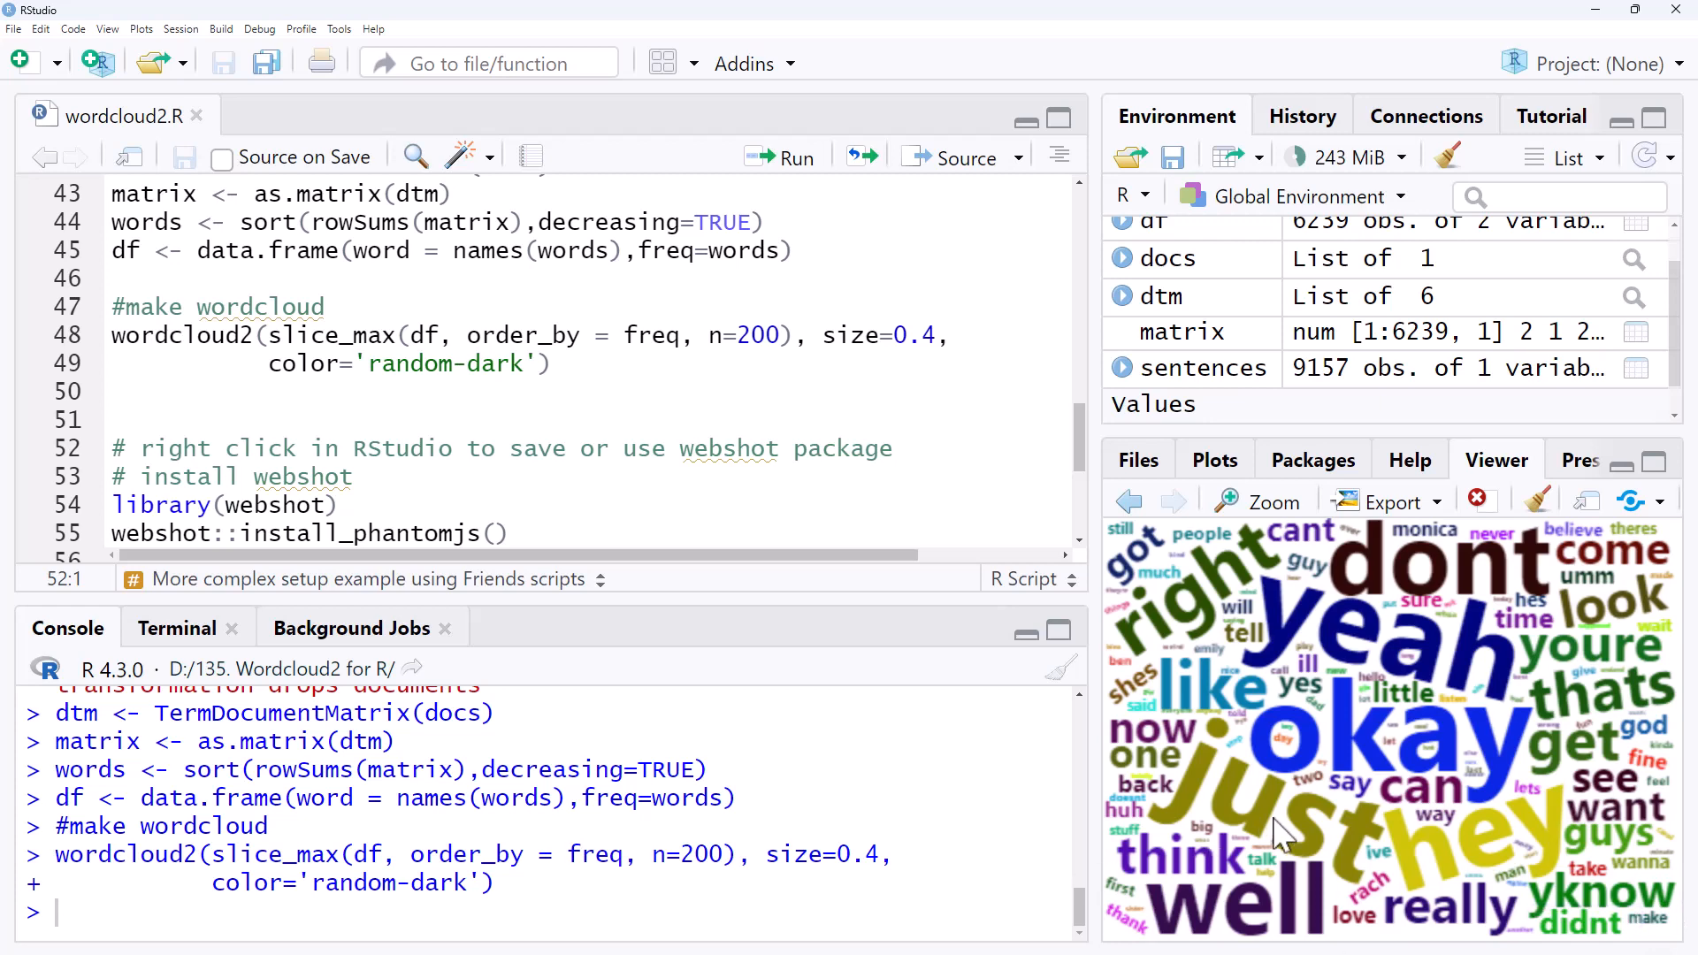
{"action": "mouse_move", "coordinate": [1290, 725]}
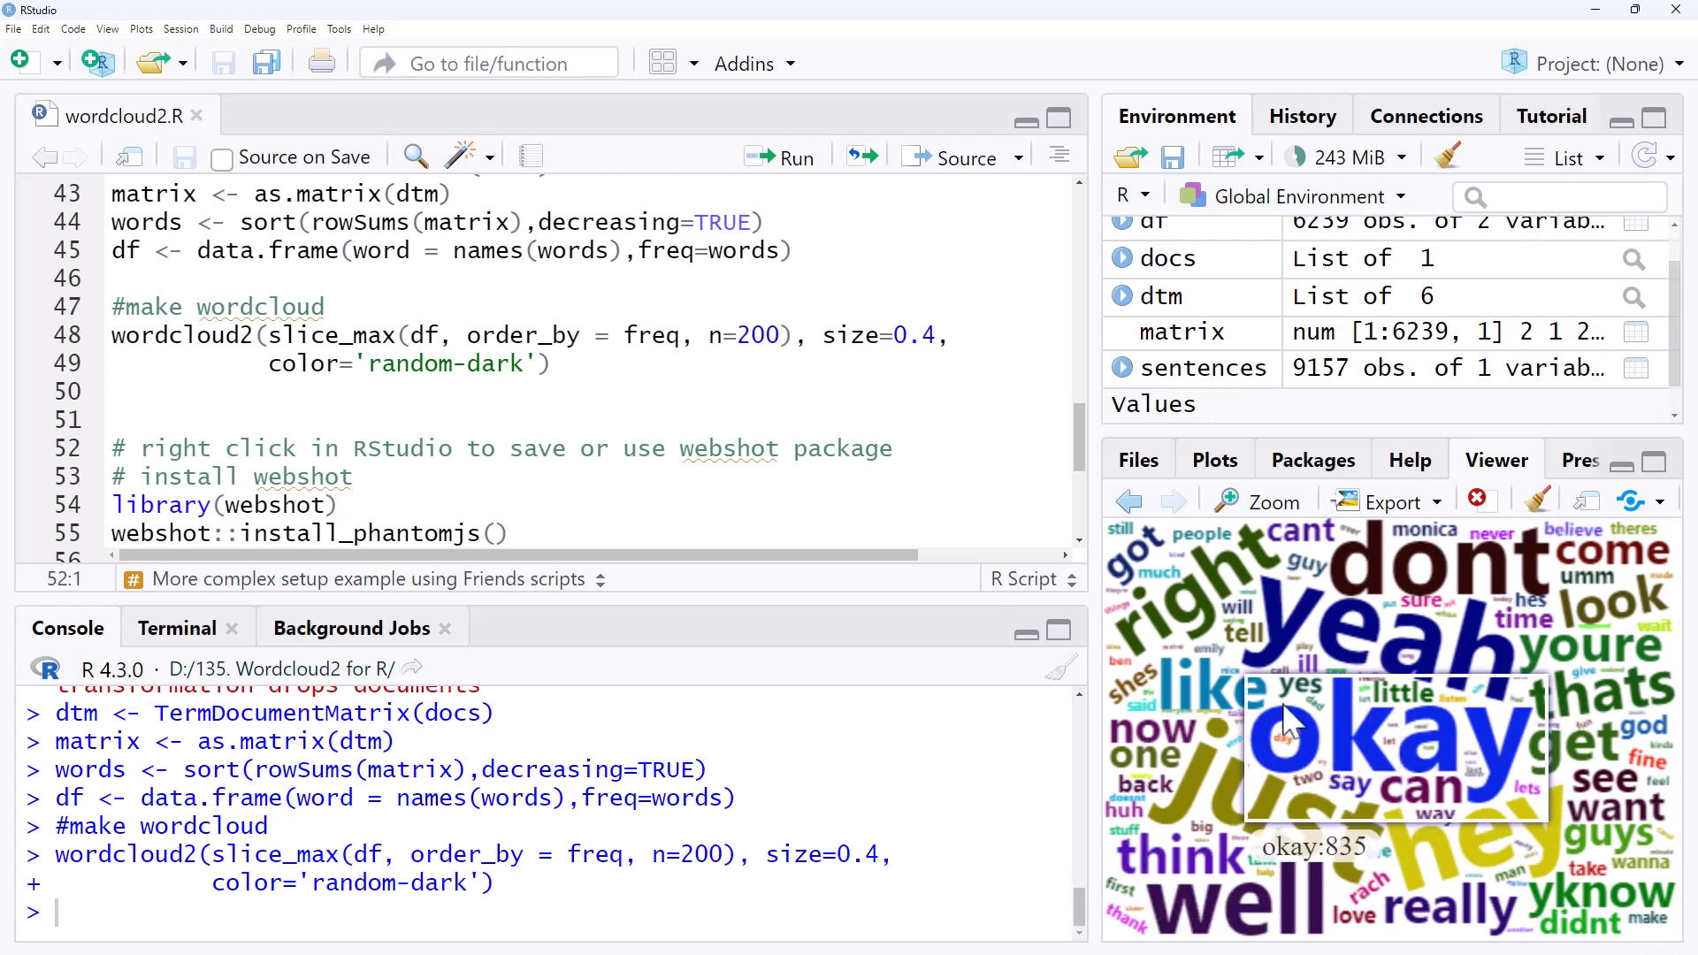
{"action": "mouse_move", "coordinate": [1463, 594]}
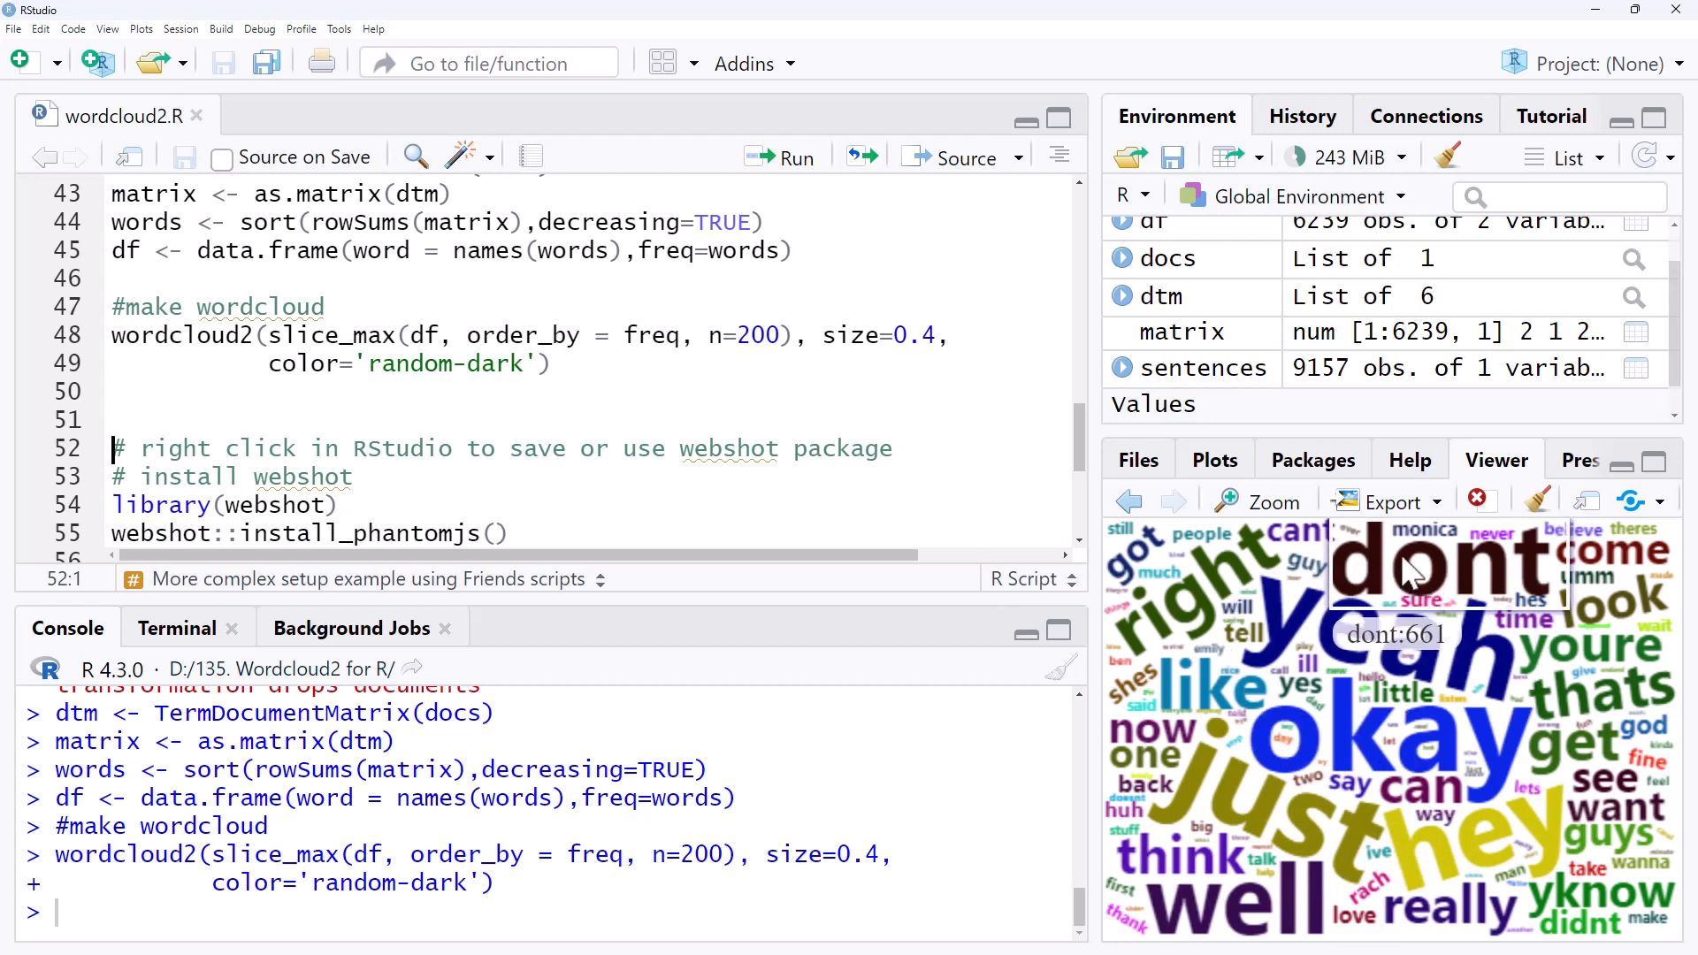
{"action": "mouse_move", "coordinate": [1517, 856]}
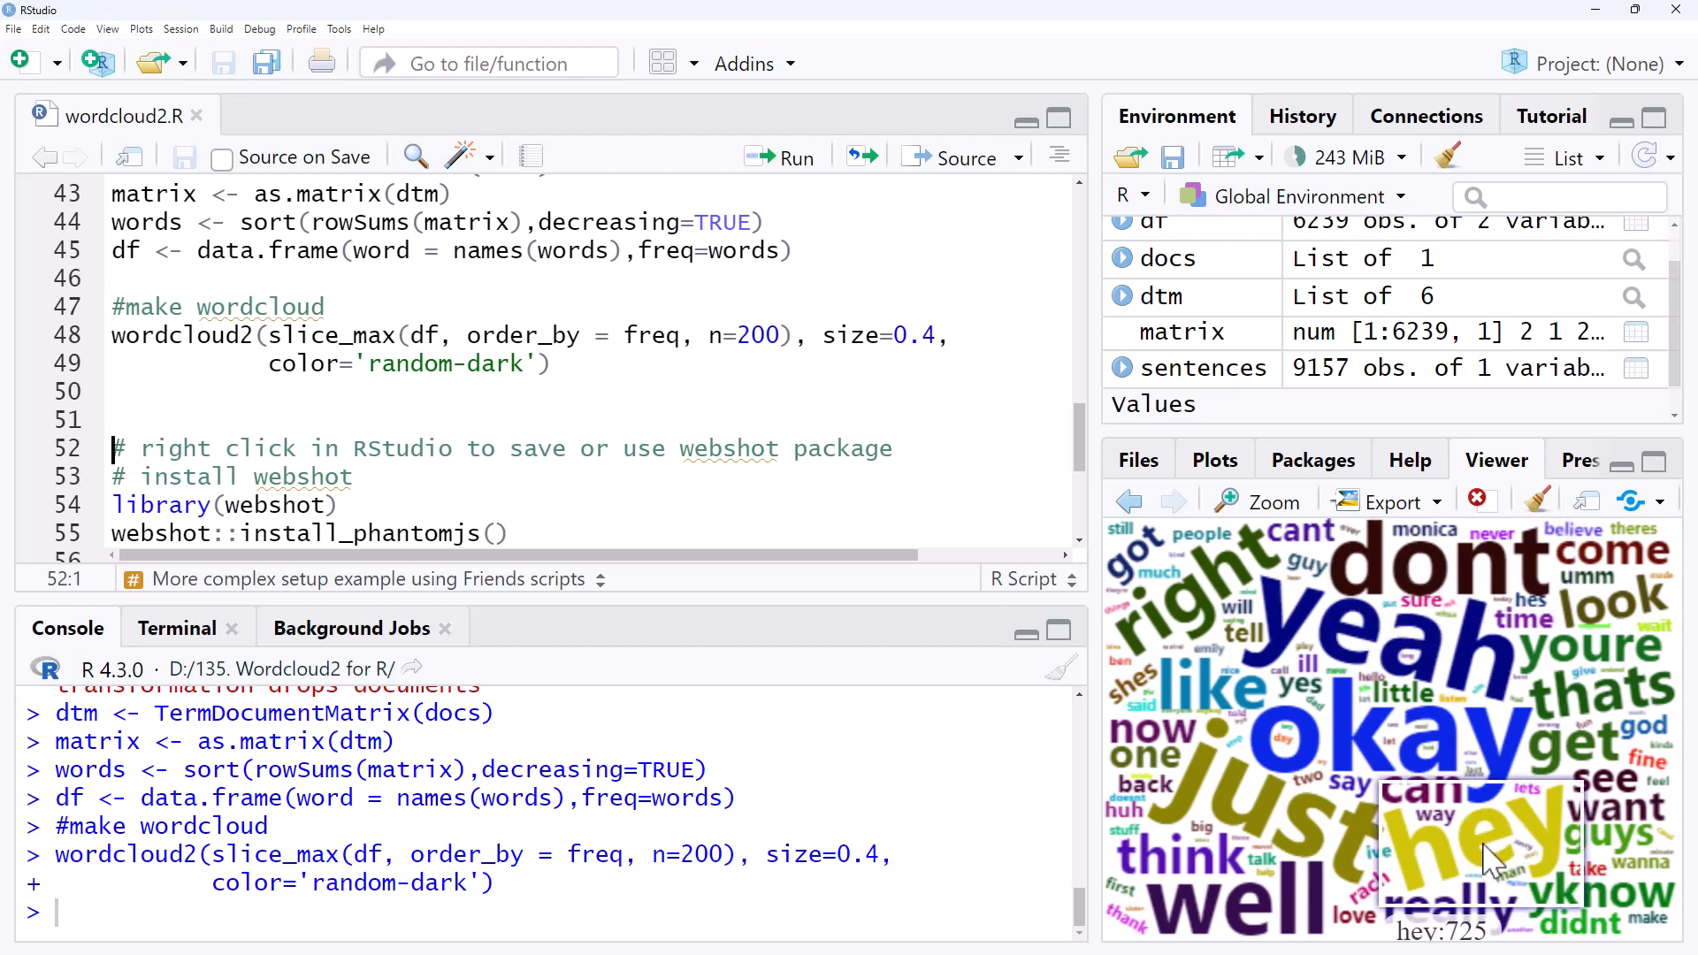
{"action": "mouse_move", "coordinate": [1565, 856]}
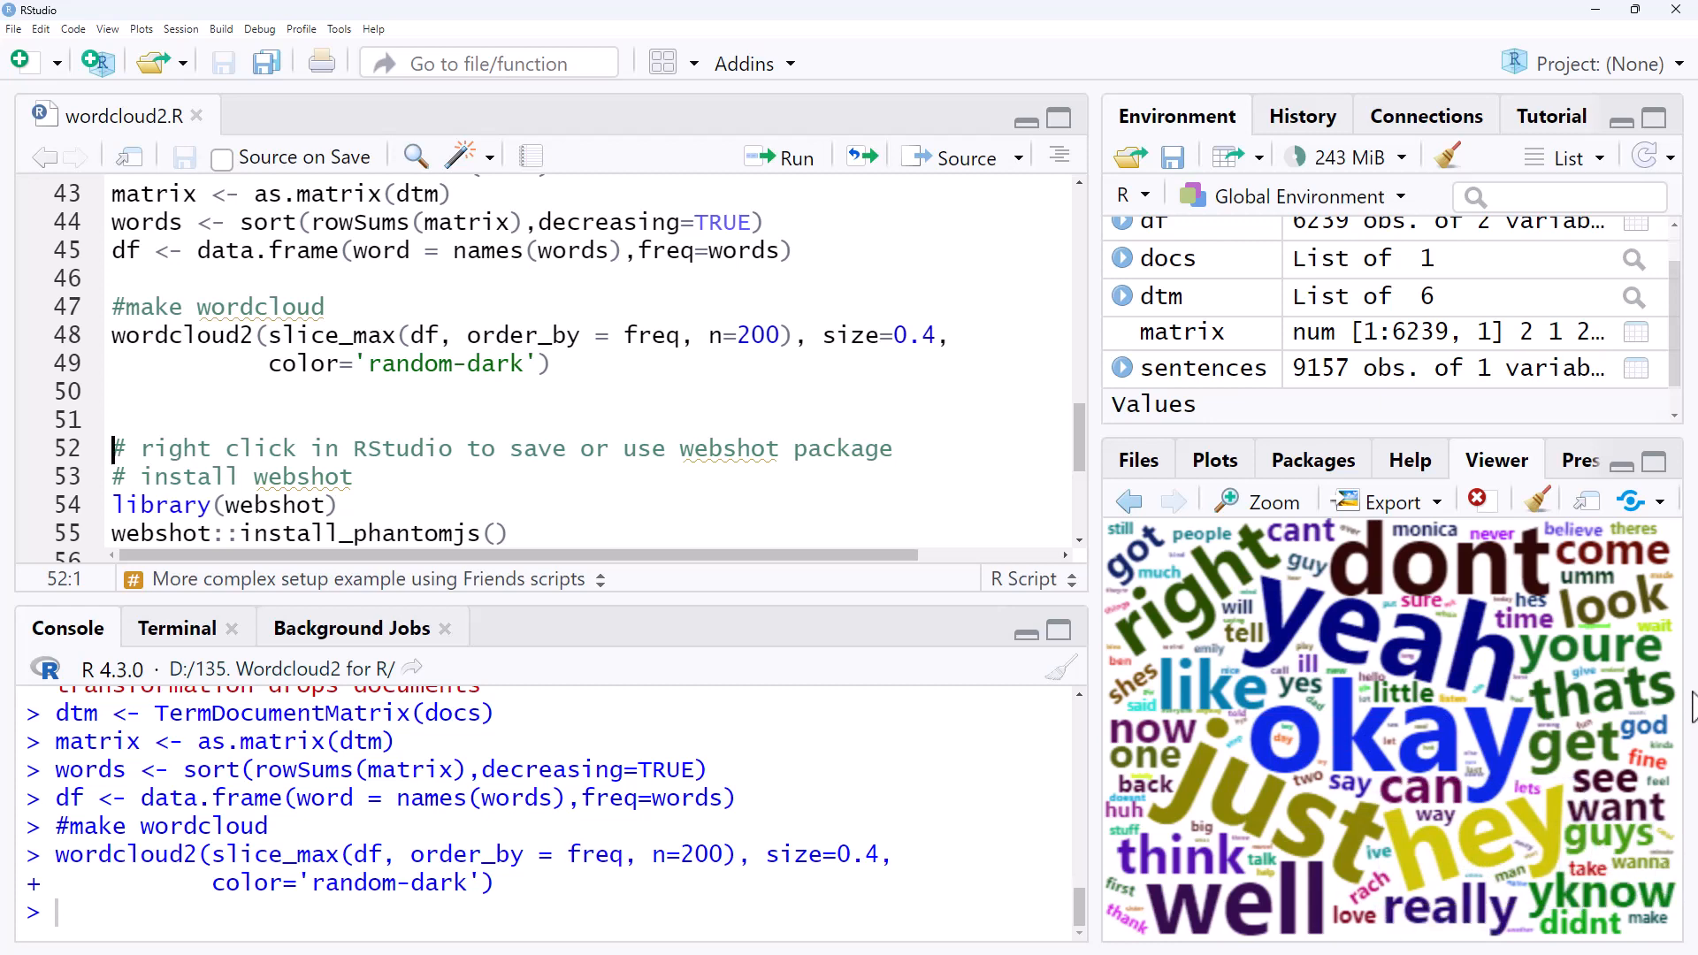
{"action": "mouse_move", "coordinate": [1446, 557]}
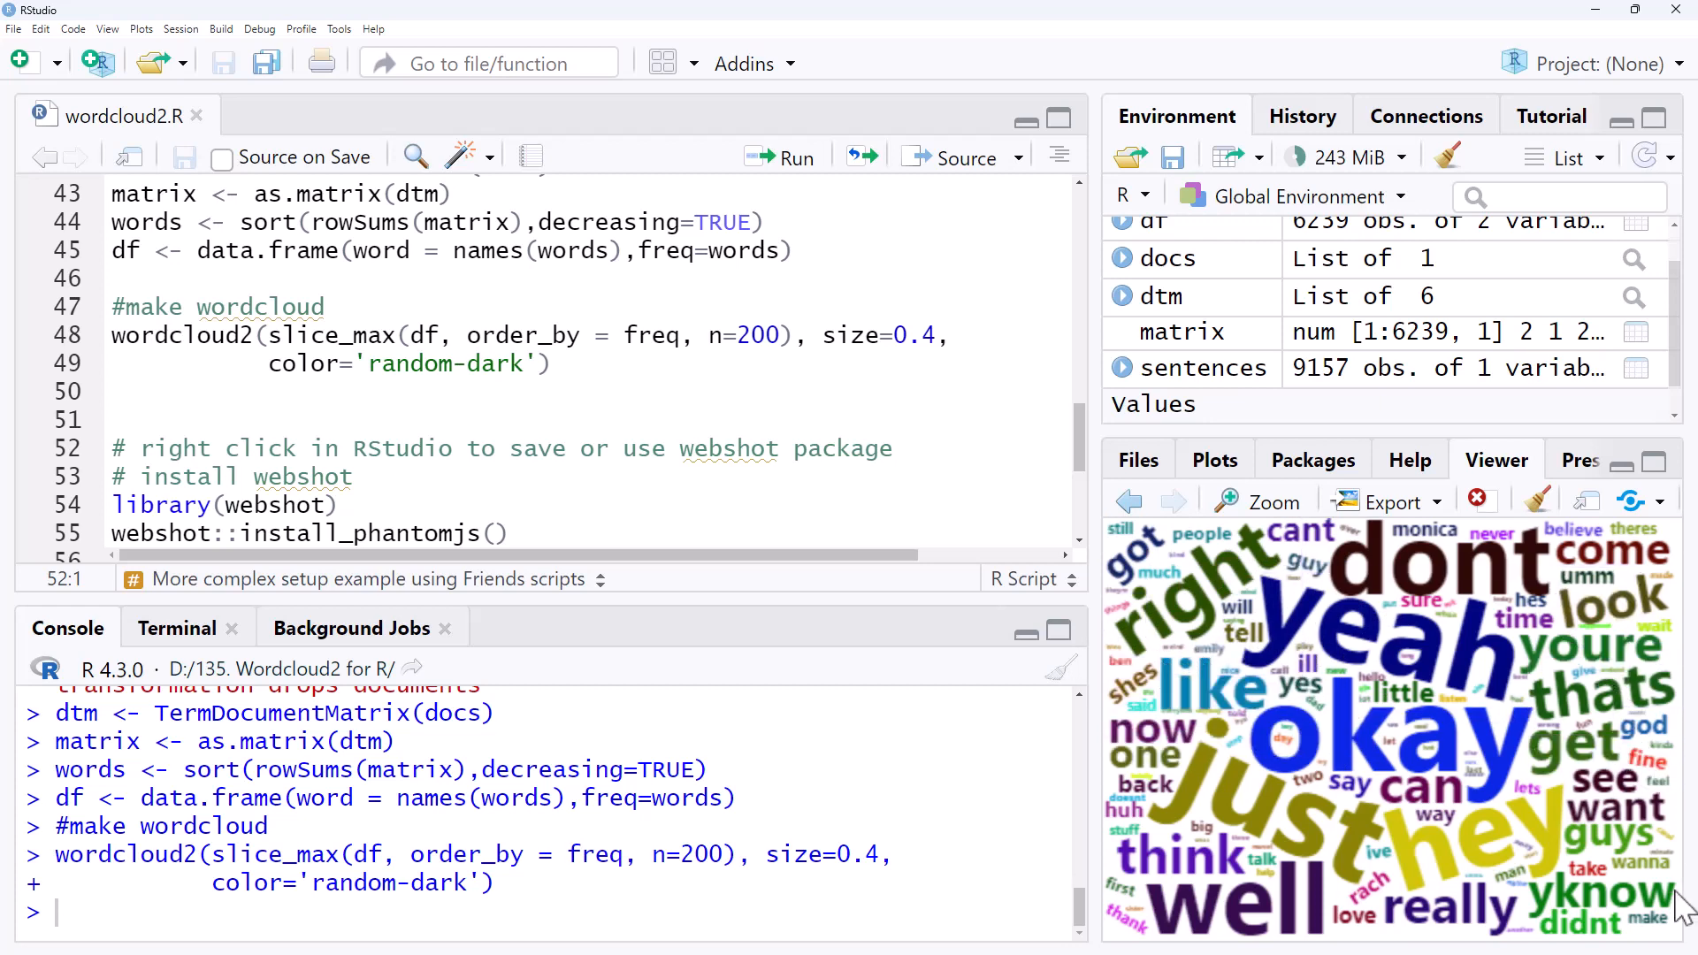
{"action": "mouse_move", "coordinate": [1203, 540]}
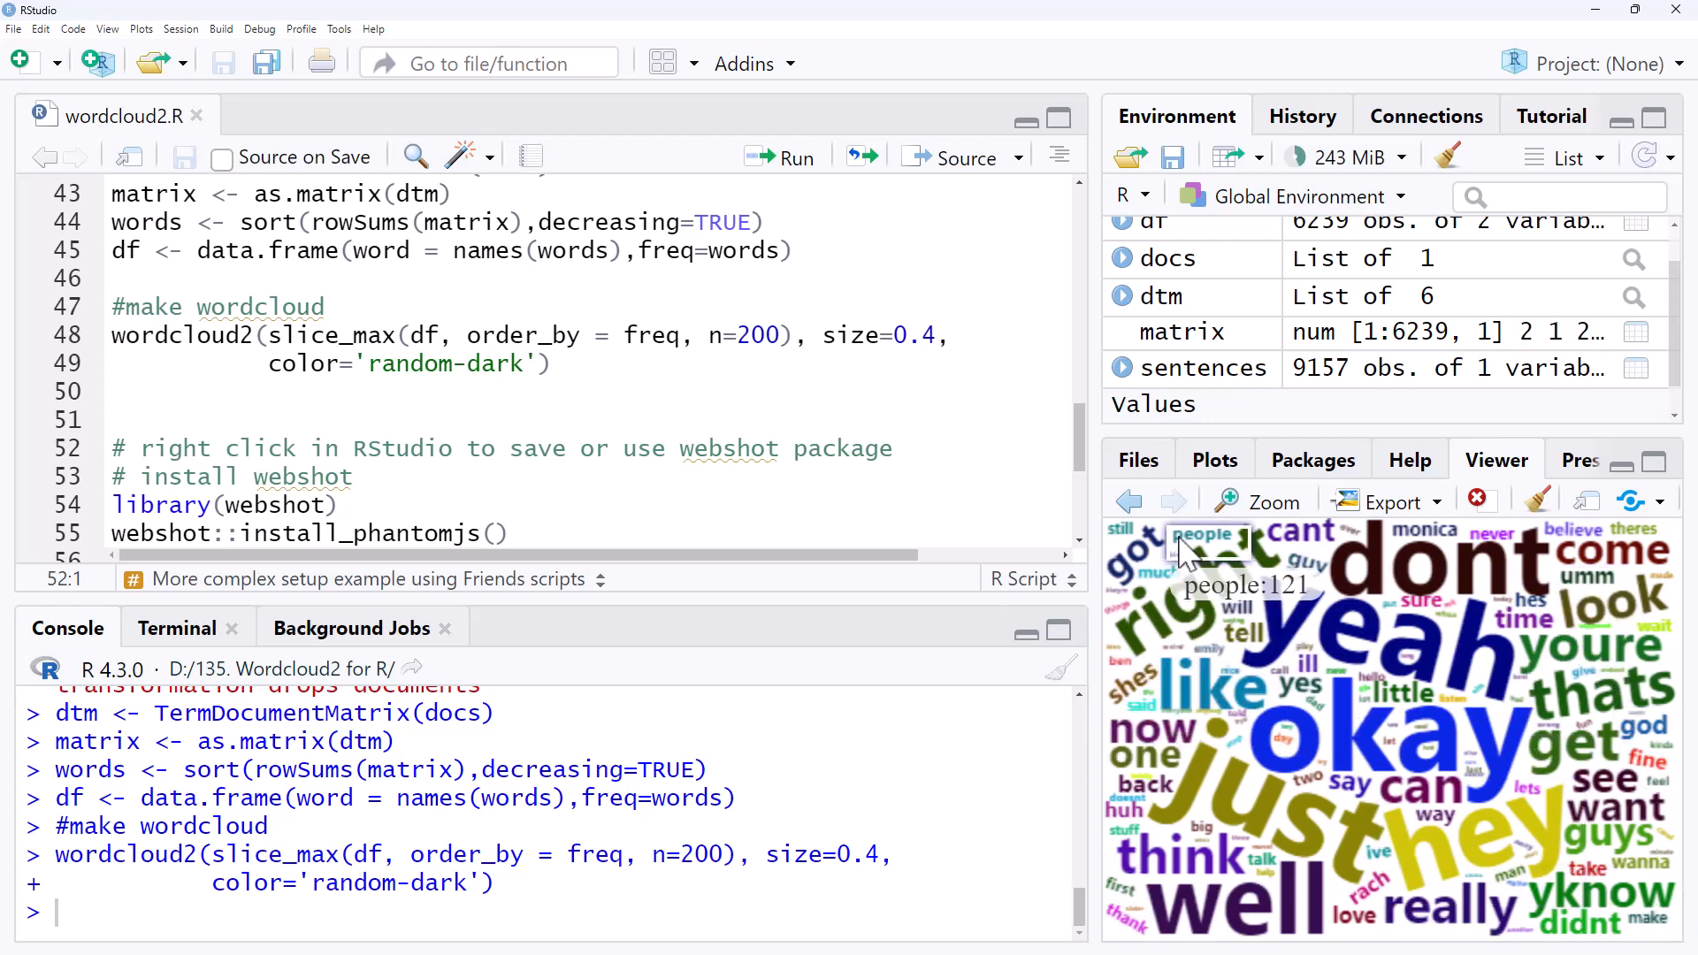
{"action": "mouse_move", "coordinate": [1464, 683]}
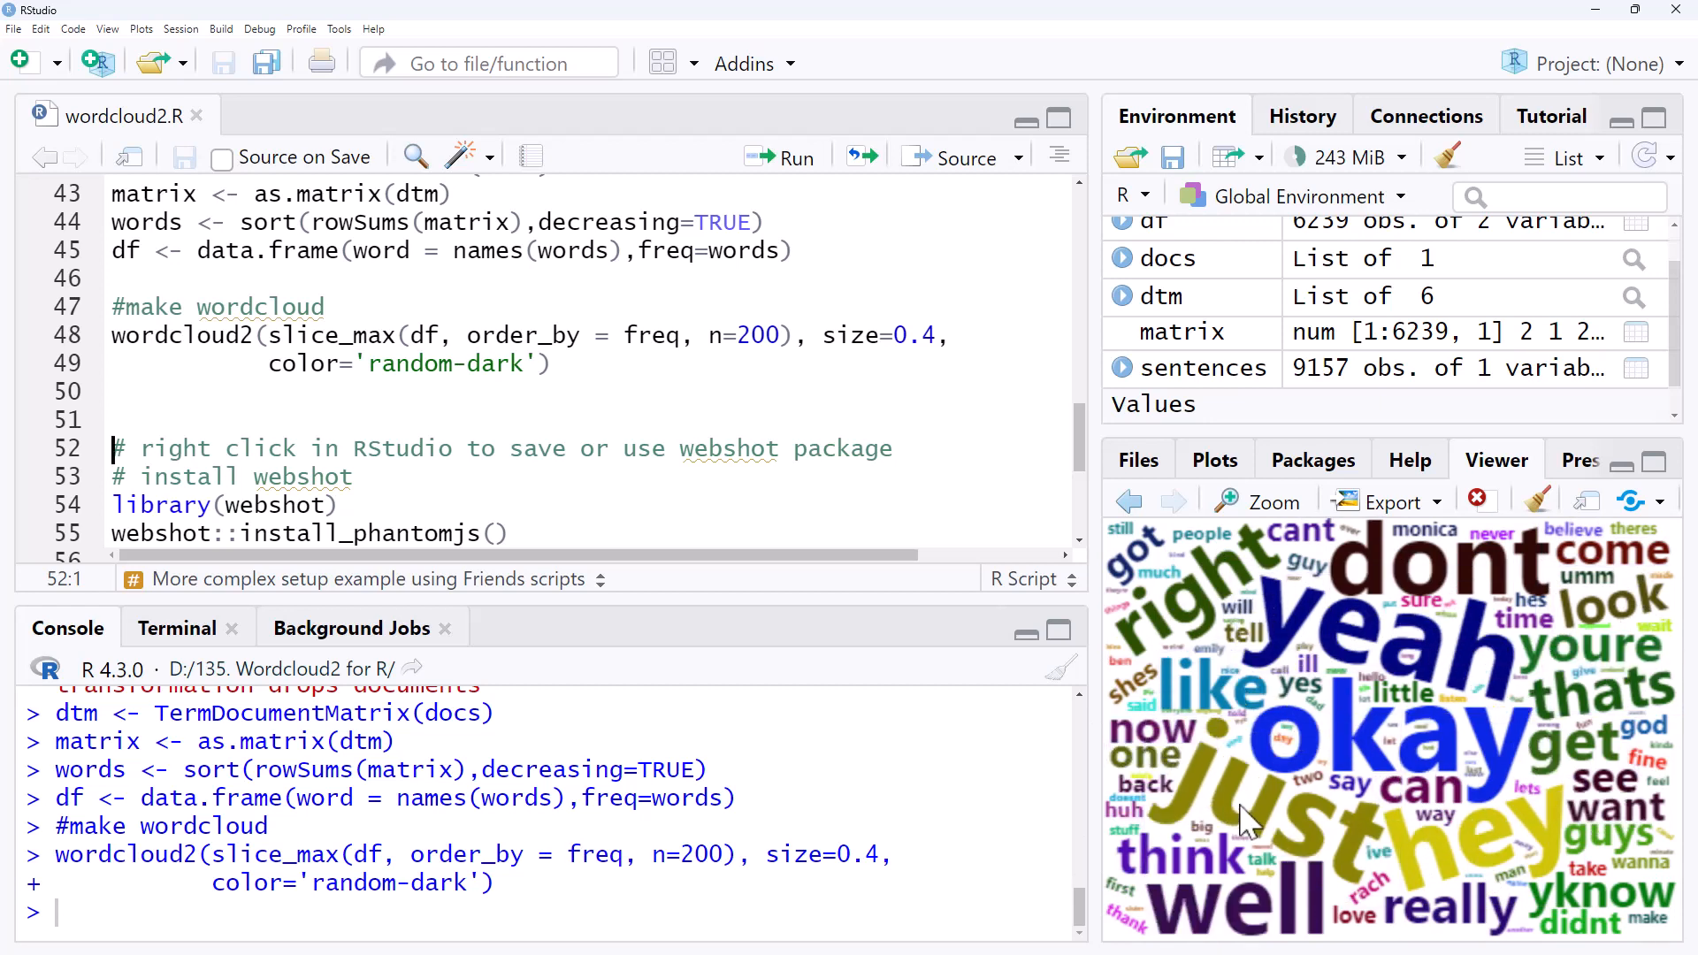
{"action": "mouse_move", "coordinate": [1463, 709]}
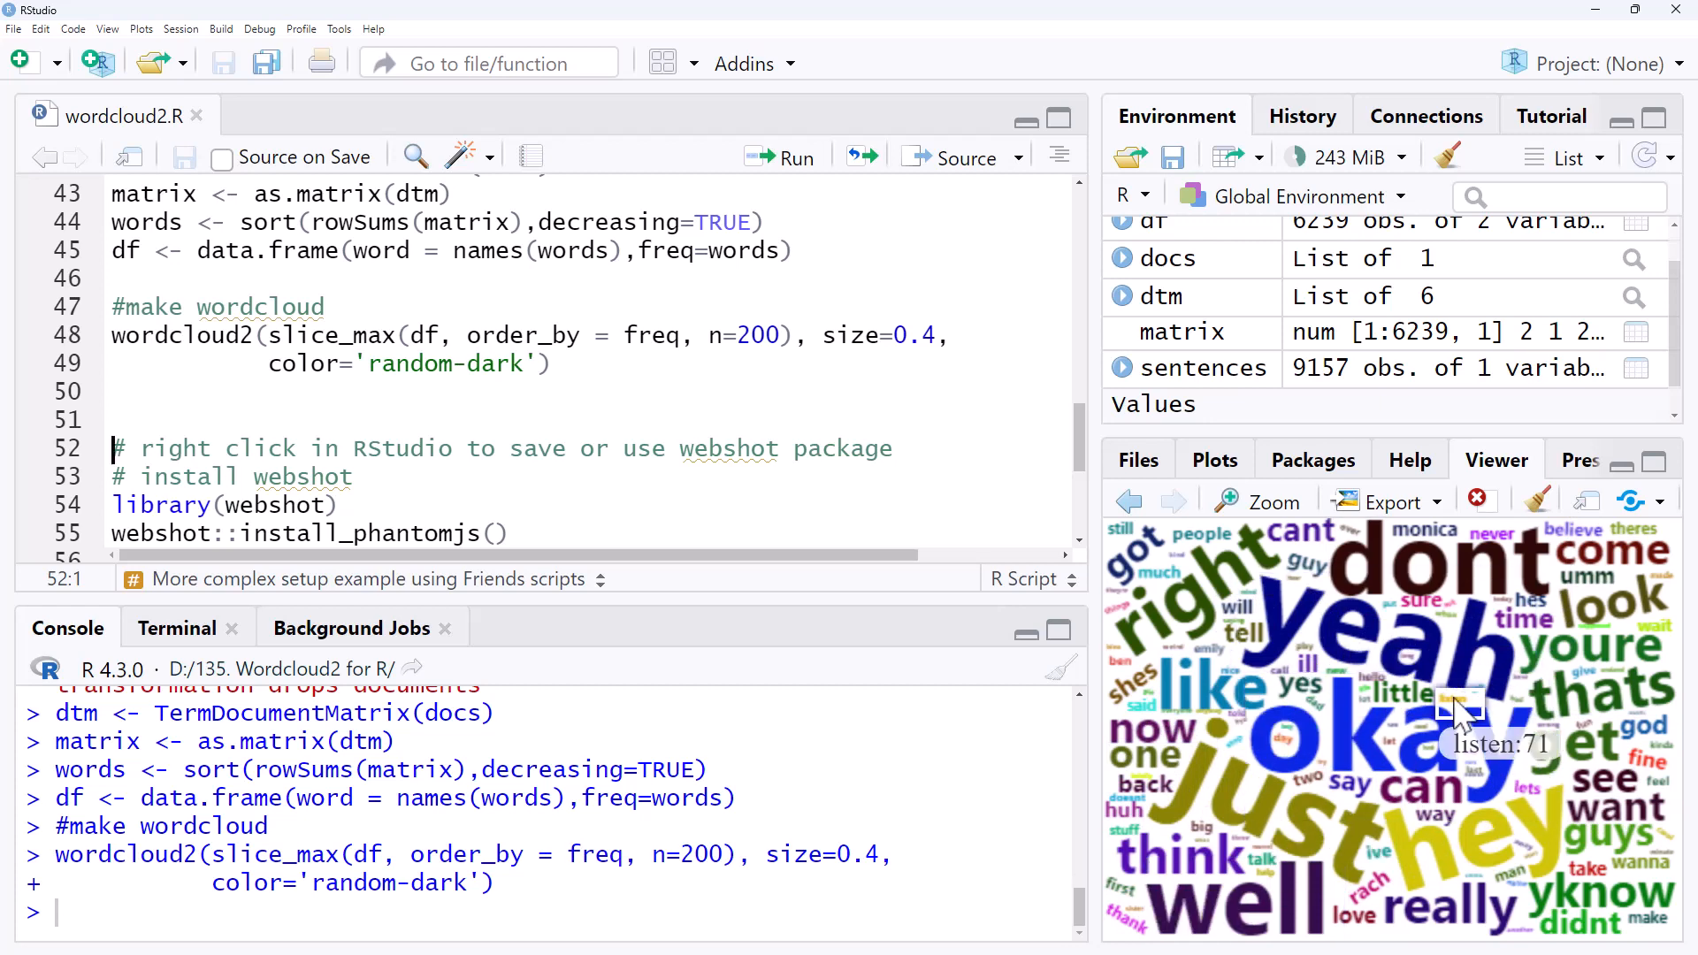
{"action": "mouse_move", "coordinate": [1376, 899]}
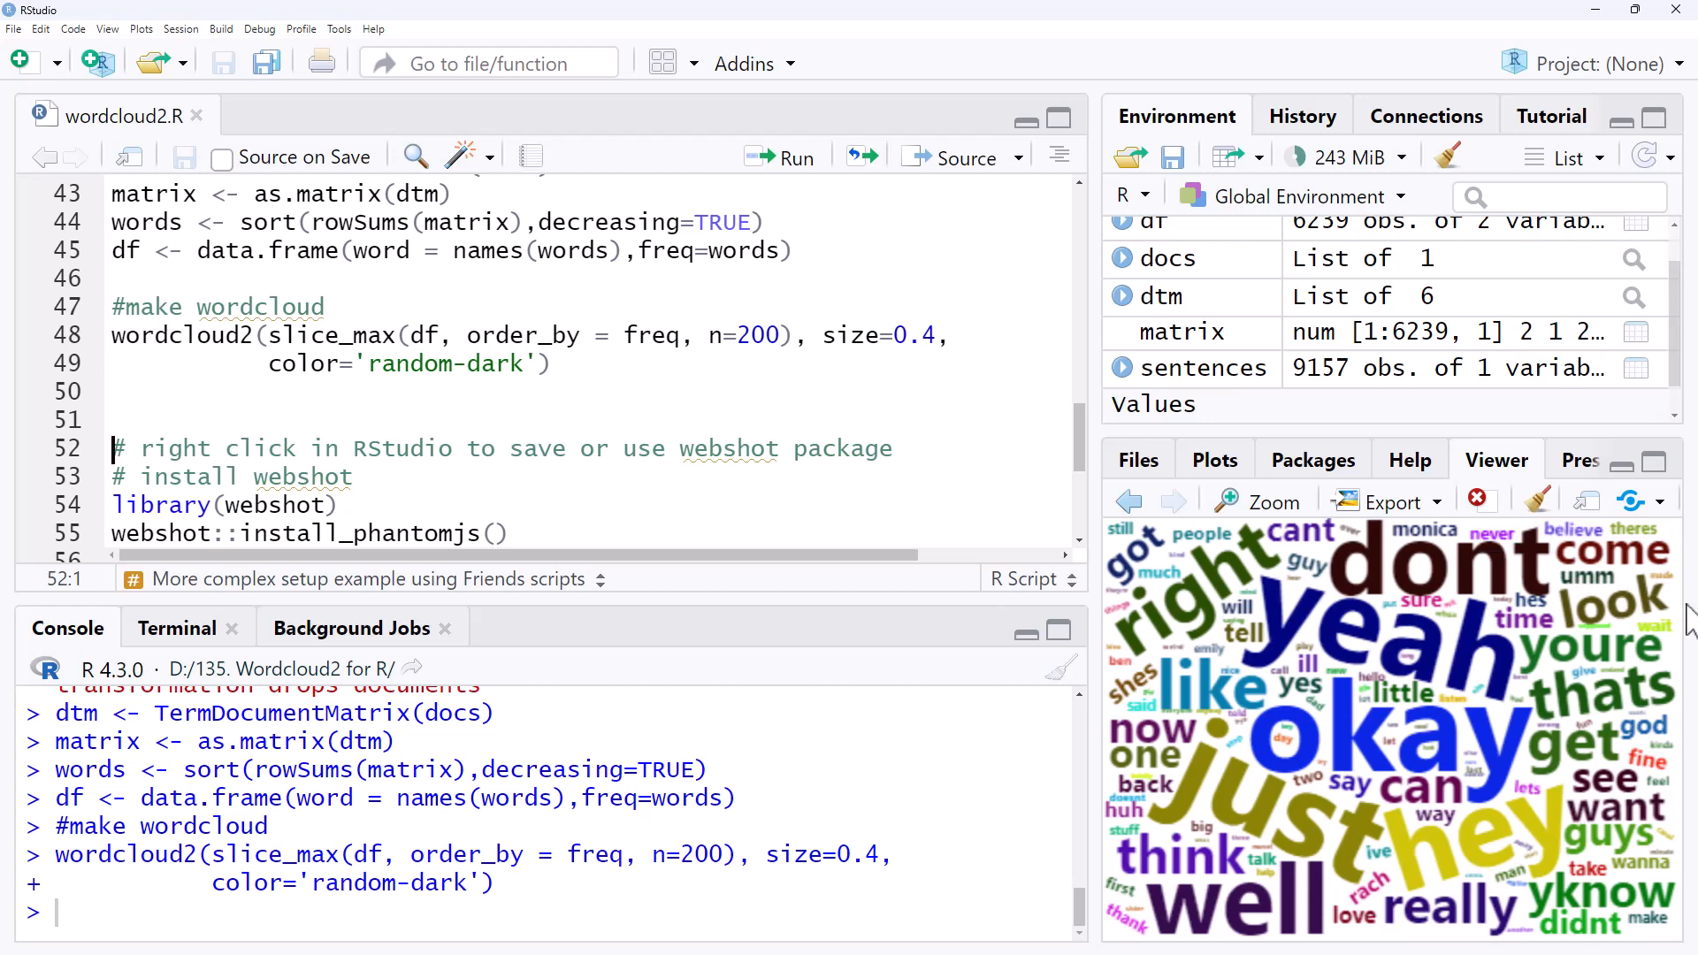
{"action": "mouse_move", "coordinate": [1633, 607]}
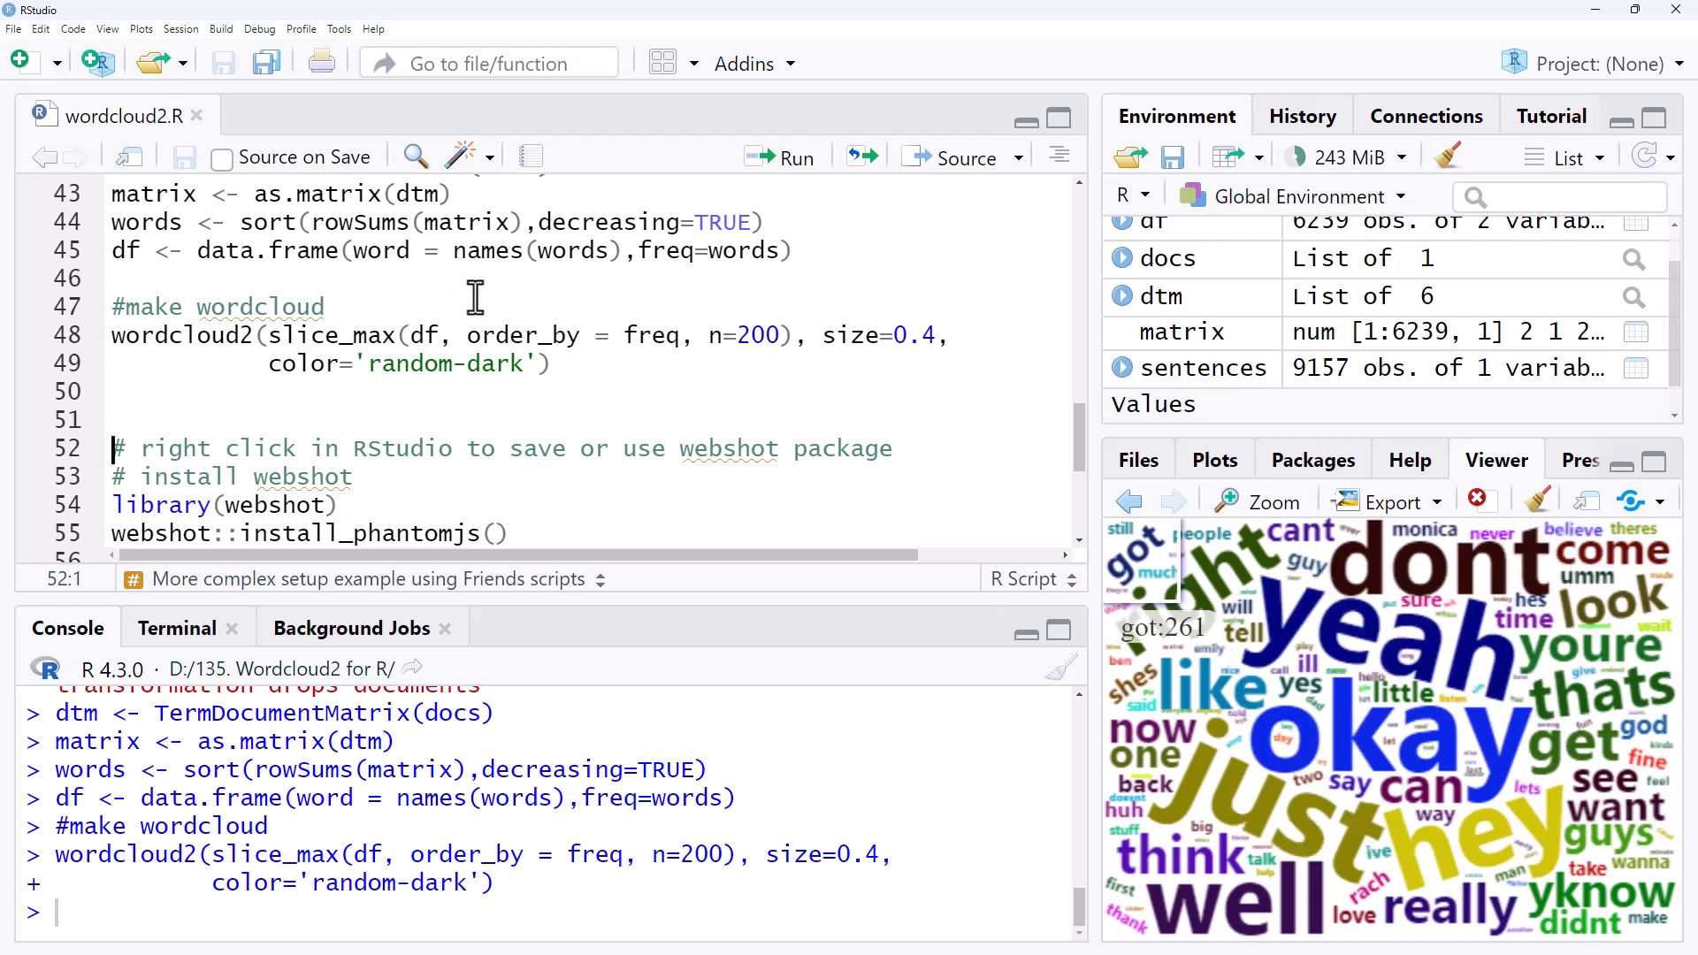
{"action": "mouse_move", "coordinate": [638, 306]}
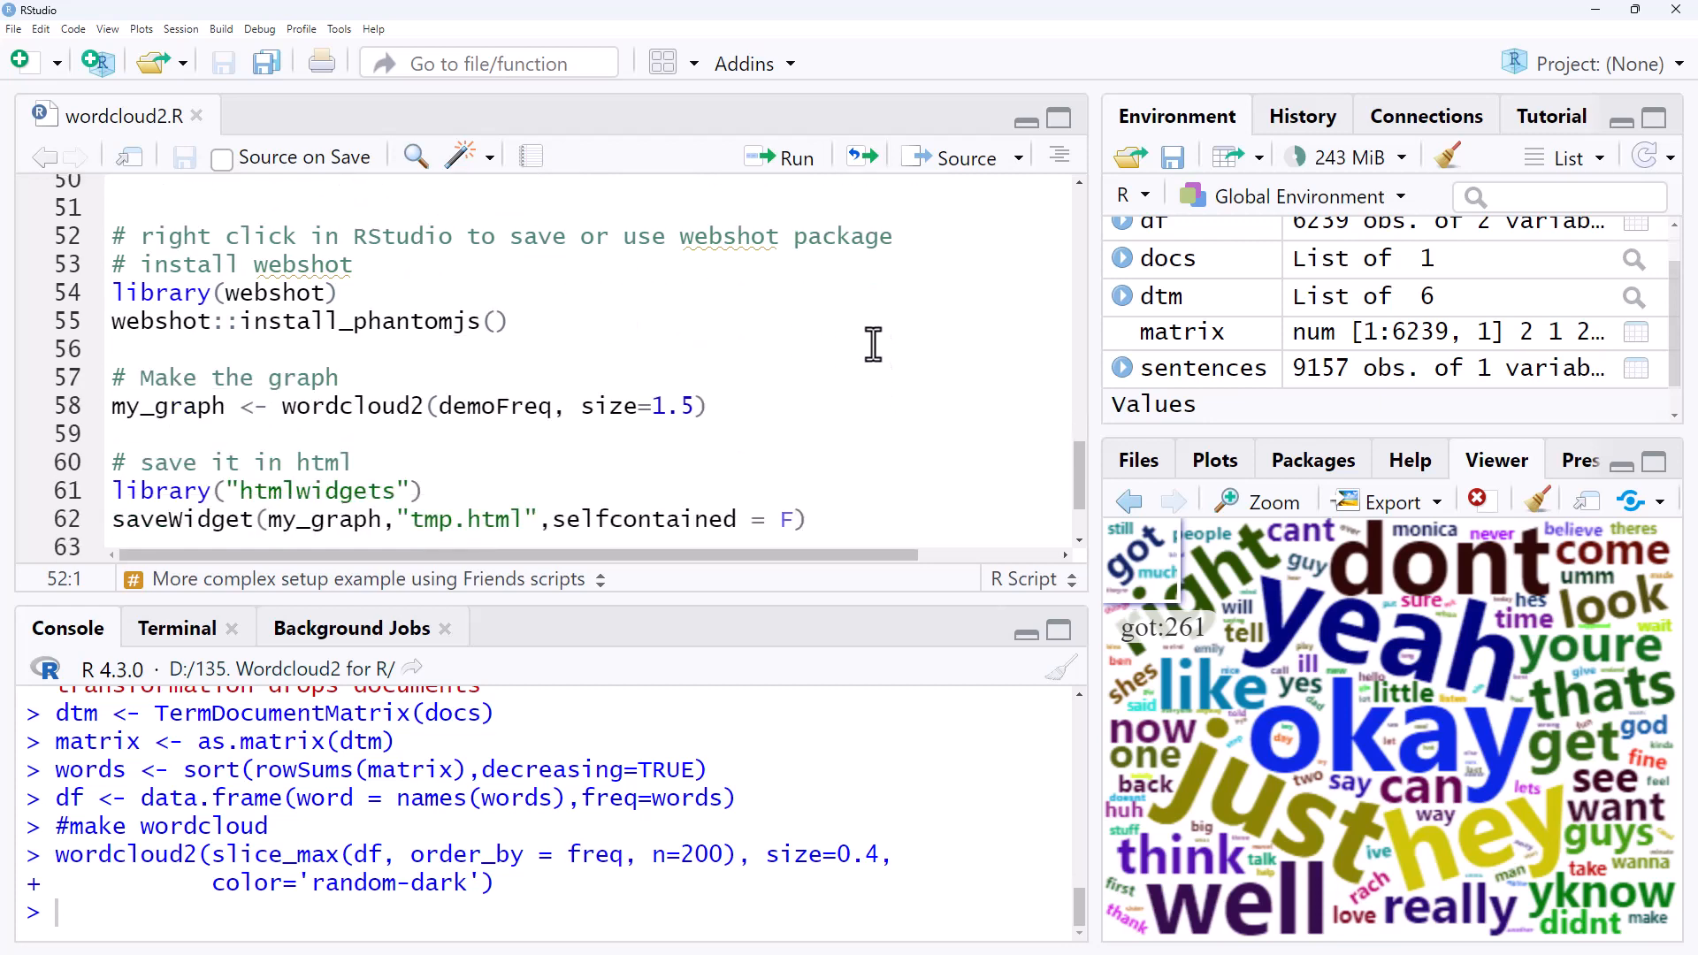
Scroll the script to the webshot install, saveWidget tmp.html and fig_1.pdf export code.
{"action": "scroll", "scroll_direction": "down", "scroll_amount": 3}
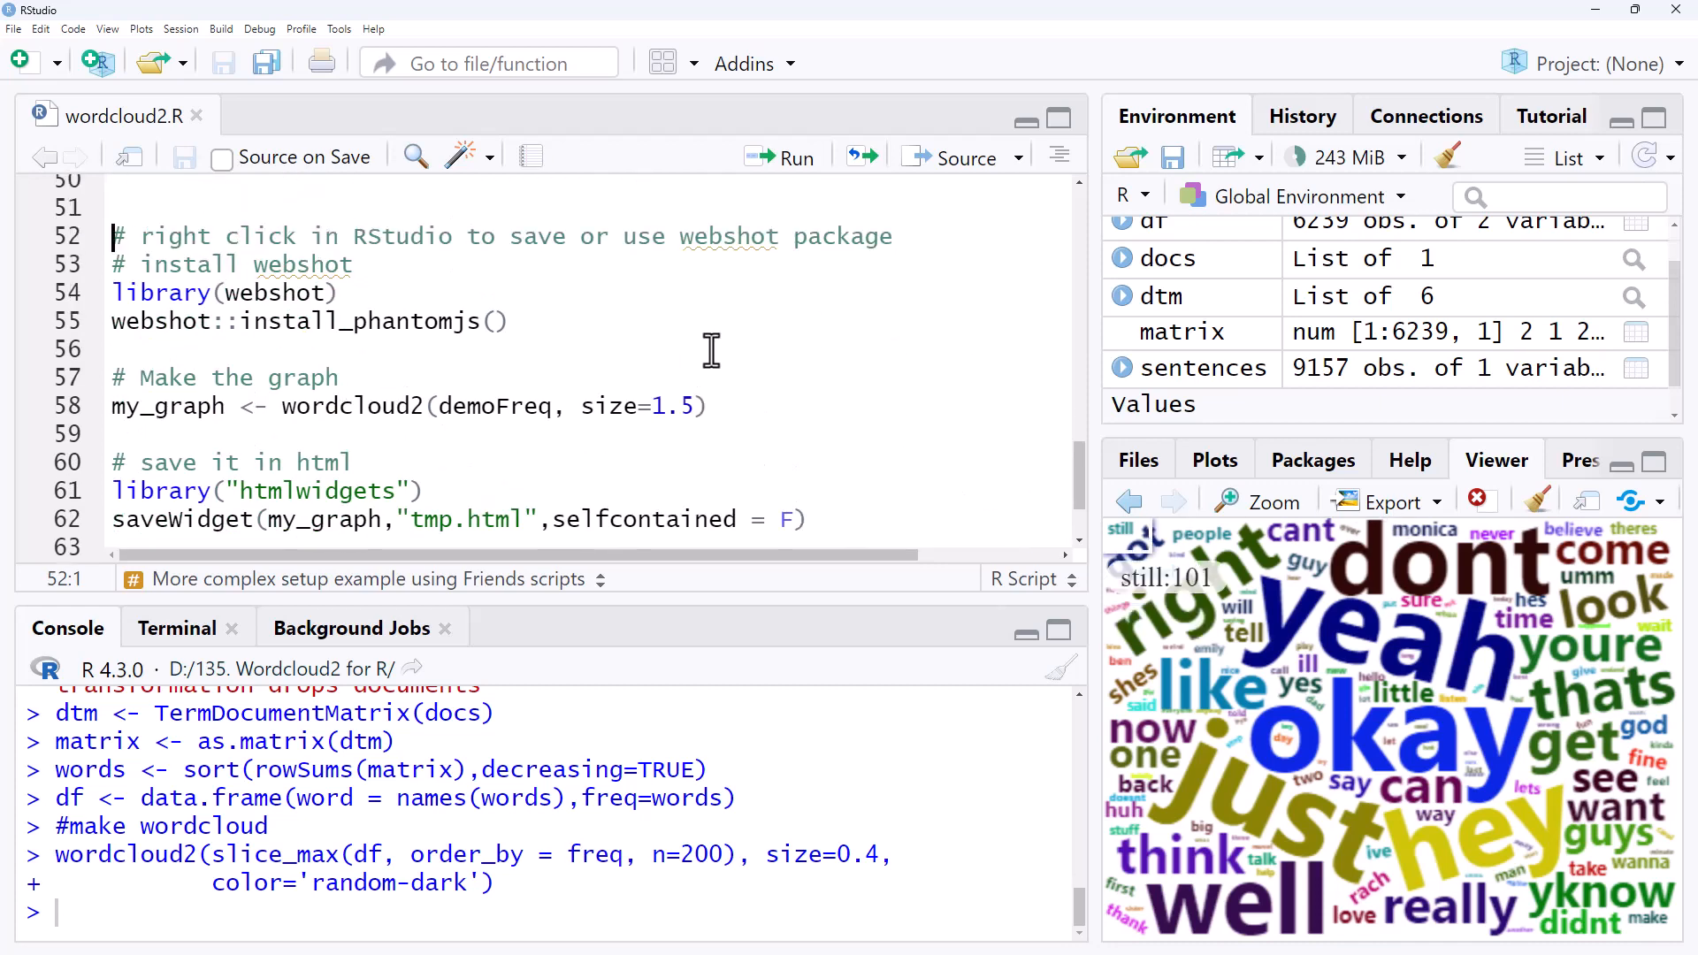
{"action": "mouse_move", "coordinate": [748, 328]}
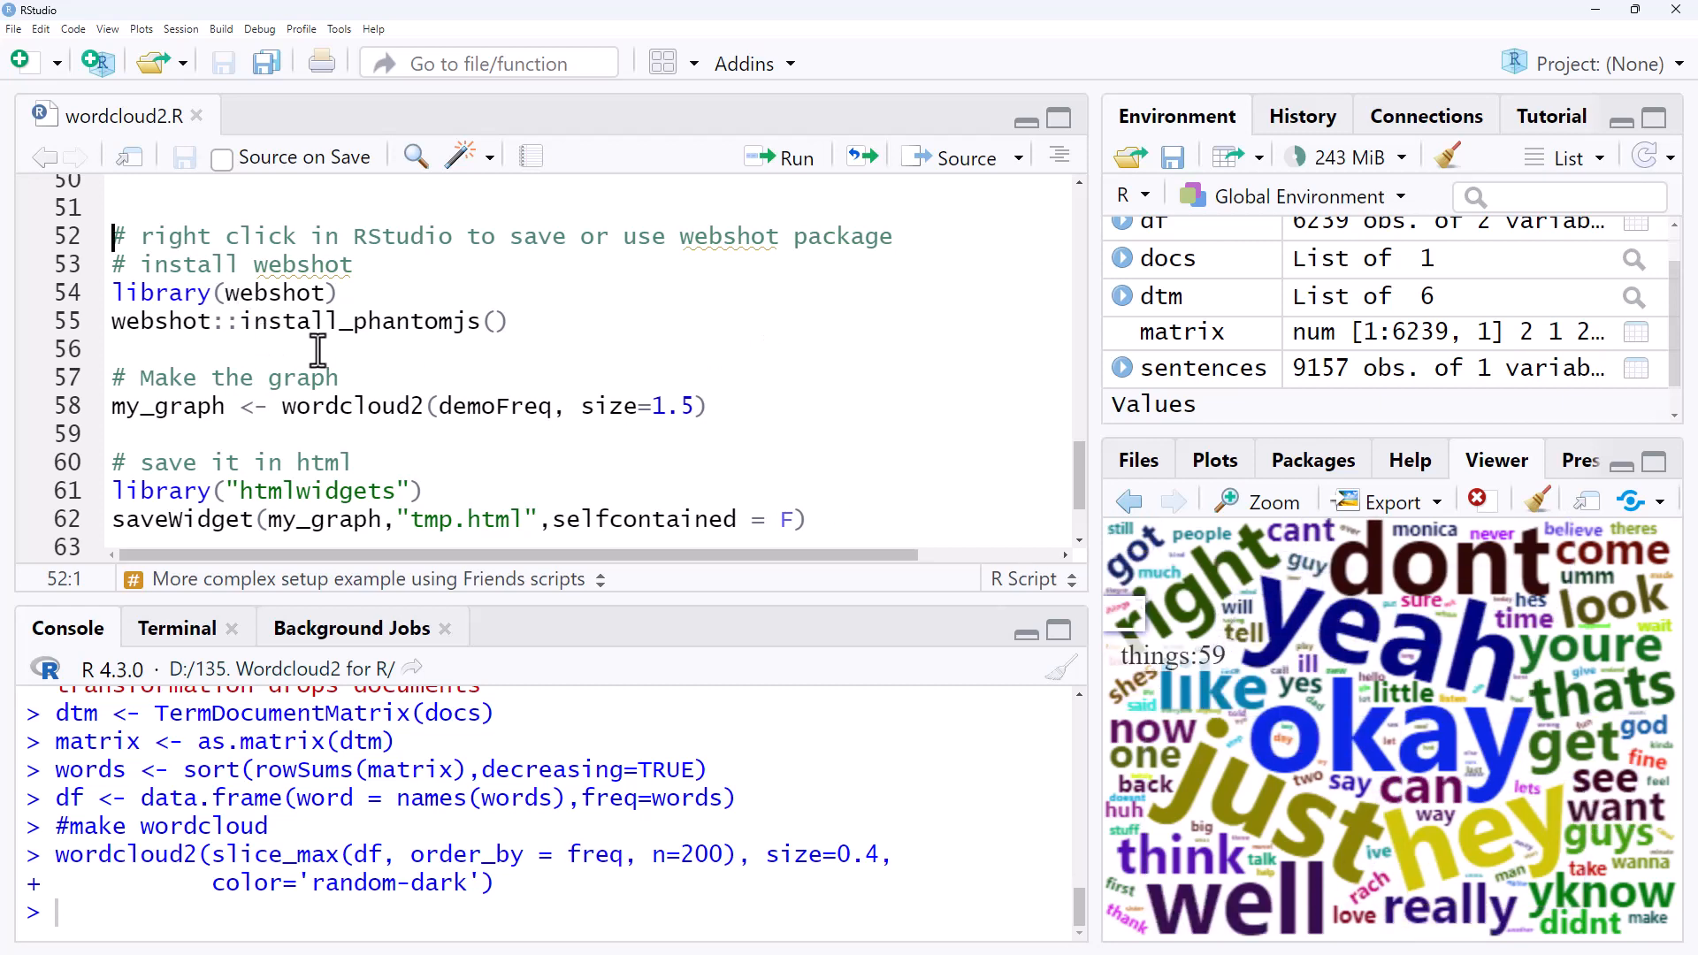
{"action": "scroll", "scroll_direction": "down", "scroll_amount": 3}
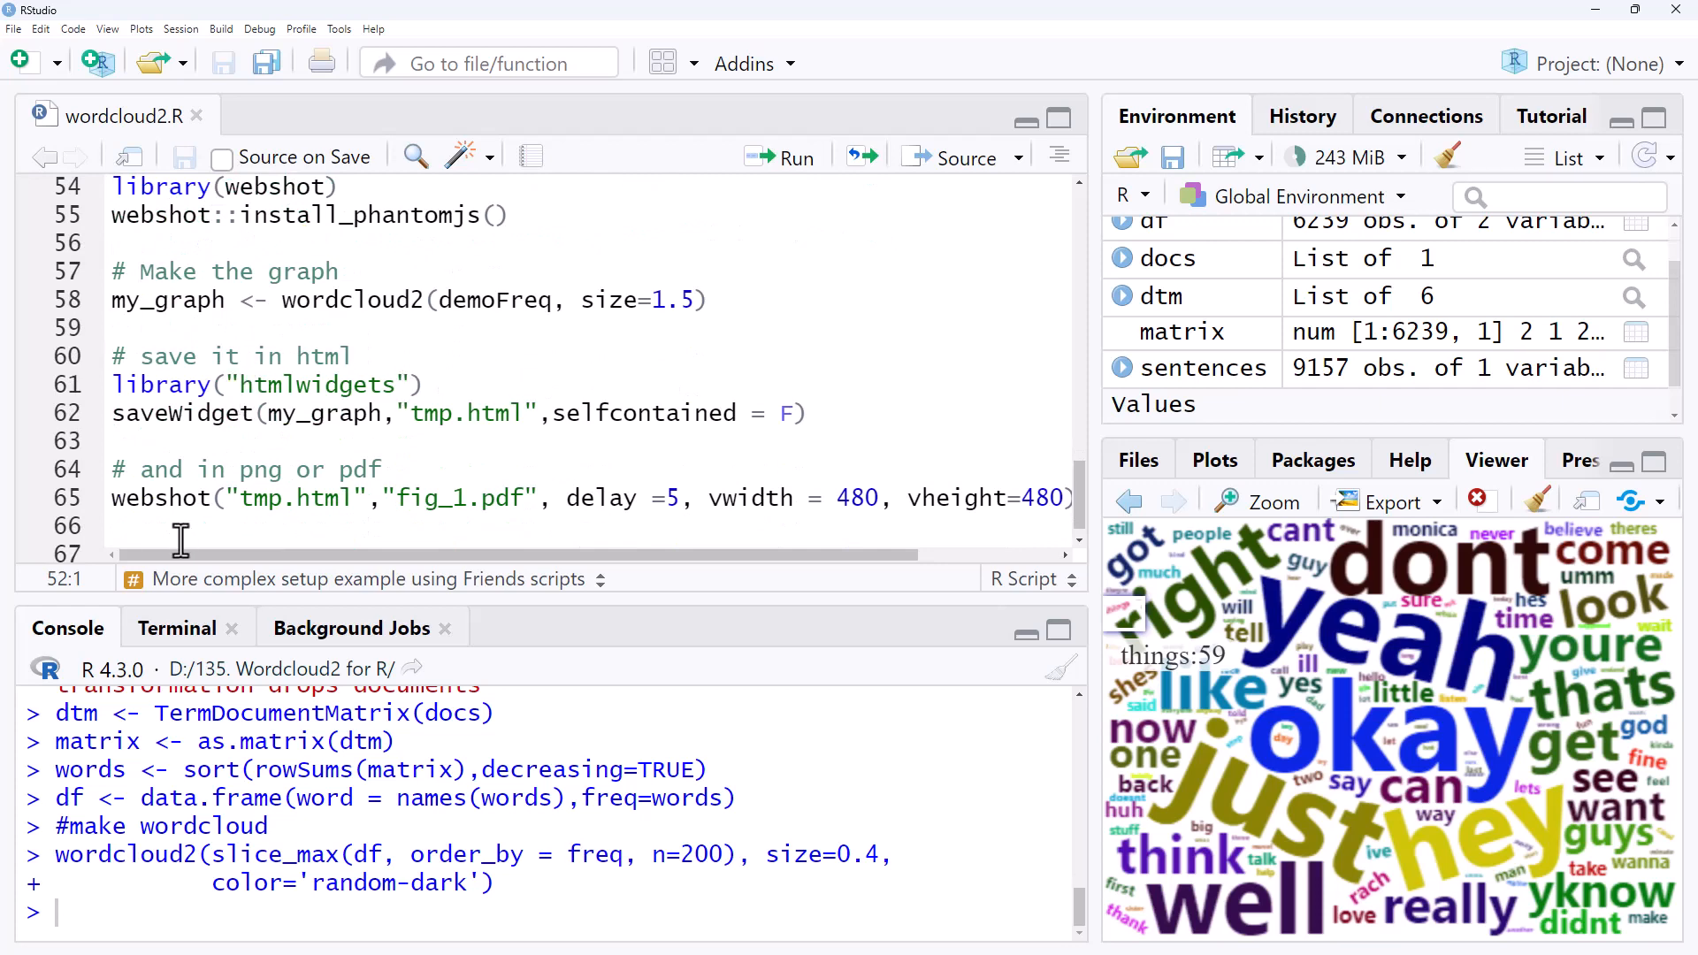
{"action": "mouse_move", "coordinate": [968, 393]}
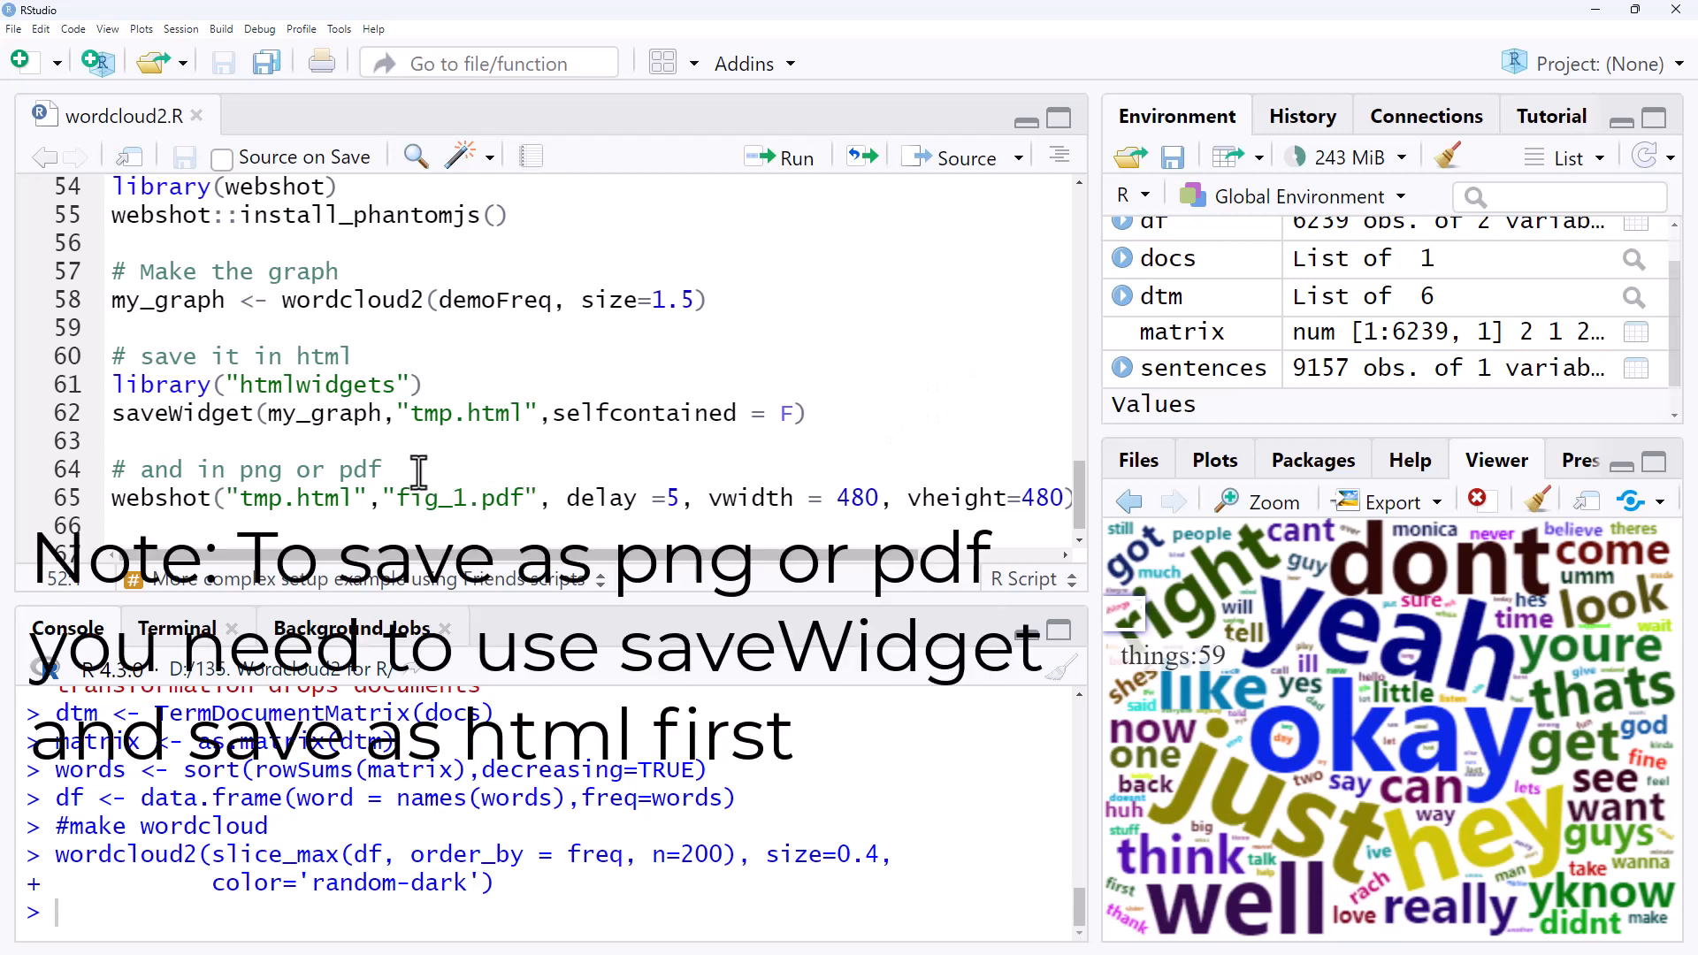
{"action": "mouse_move", "coordinate": [108, 497]}
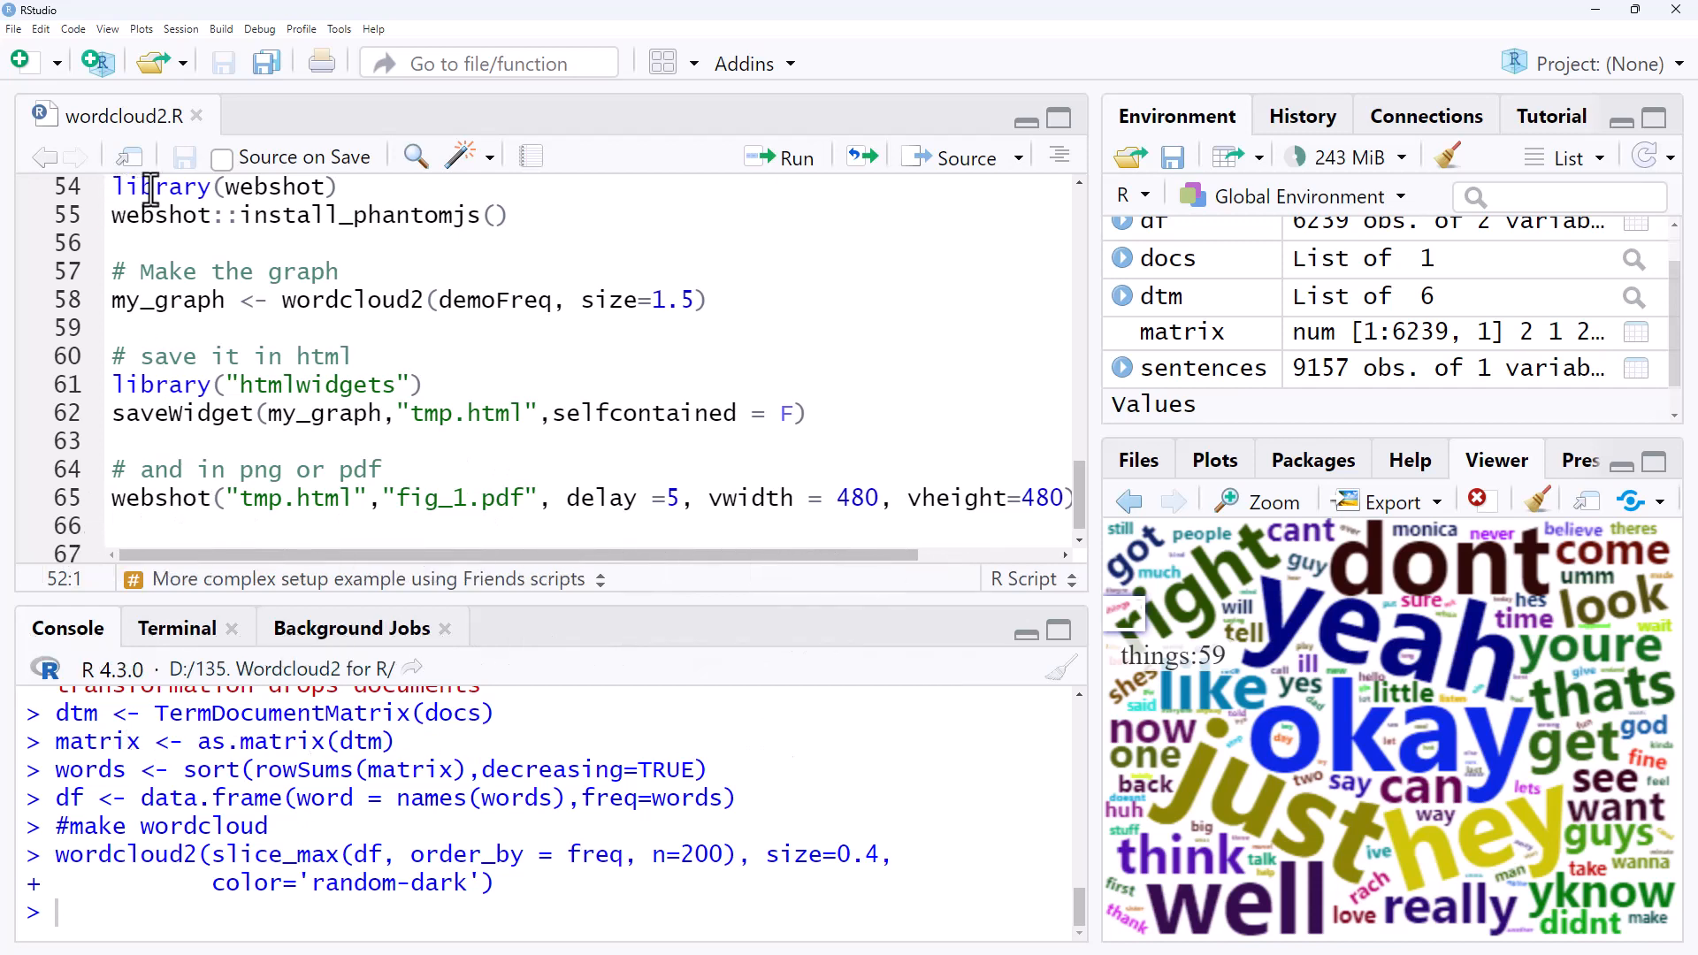
{"action": "mouse_move", "coordinate": [357, 186]}
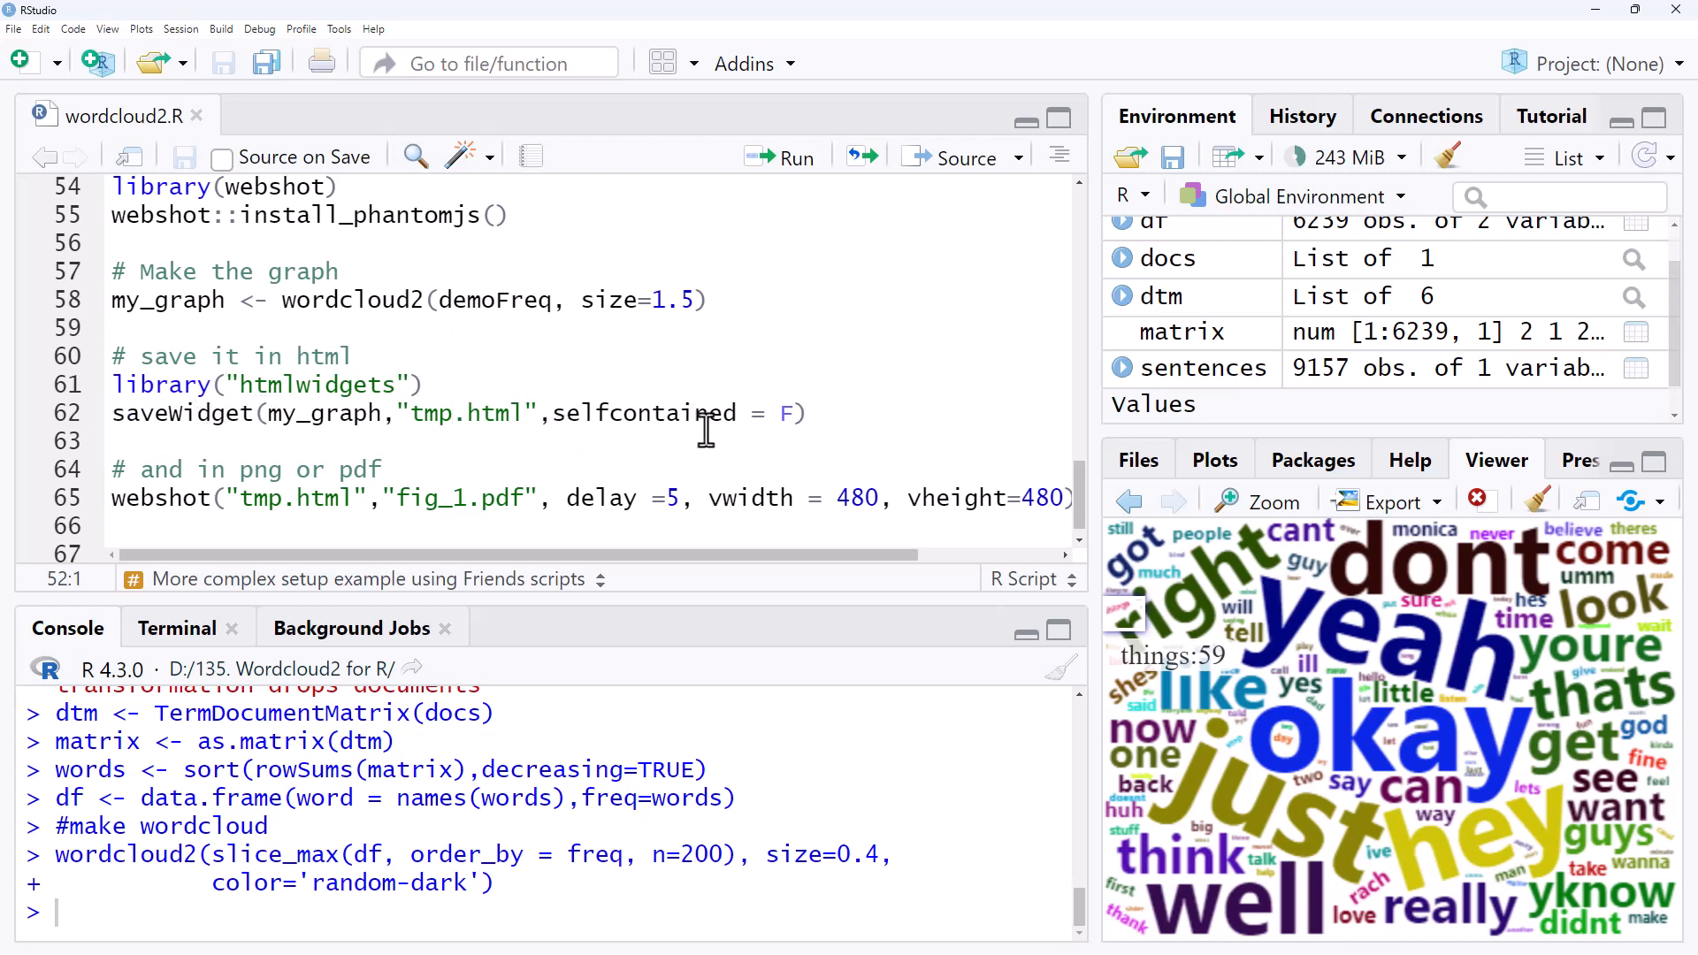
{"action": "mouse_move", "coordinate": [658, 428]}
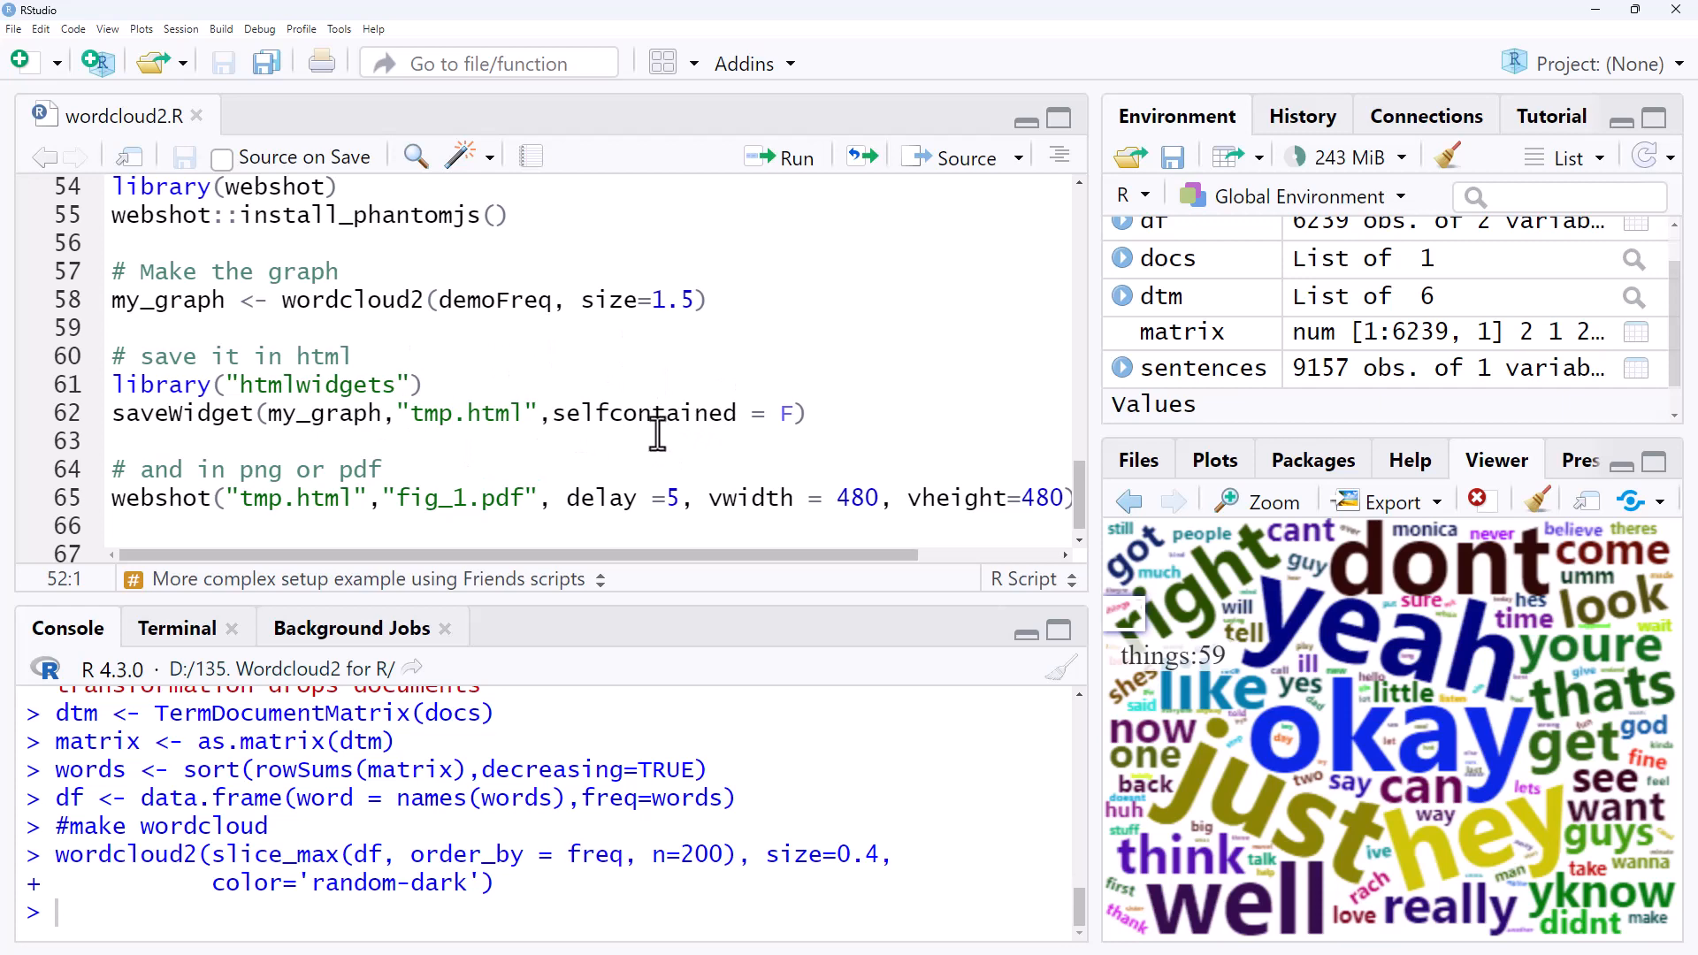